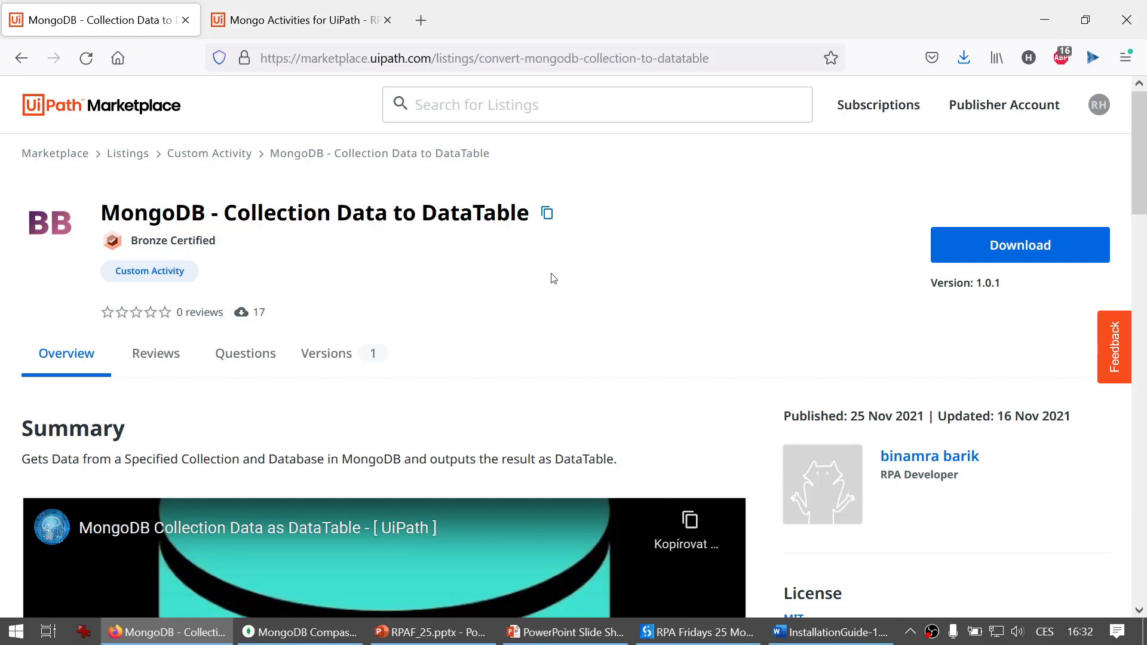
mouse_move(222, 228)
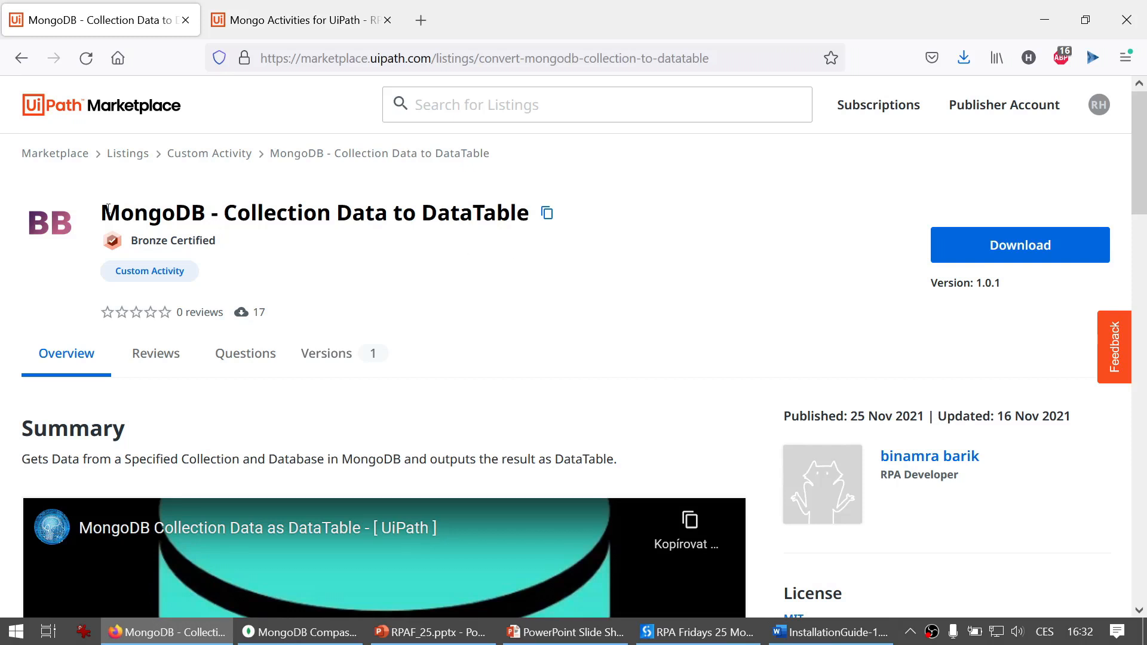
mouse_move(388, 203)
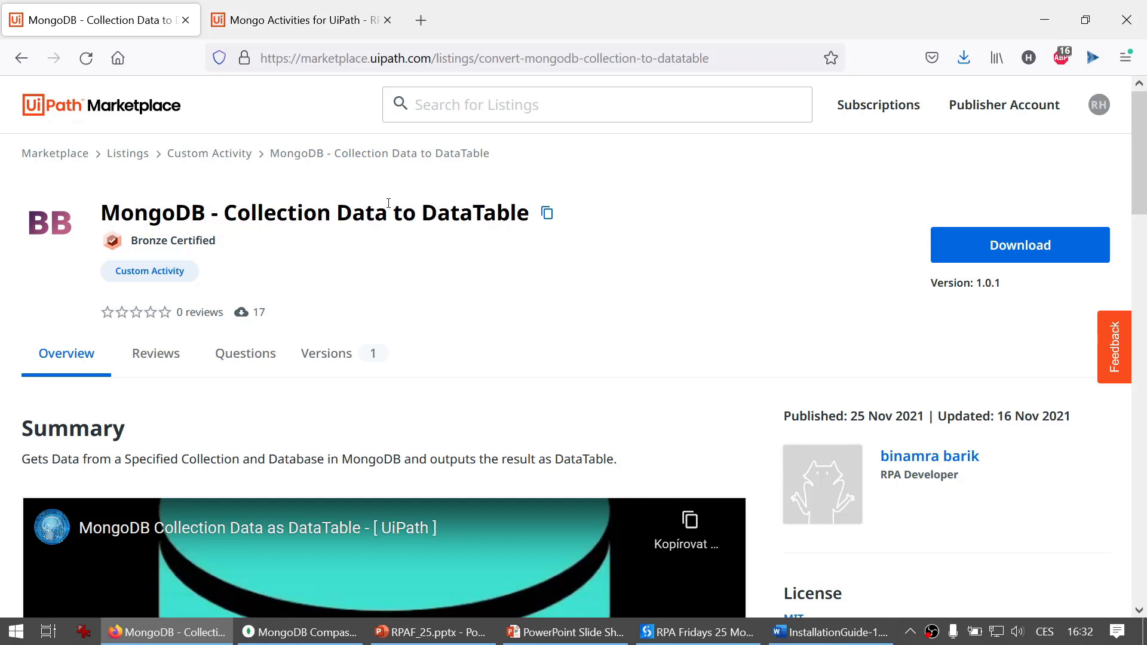
mouse_move(546, 366)
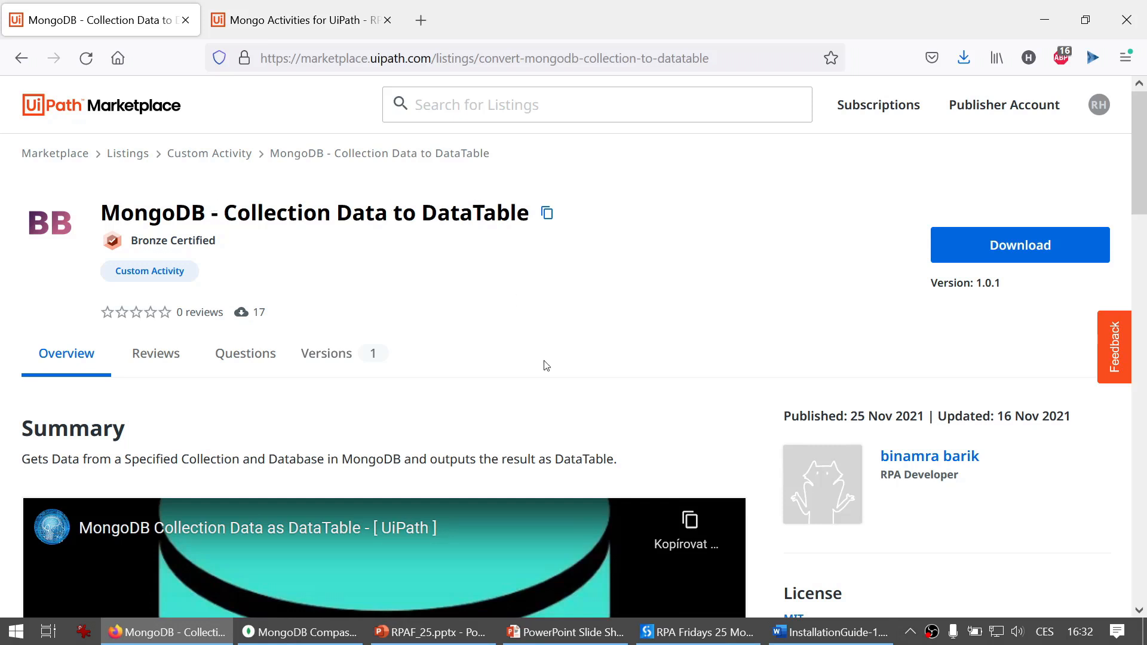
mouse_move(603, 293)
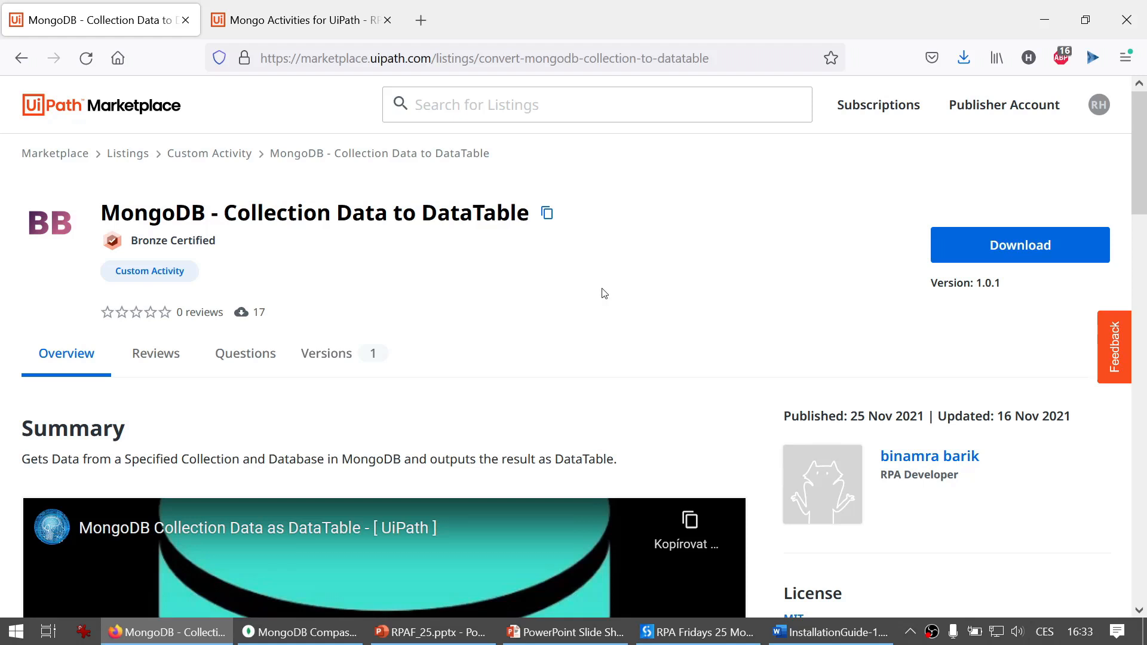
mouse_move(835, 367)
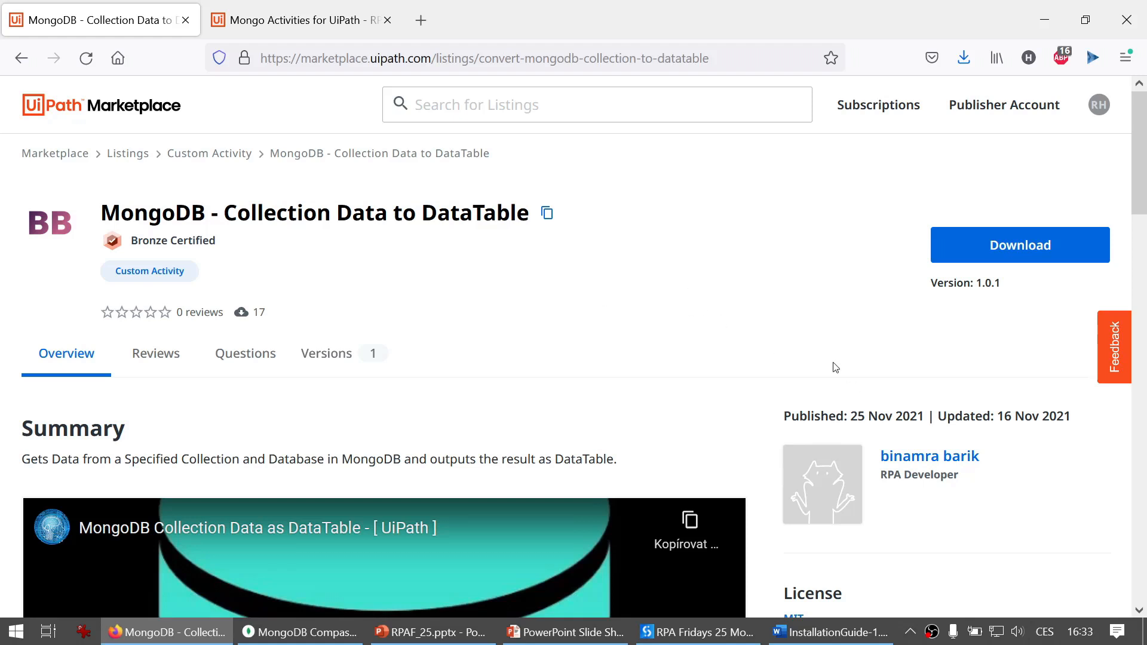
mouse_move(571, 304)
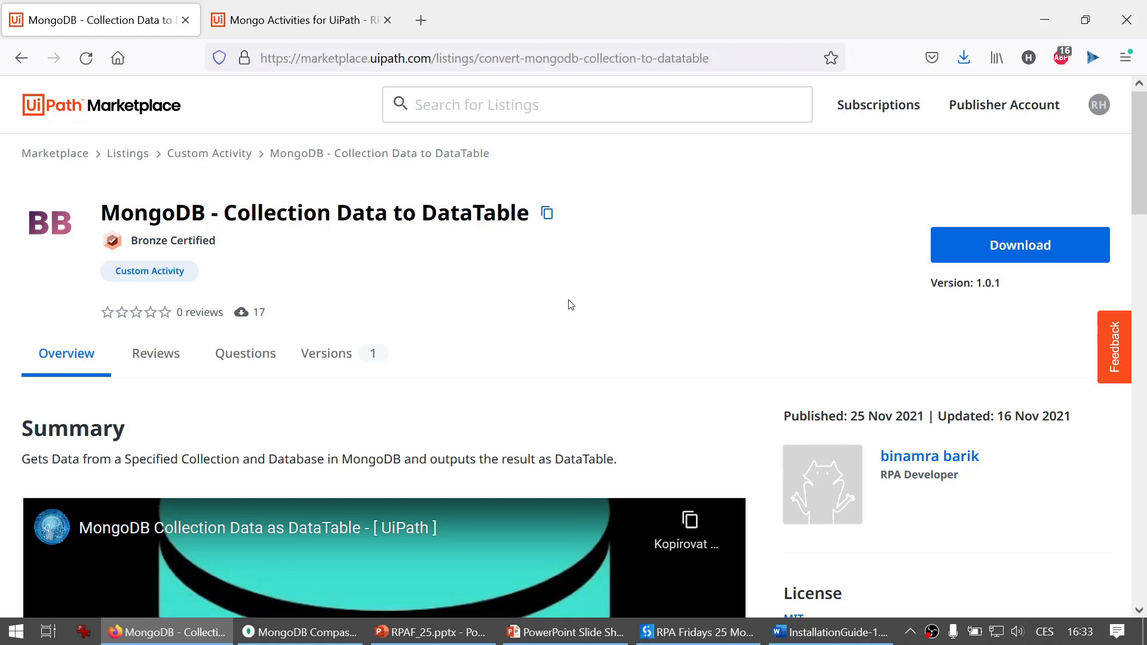
mouse_move(633, 256)
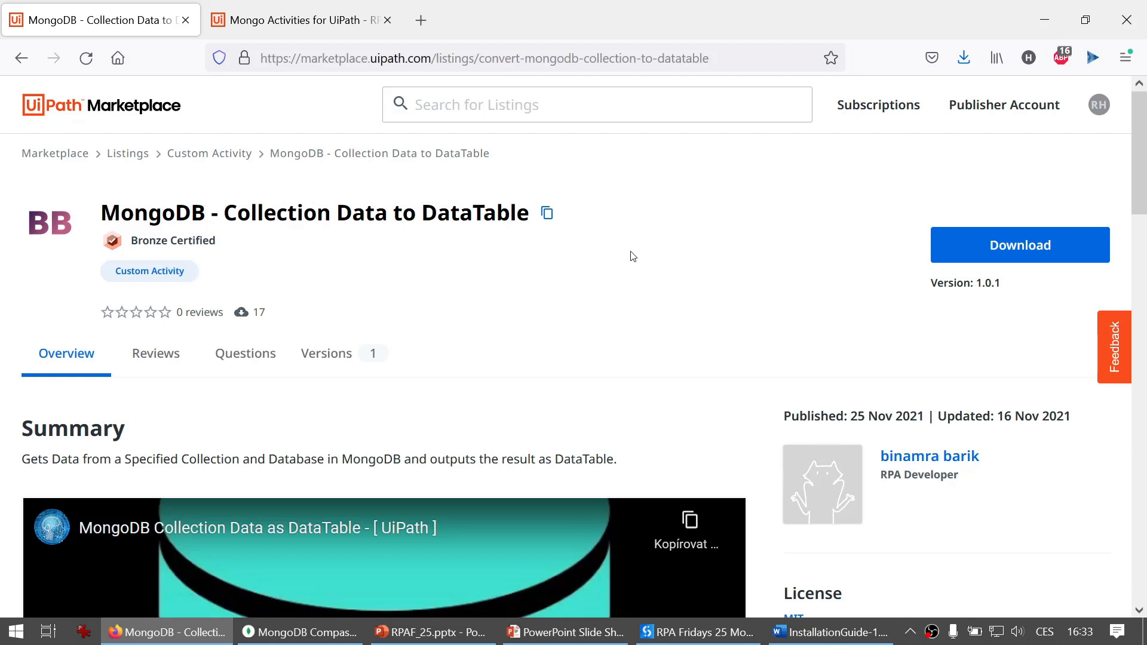
- Scroll through the Mongo Activities for UiPath overview in UiPath Marketplace
scroll(down, 3)
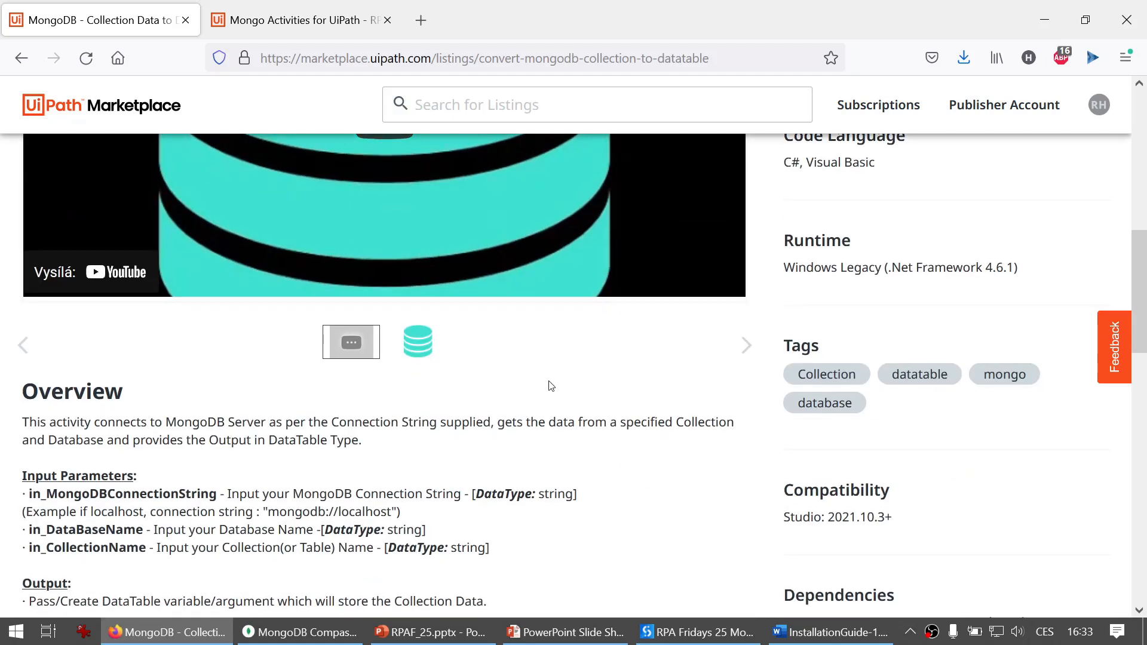
scroll(down, 3)
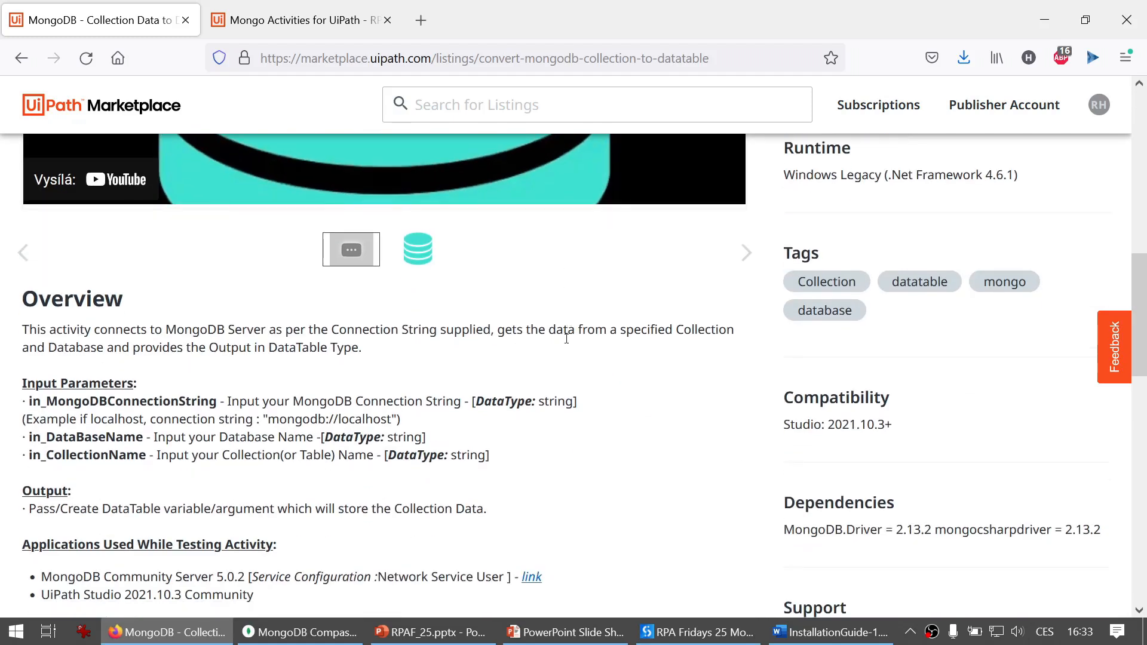
scroll(down, 3)
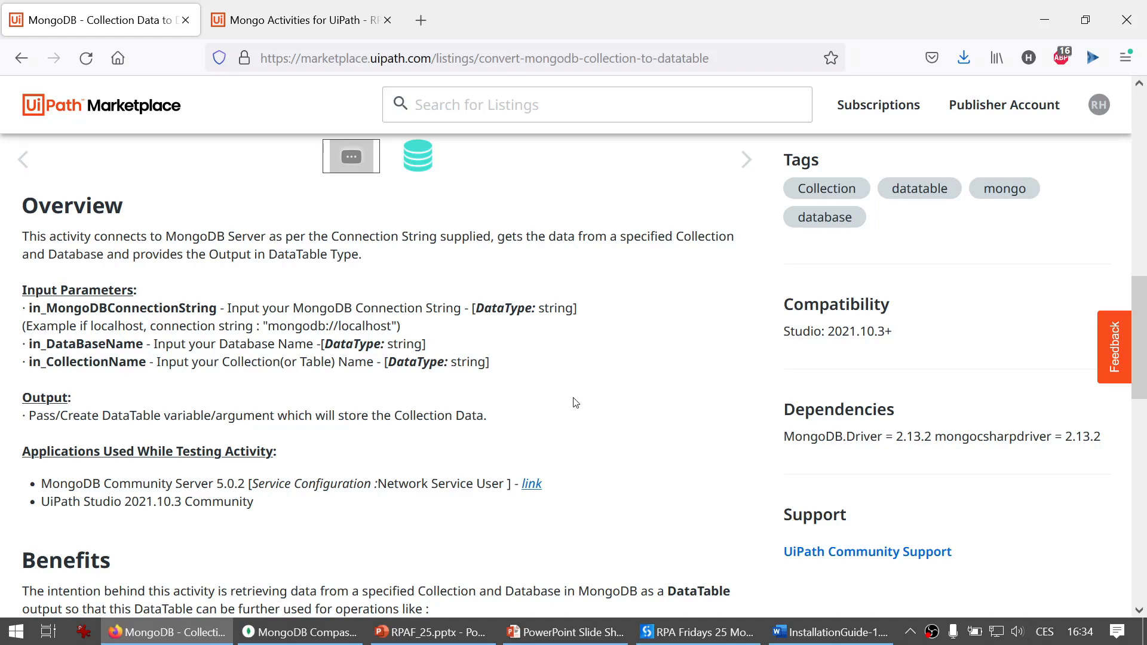
scroll(up, 3)
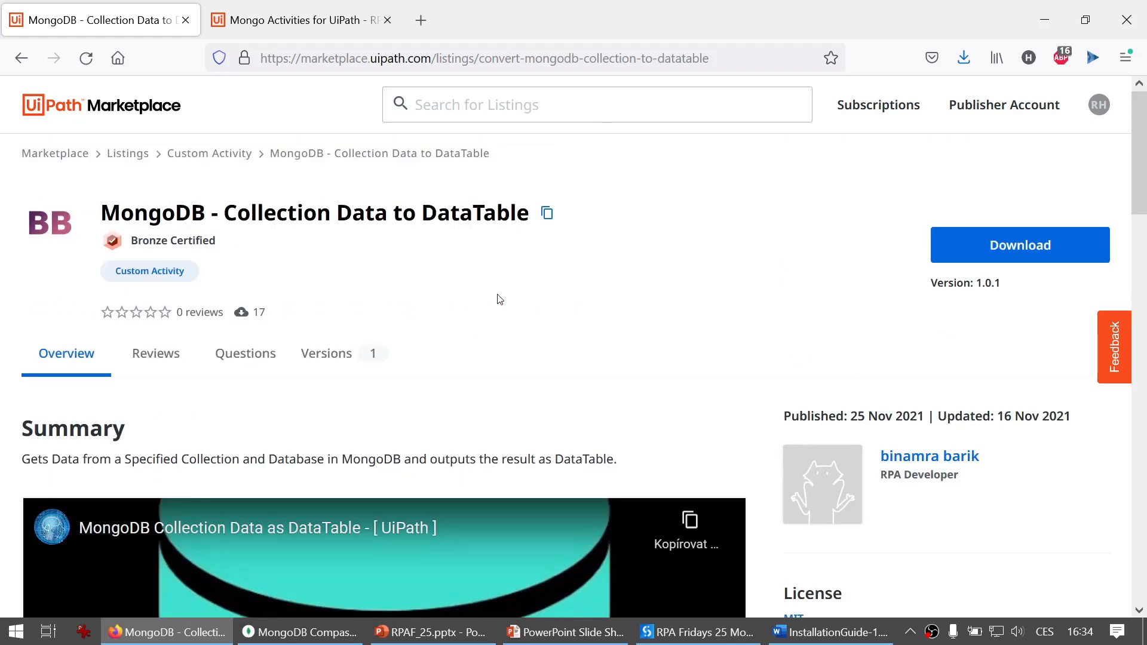
click(306, 20)
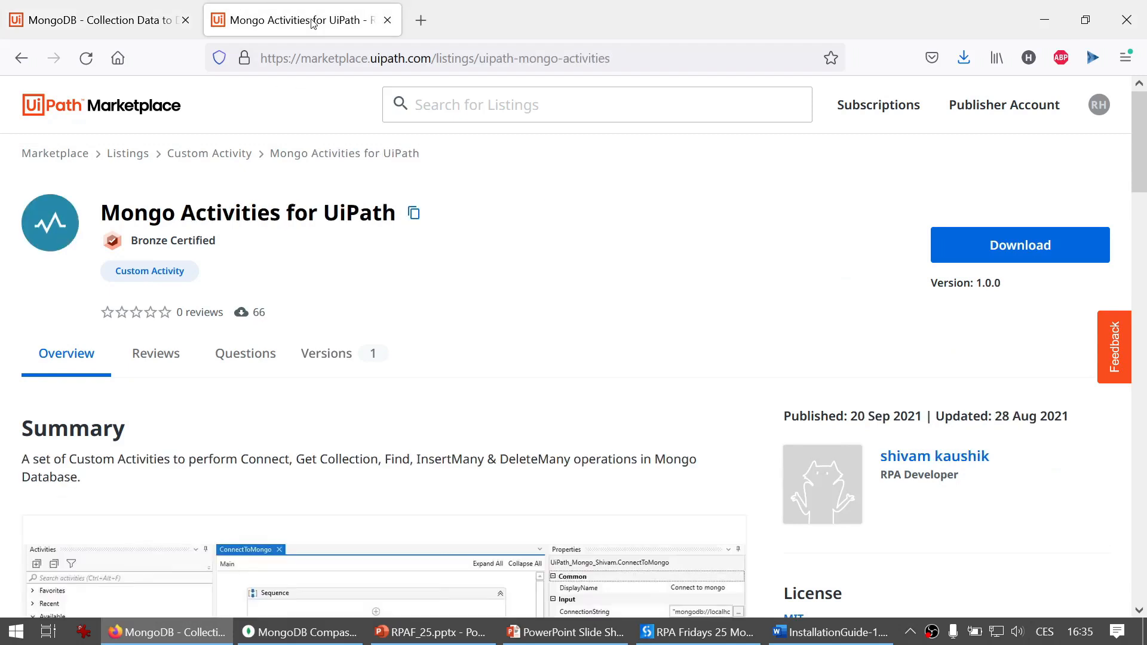
mouse_move(505, 275)
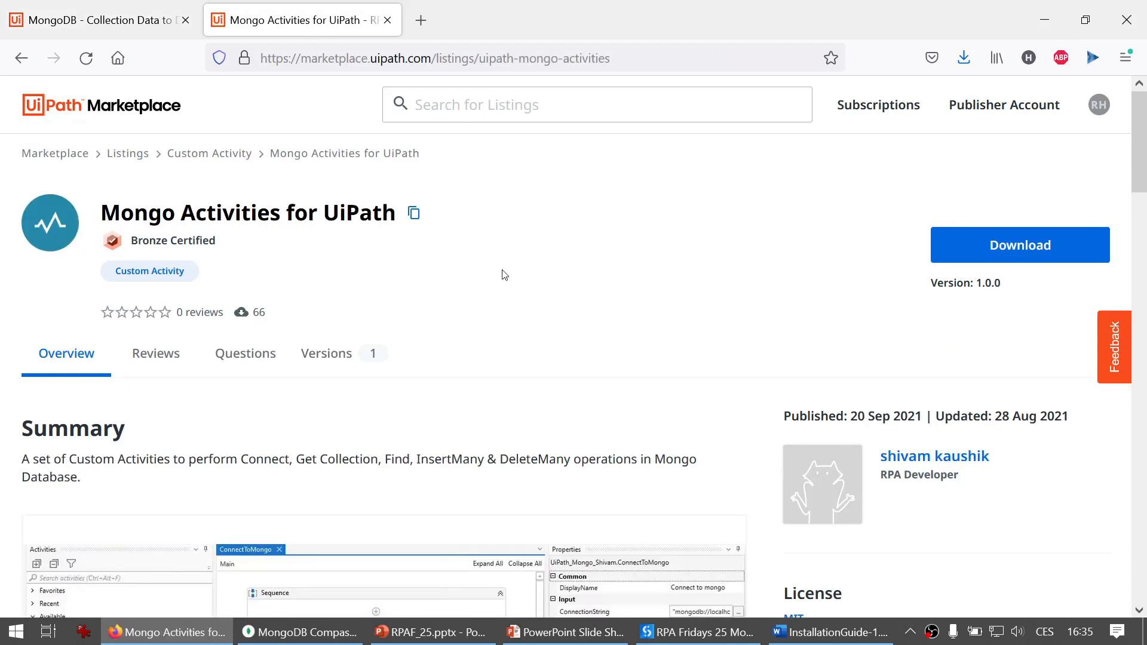
mouse_move(713, 356)
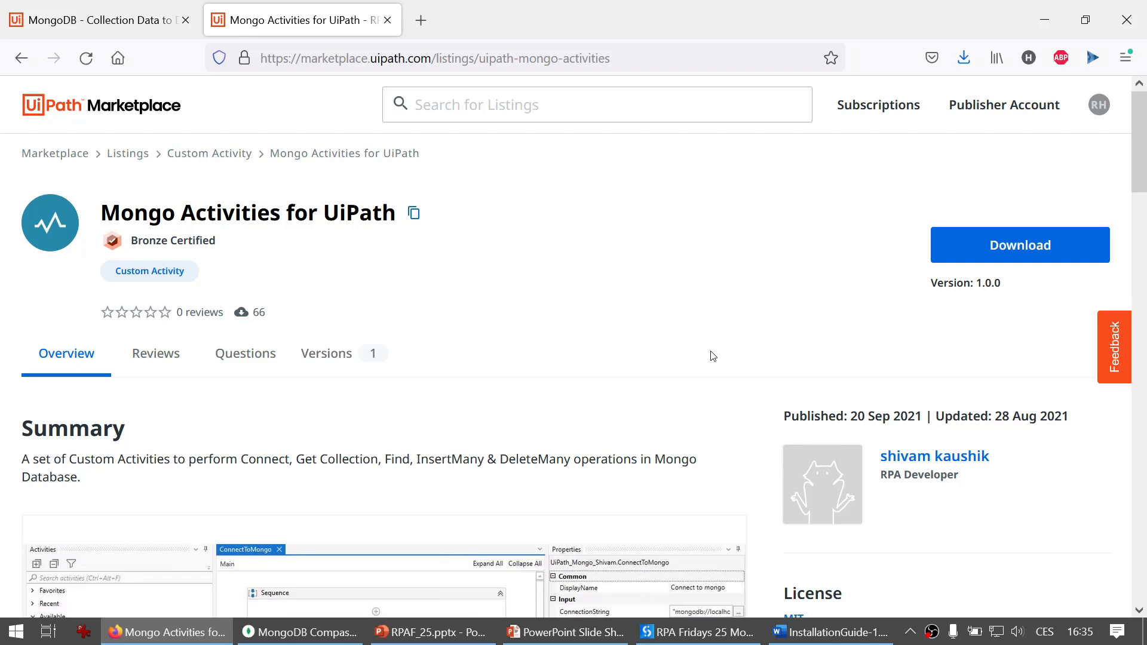
mouse_move(656, 332)
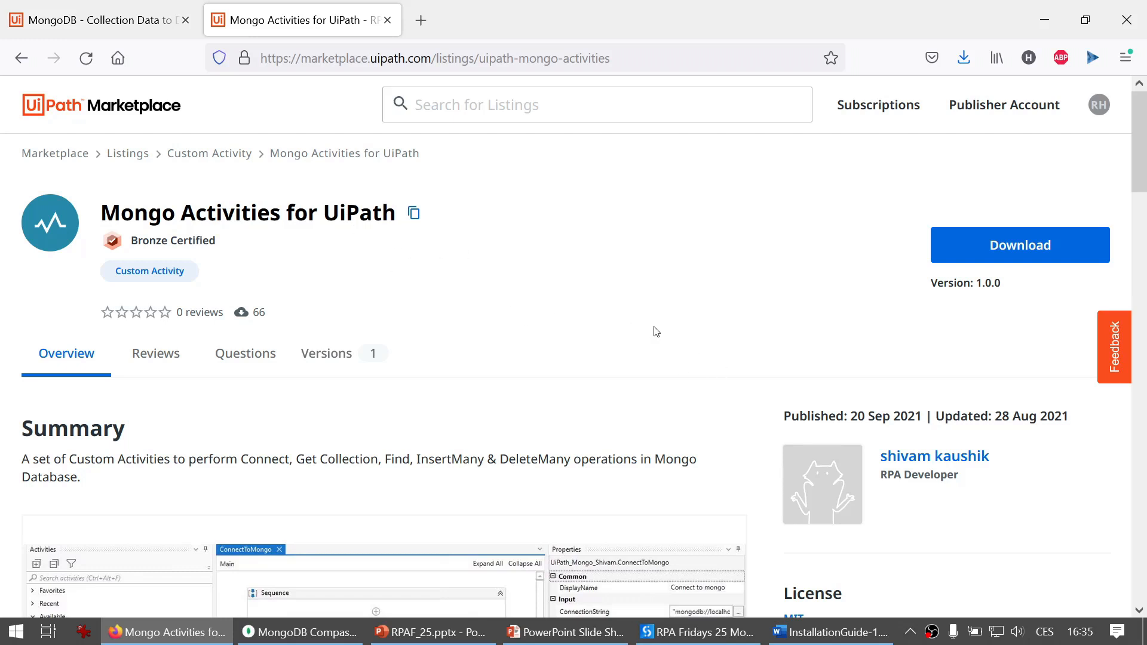
mouse_move(616, 289)
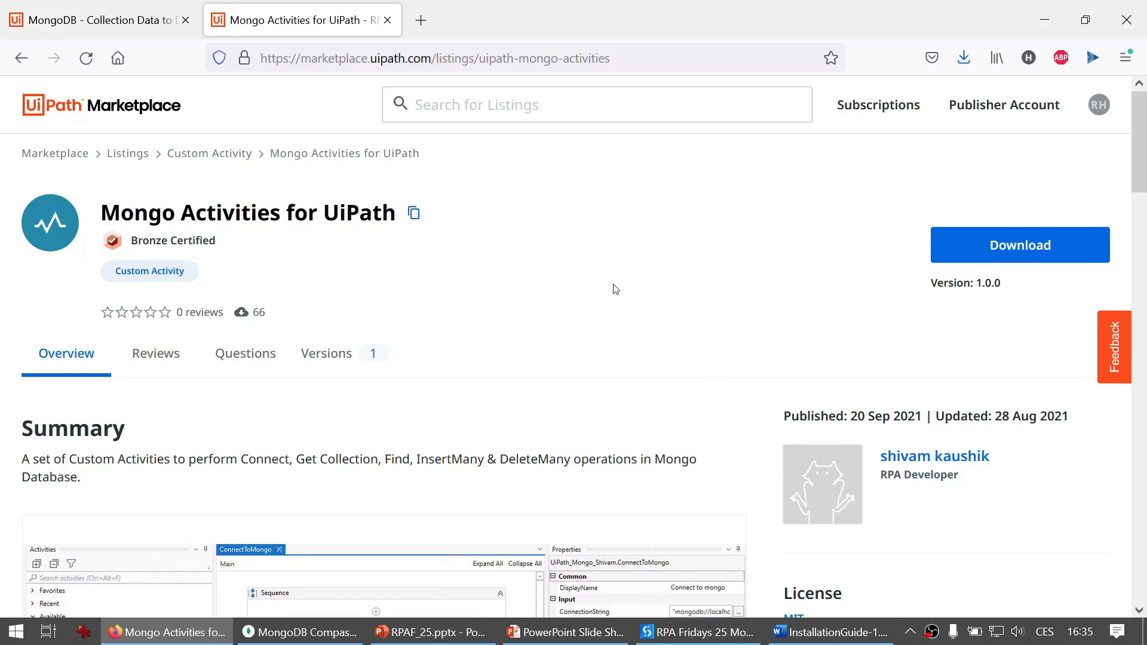
scroll(down, 3)
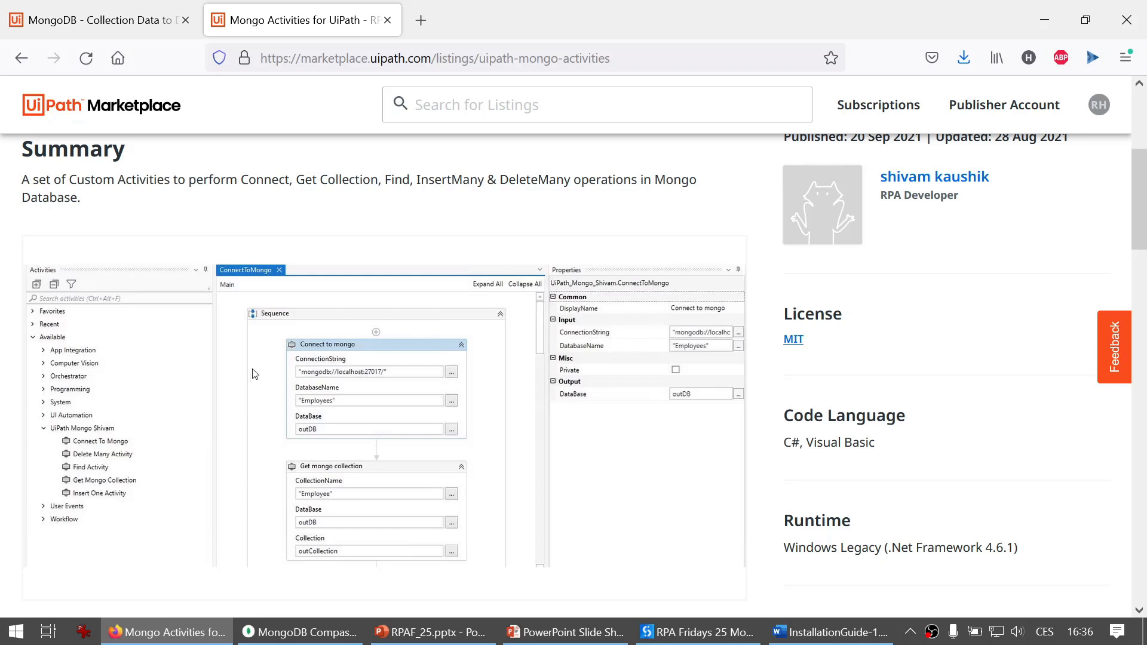
mouse_move(321, 316)
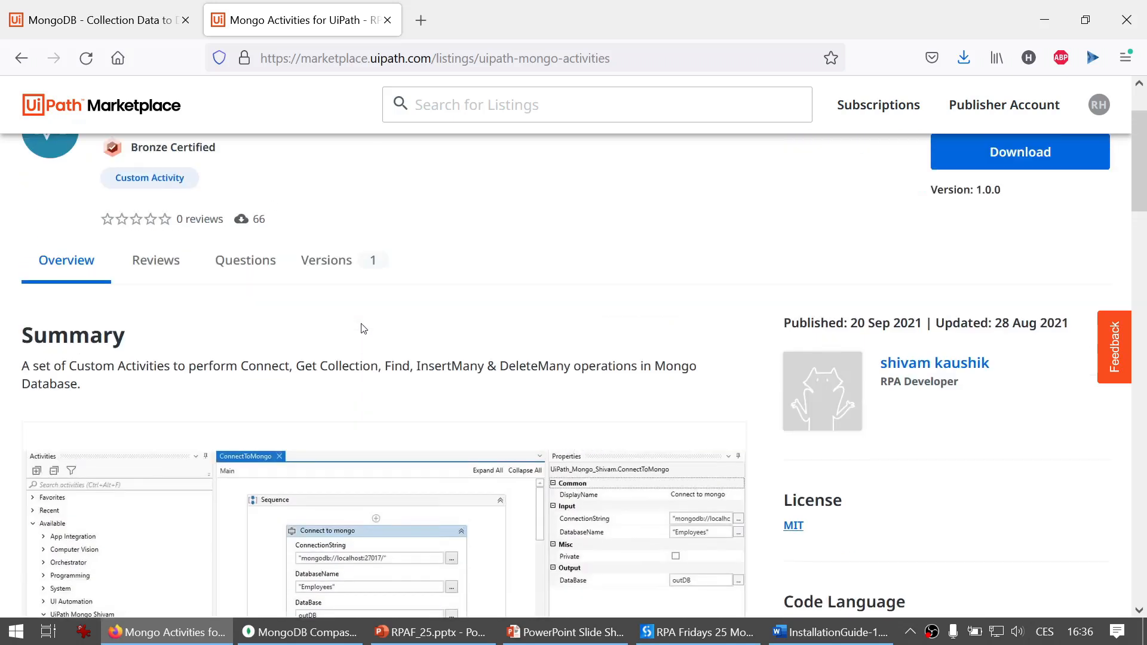
scroll(down, 3)
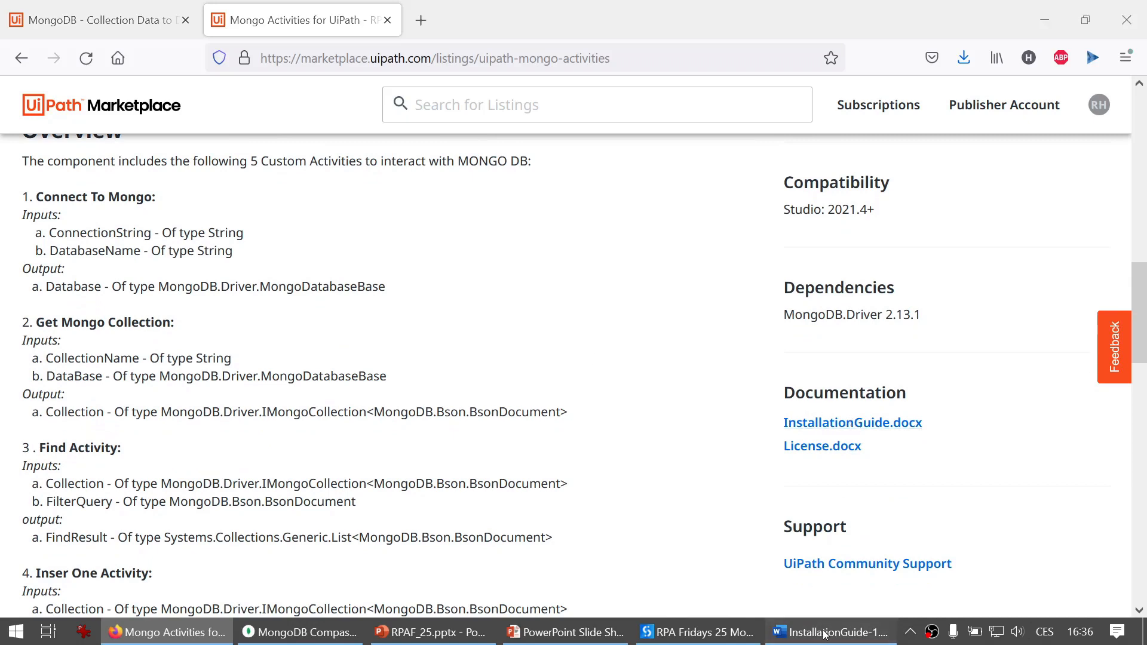
- Open the InstallationGuide Word document and scroll through it
click(829, 631)
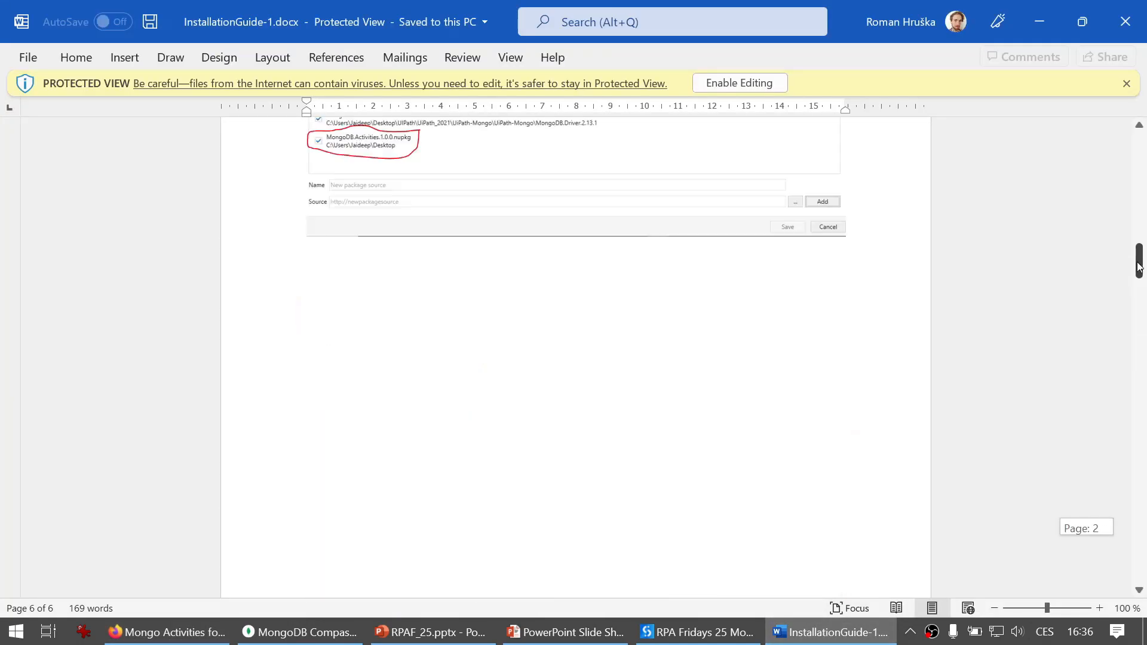
scroll(down, 3)
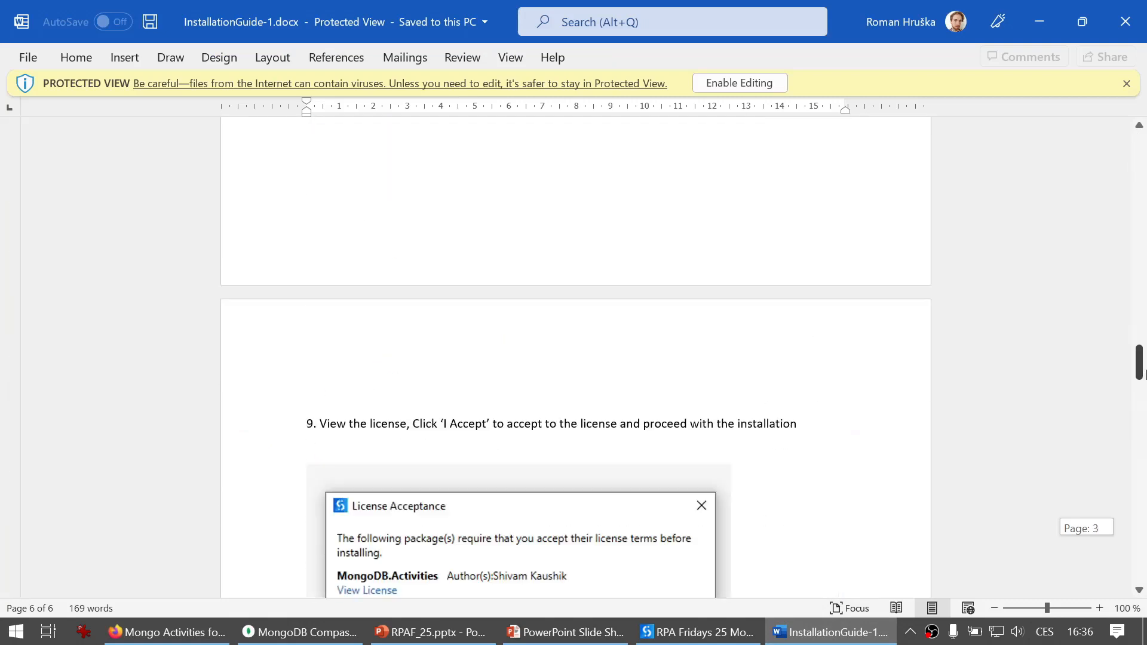
scroll(down, 3)
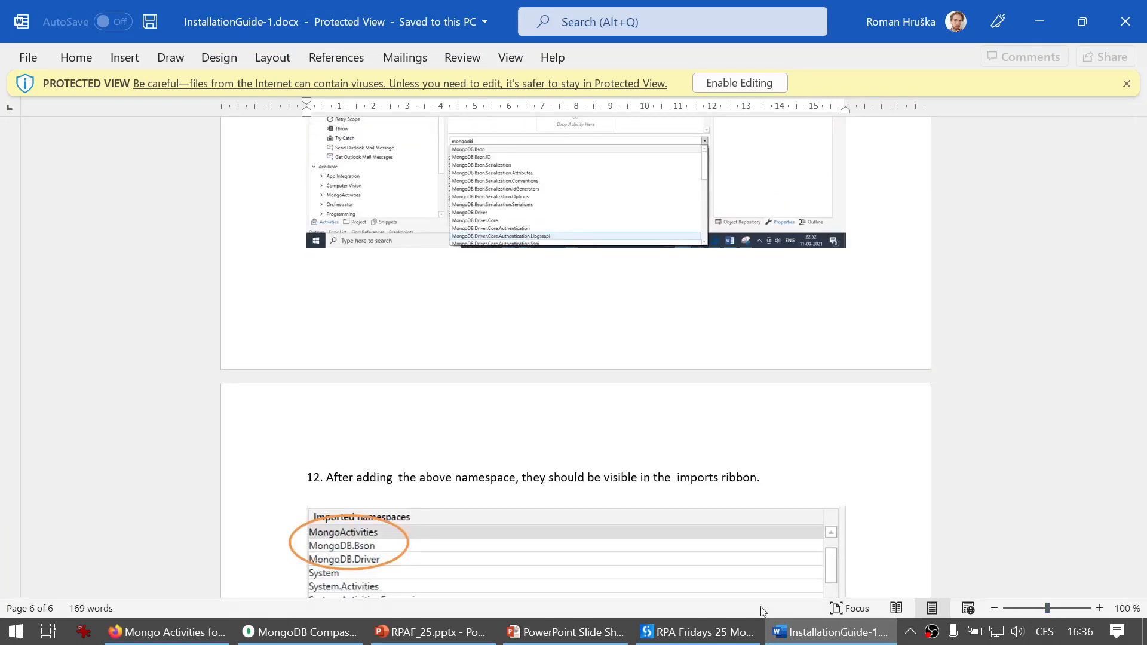
- In the RPA Fridays 25 Mongo DB project, search 'Mongo' and install MongoDB.Driver 2.14.1
click(697, 632)
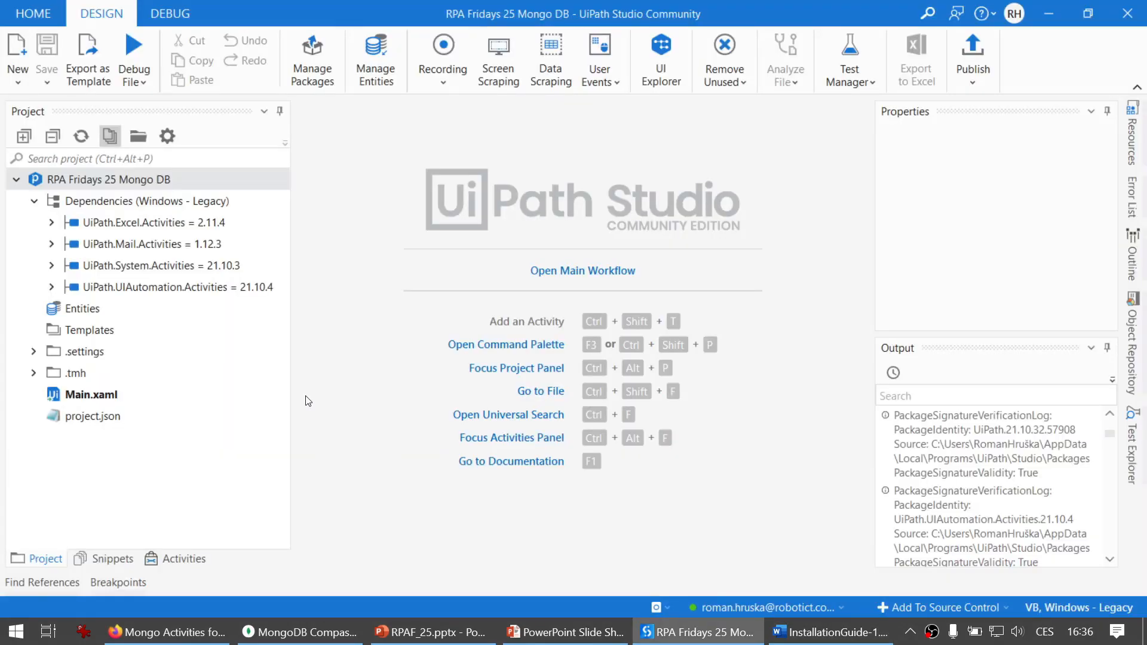
mouse_move(367, 210)
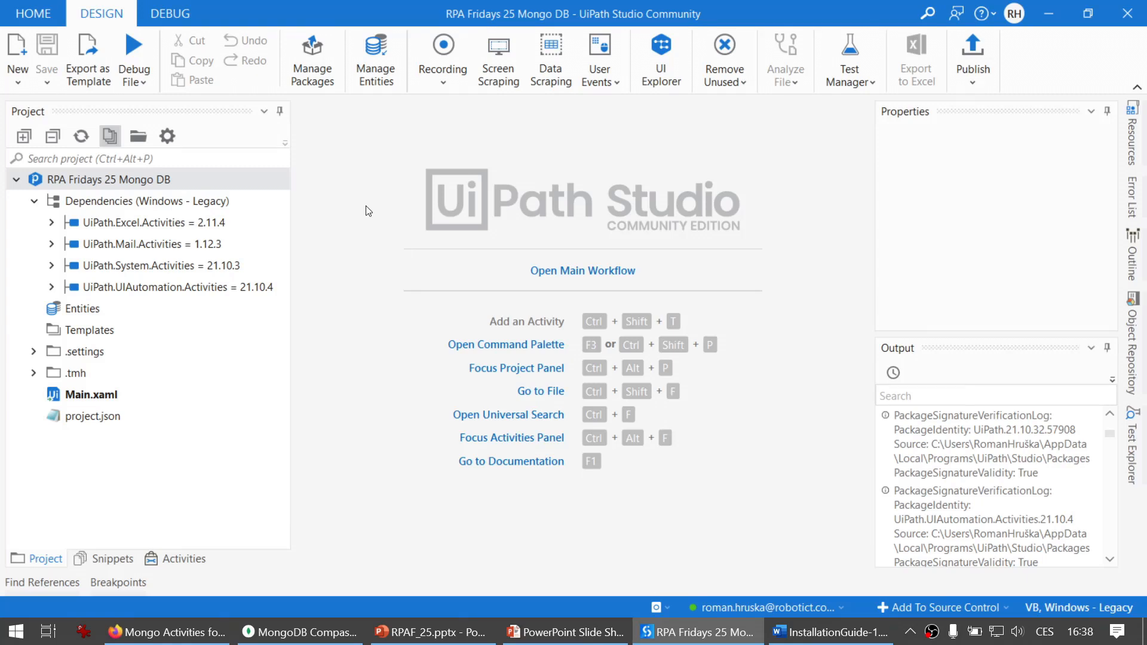
mouse_move(315, 53)
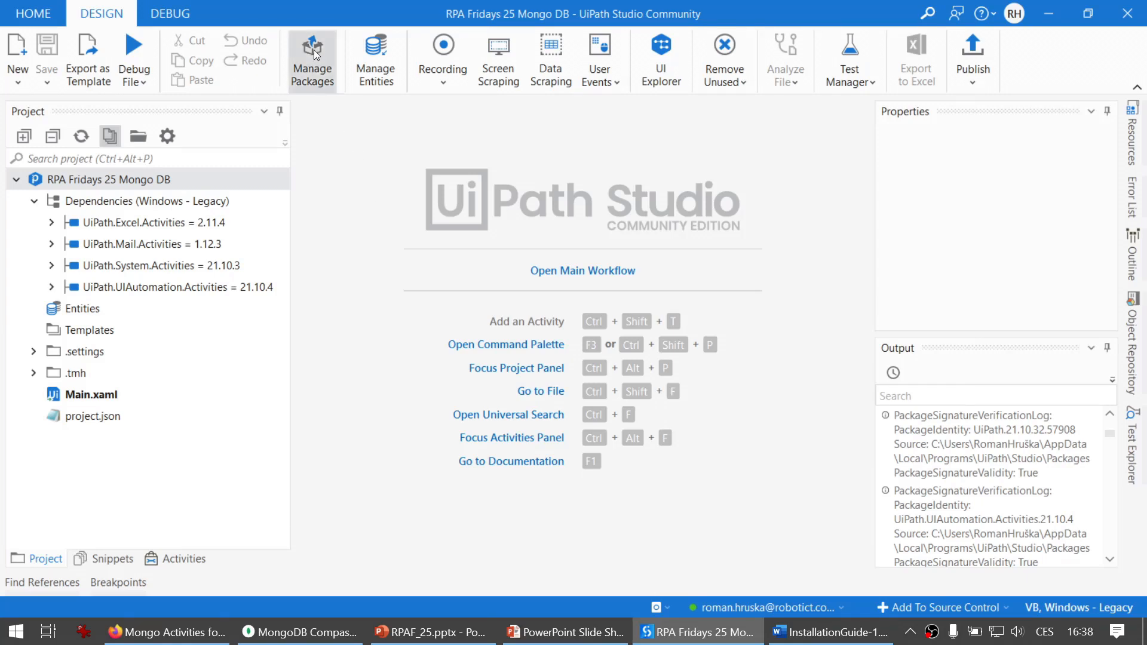
click(312, 54)
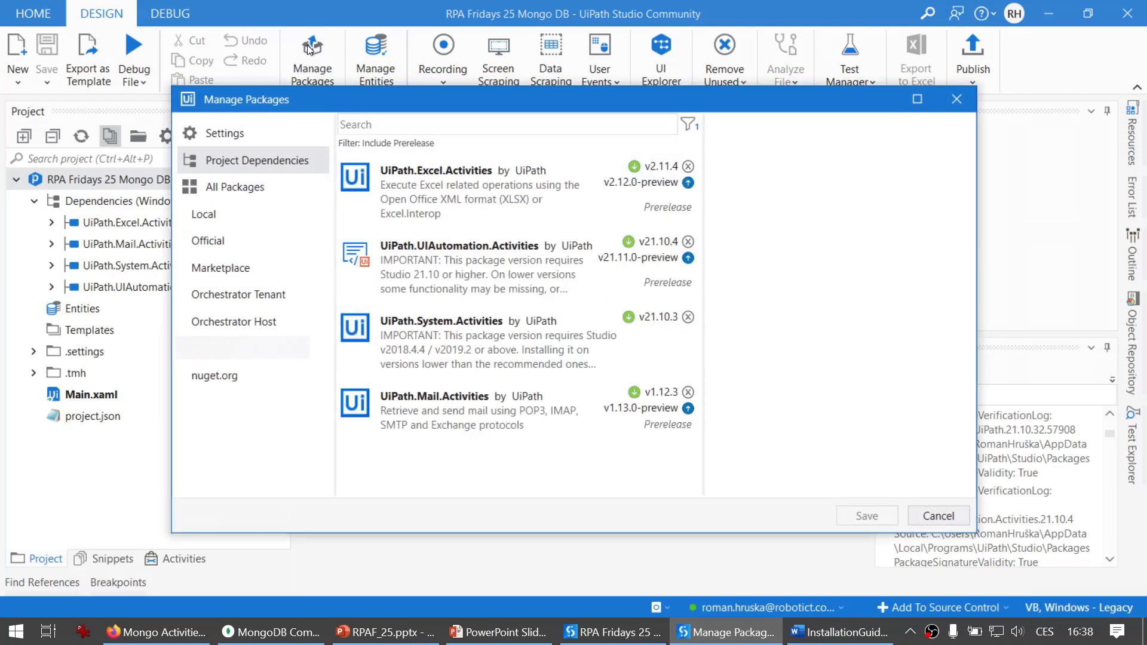
mouse_move(546, 118)
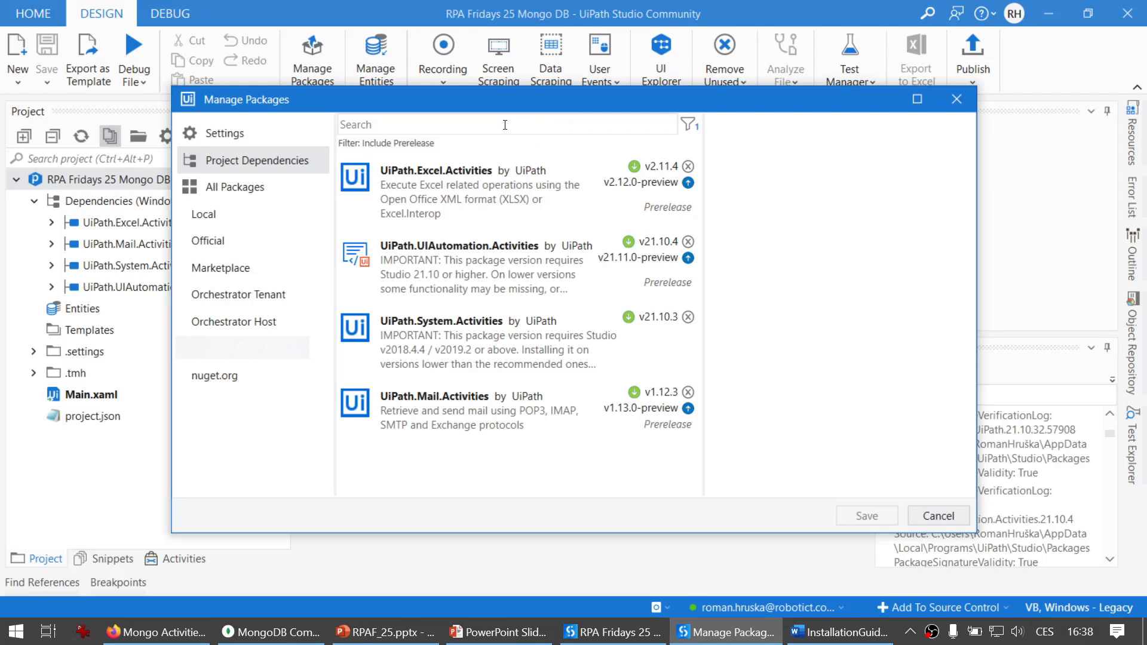
click(234, 187)
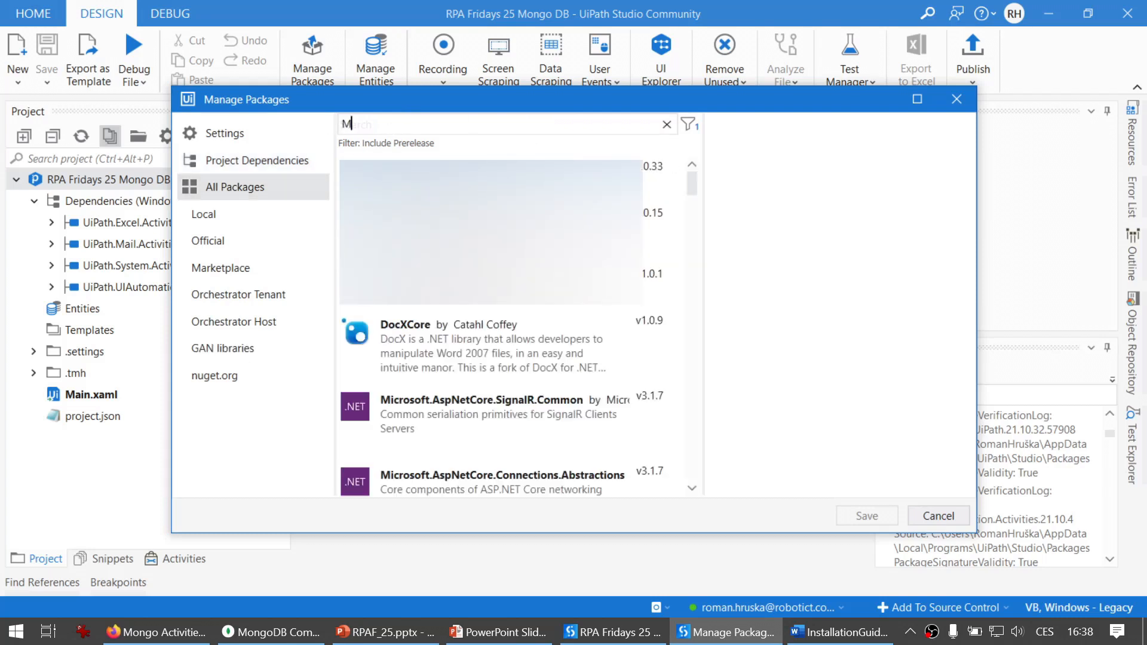
text(ongoDB.Driver)
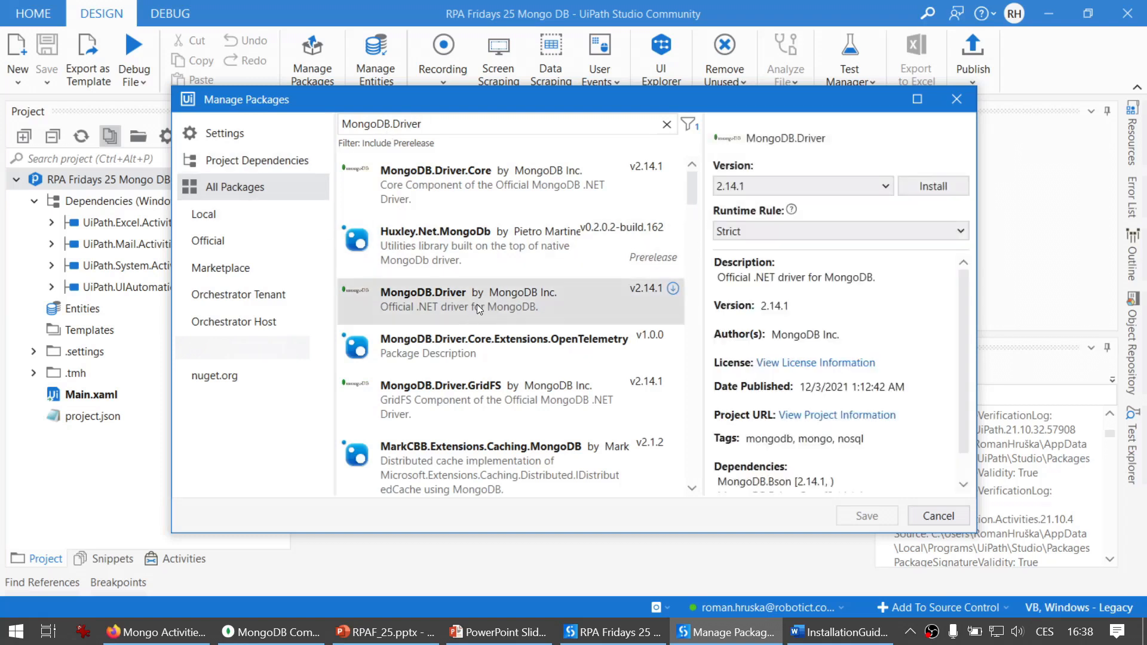
mouse_move(935, 187)
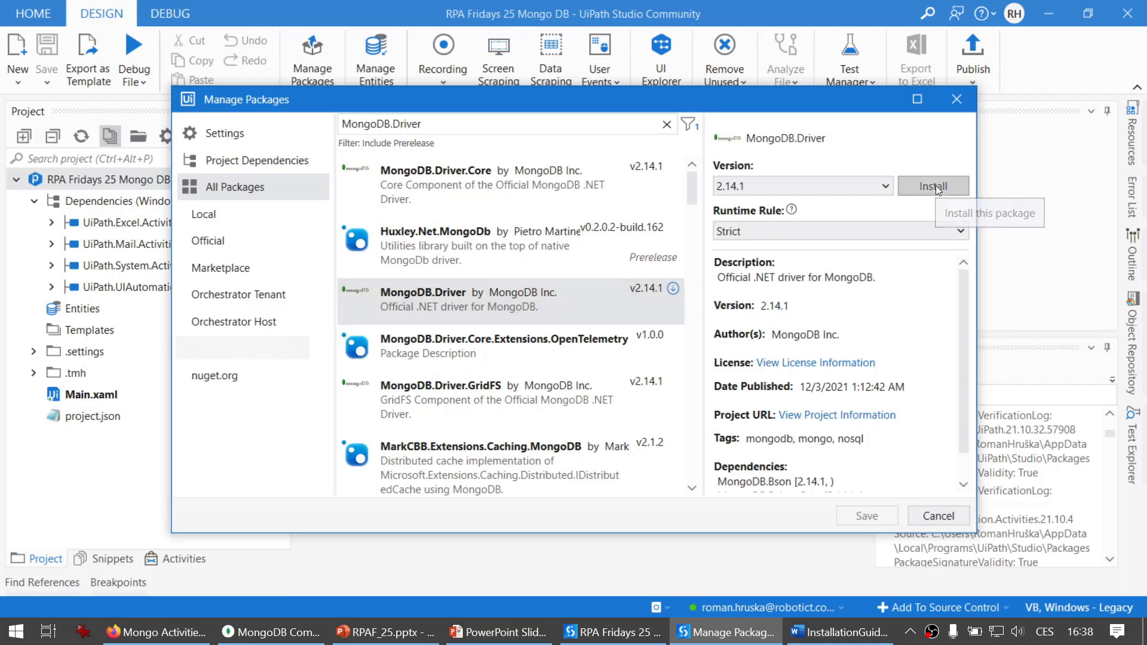
click(933, 186)
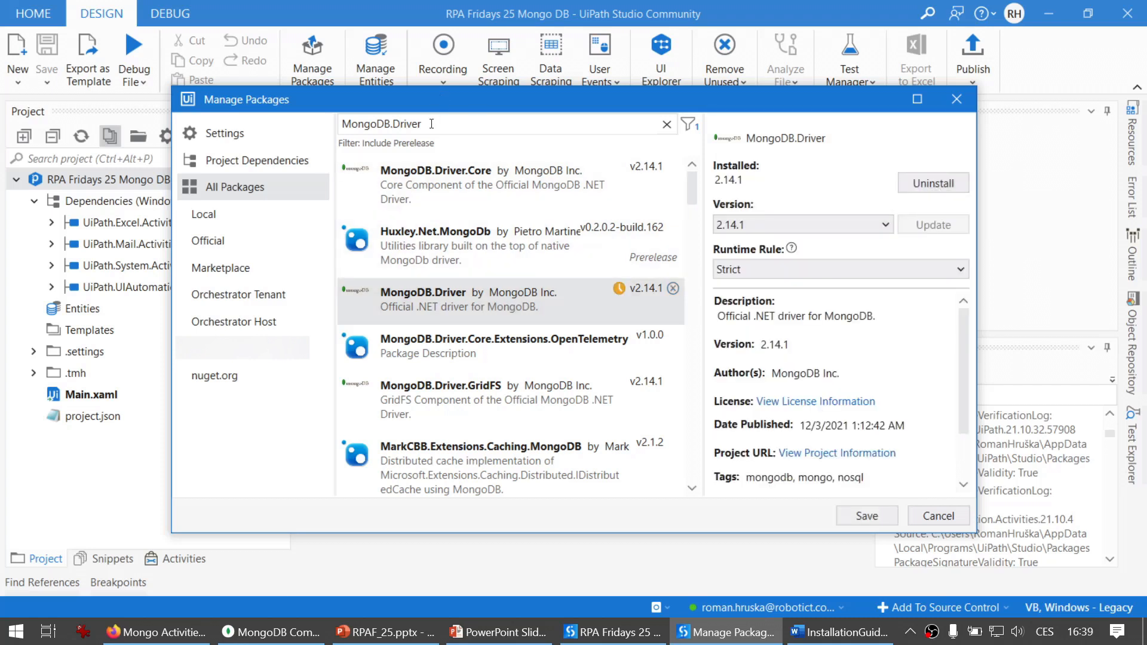
- Install MongoDB.Activities from the Marketplace, save the changes, and create the MongoTest sequence
click(220, 268)
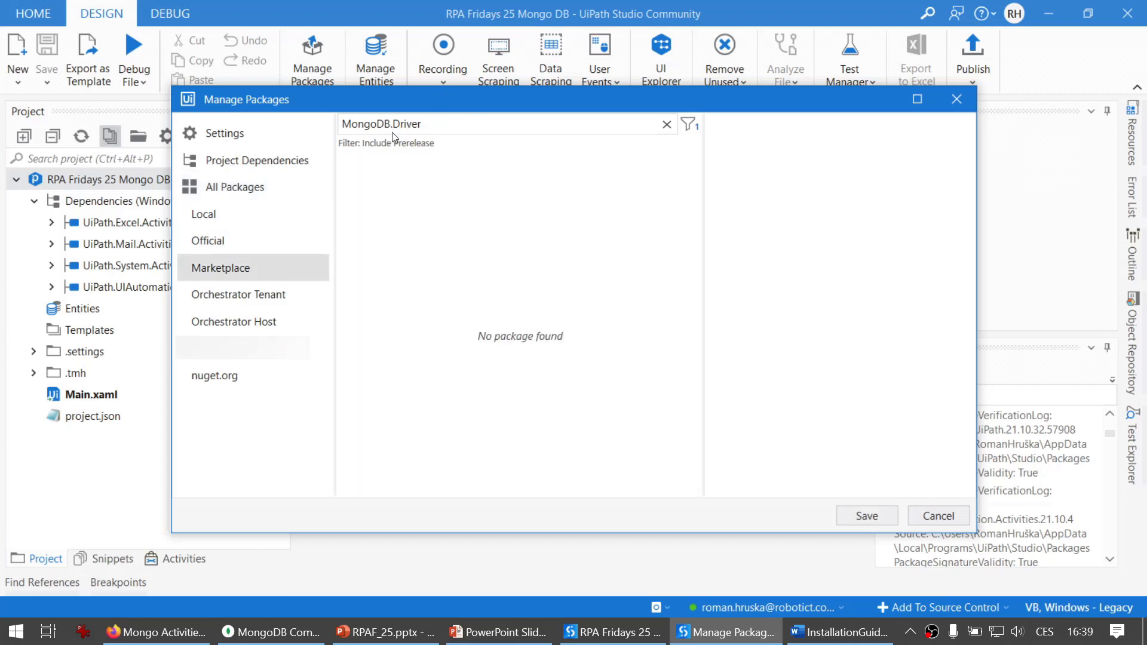
key(BackSpace)
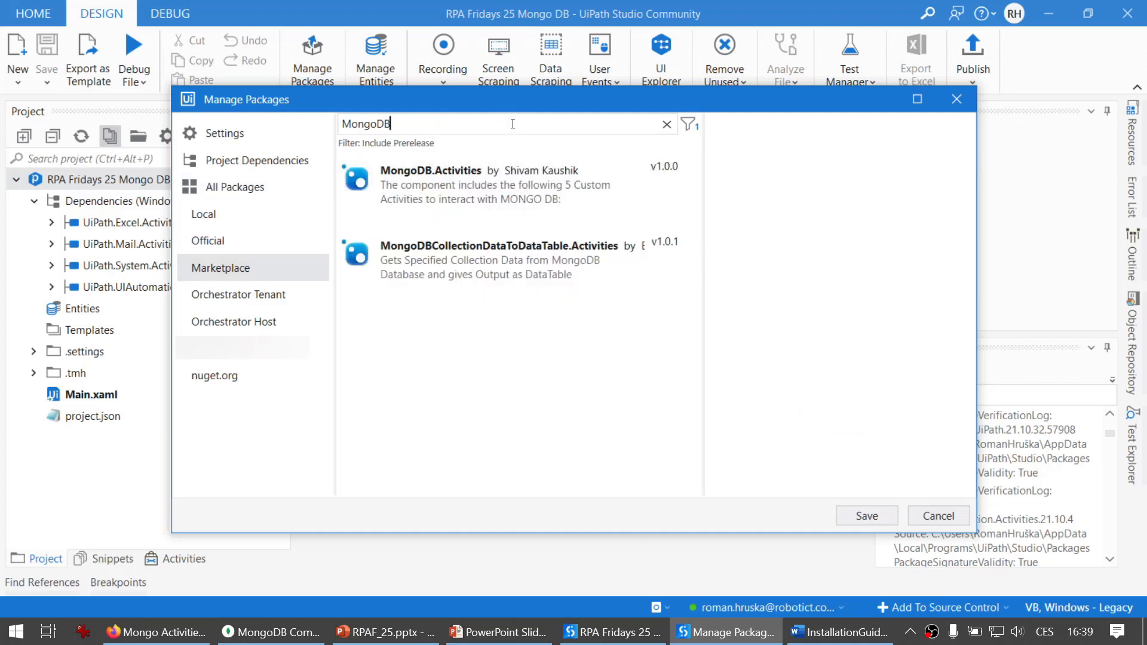
click(498, 185)
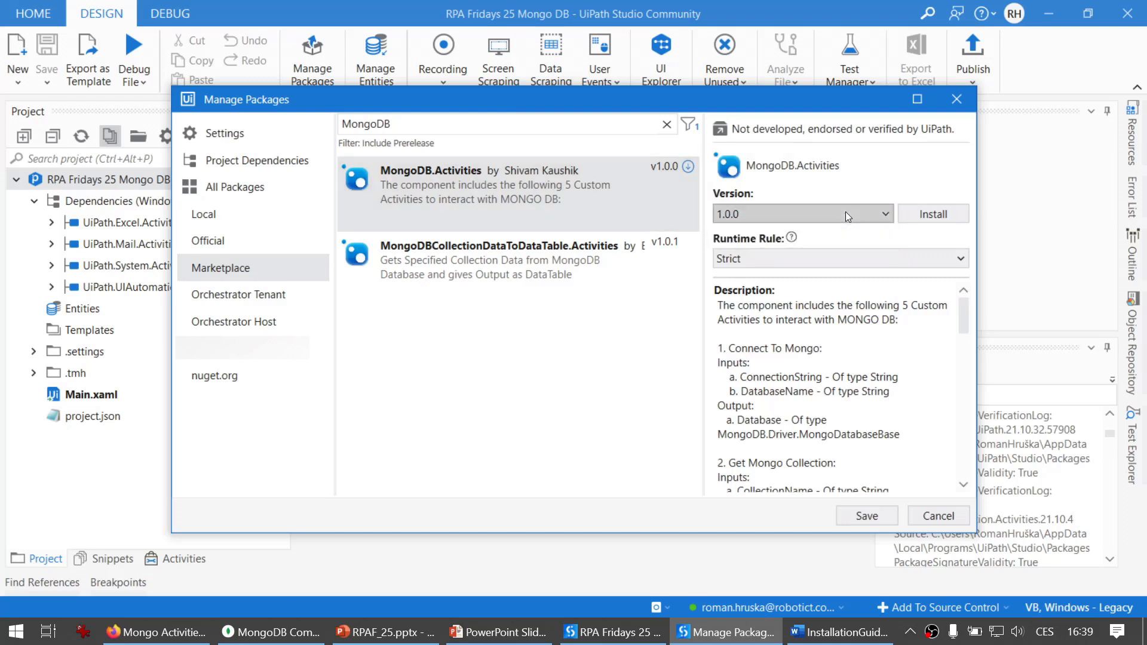
click(933, 214)
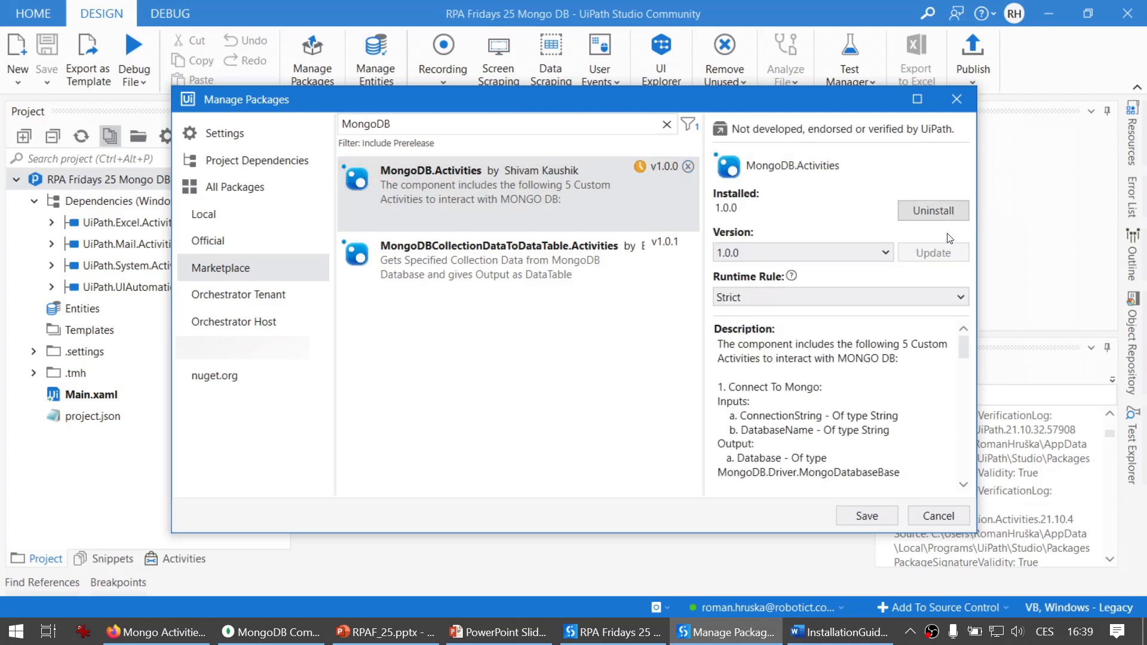
mouse_move(893, 519)
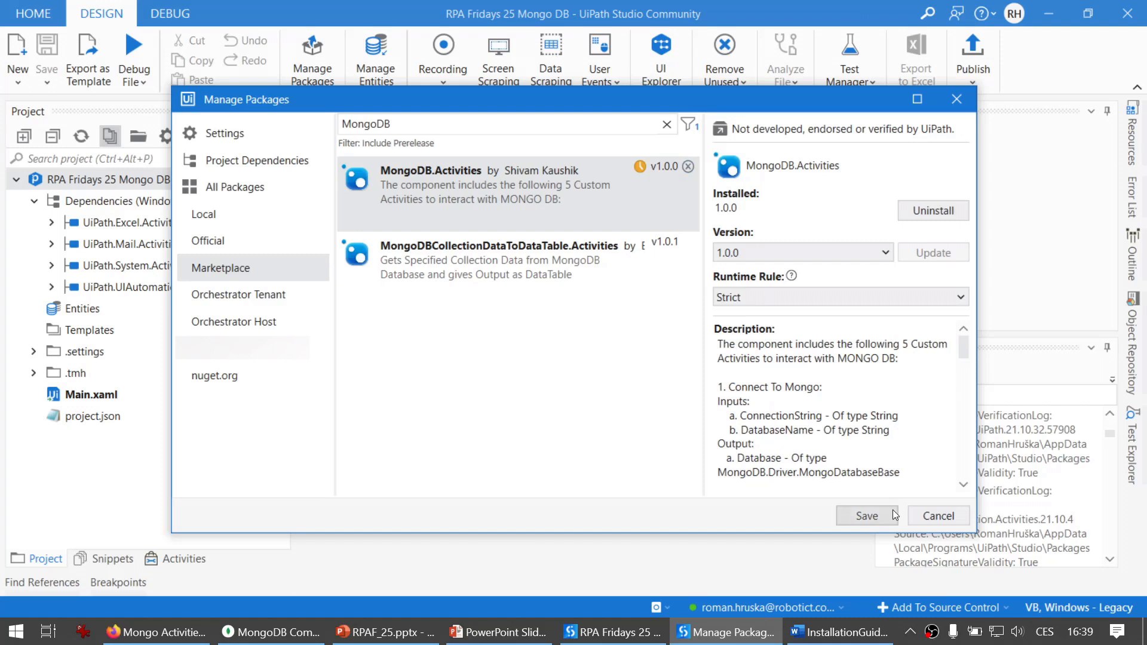
click(867, 515)
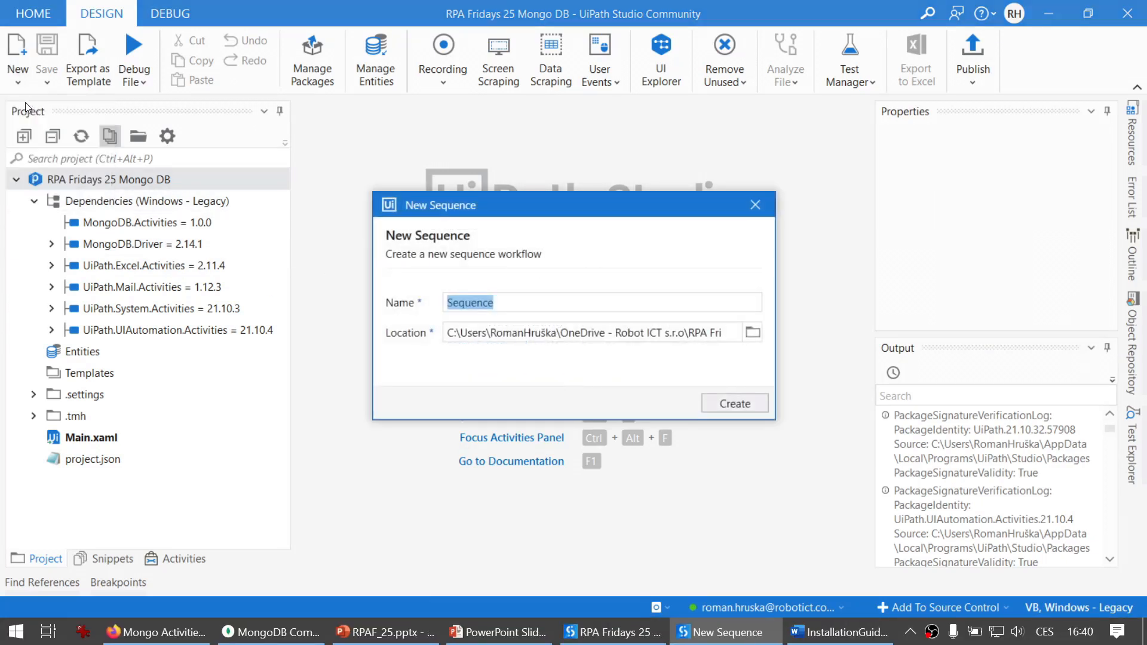
click(755, 204)
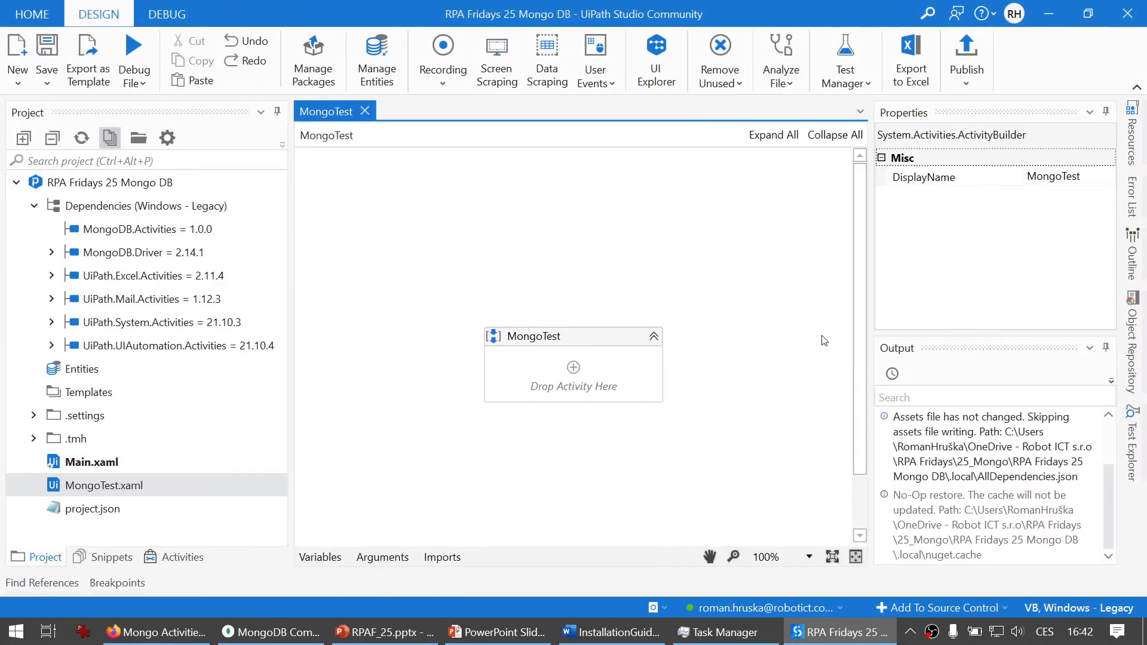
mouse_move(637, 485)
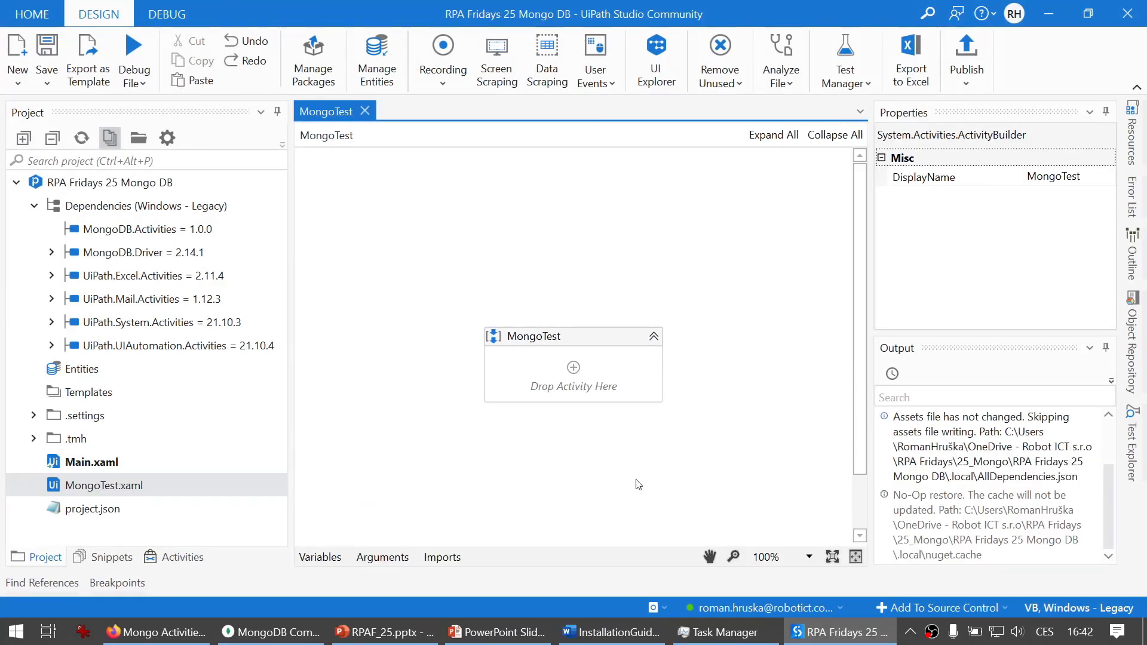
- Add MongoDB.Bson and MongoActivities to the MongoTest workflow's imports
click(442, 558)
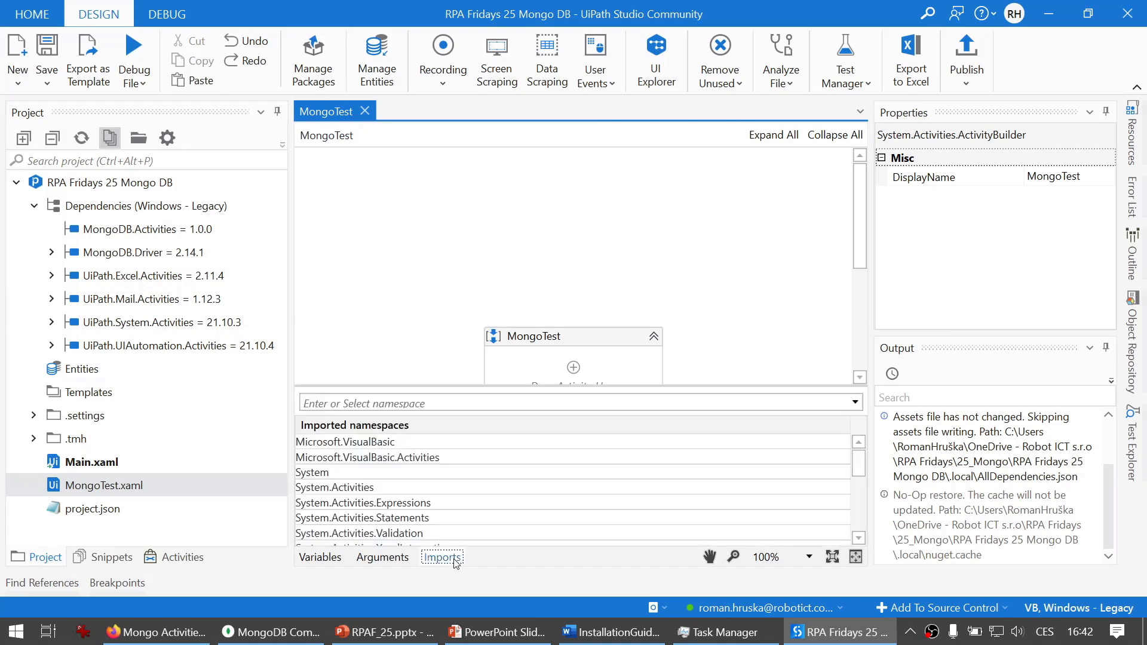
click(442, 403)
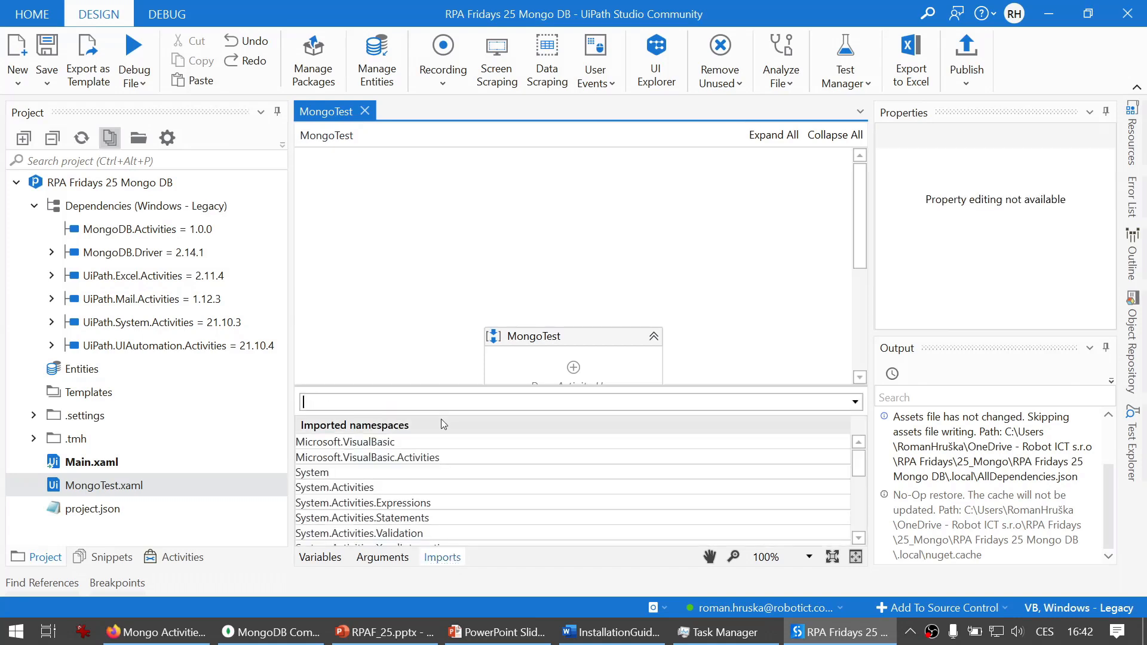
text(MongoDB.Bso)
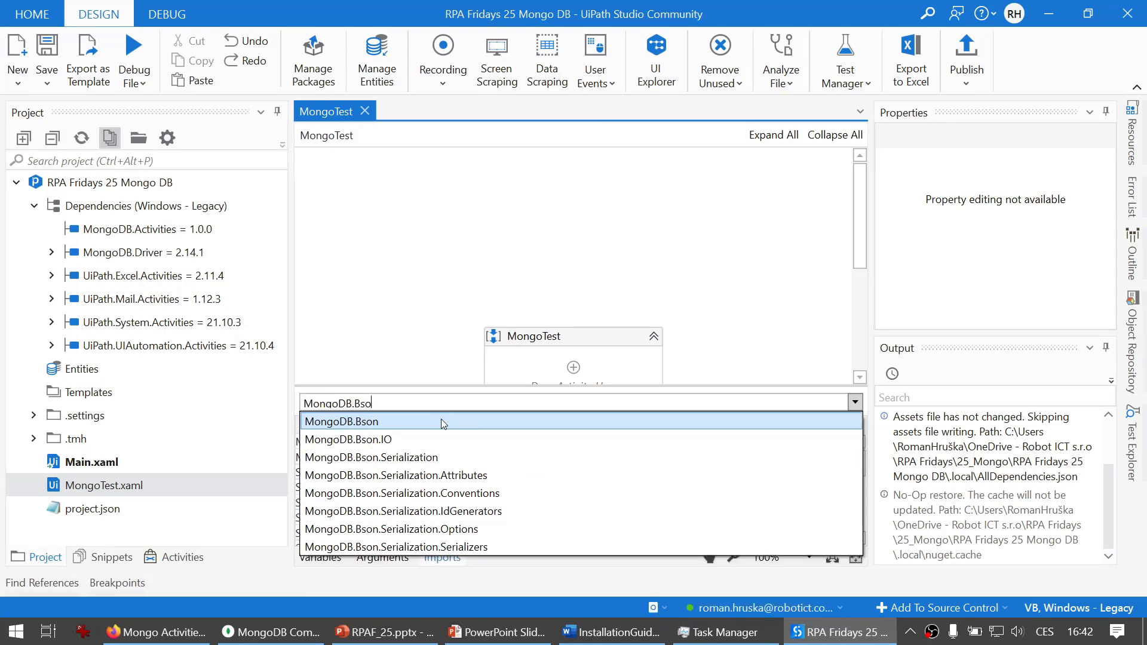
text(Mongo)
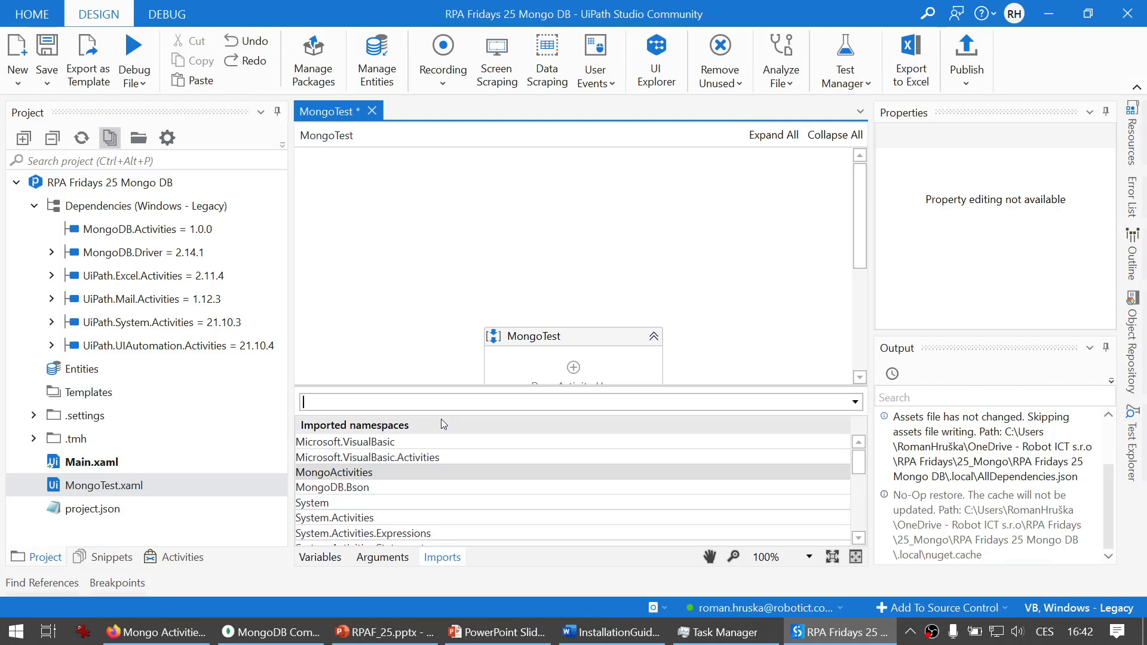
text(MongoDB)
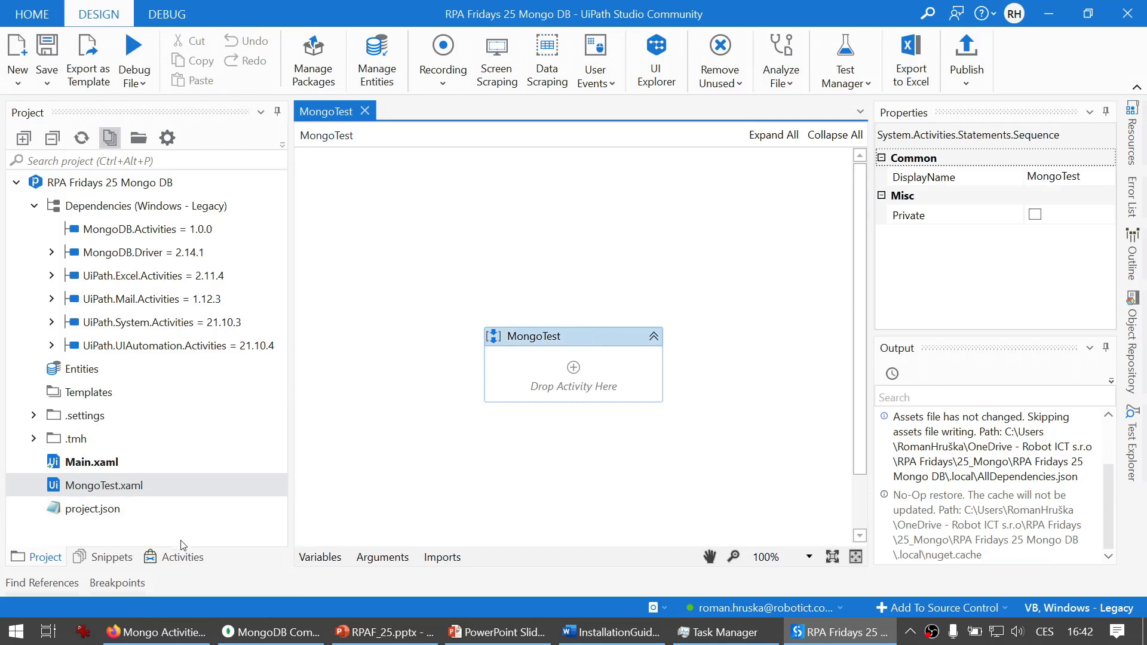
- Expand the MongoActivities group in the Activities panel
click(182, 557)
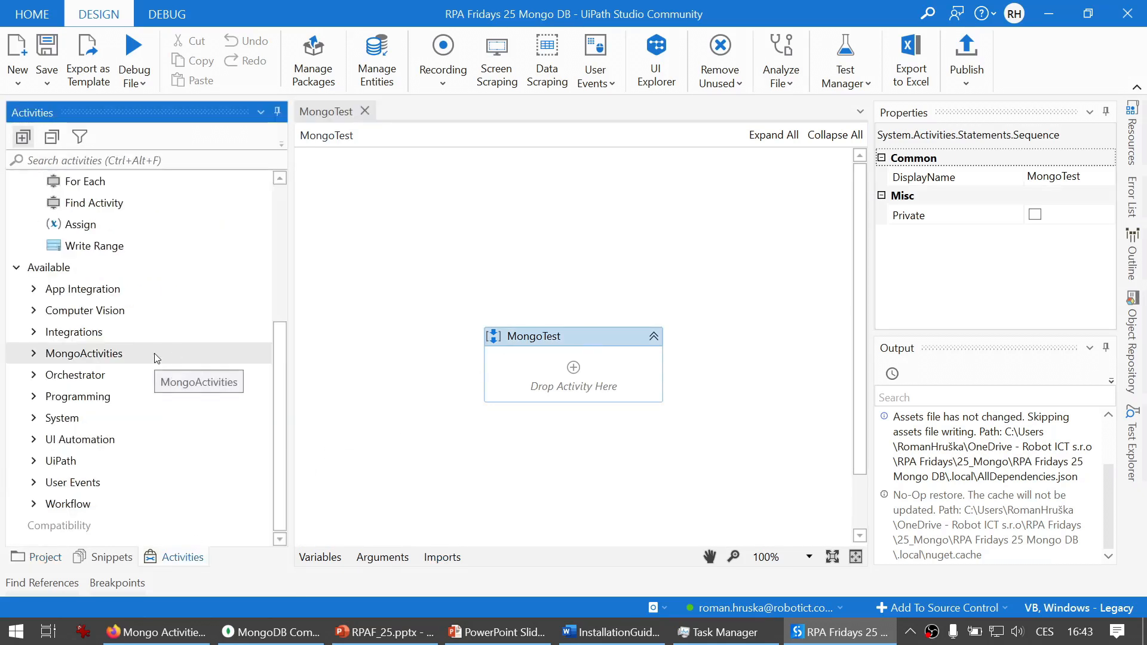
click(34, 353)
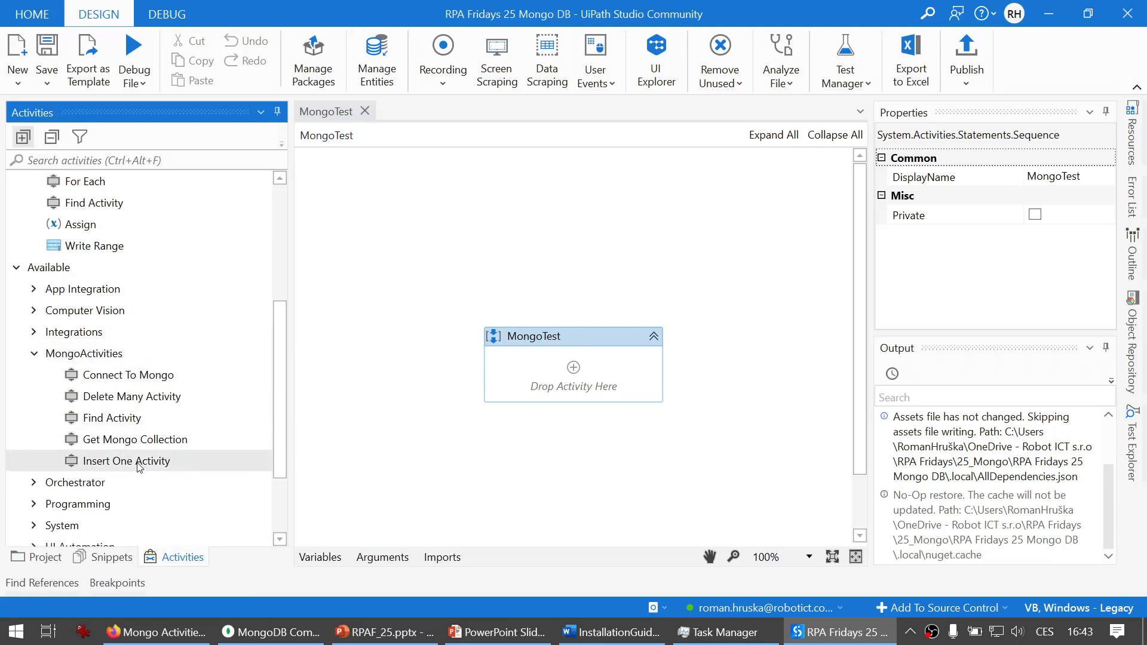
mouse_move(156, 480)
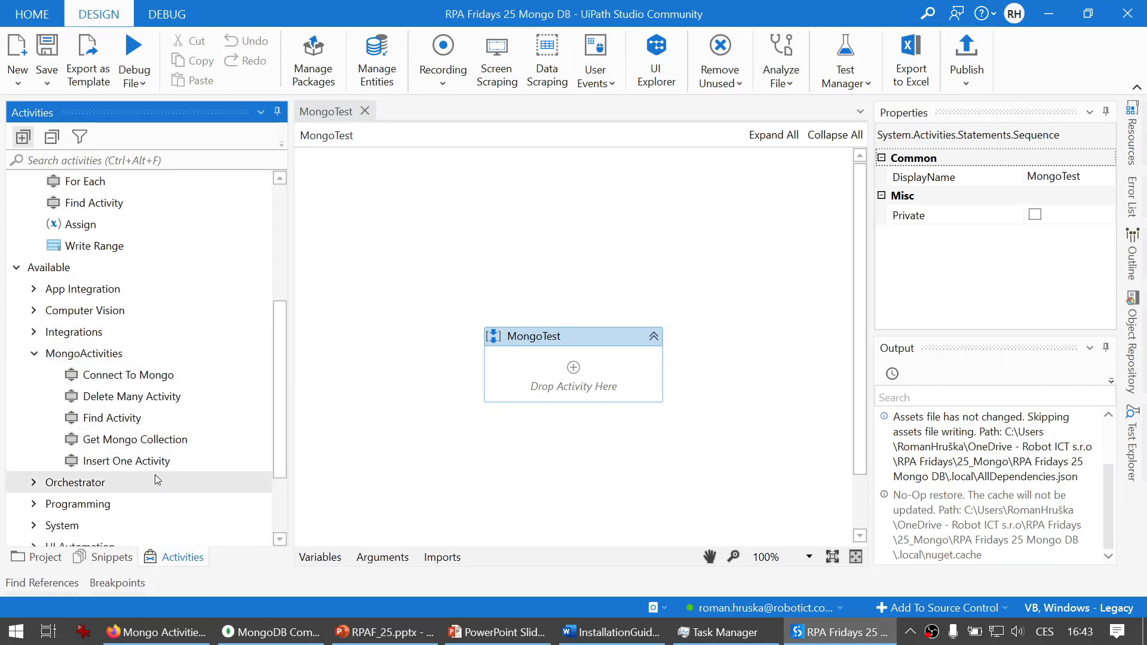
mouse_move(99, 383)
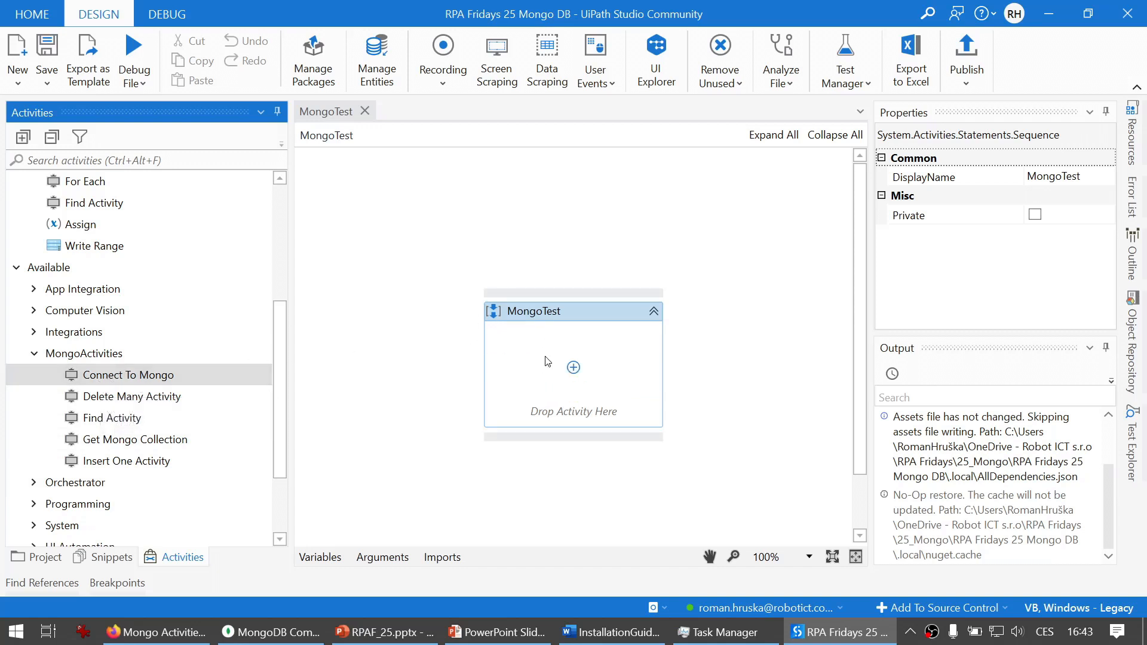
- Add Connect To Mongo with the robot2 connection string, database "test", output mongoDatabase
drag(130, 375, 572, 368)
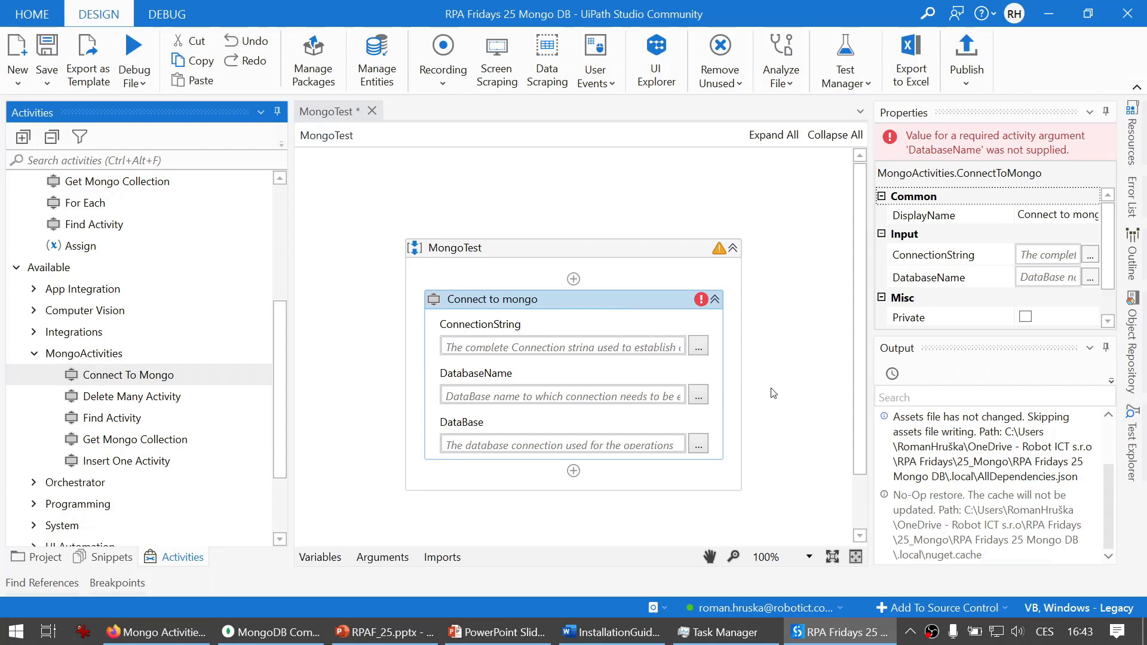
mouse_move(486, 325)
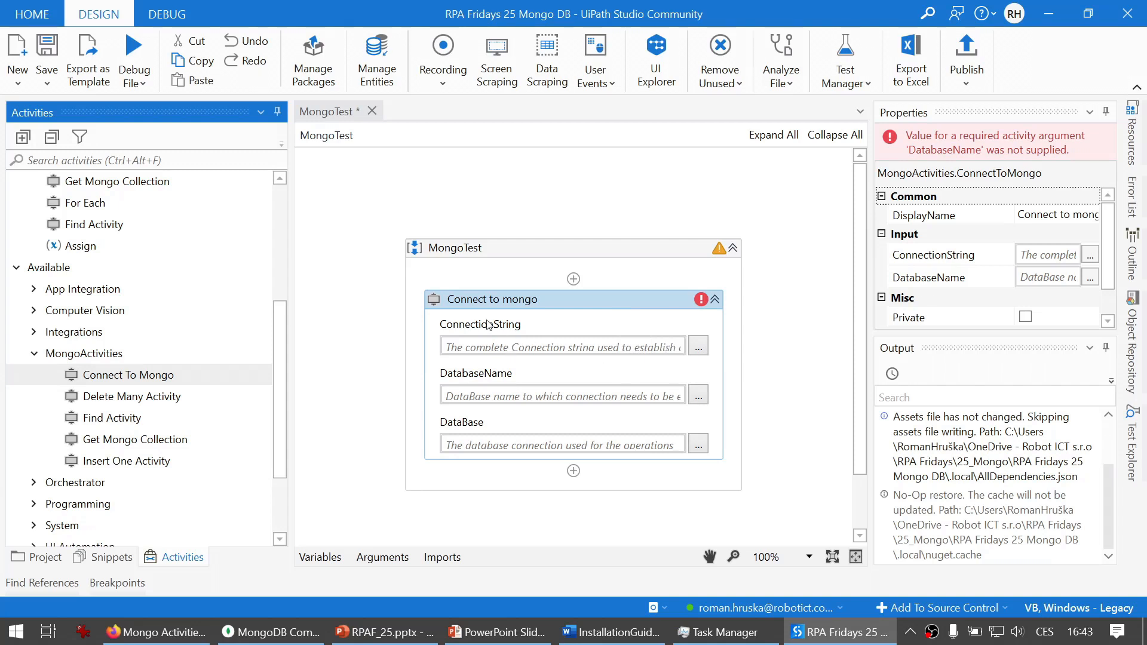
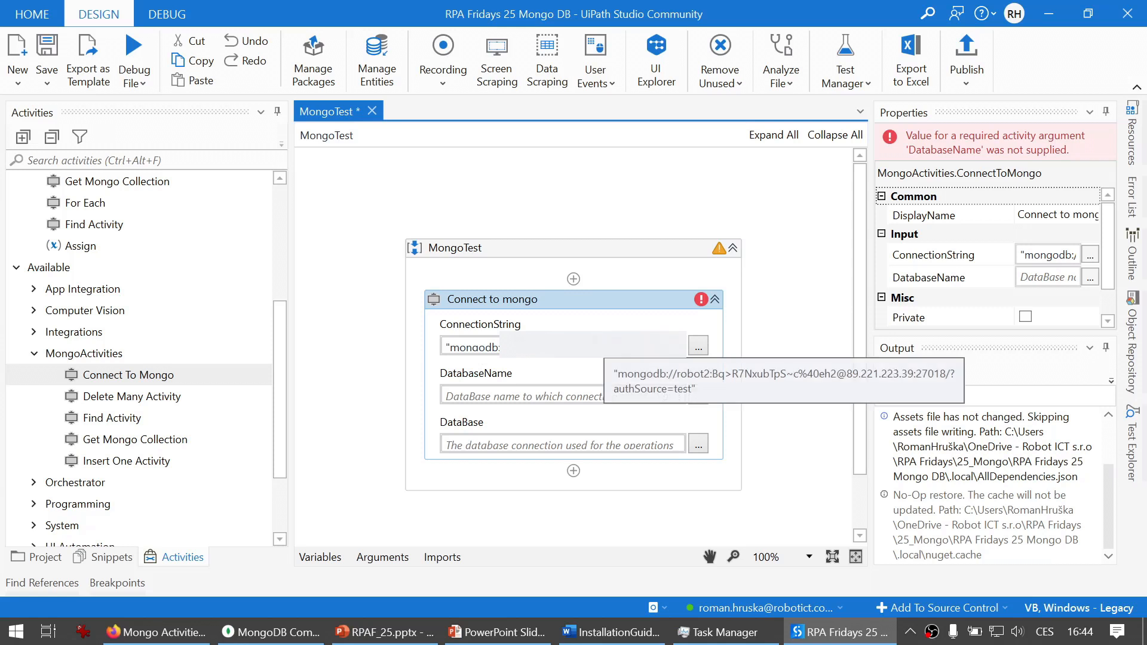
click(539, 395)
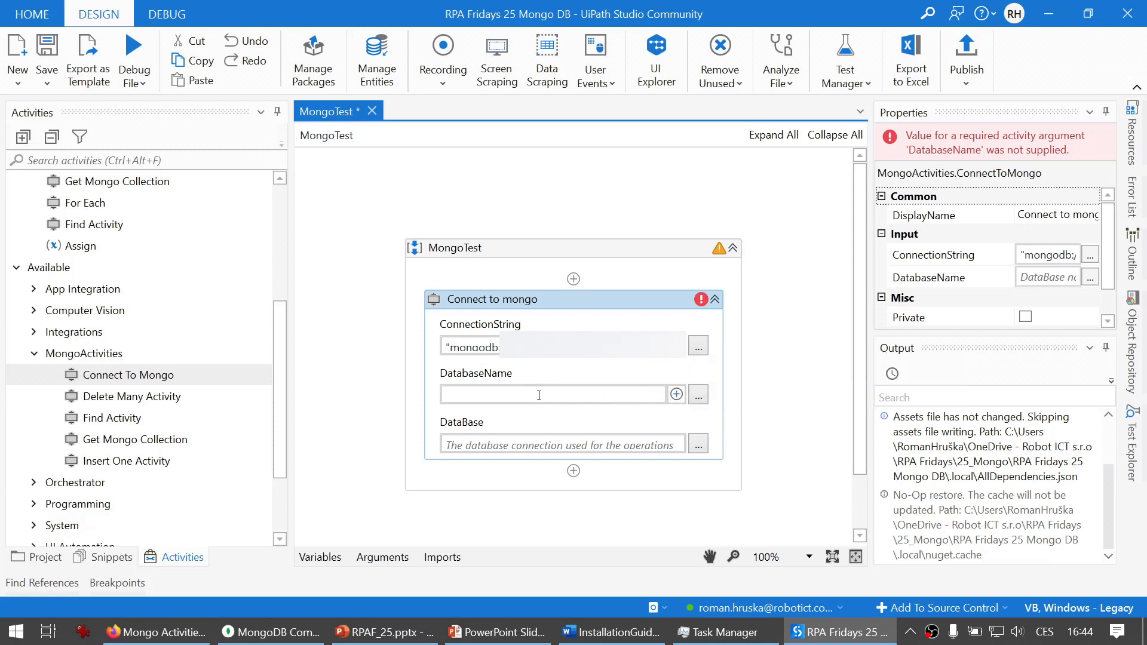
text("test")
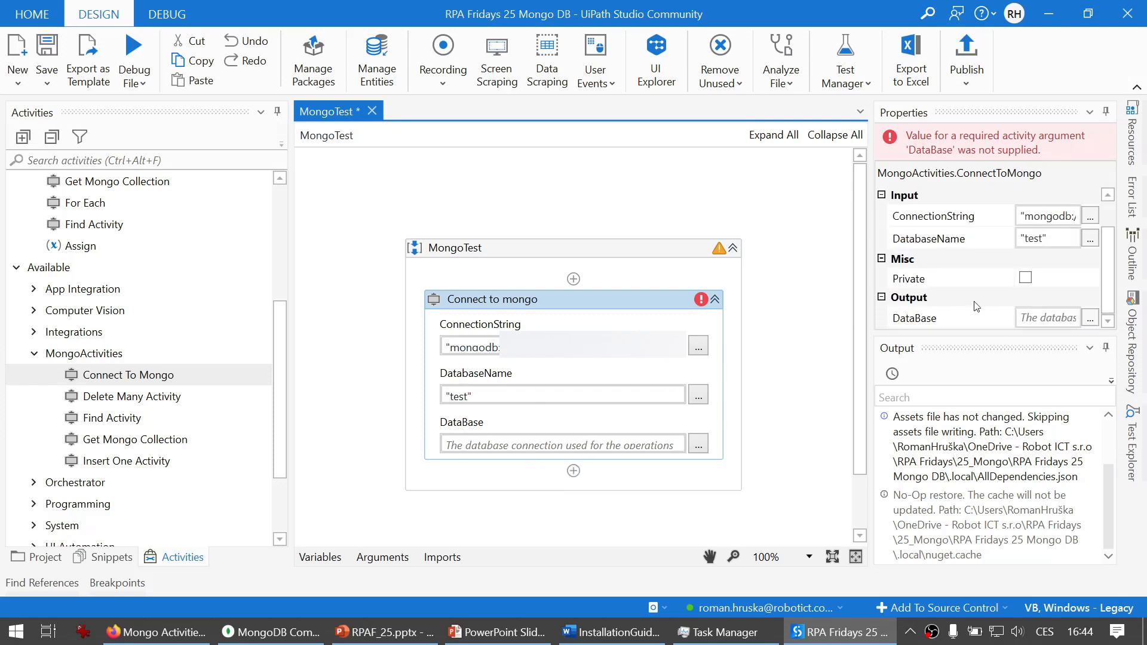
mouse_move(543, 445)
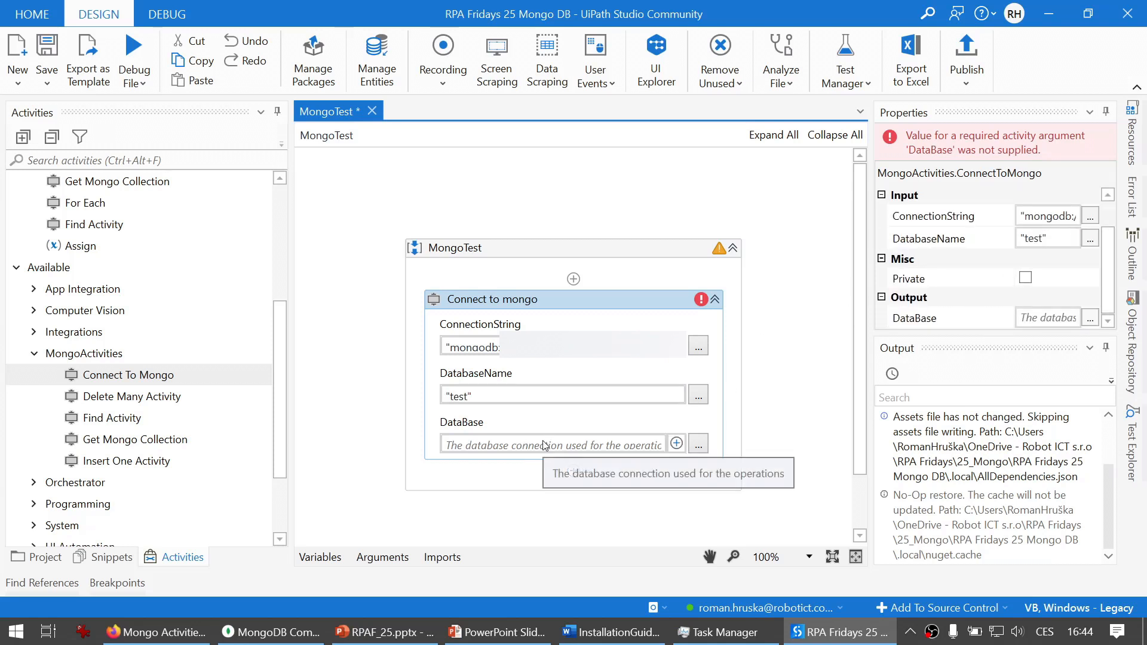
click(552, 444)
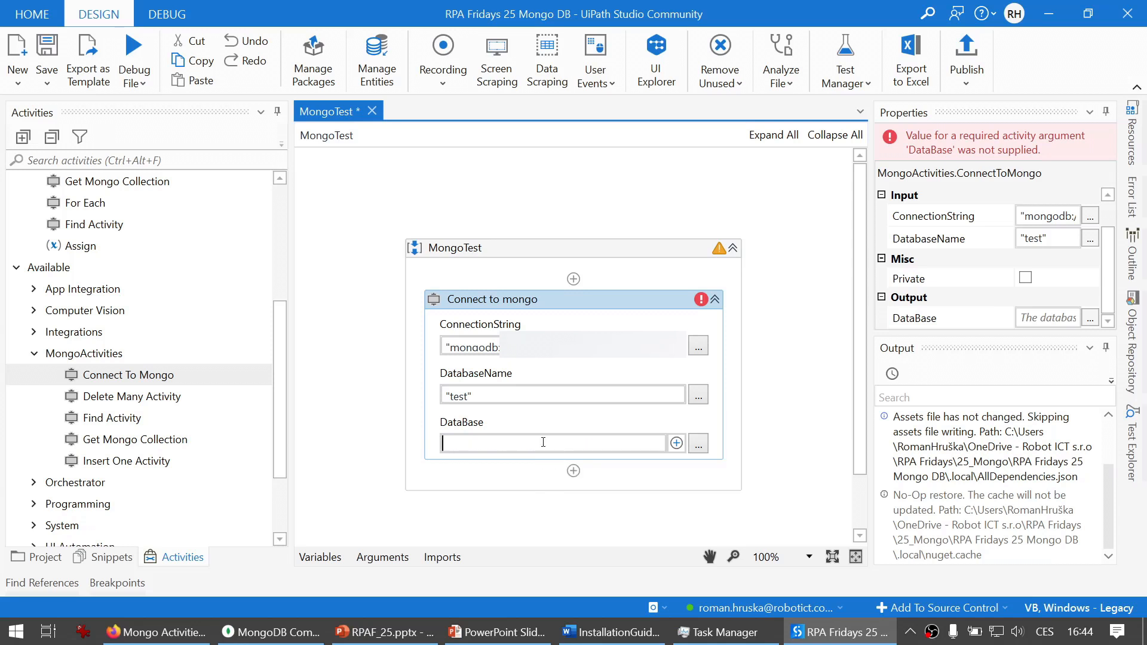
text(mongoDatabase)
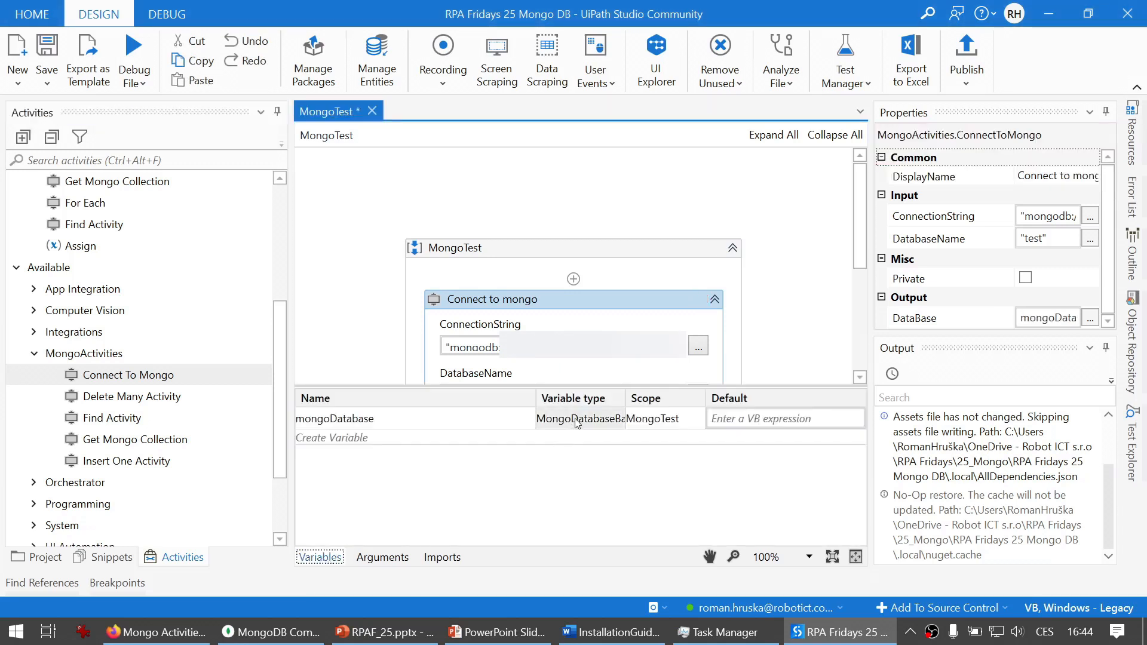
mouse_move(577, 422)
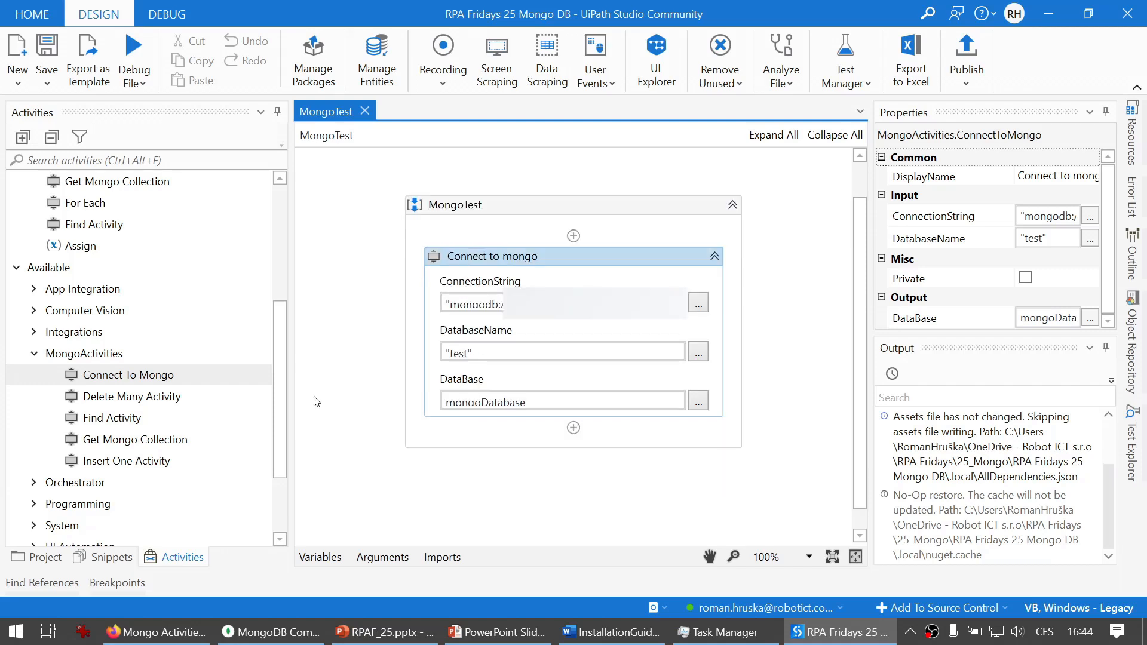
mouse_move(324, 405)
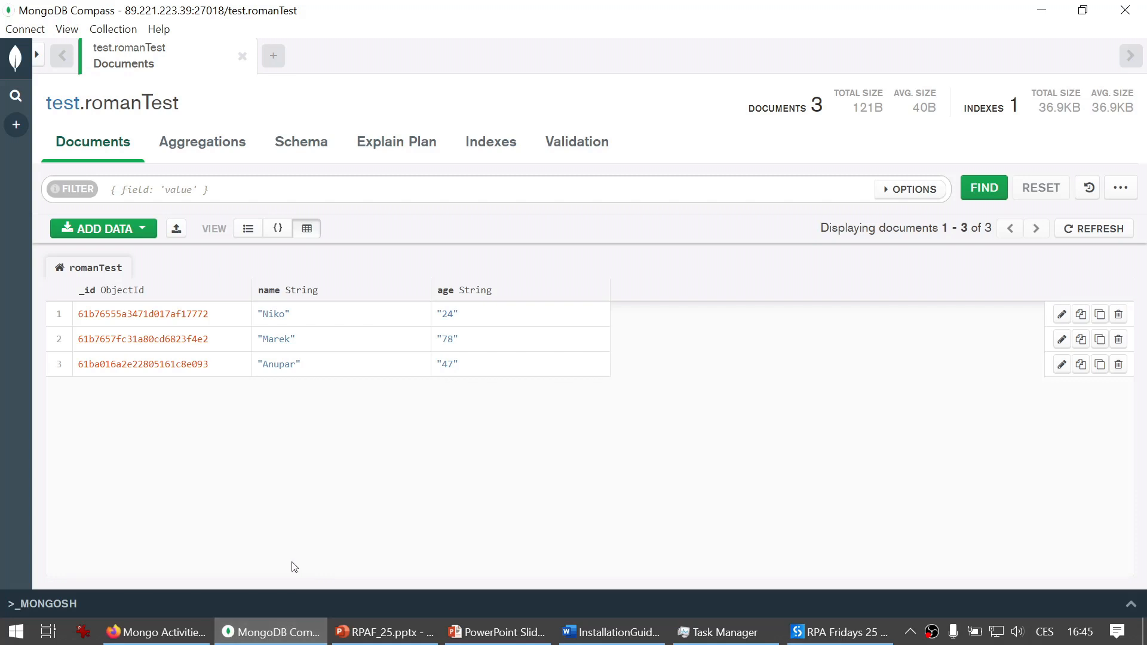
mouse_move(216, 97)
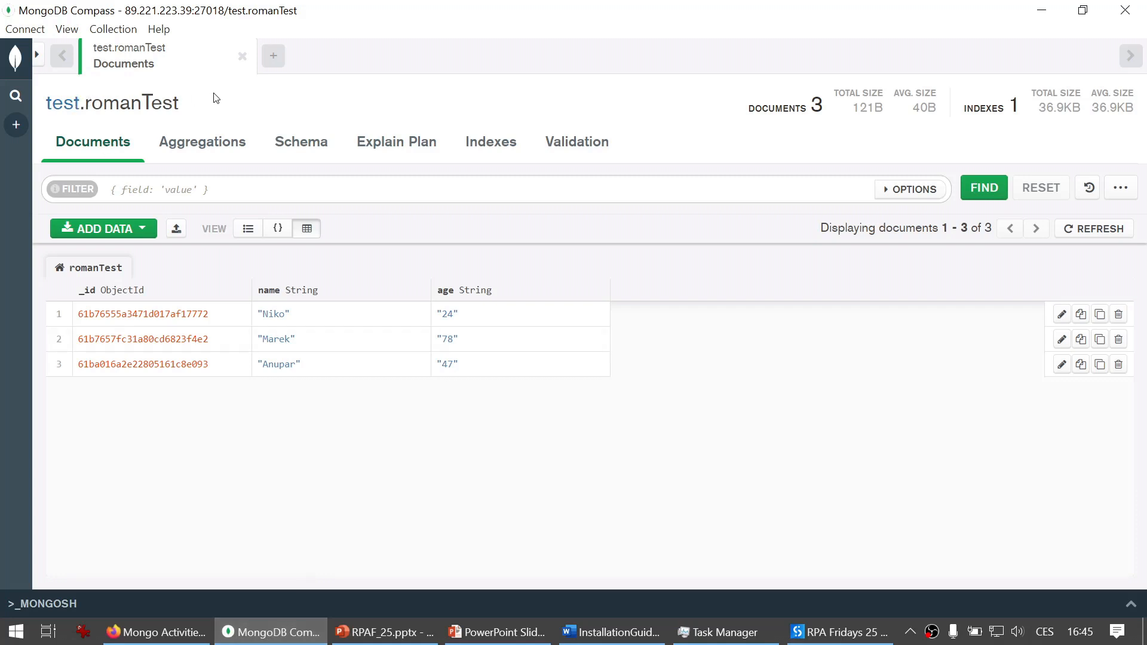
mouse_move(171, 303)
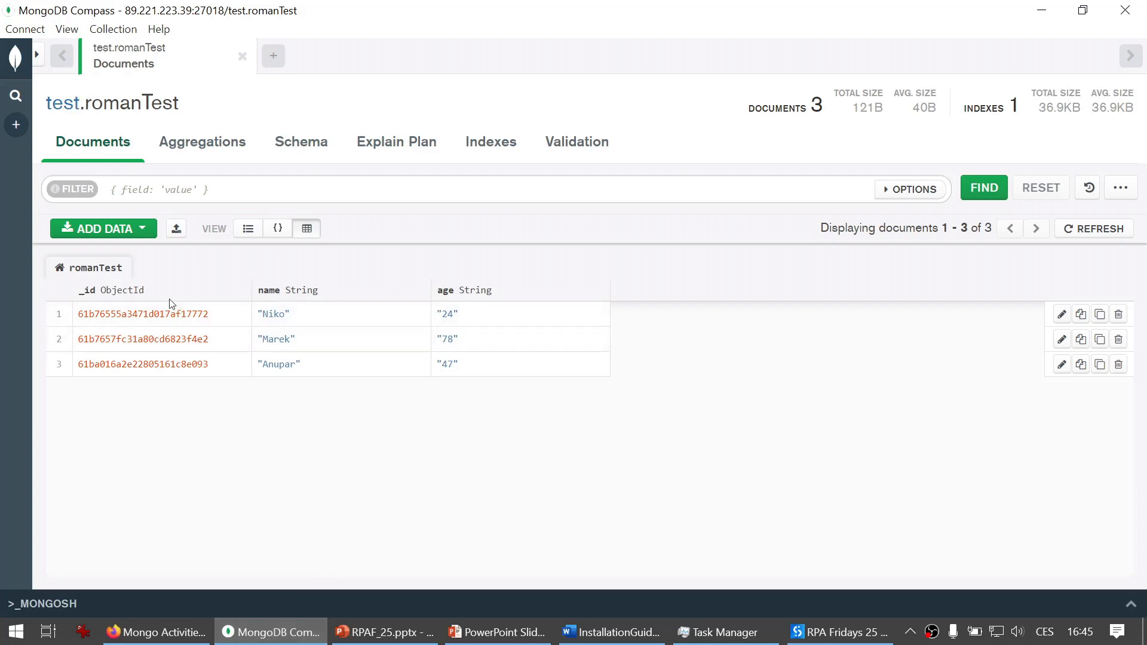
mouse_move(331, 282)
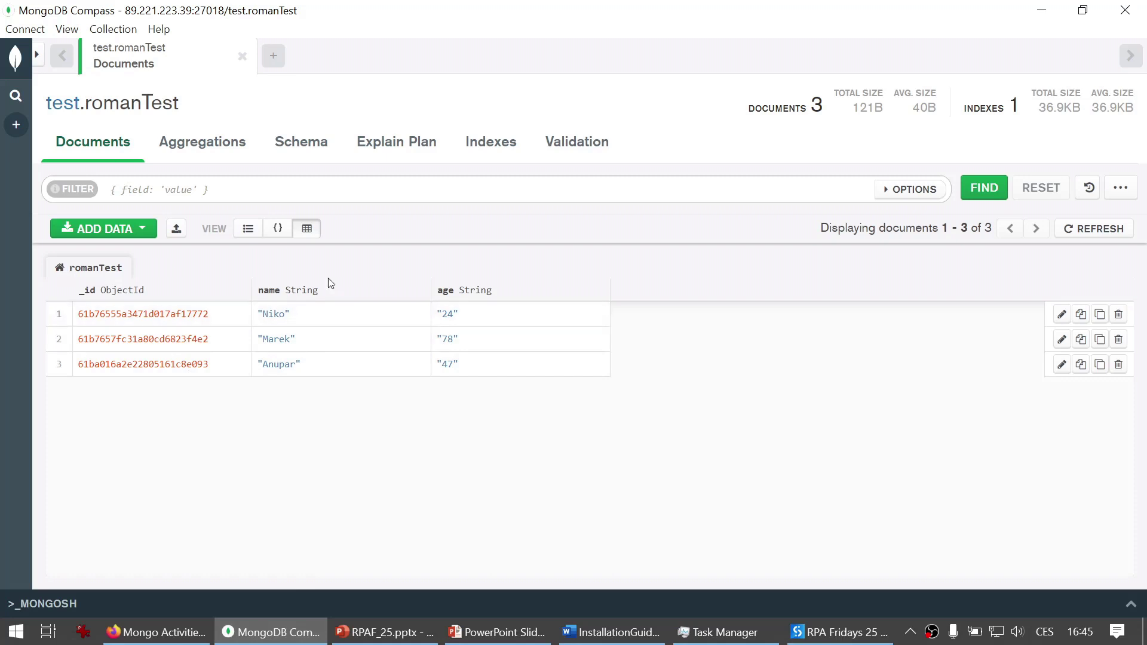
mouse_move(380, 295)
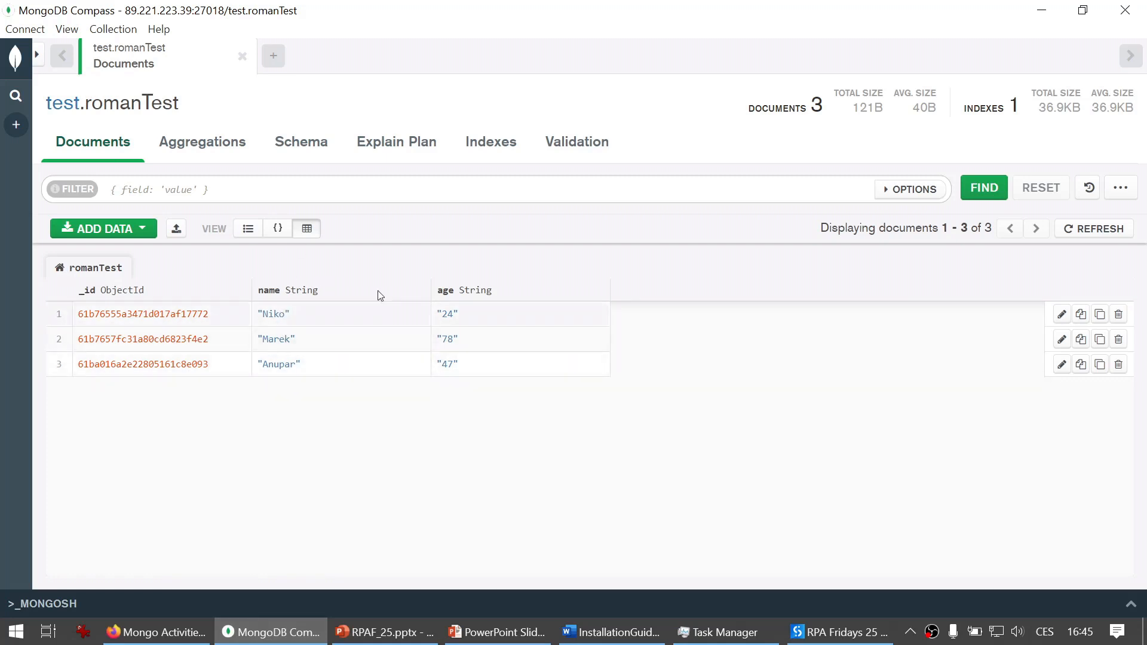
mouse_move(682, 327)
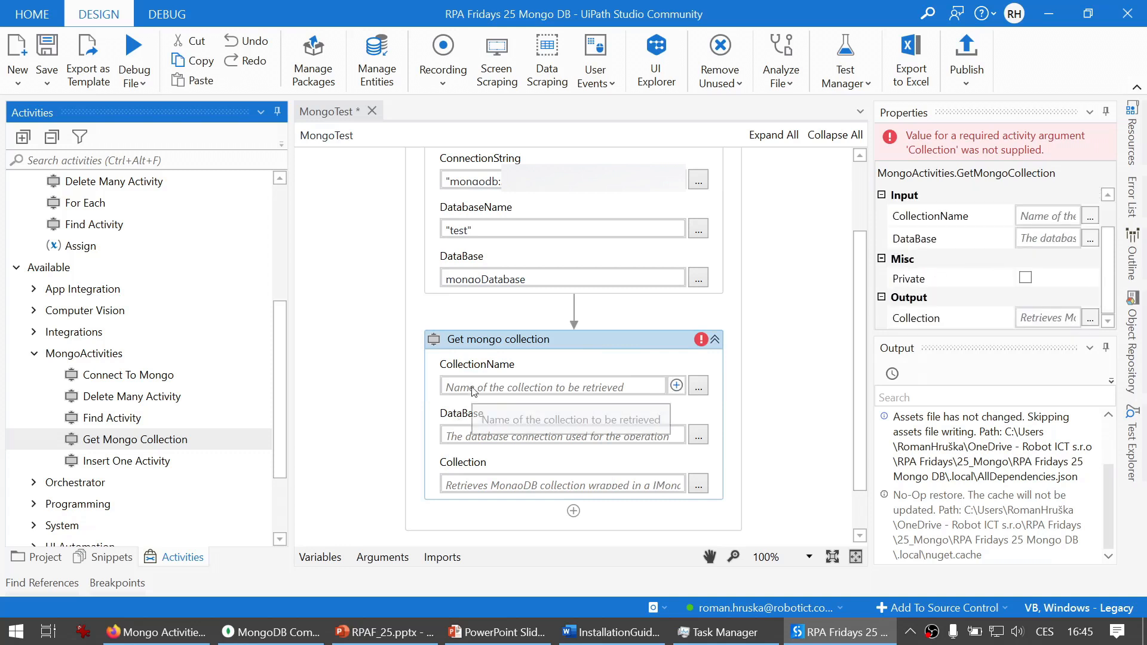
- Set Get mongo collection to "romanTest" from mongoDatabase, outputting new variable romanCollection
click(552, 386)
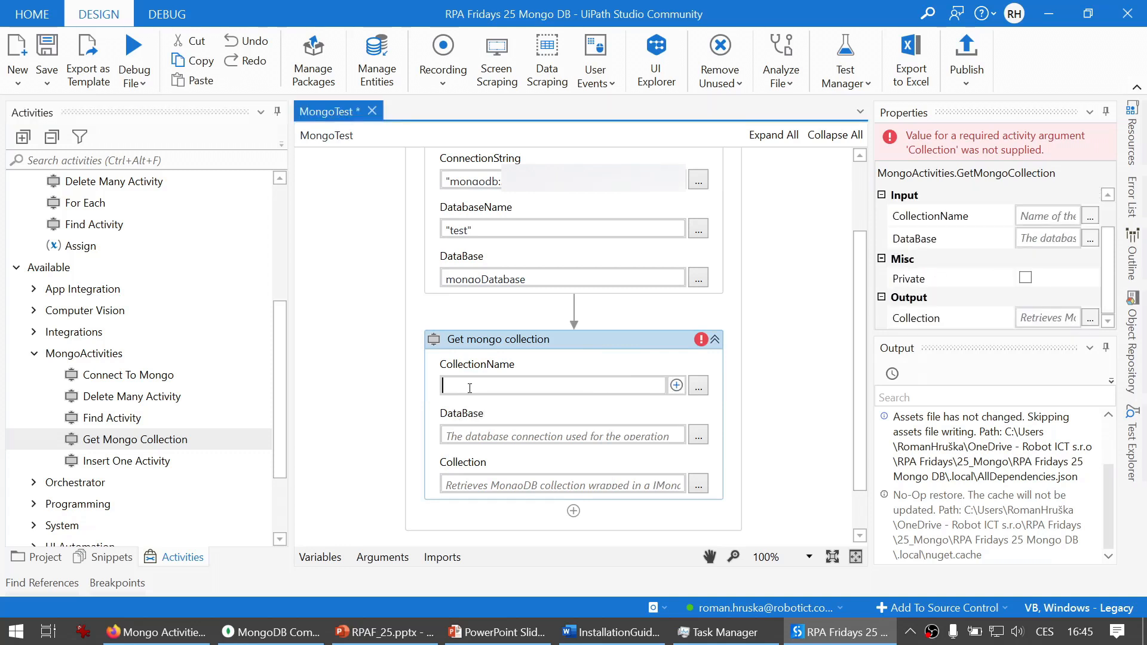
text("romanTest")
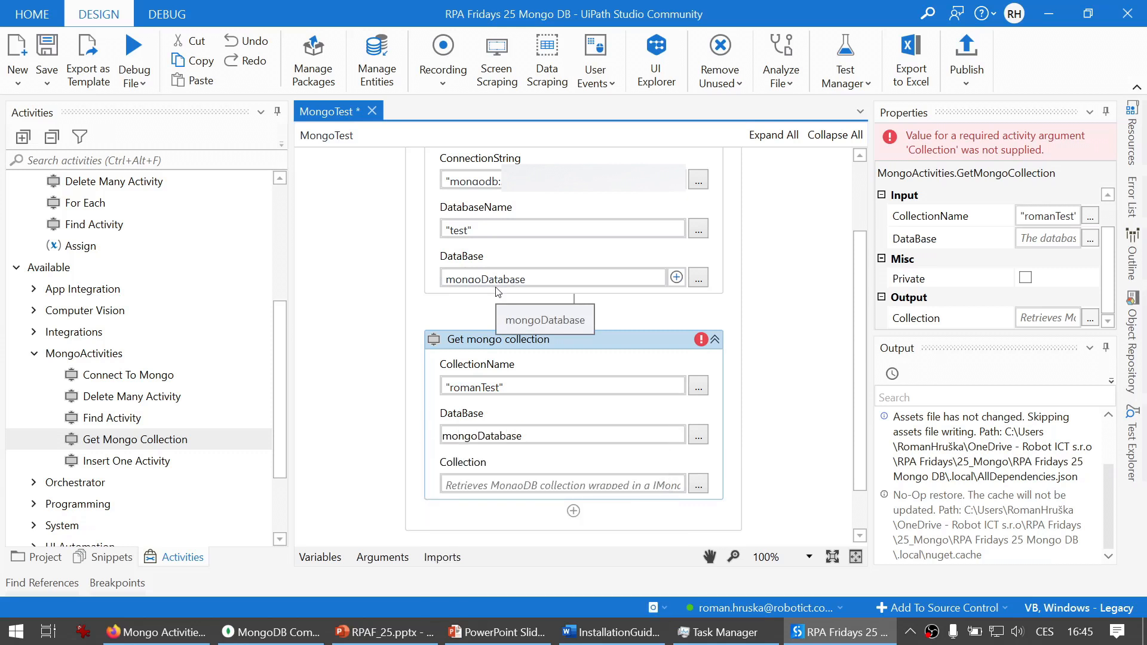
click(552, 483)
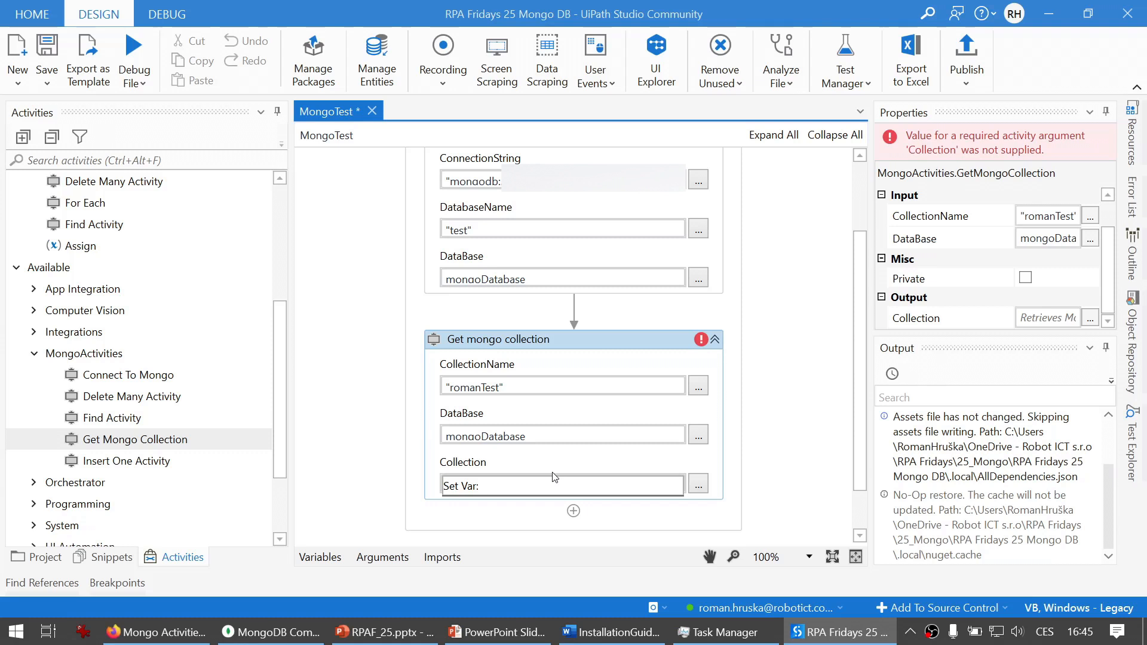
text(romanCollection)
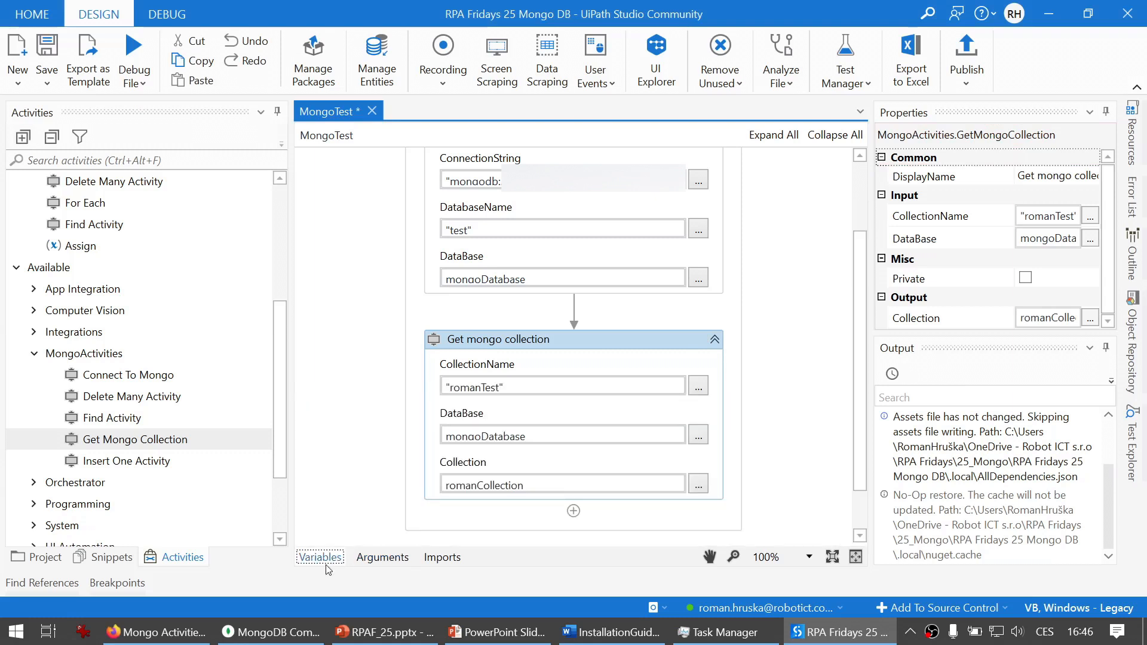
click(319, 557)
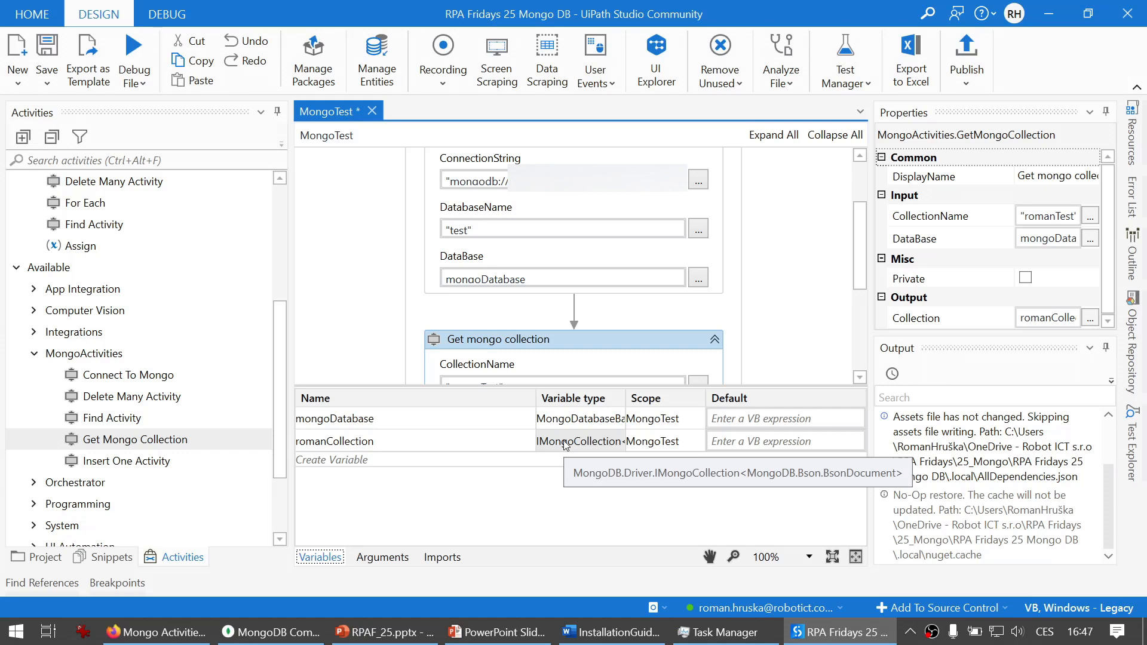
mouse_move(326, 564)
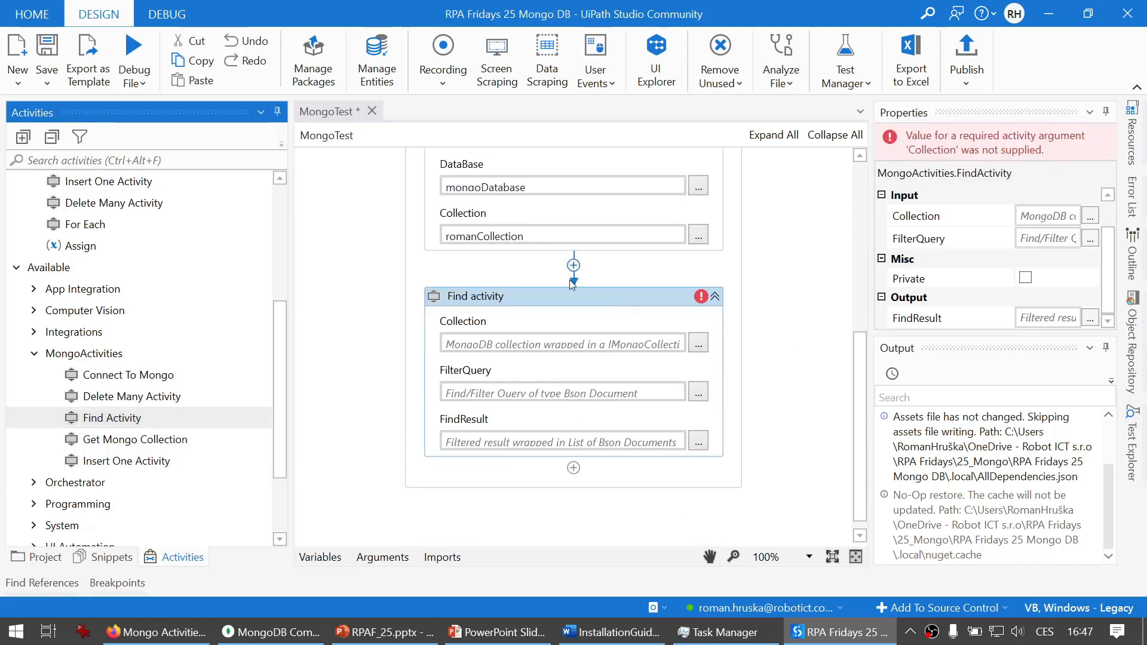
- Rename the new Find Activity to Find and set its collection to romanCollection
double_click(475, 297)
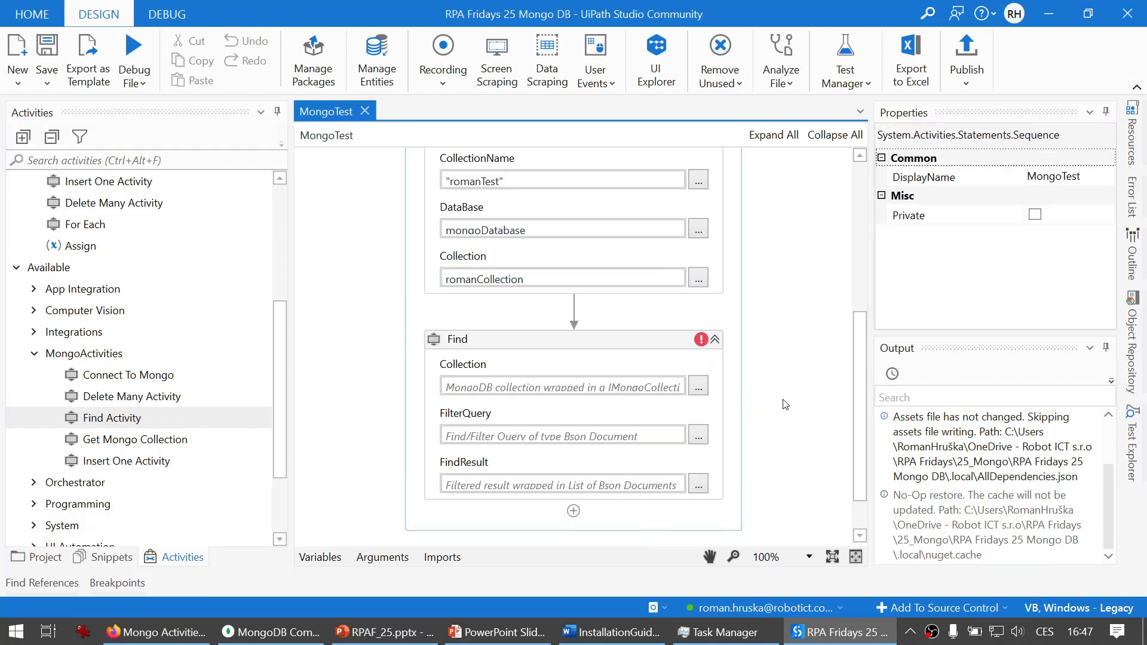
mouse_move(731, 404)
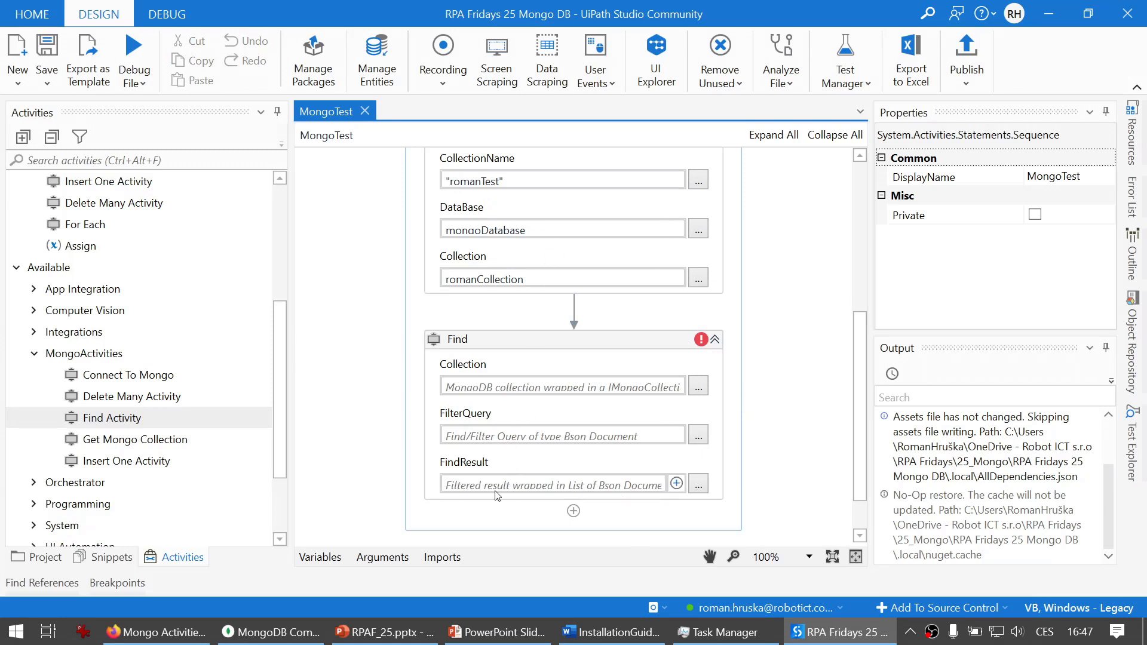
mouse_move(517, 493)
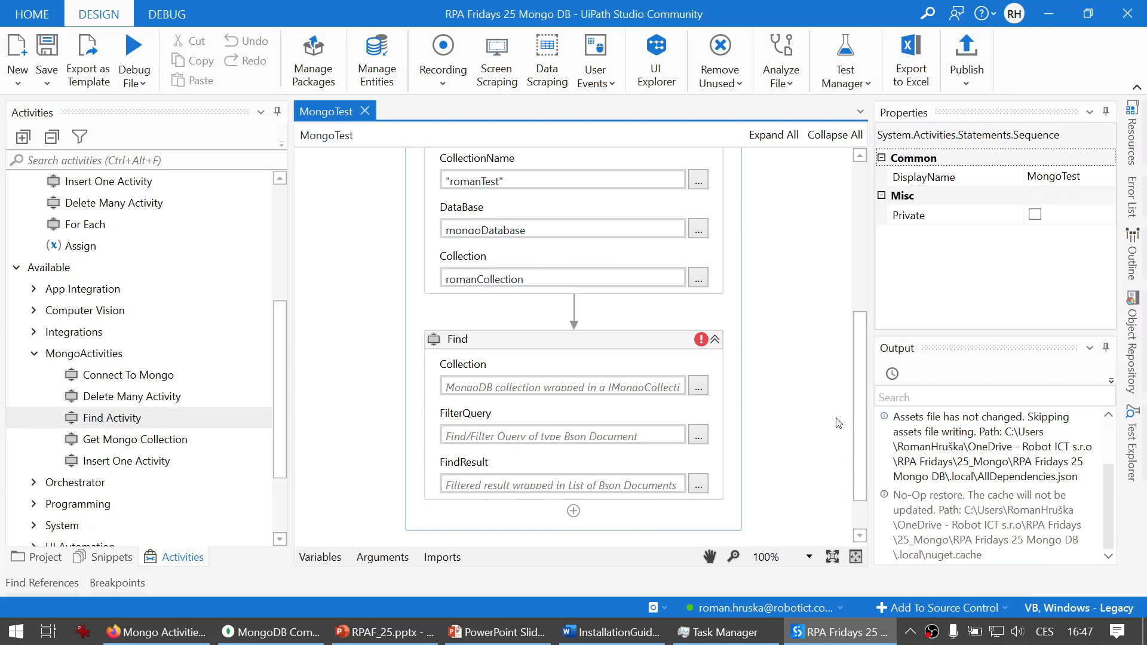
mouse_move(698, 435)
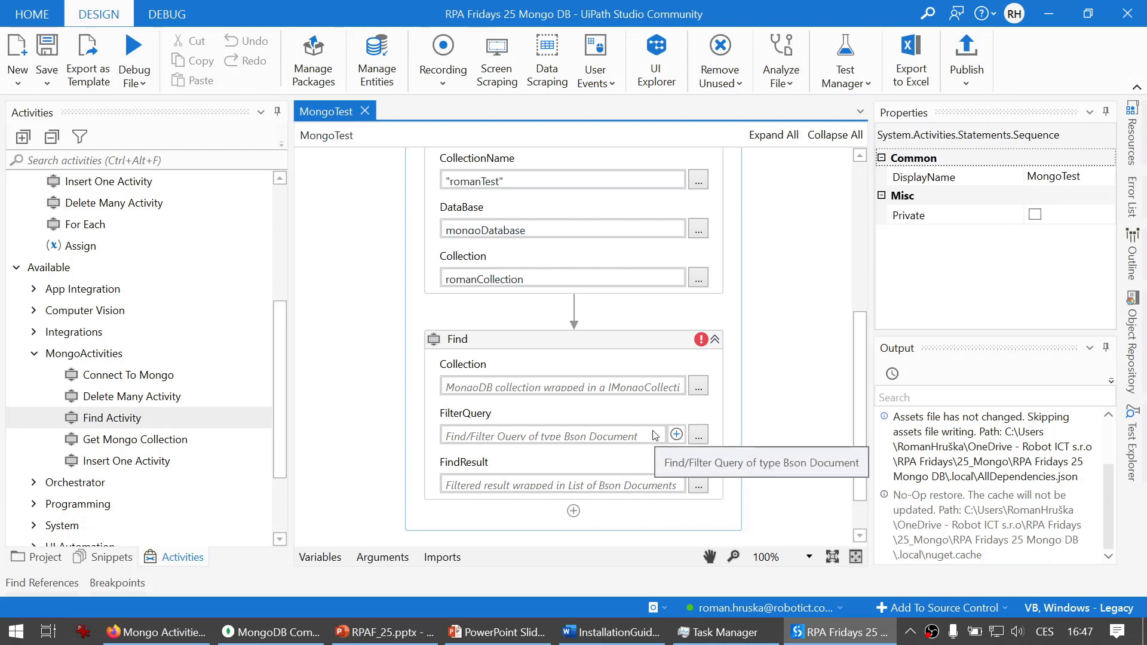
mouse_move(626, 443)
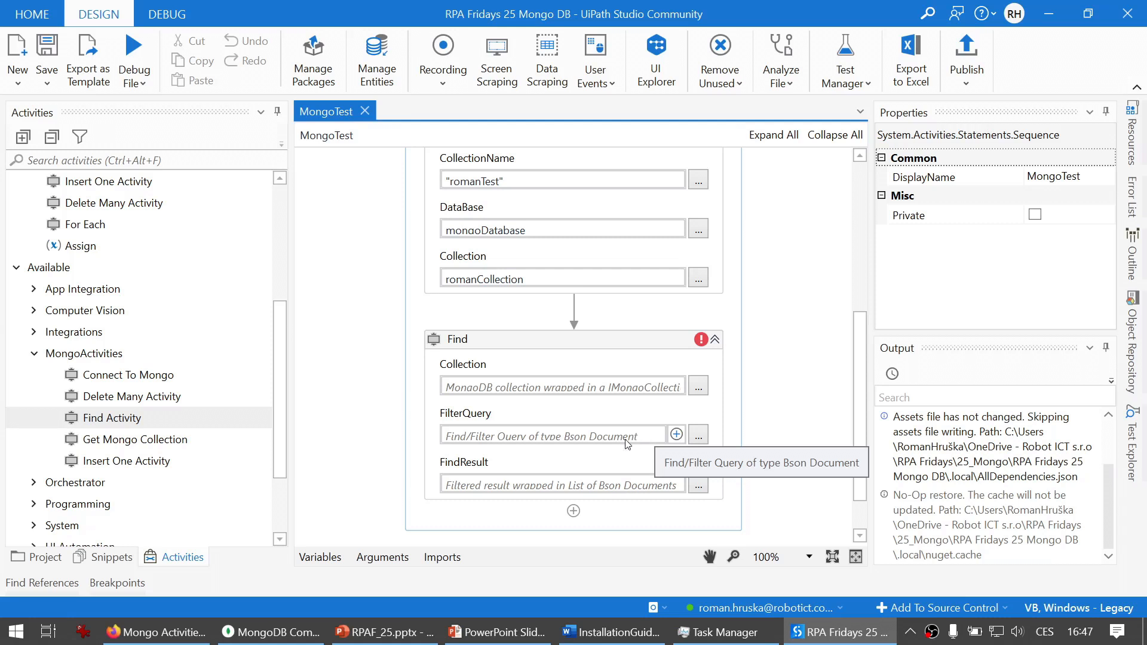
mouse_move(620, 454)
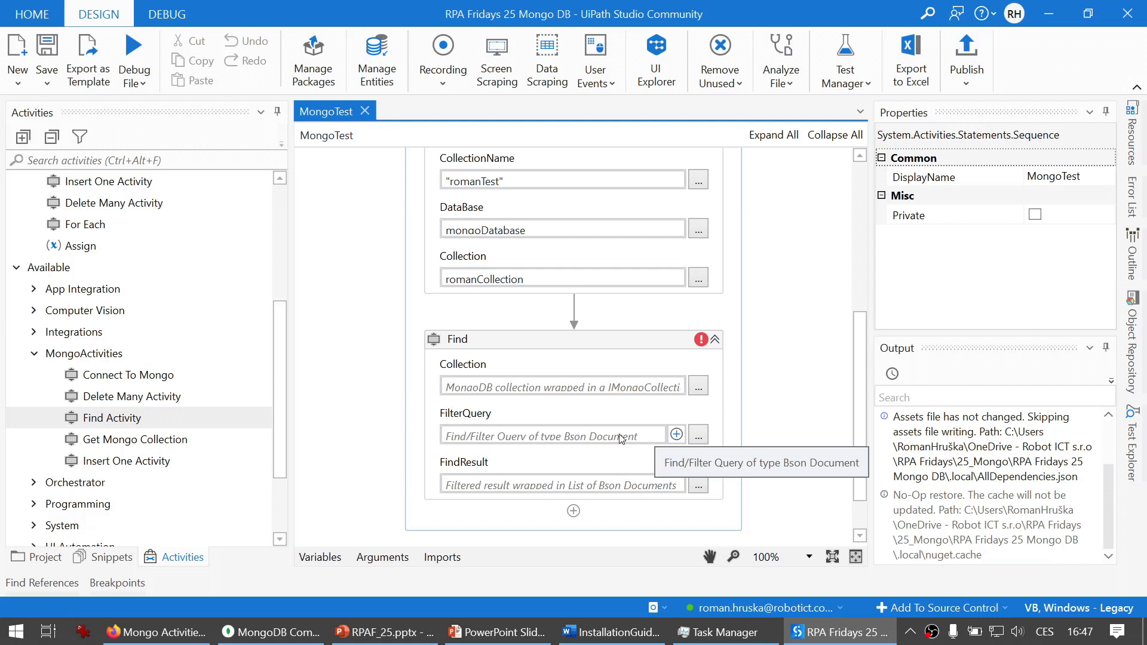
mouse_move(489, 389)
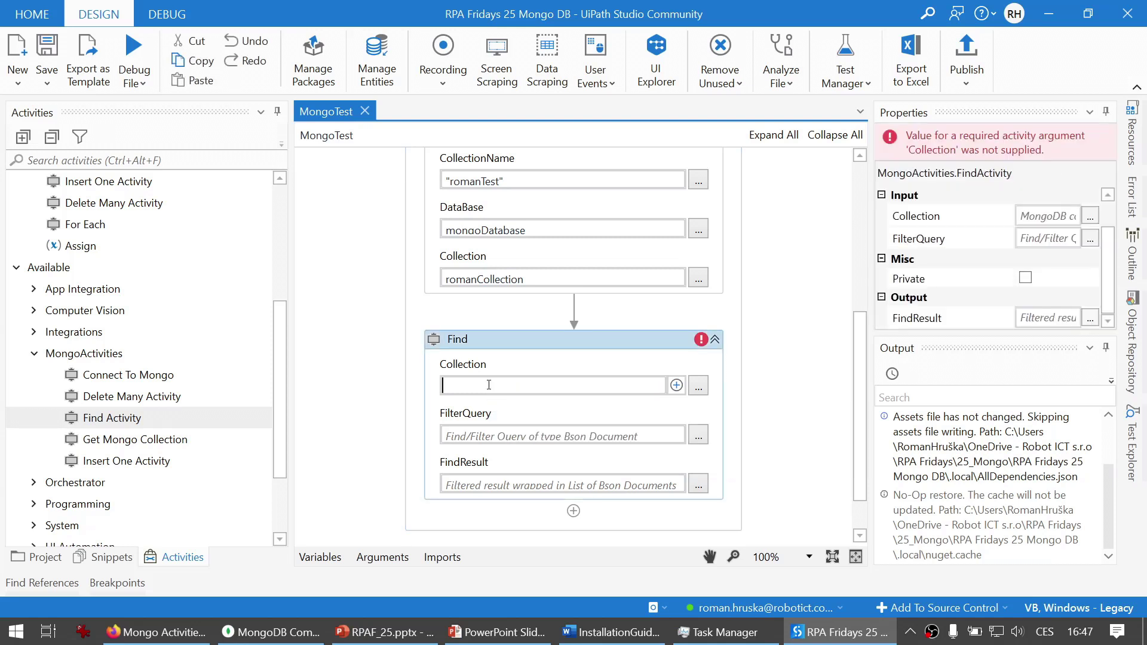
text(romanCollection)
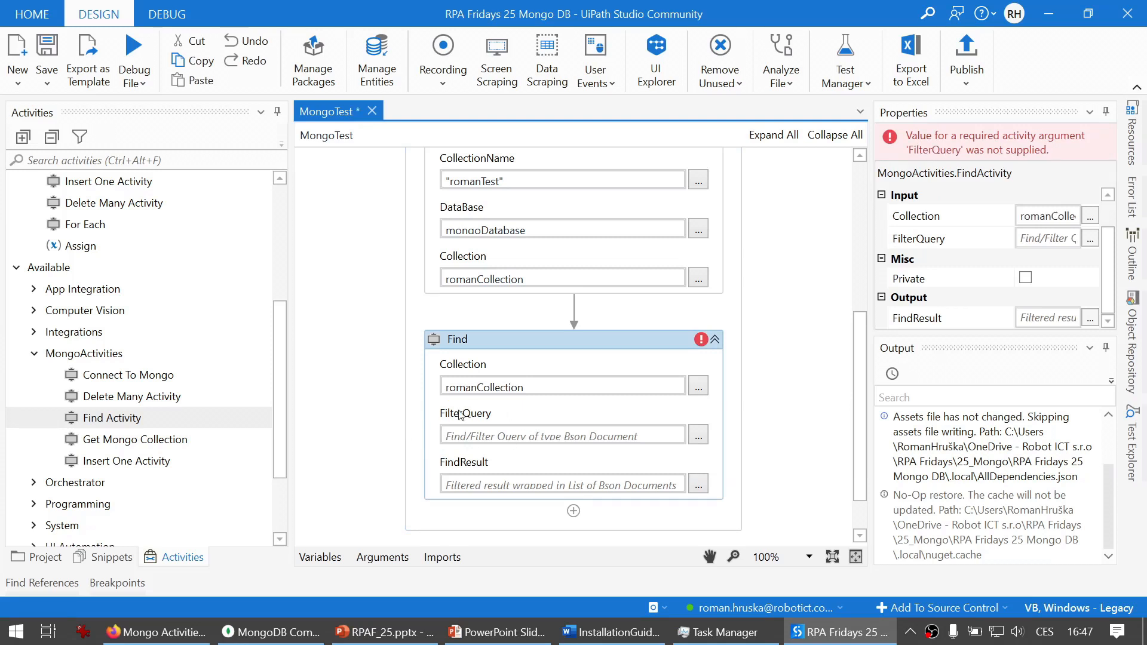
mouse_move(423, 409)
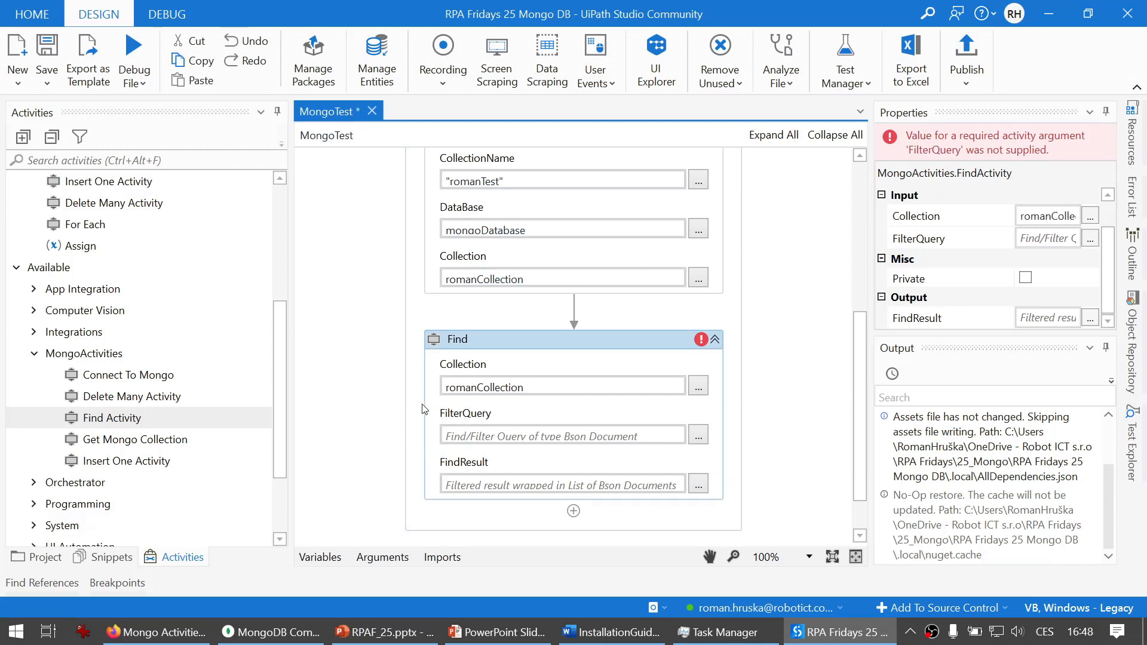
mouse_move(548, 442)
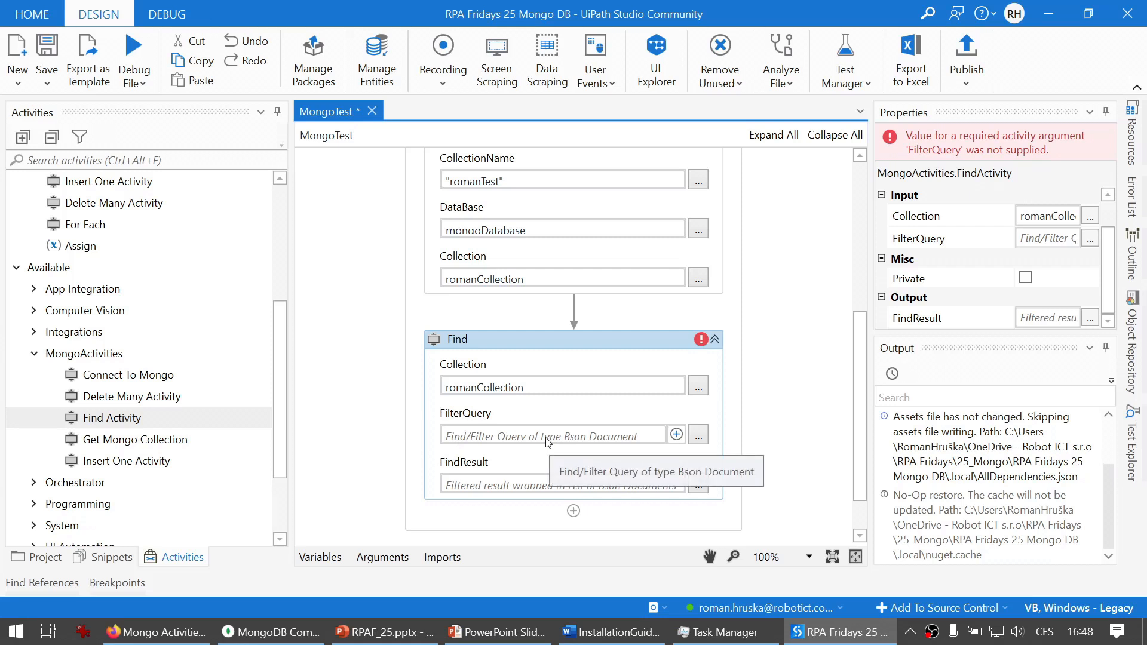
mouse_move(557, 436)
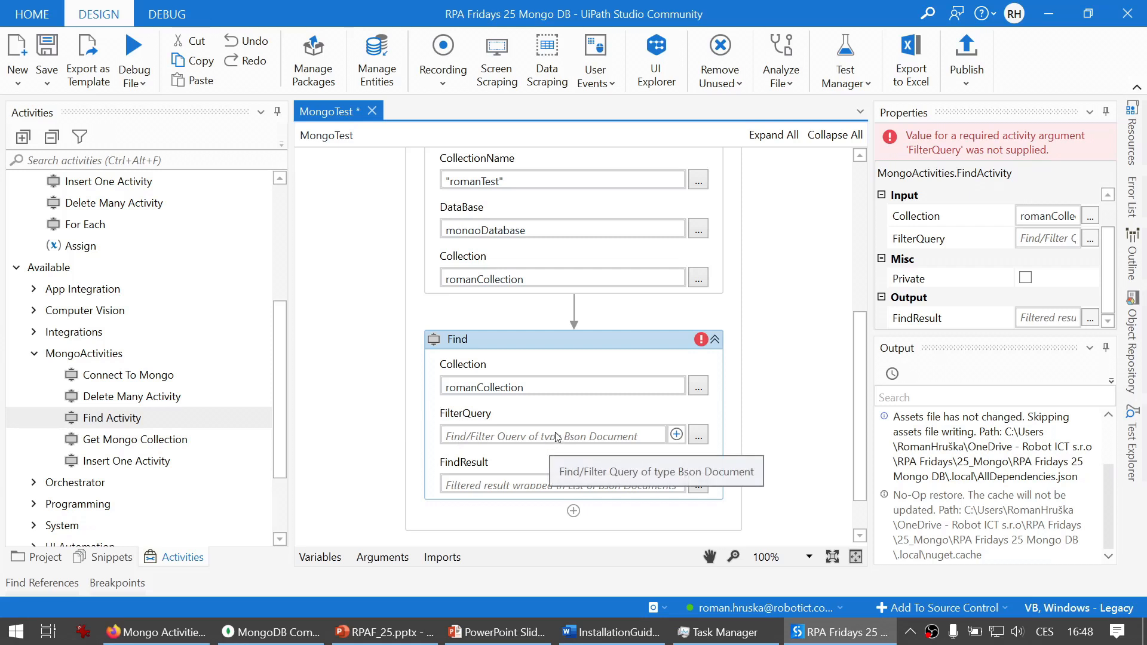
mouse_move(569, 445)
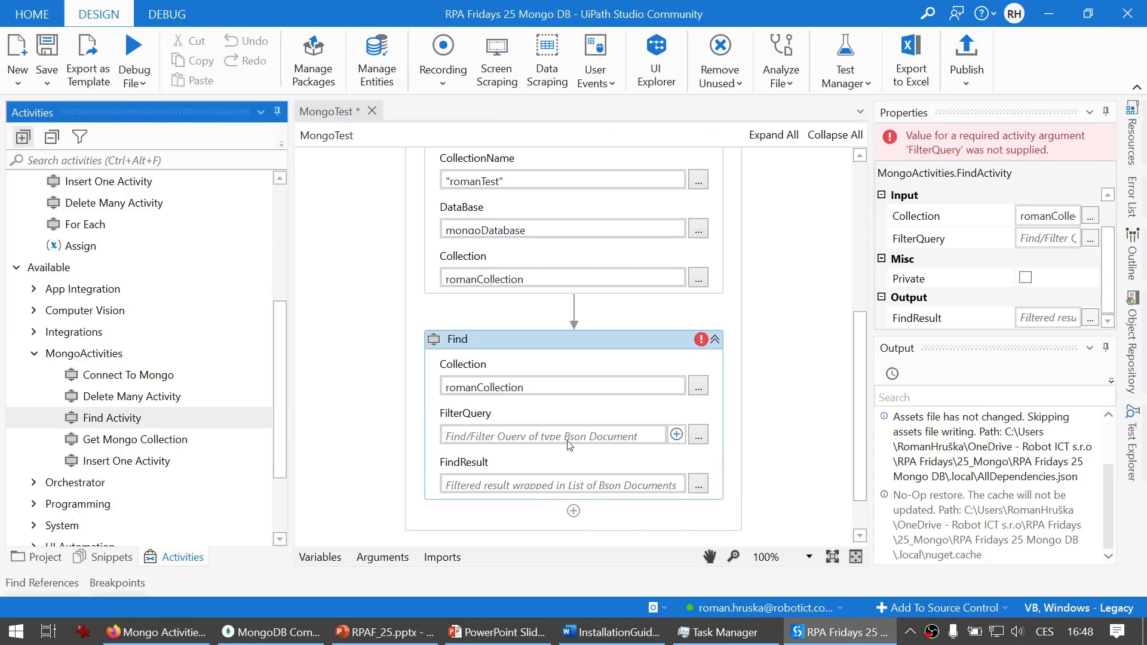
- Set the Find filter query to new BsonDocument() and output results to findResult
text(new BSonD)
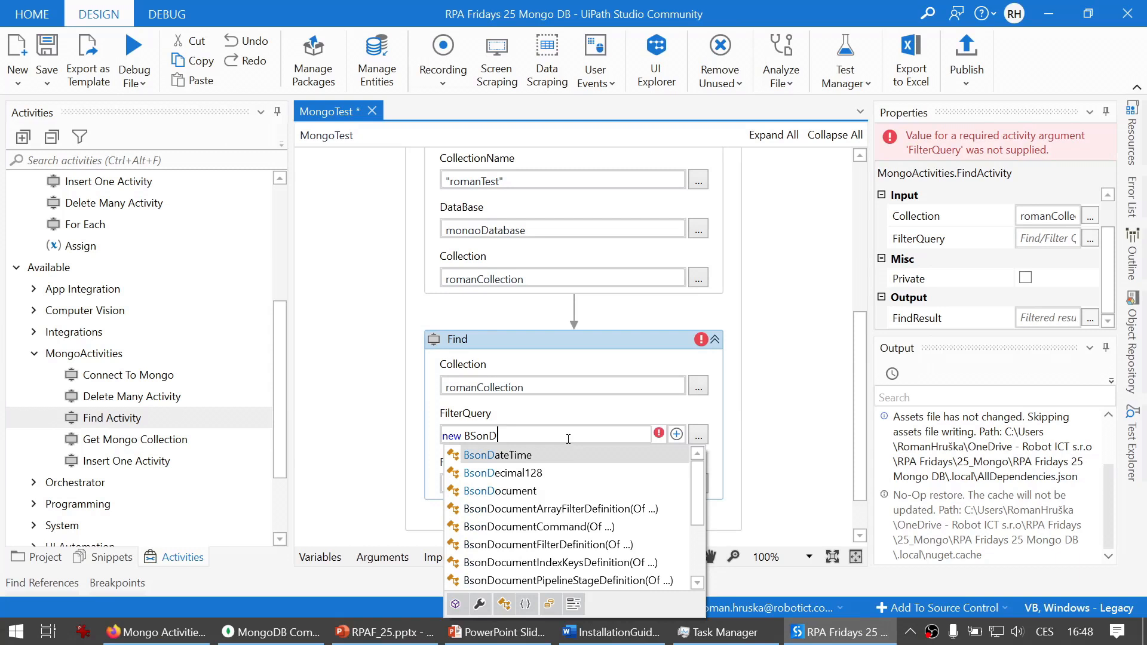
text(ocument()
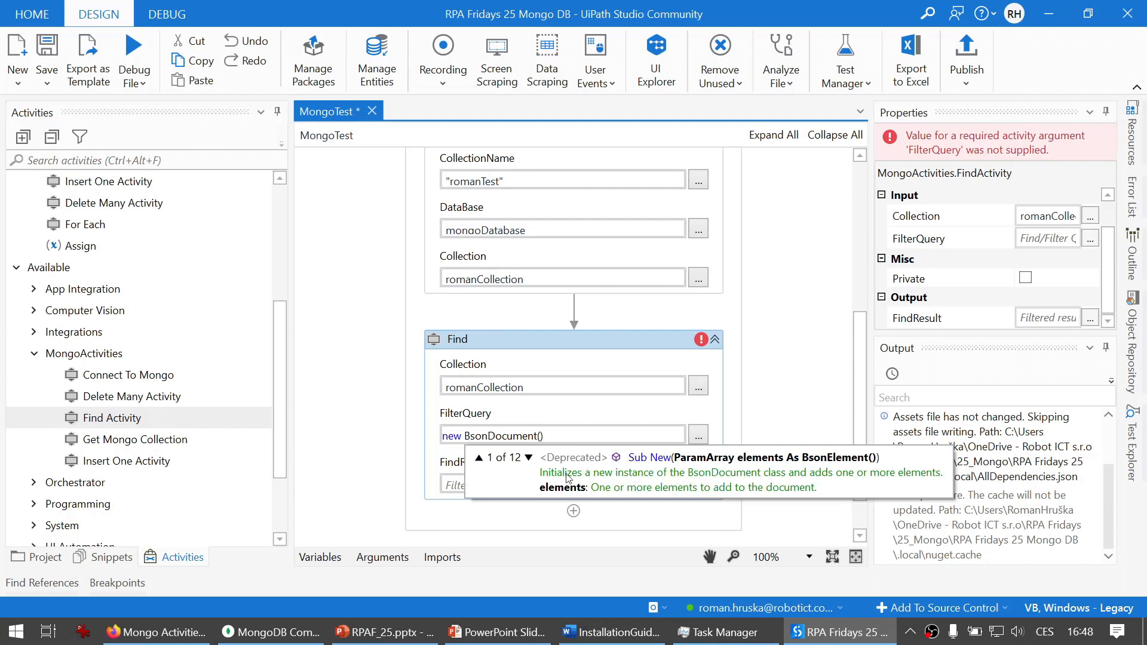
mouse_move(660, 479)
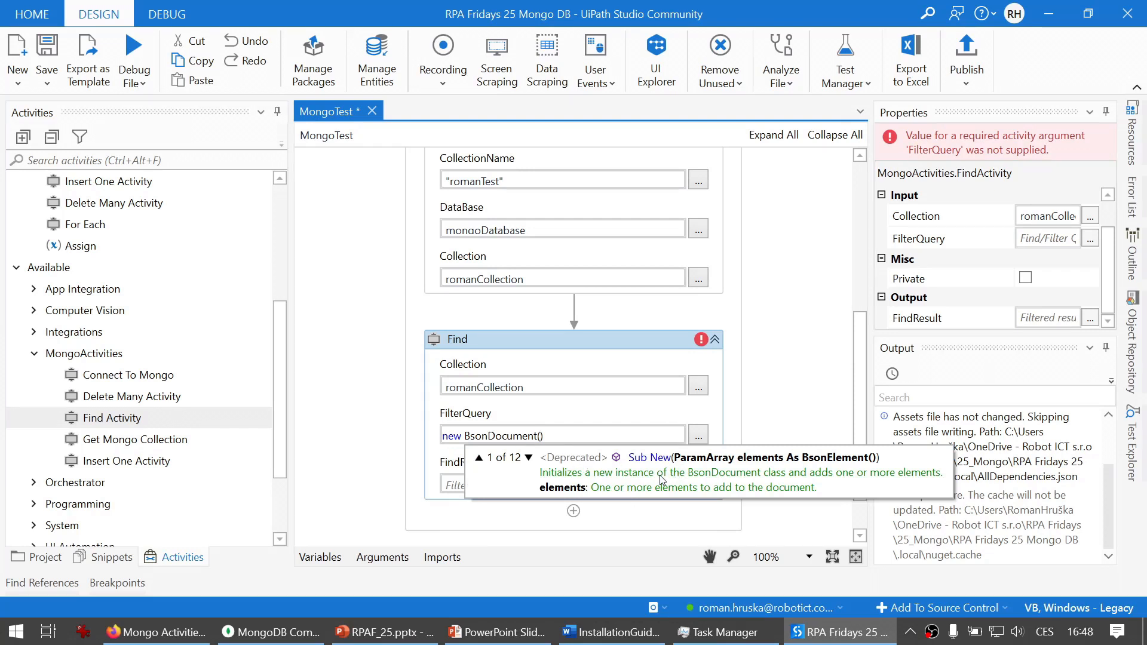
click(529, 457)
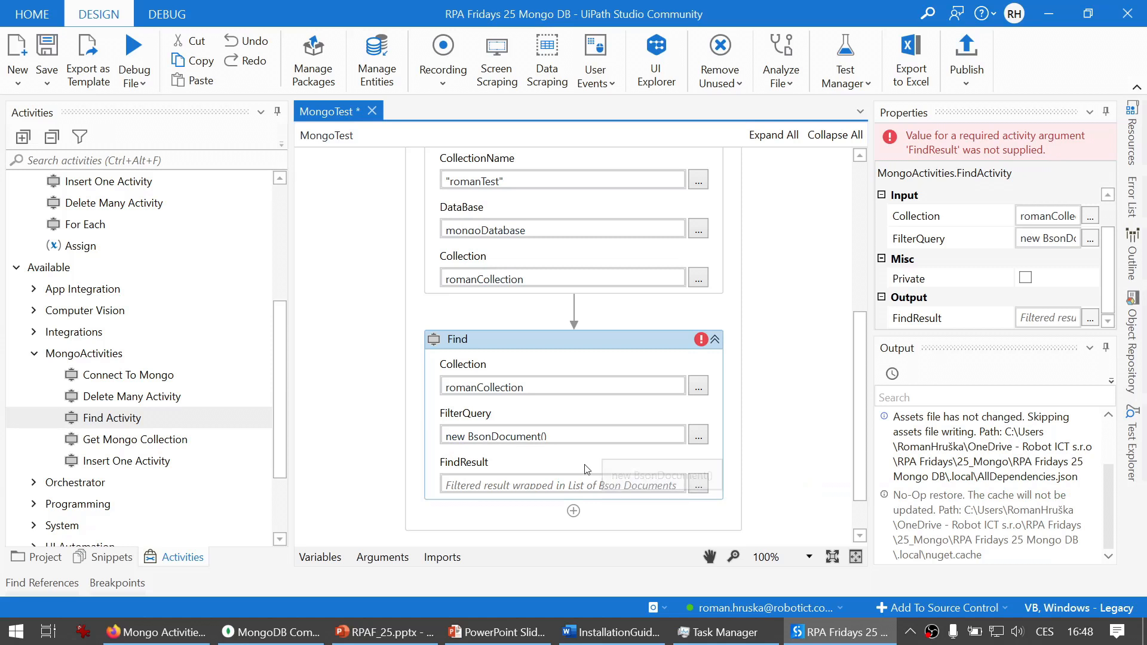
click(556, 483)
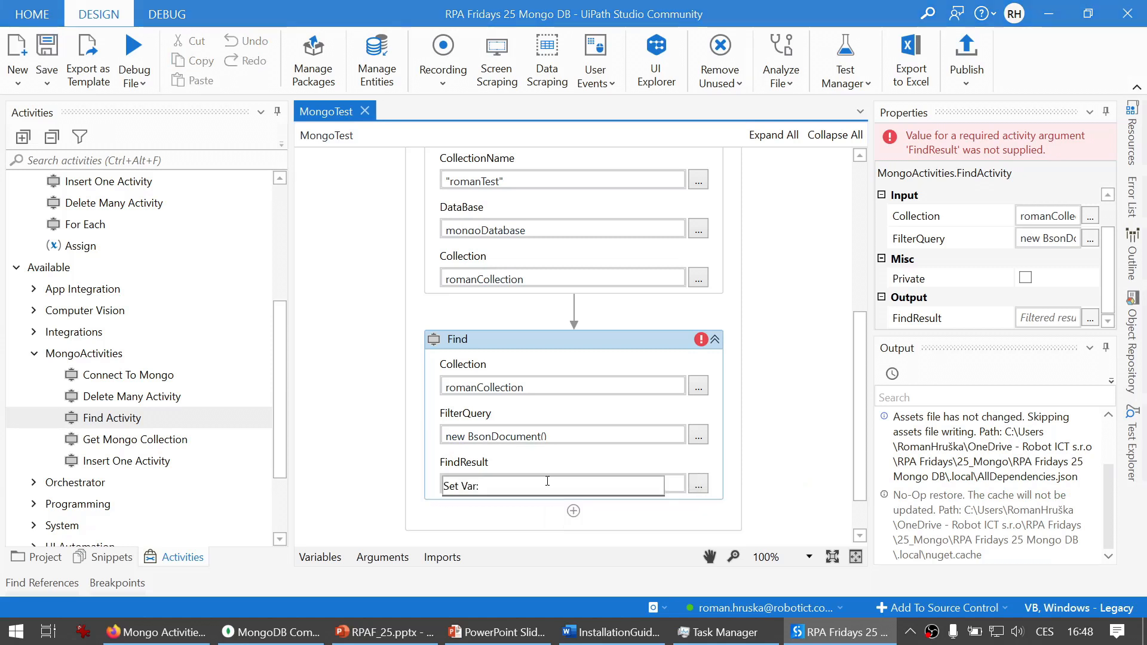
text(fid)
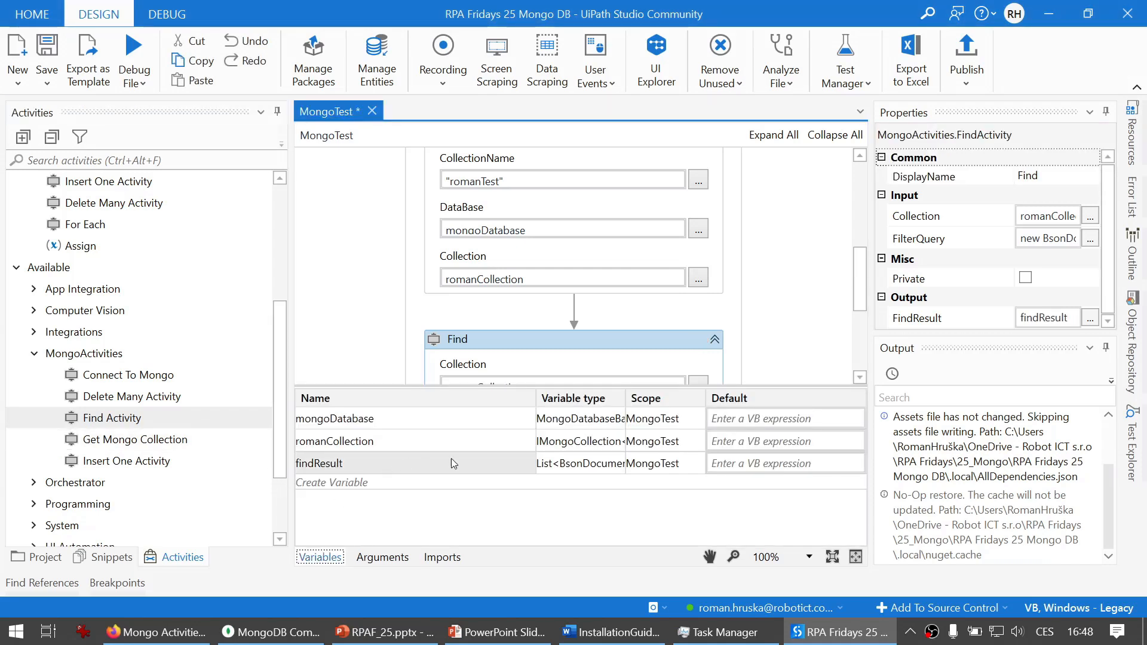
mouse_move(559, 463)
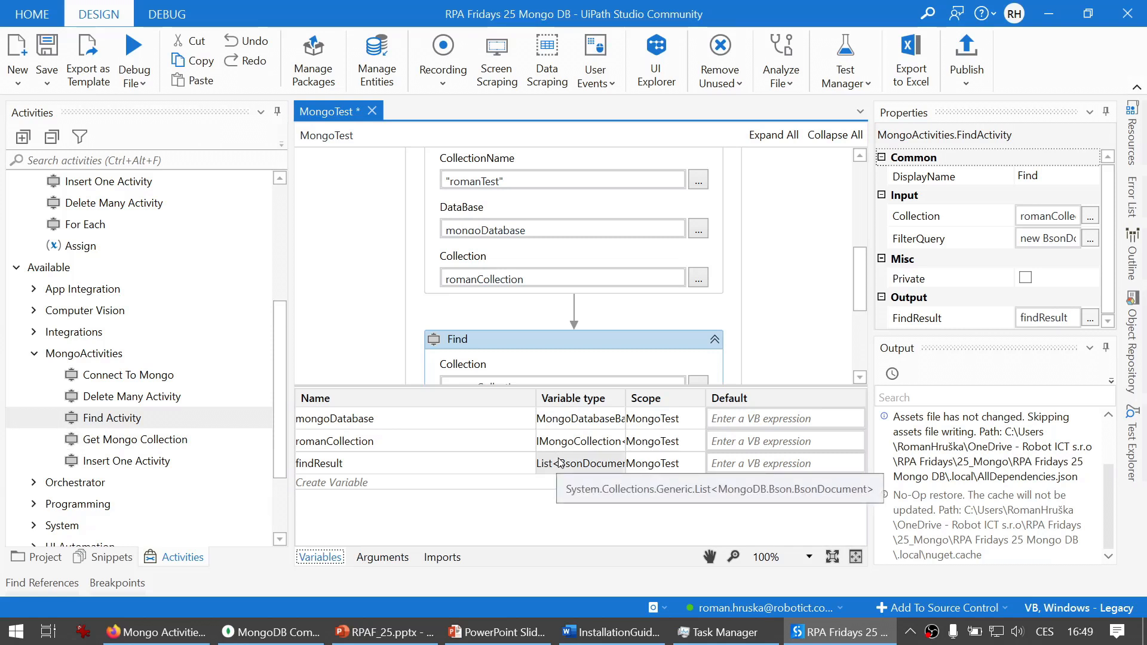
mouse_move(561, 468)
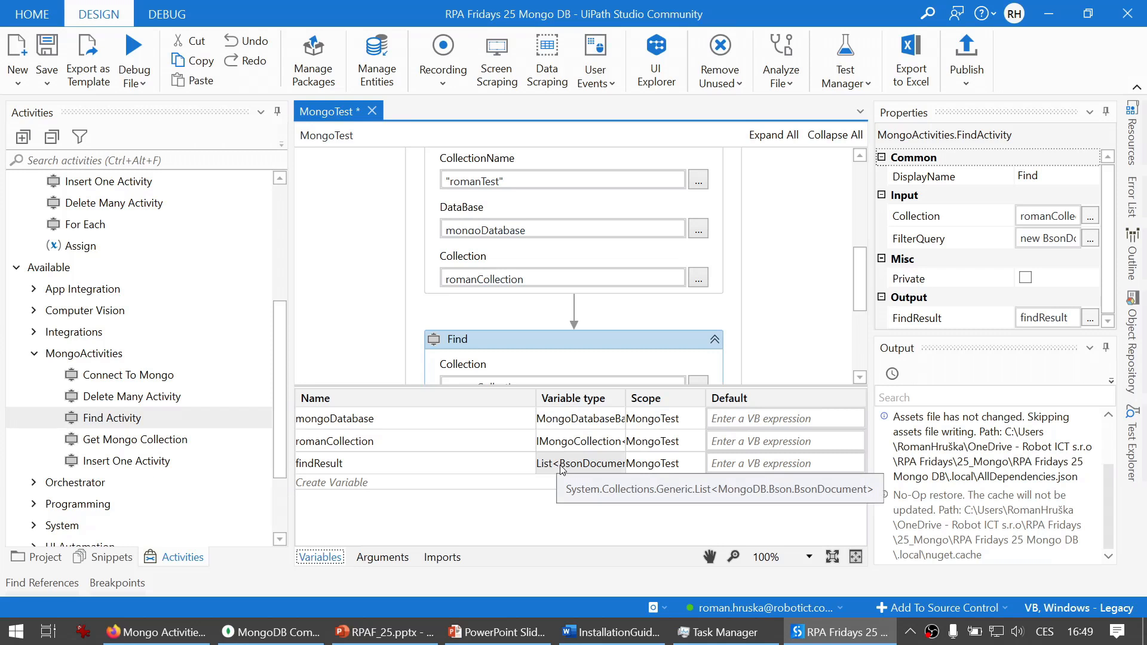
mouse_move(289, 546)
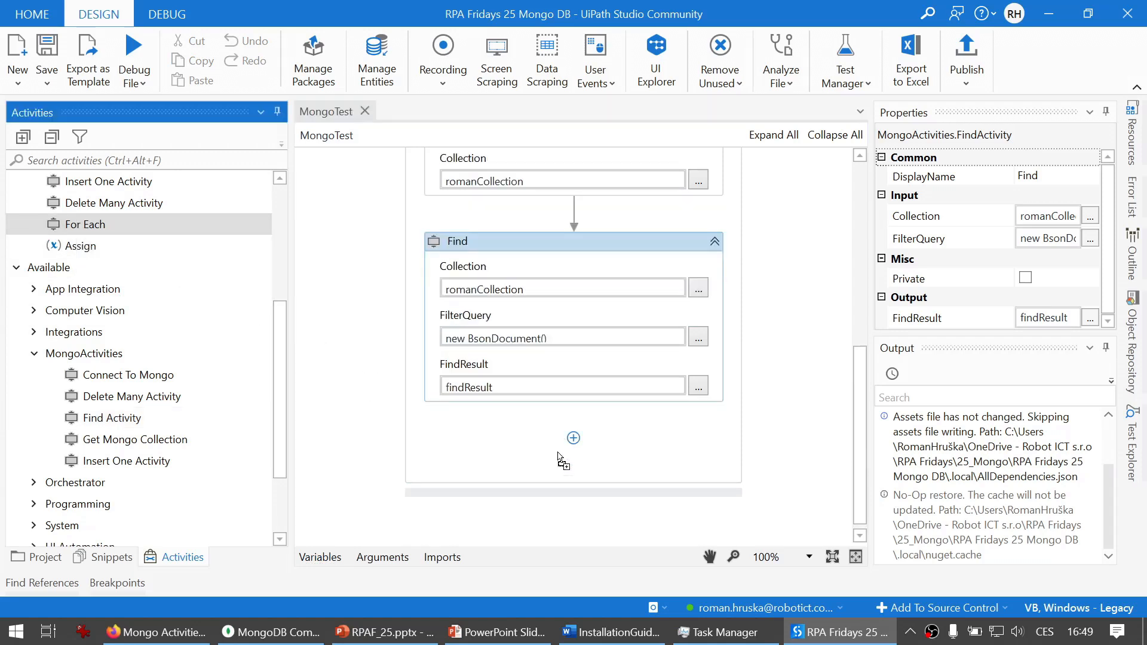
- Add a For Each typed MongoDB.Bson.BsonDocument iterating over findResult
click(573, 438)
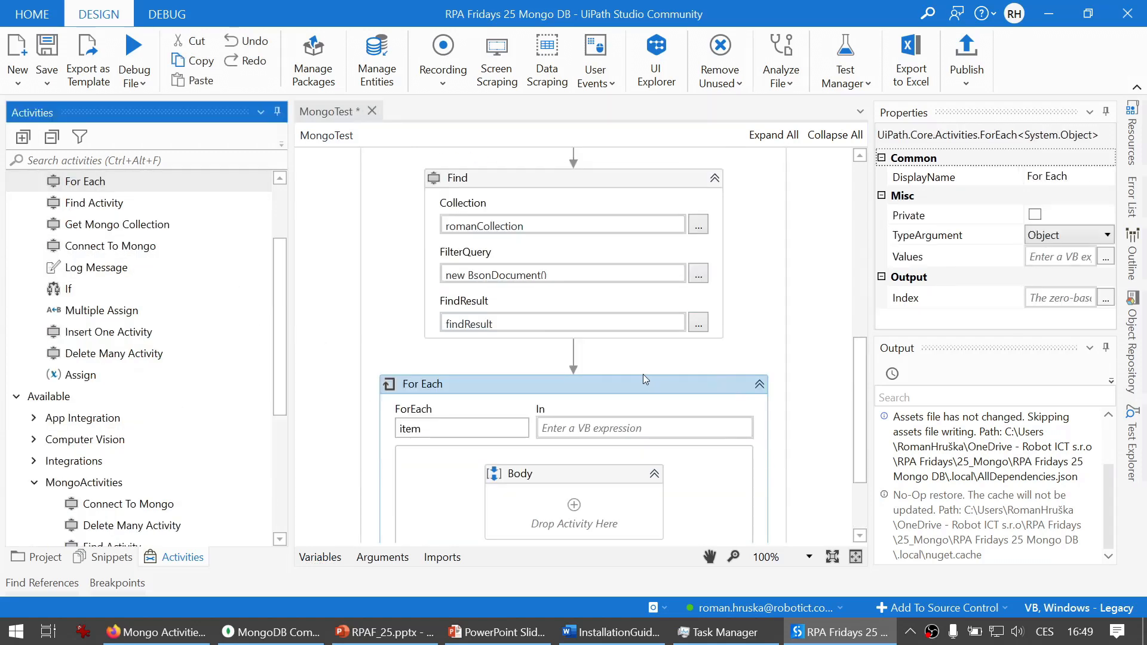
scroll(down, 3)
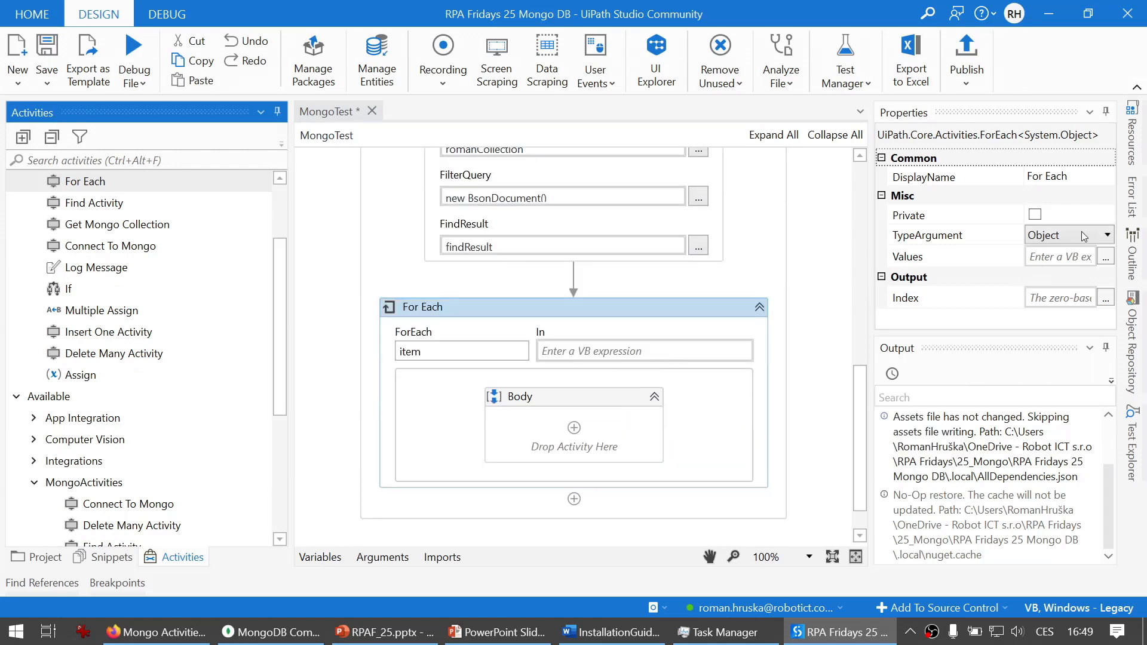
click(1104, 236)
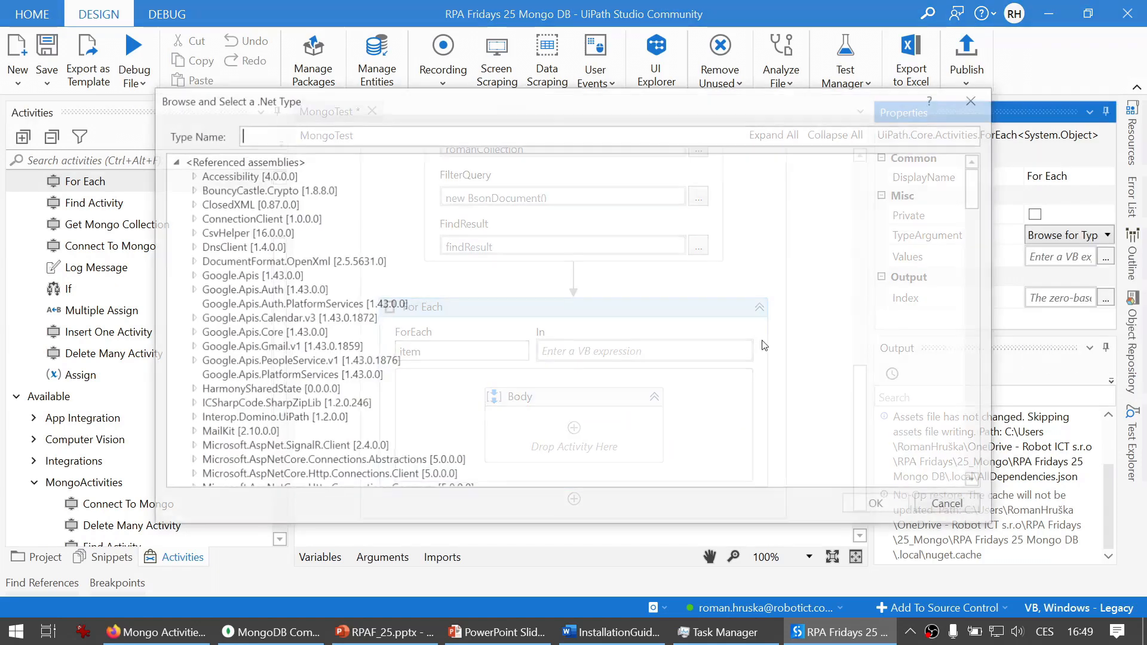
text(bson)
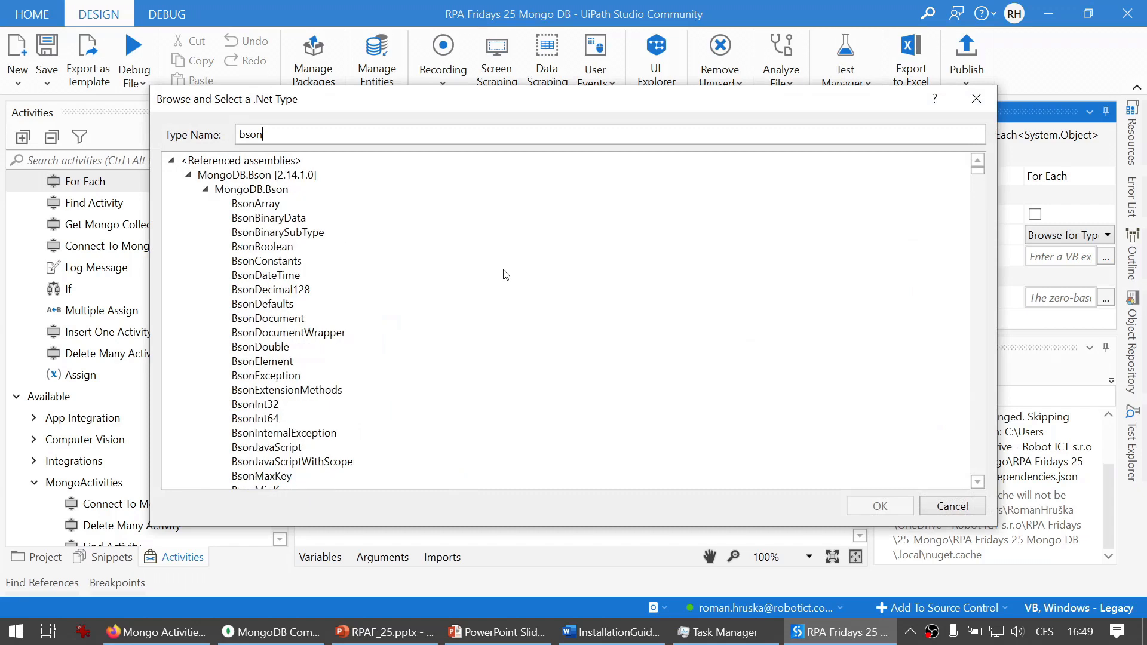
text(document)
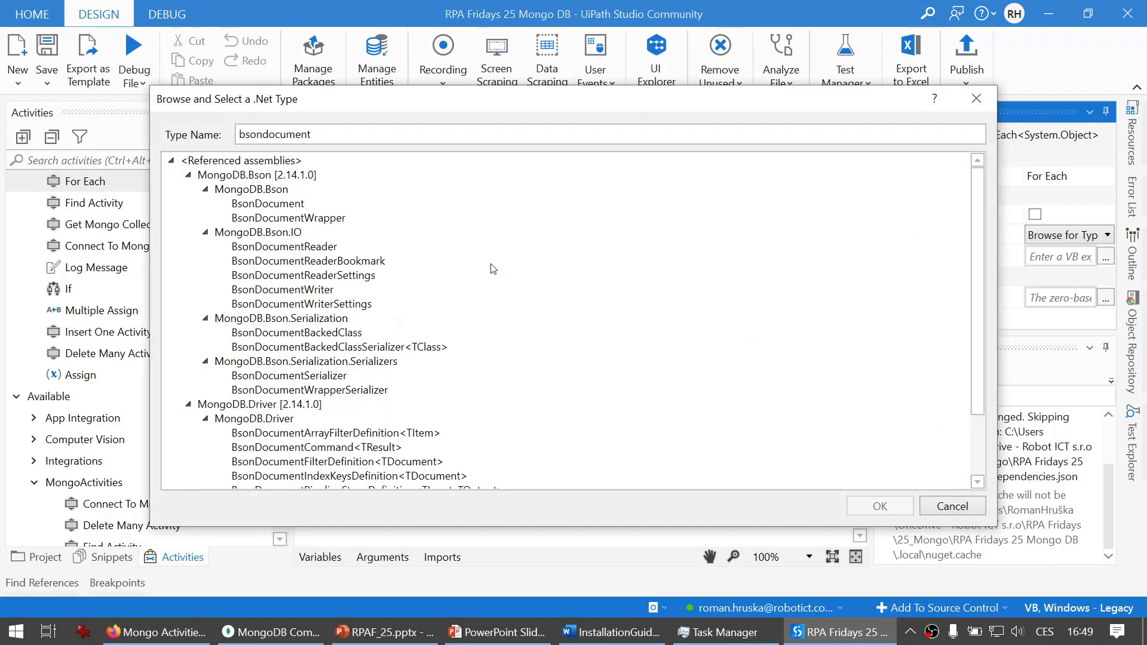
click(268, 203)
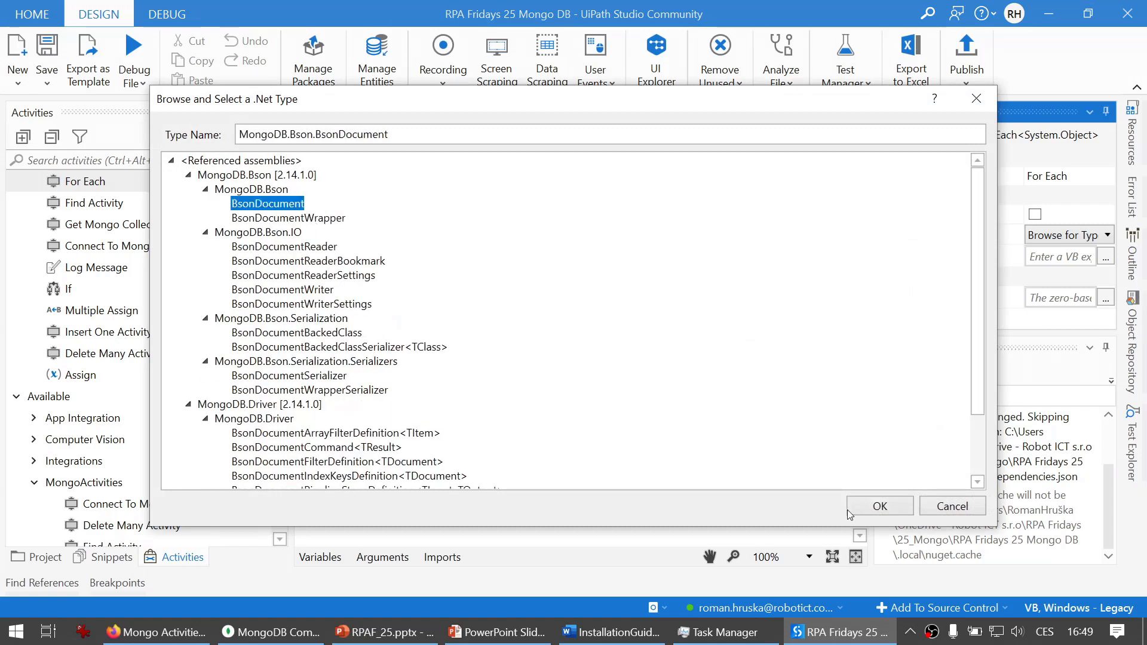
click(879, 506)
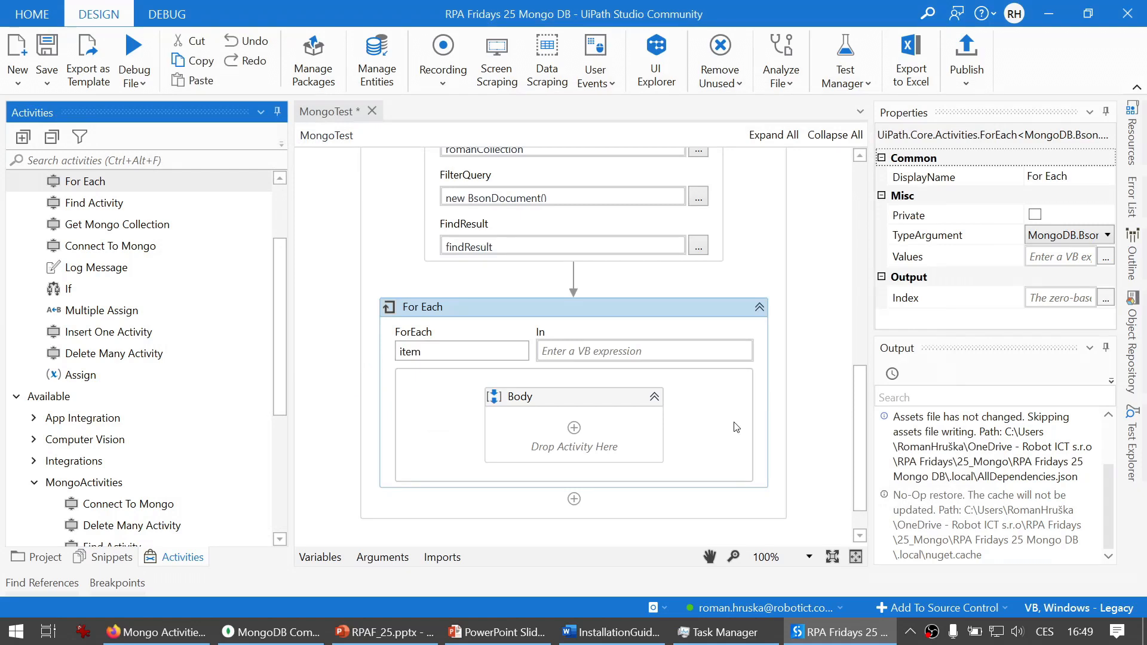
mouse_move(516, 329)
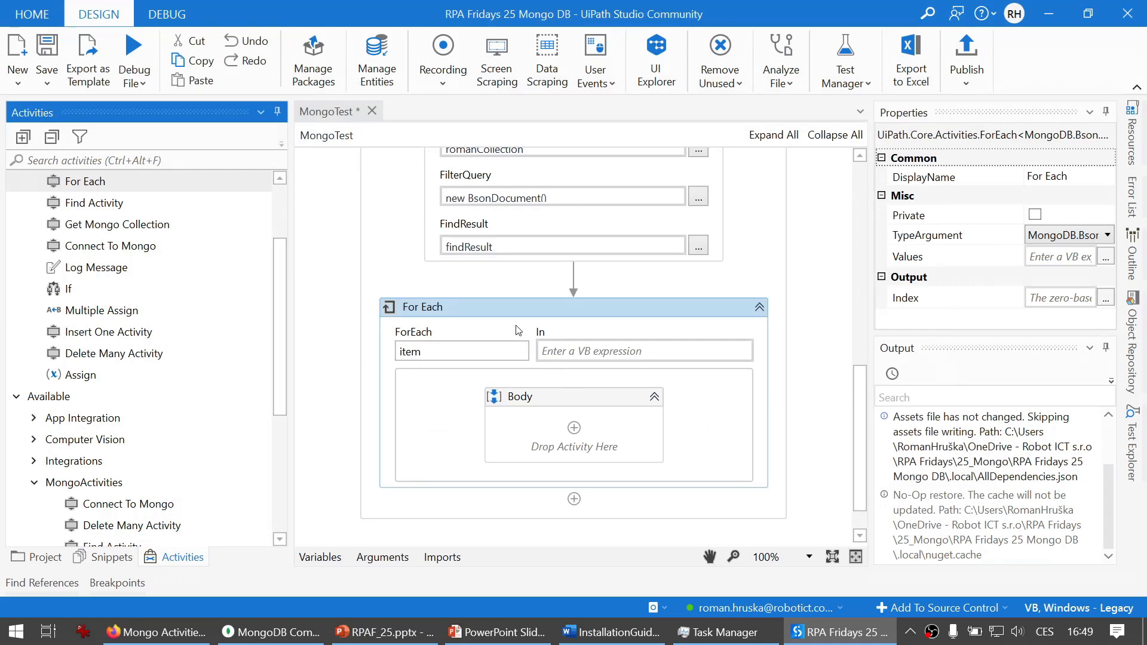
text(find)
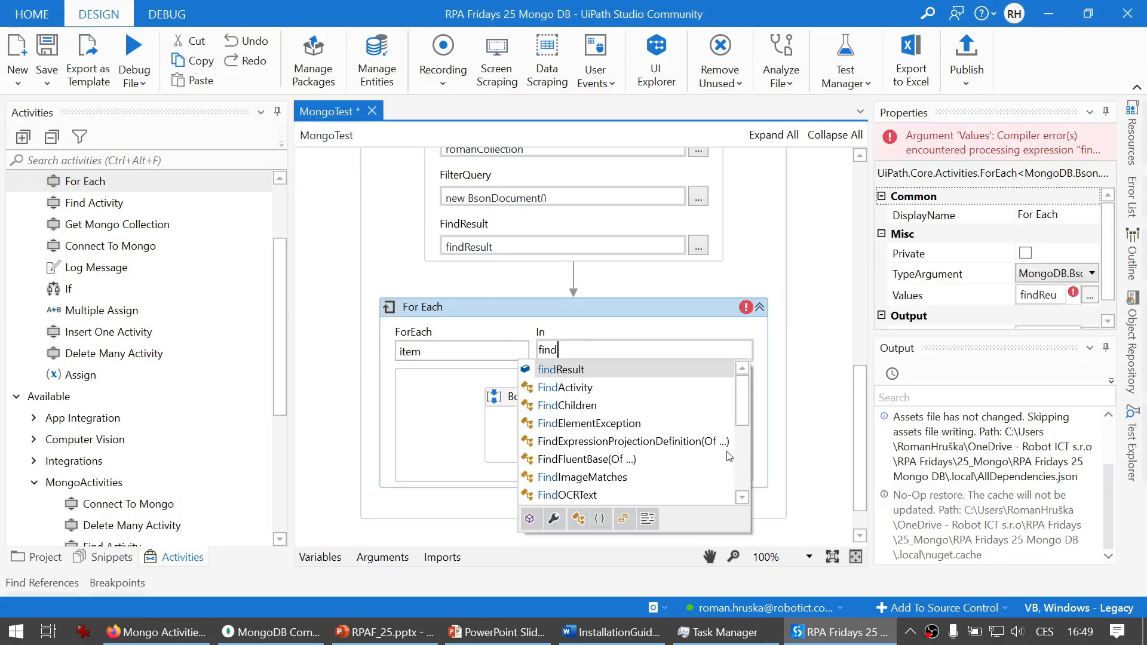
click(561, 369)
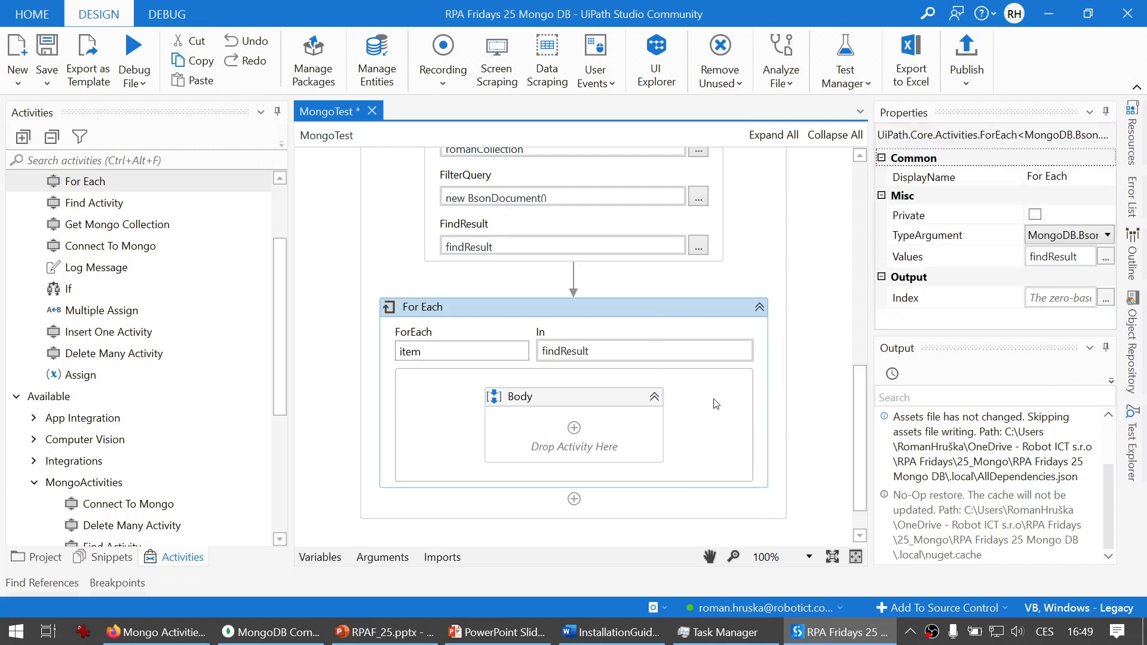
mouse_move(696, 458)
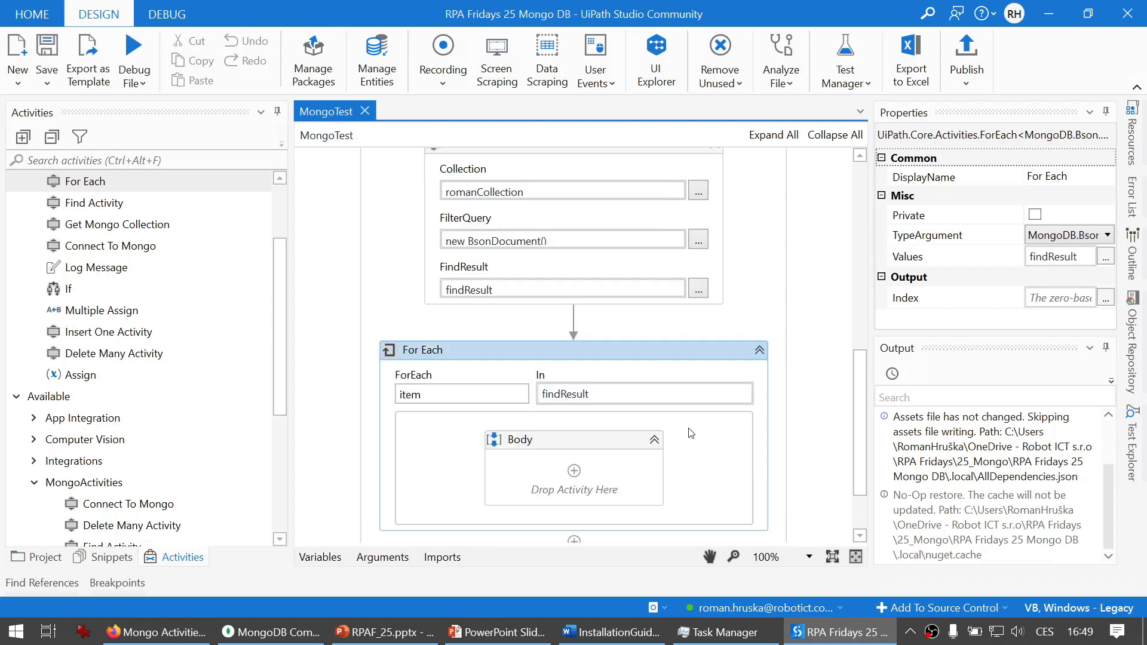
- Switch to MongoDB Compass to view test.romanTest: Niko 24, Marek 78, Anupar 47
click(271, 632)
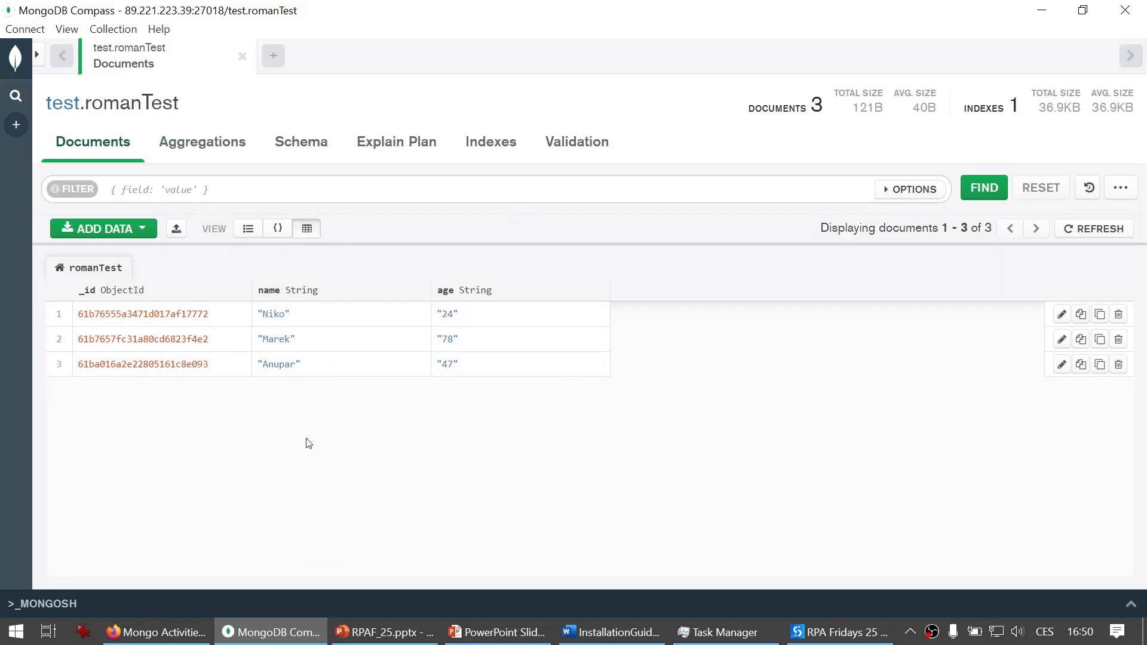
mouse_move(91, 295)
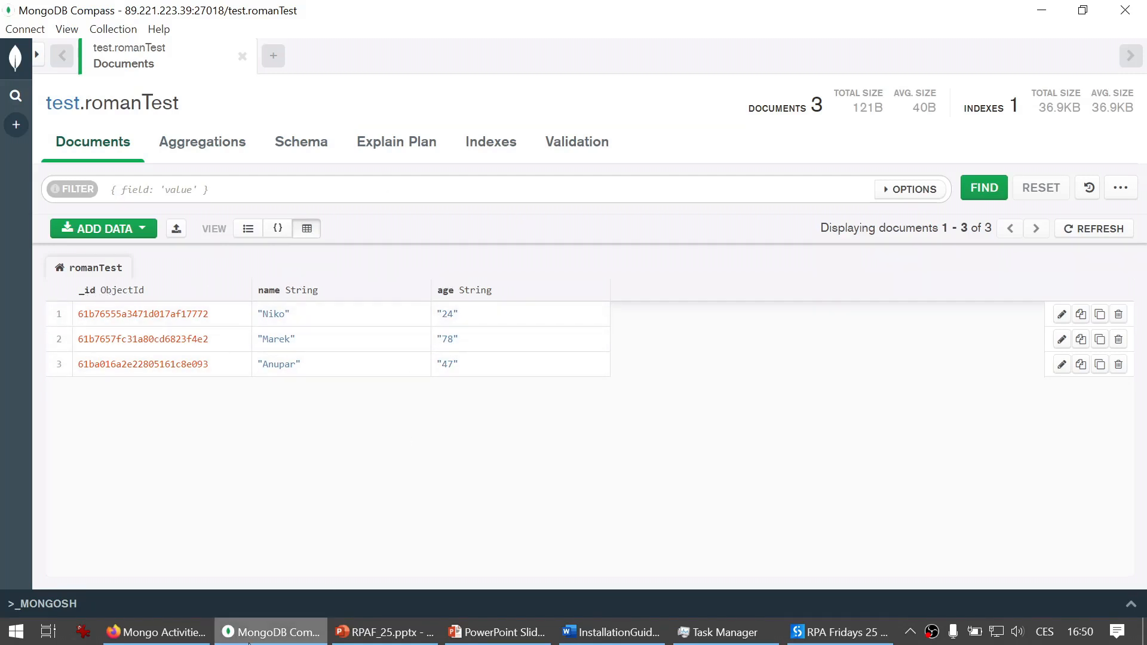
mouse_move(272, 632)
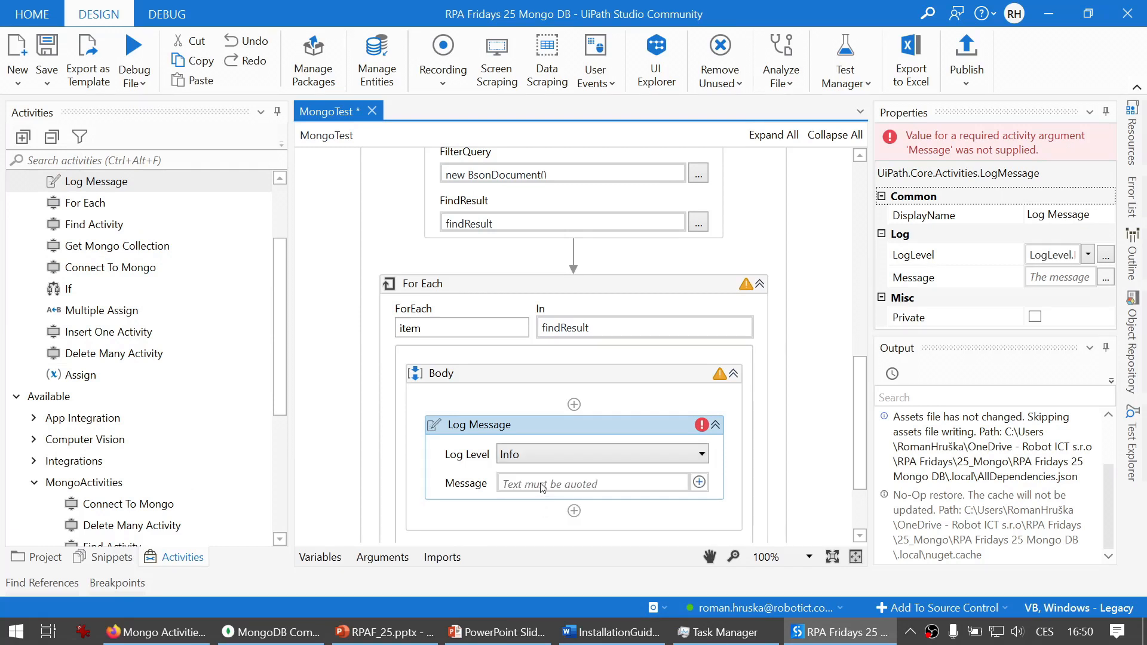
- Set the For Each body's Log Message to item("name") at Info level
click(592, 483)
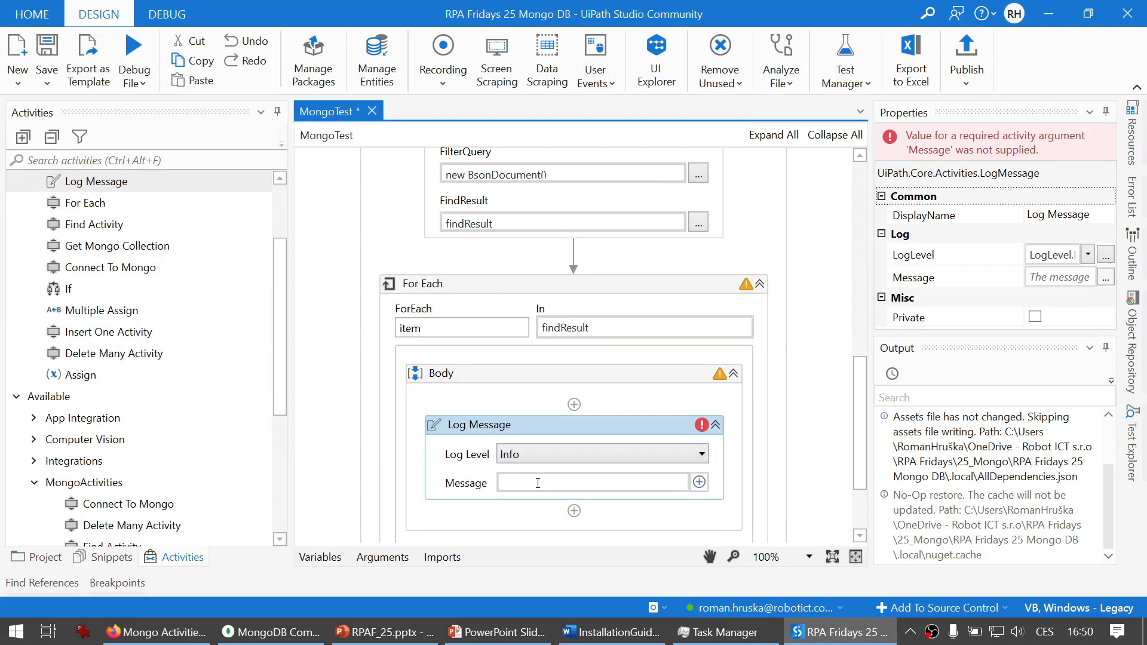
text(item()
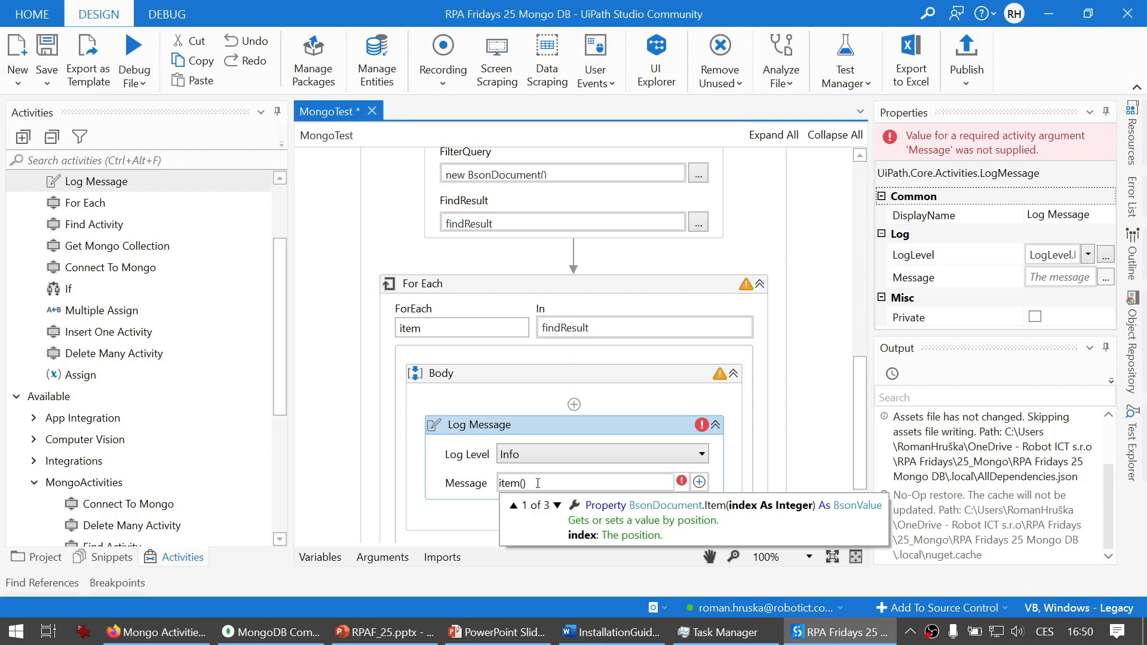
click(558, 505)
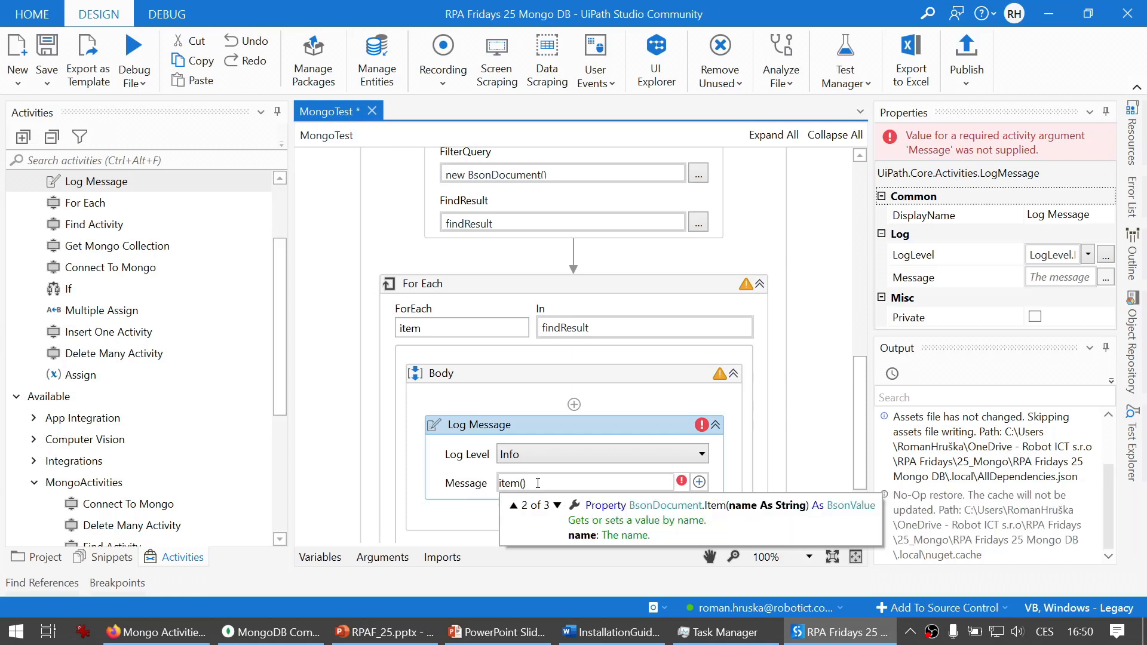
key(Backspace)
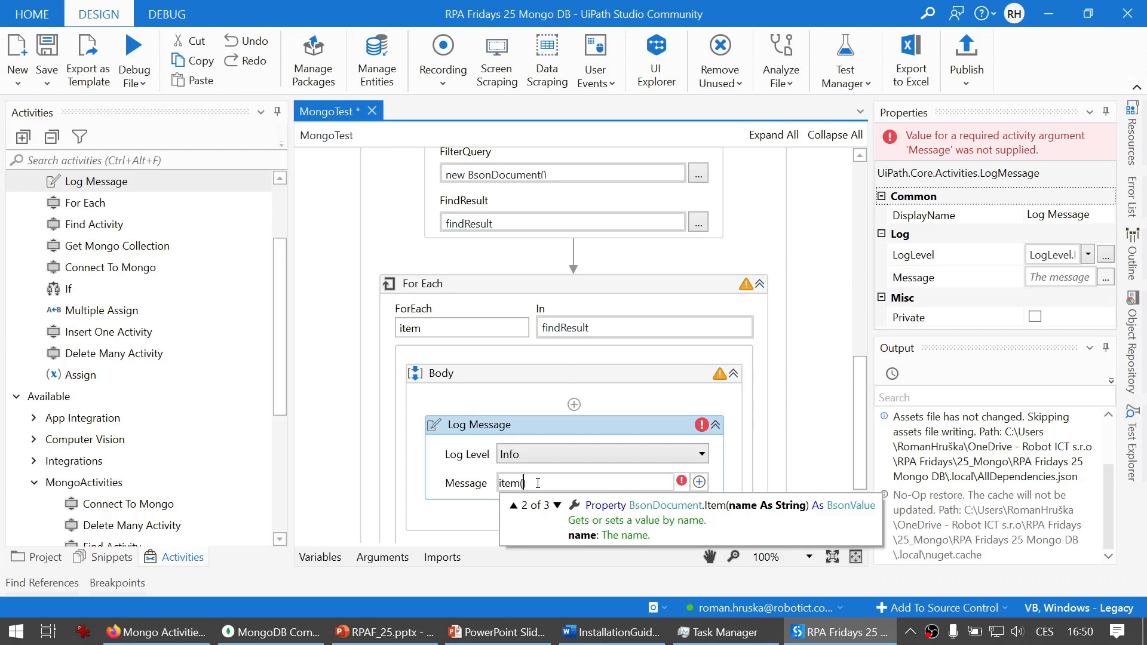
text(("name)
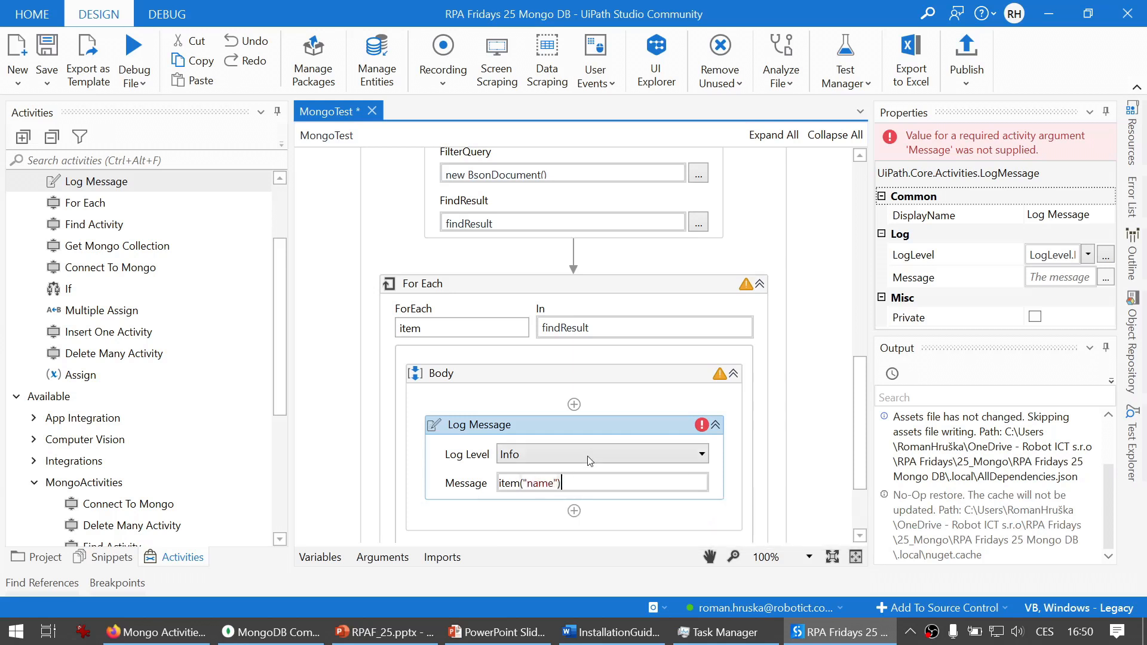
mouse_move(797, 517)
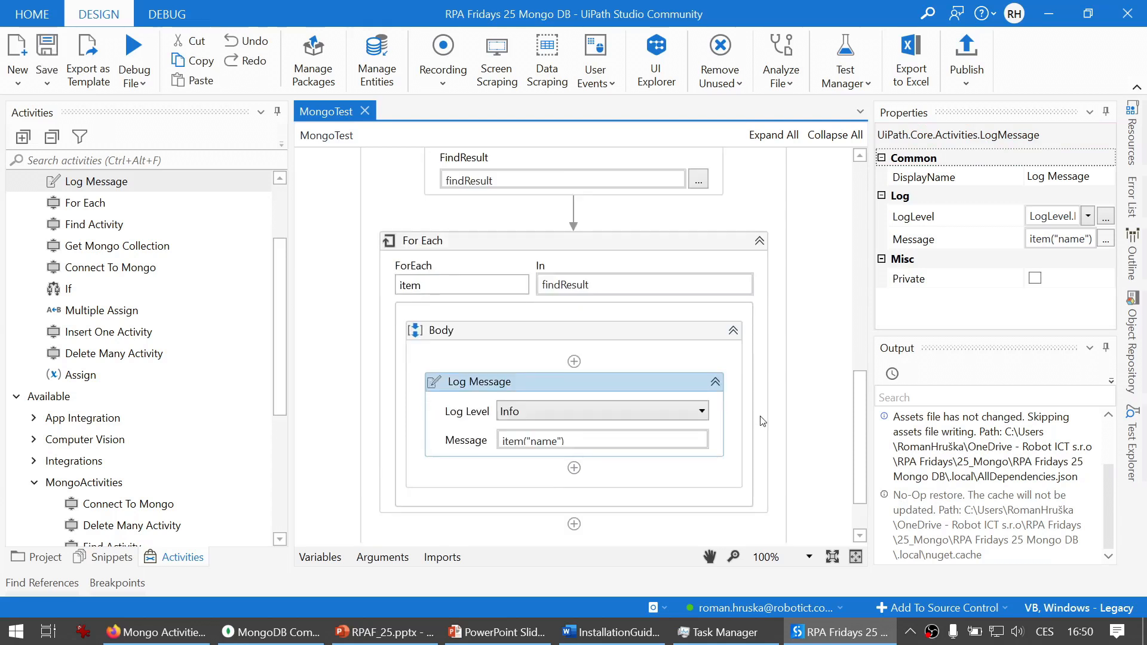
mouse_move(776, 375)
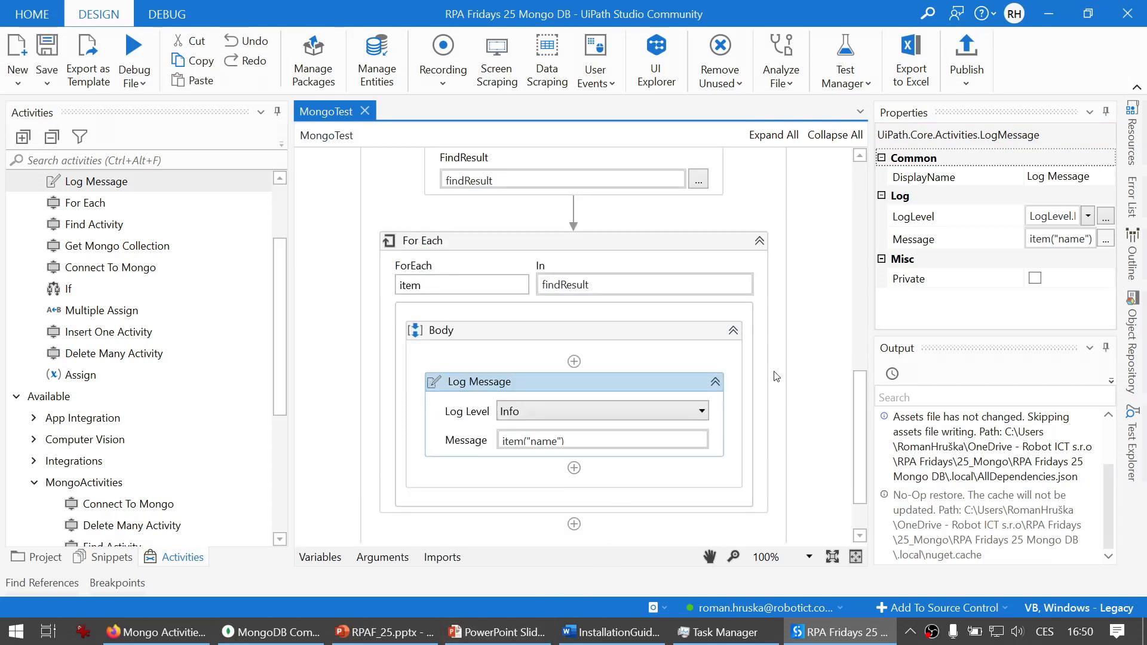
mouse_move(306, 213)
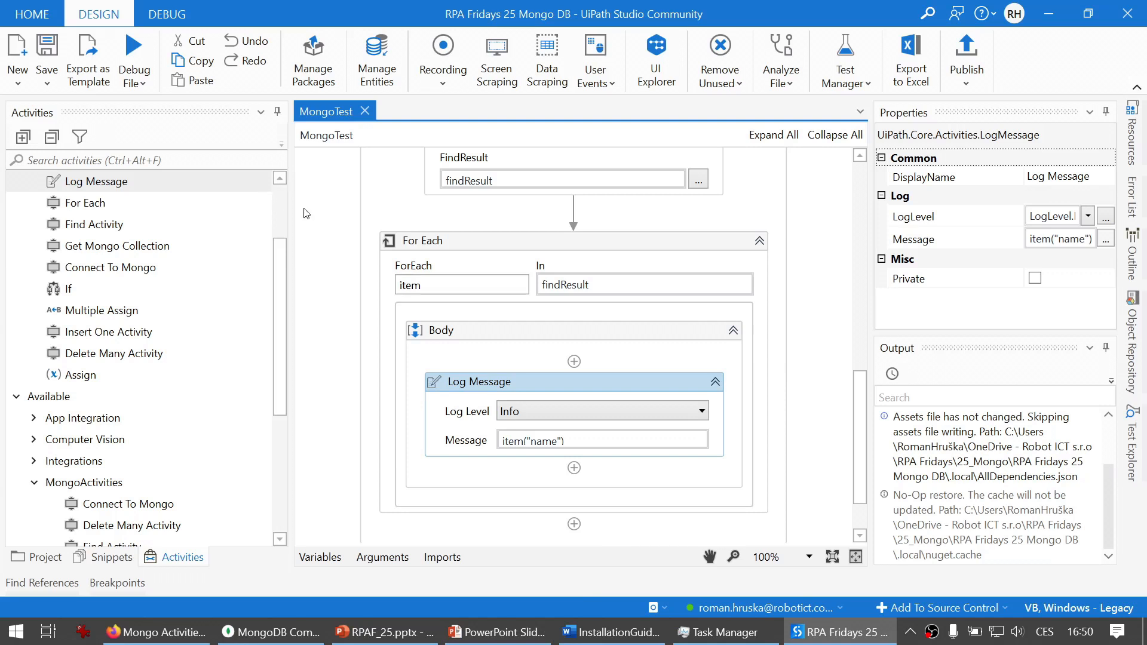
mouse_move(871, 331)
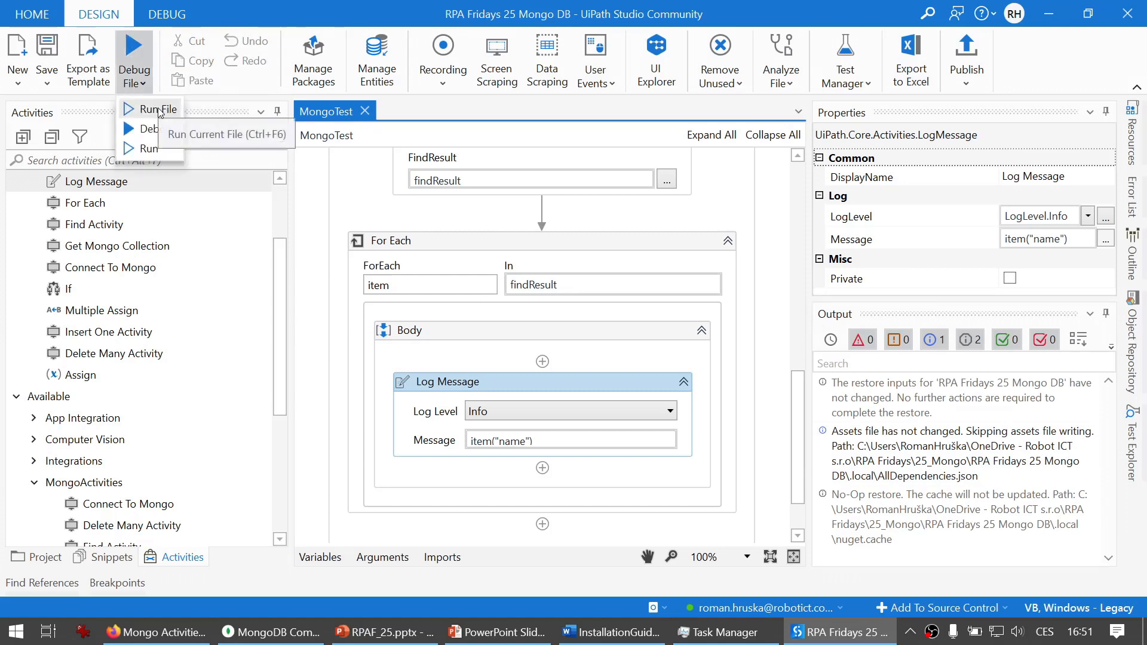
- Run the workflow to log names, then run again logging ages 24, 78 and 47
click(158, 108)
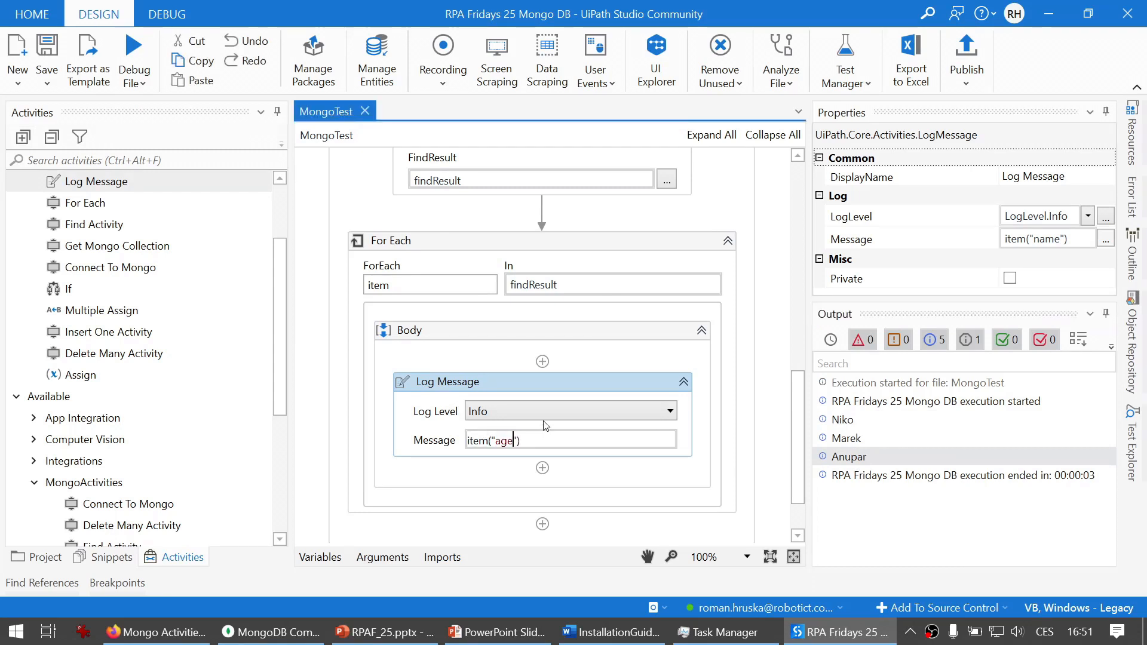
click(134, 63)
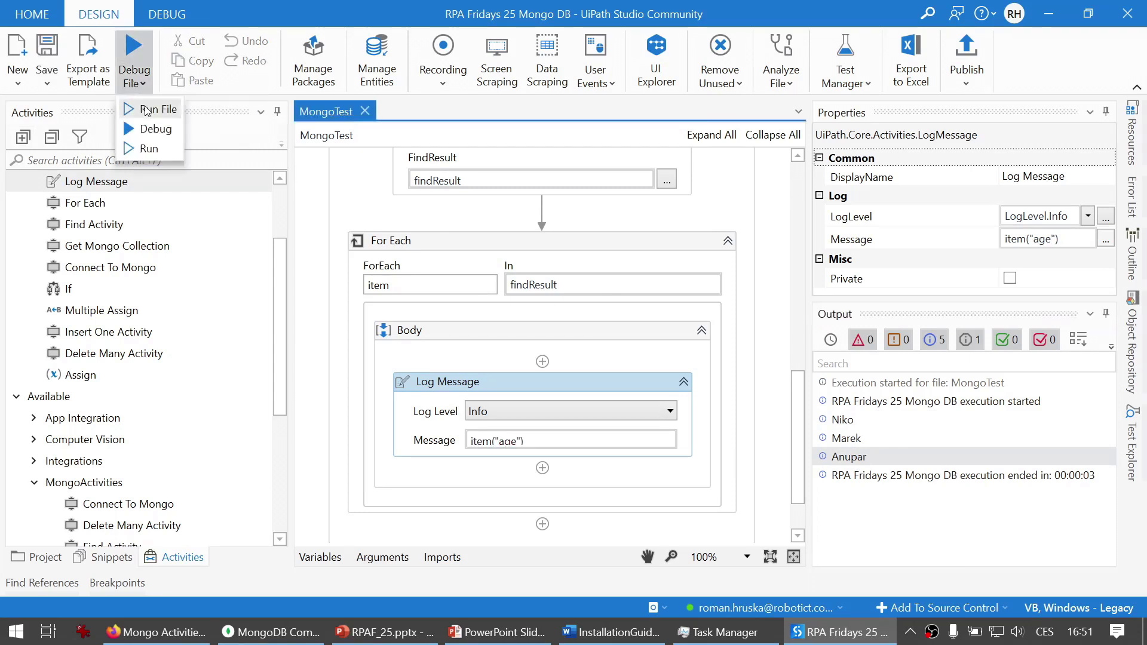
click(159, 109)
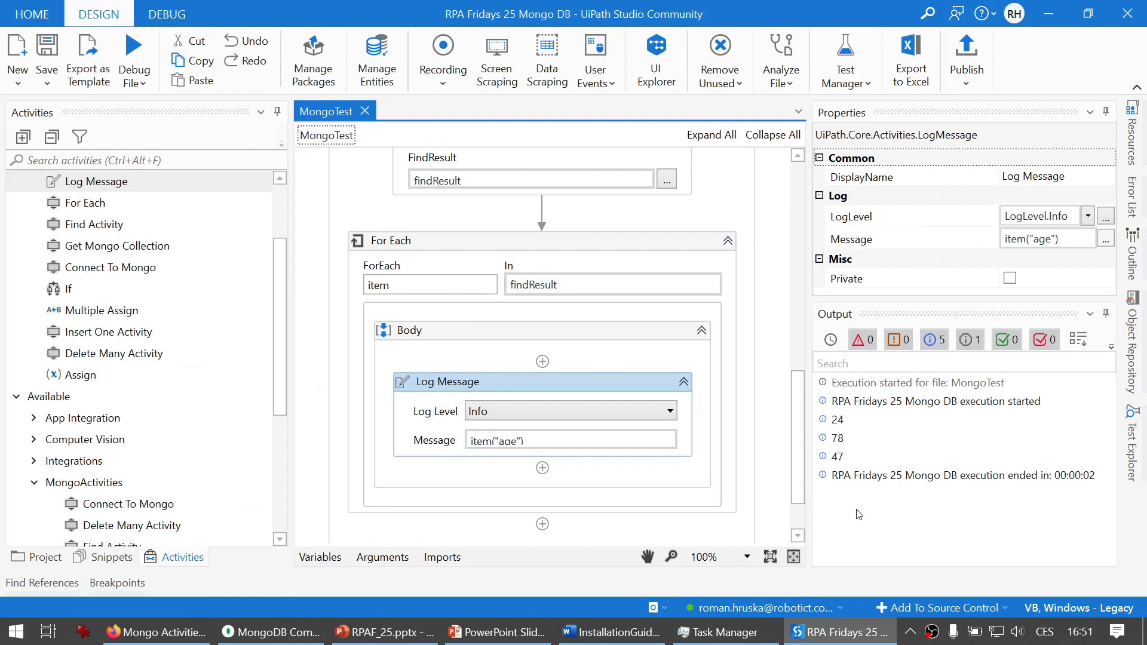
mouse_move(943, 529)
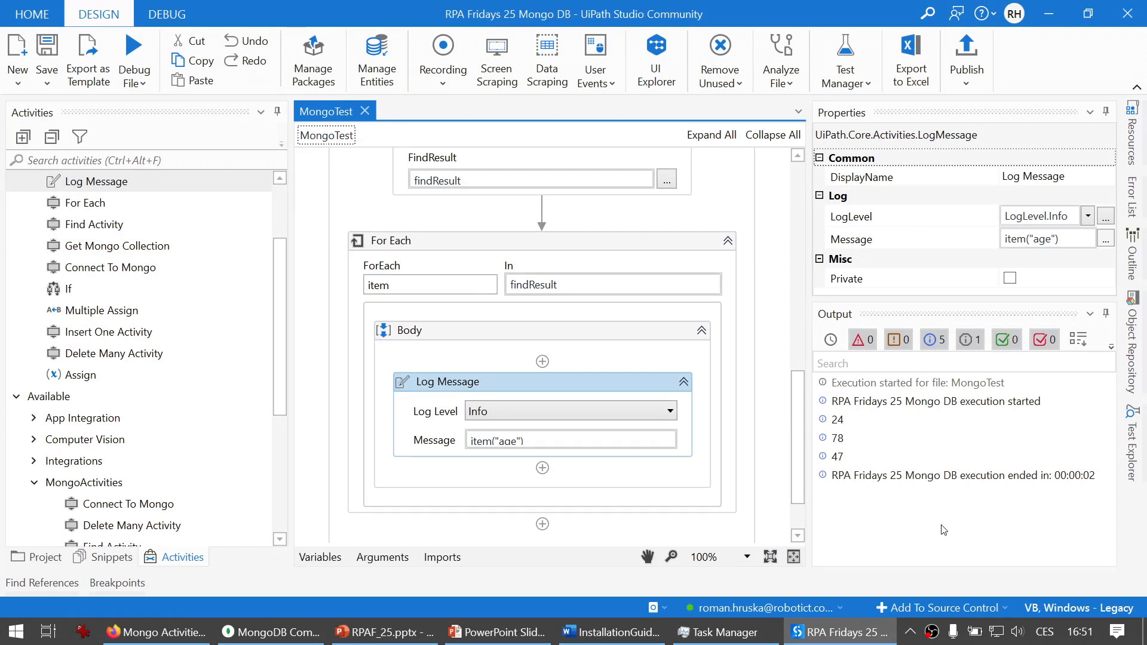
mouse_move(946, 520)
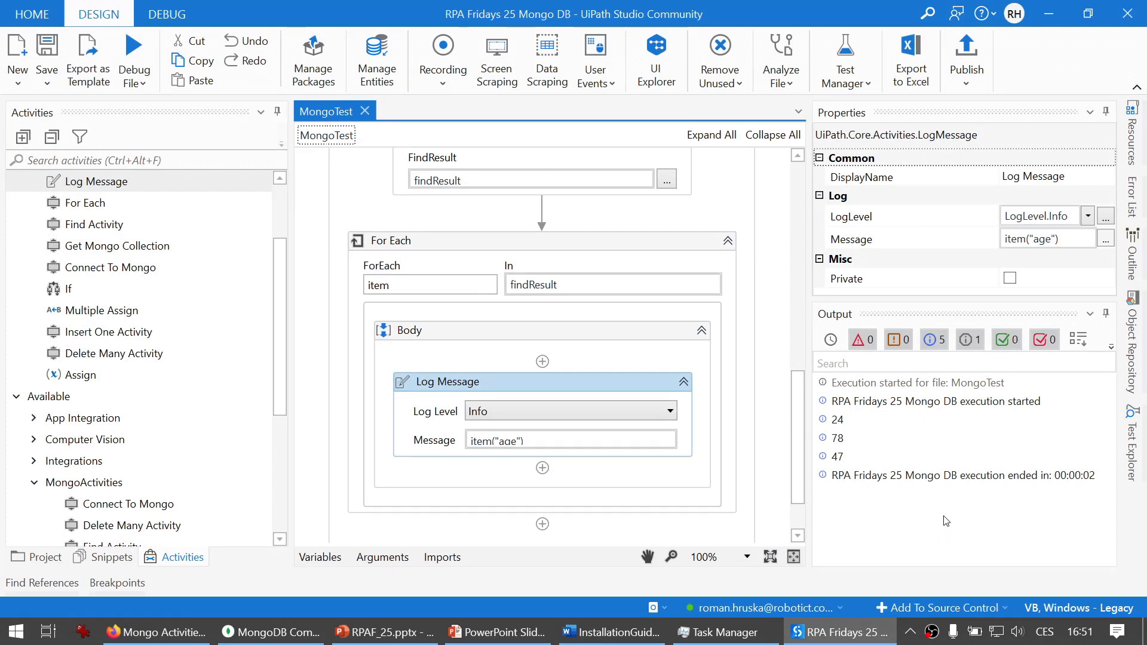
scroll(down, 3)
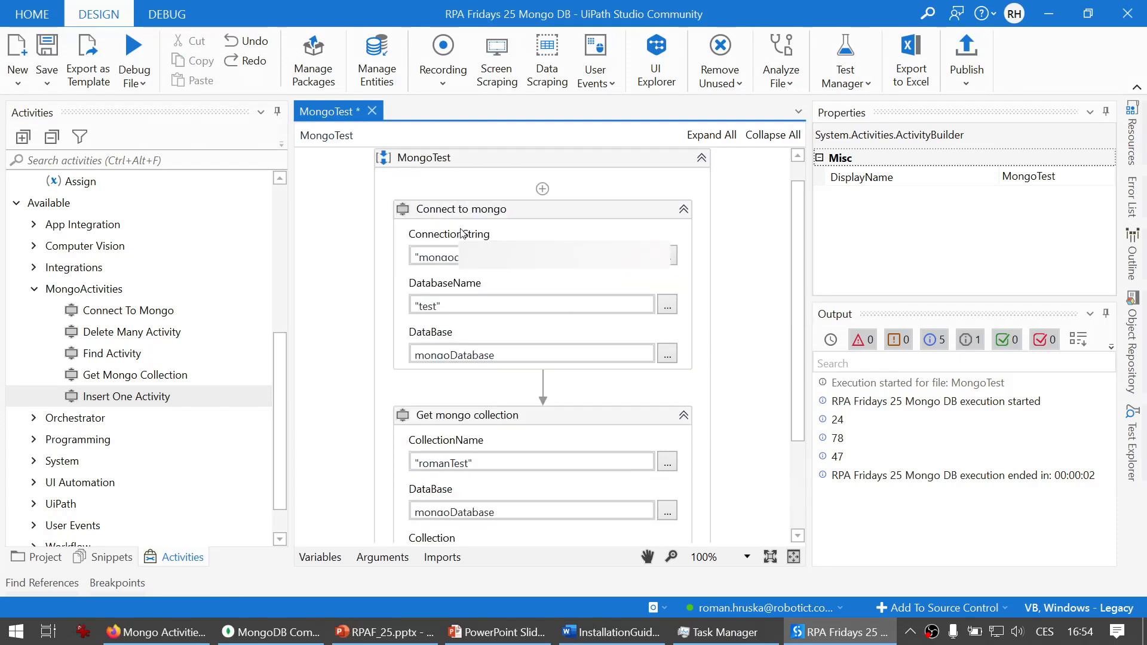
- Set the Delete many activity's collection to romanCollection
scroll(down, 3)
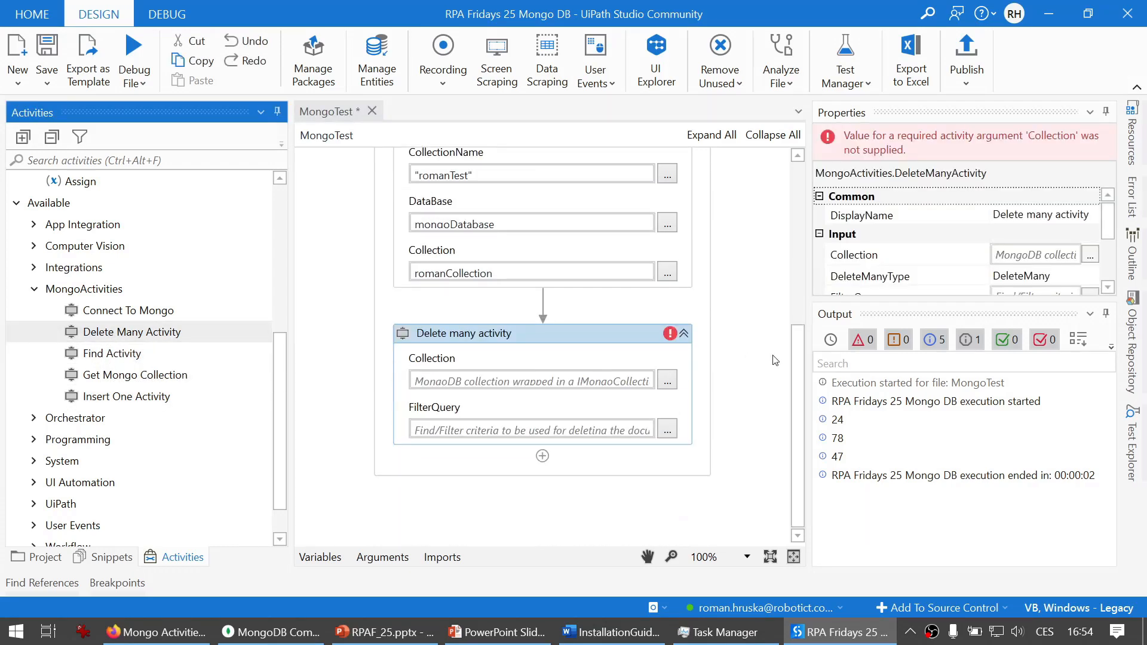
mouse_move(701, 384)
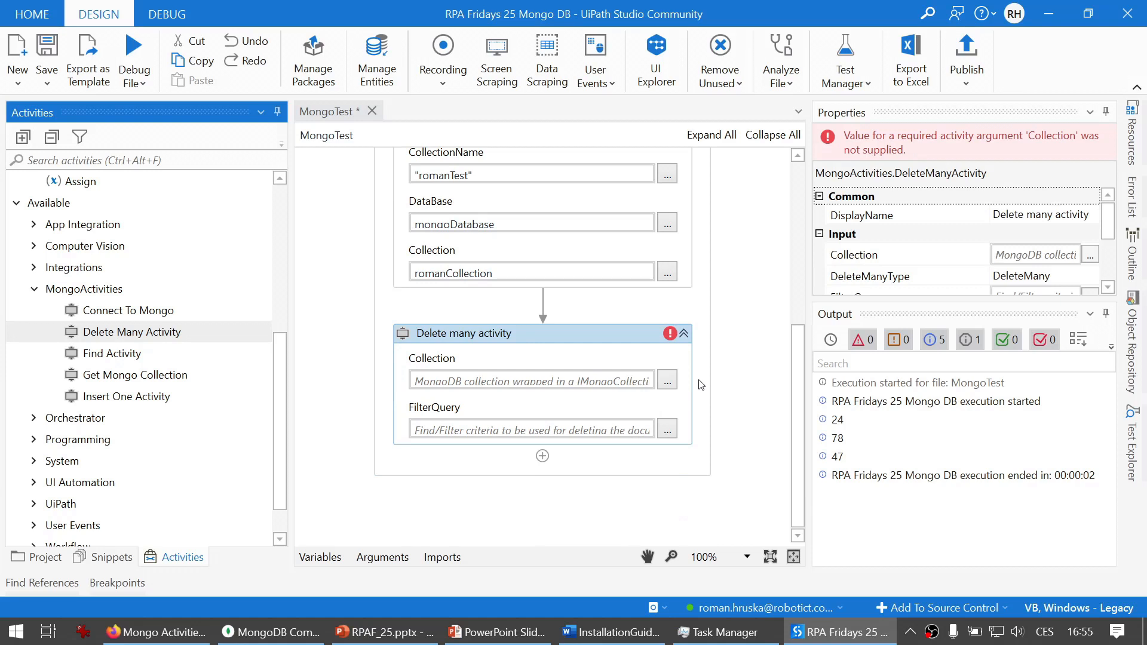
click(526, 380)
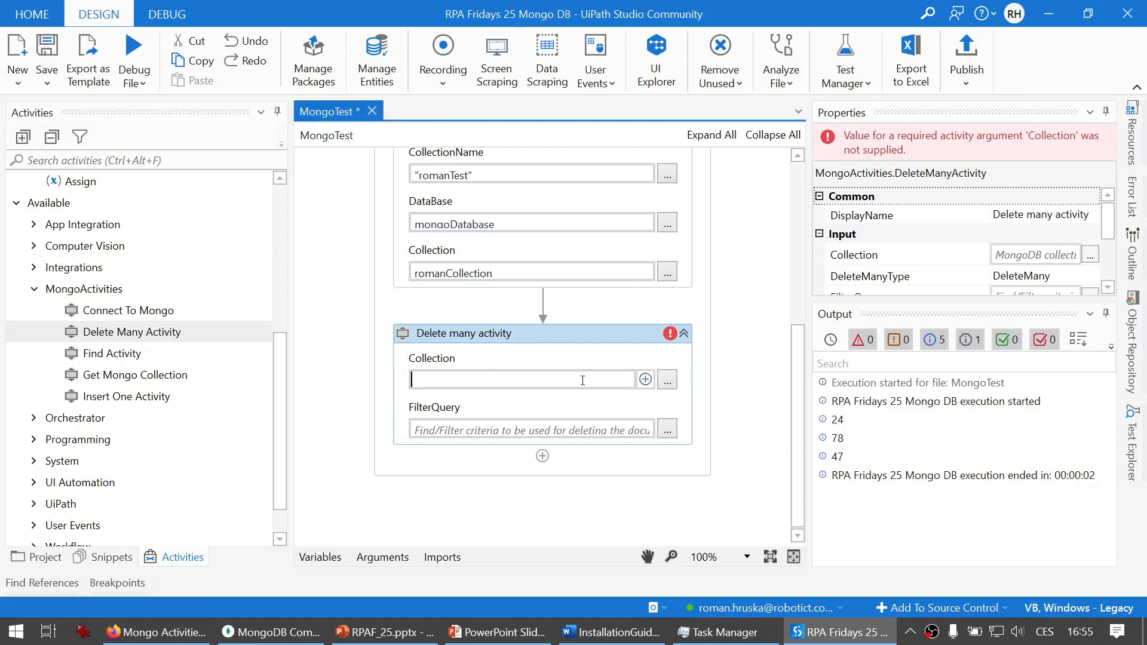
text(romanCollection)
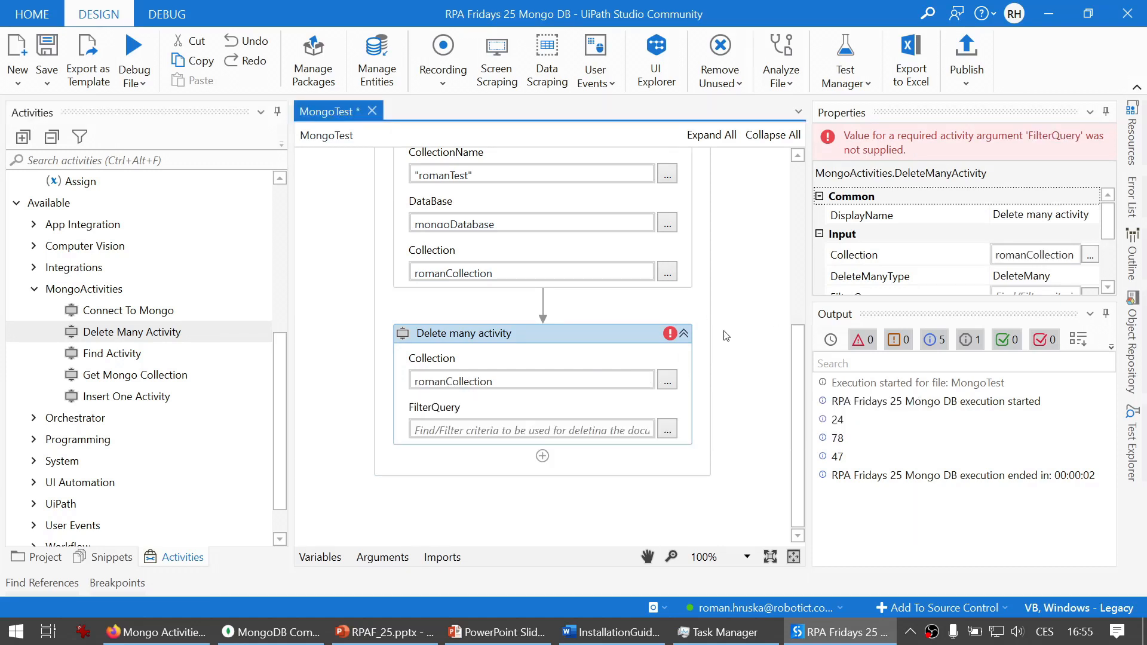
mouse_move(712, 341)
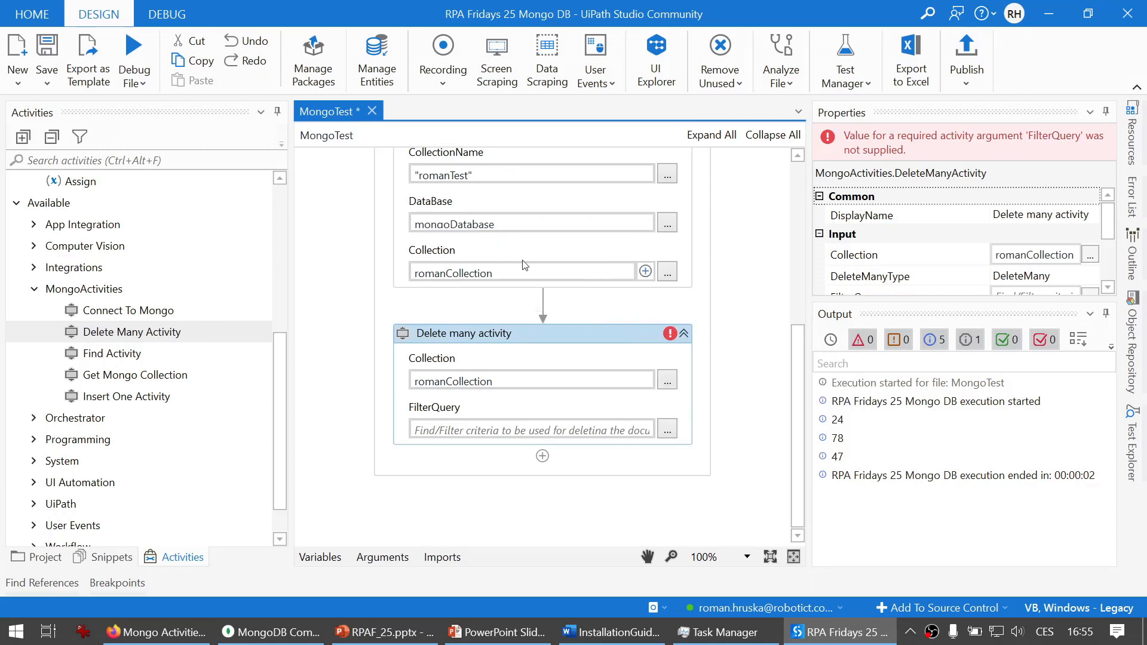
mouse_move(489, 282)
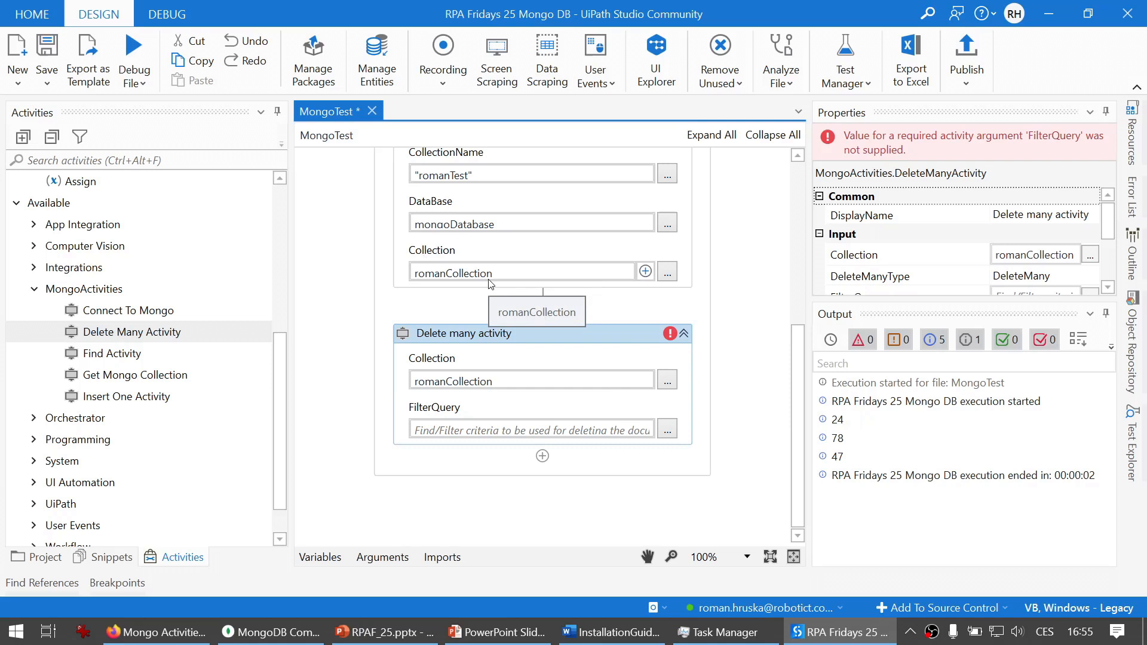
mouse_move(638, 444)
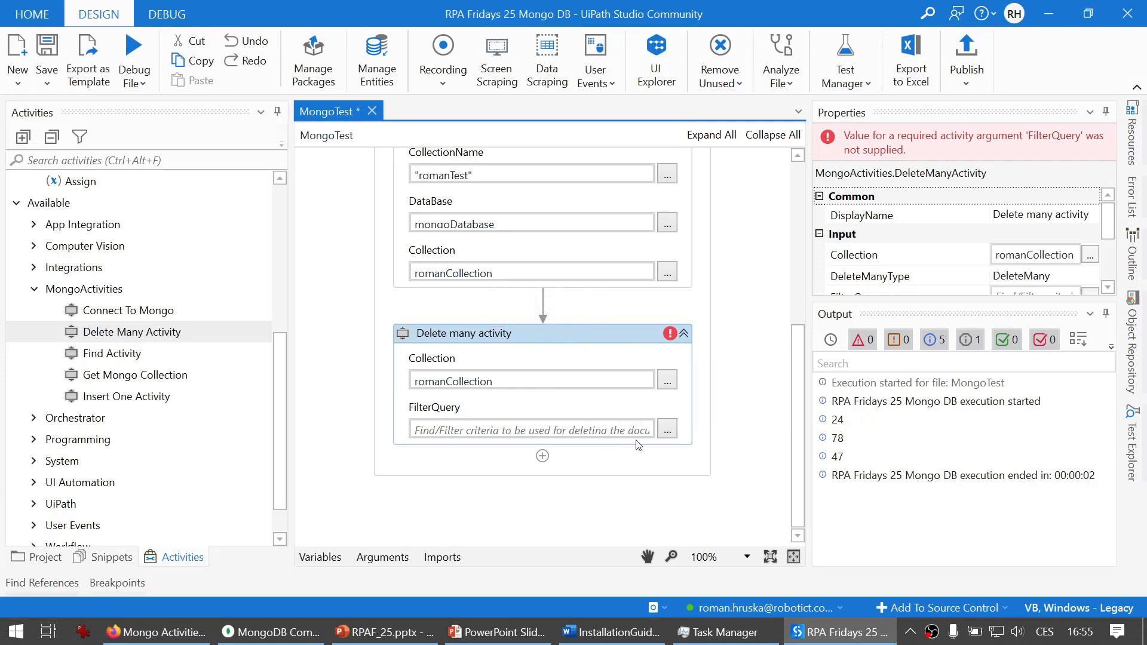
mouse_move(576, 431)
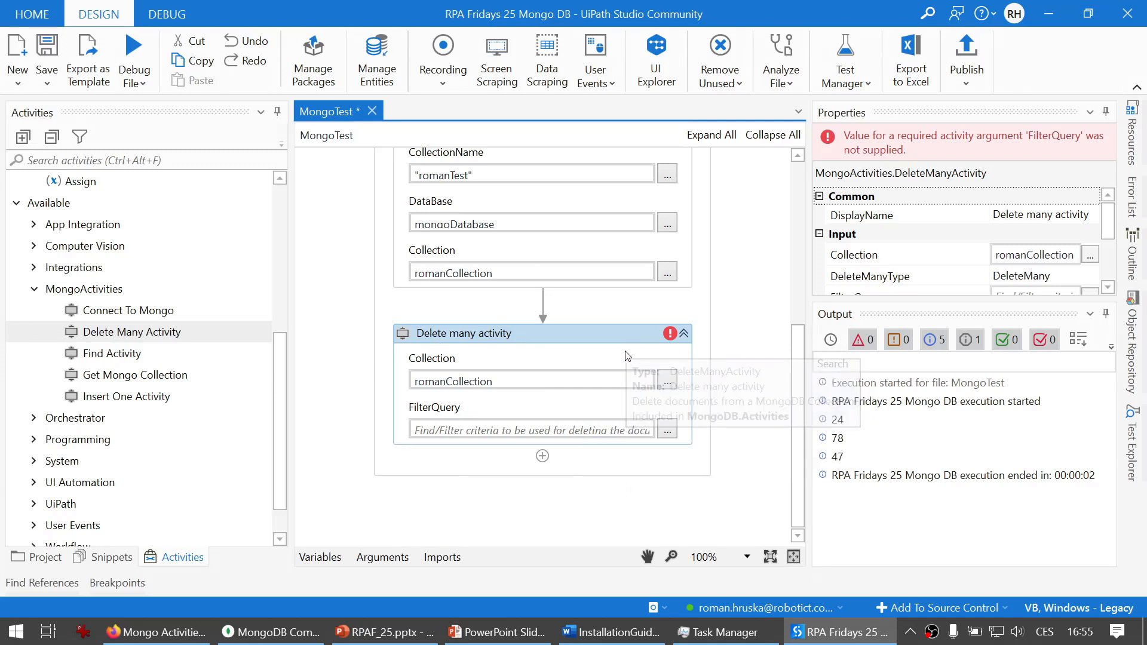
mouse_move(694, 497)
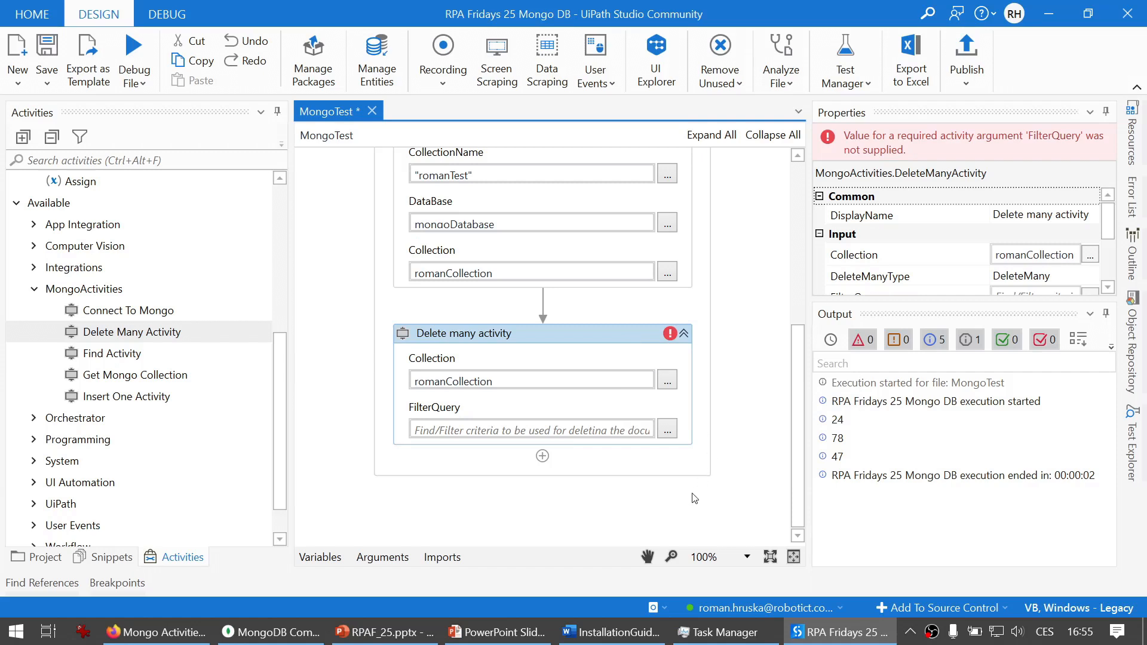
click(272, 632)
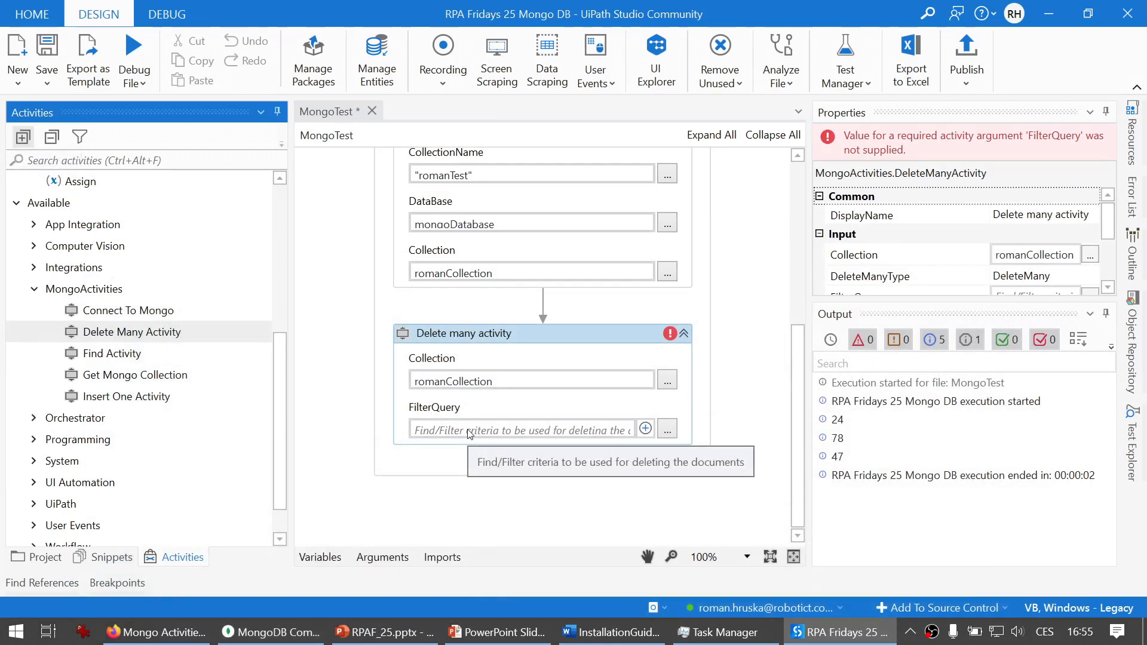
- Give Delete many the filter query new BsonDocument("name","Marek")
click(521, 429)
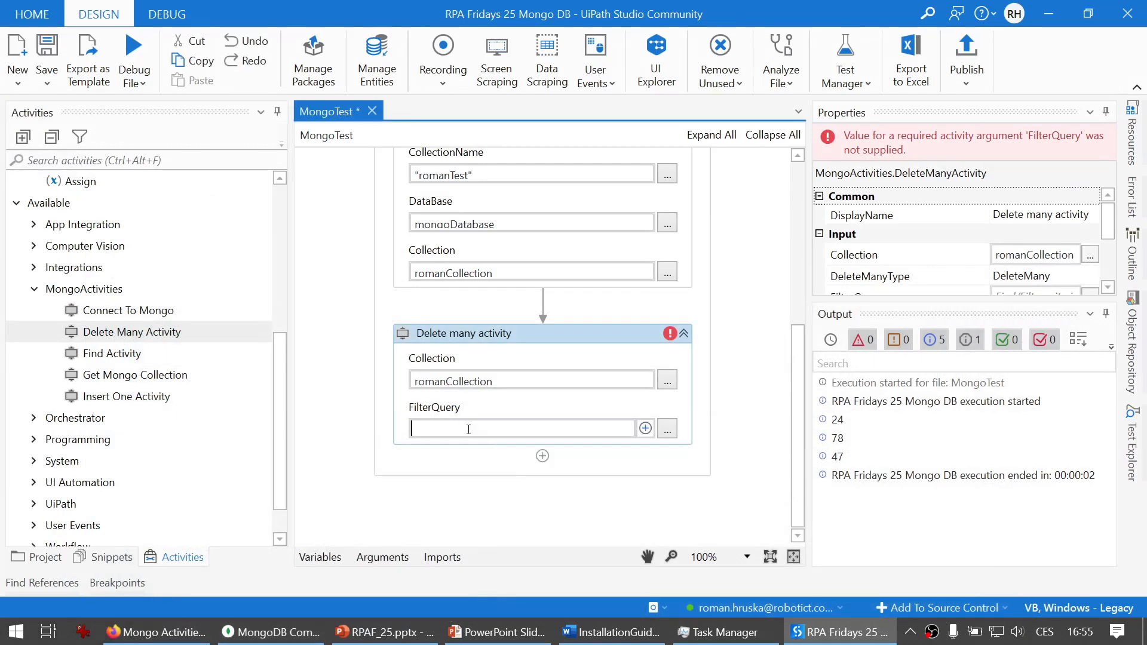
text(n)
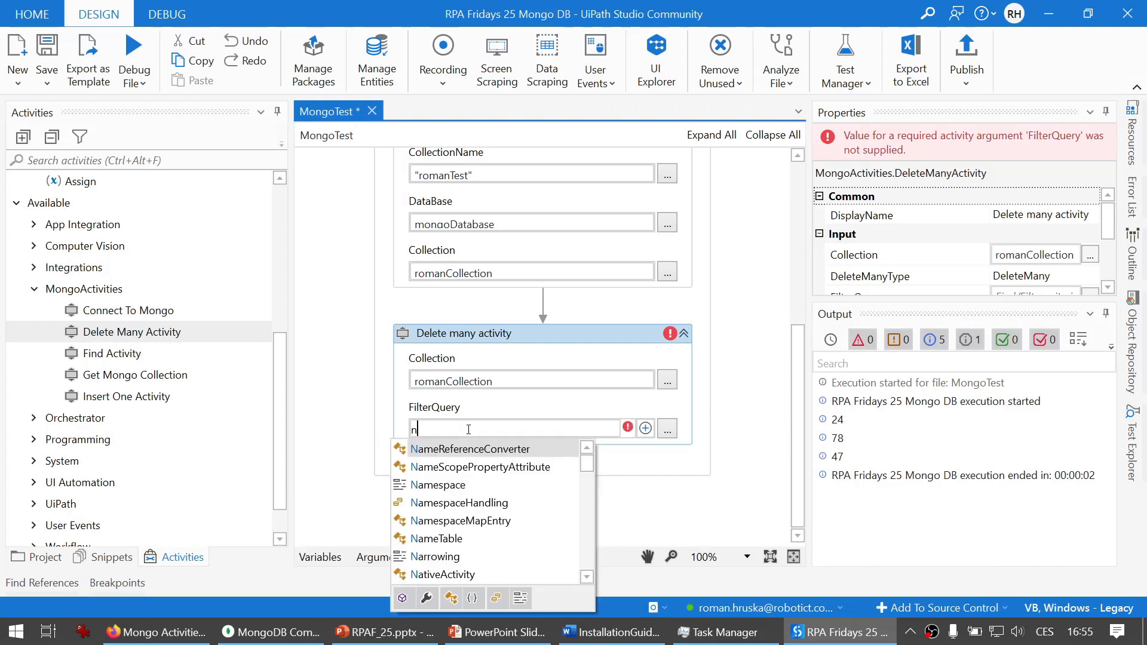
text(ew BsonDocuem)
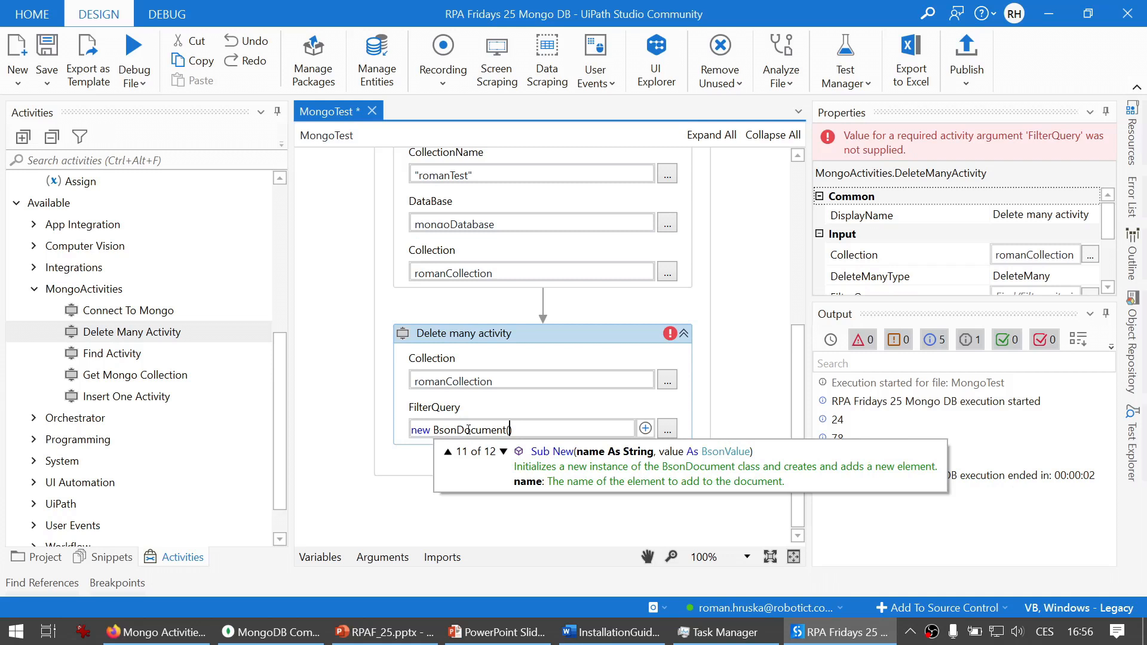
text())
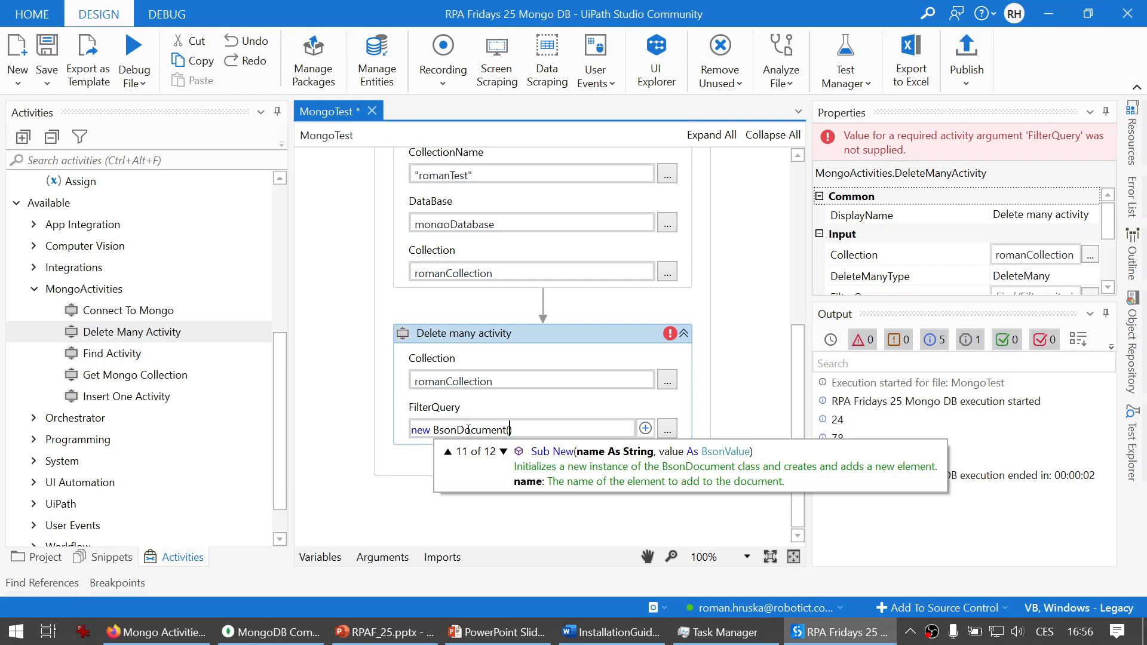
text("name")
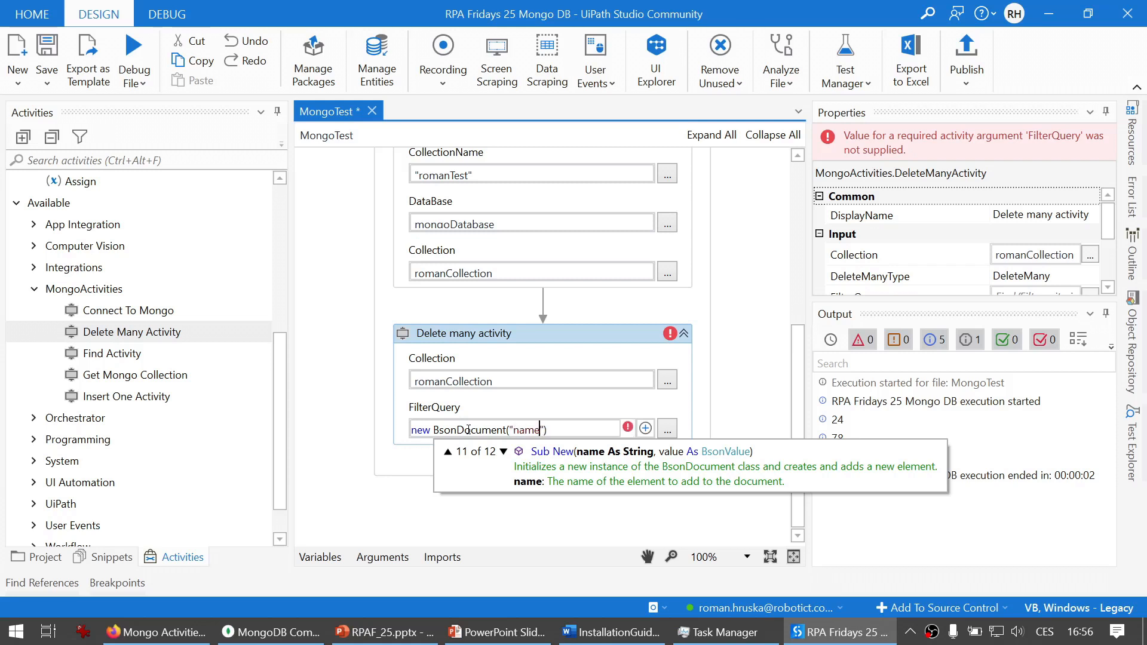
text(,"Marek)
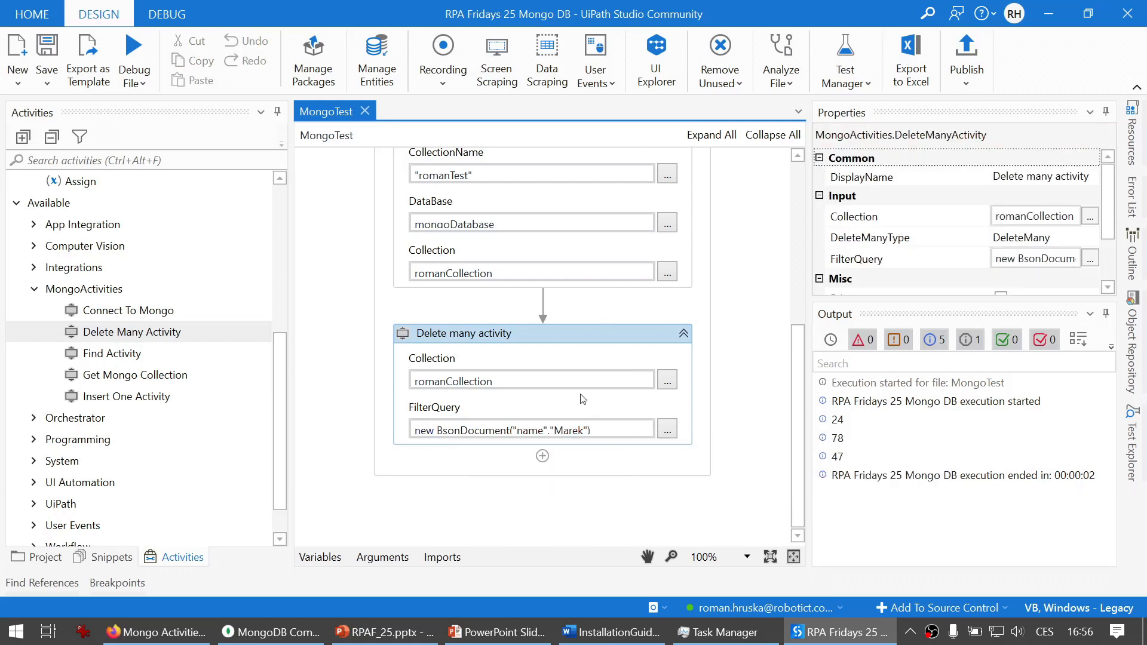
mouse_move(625, 481)
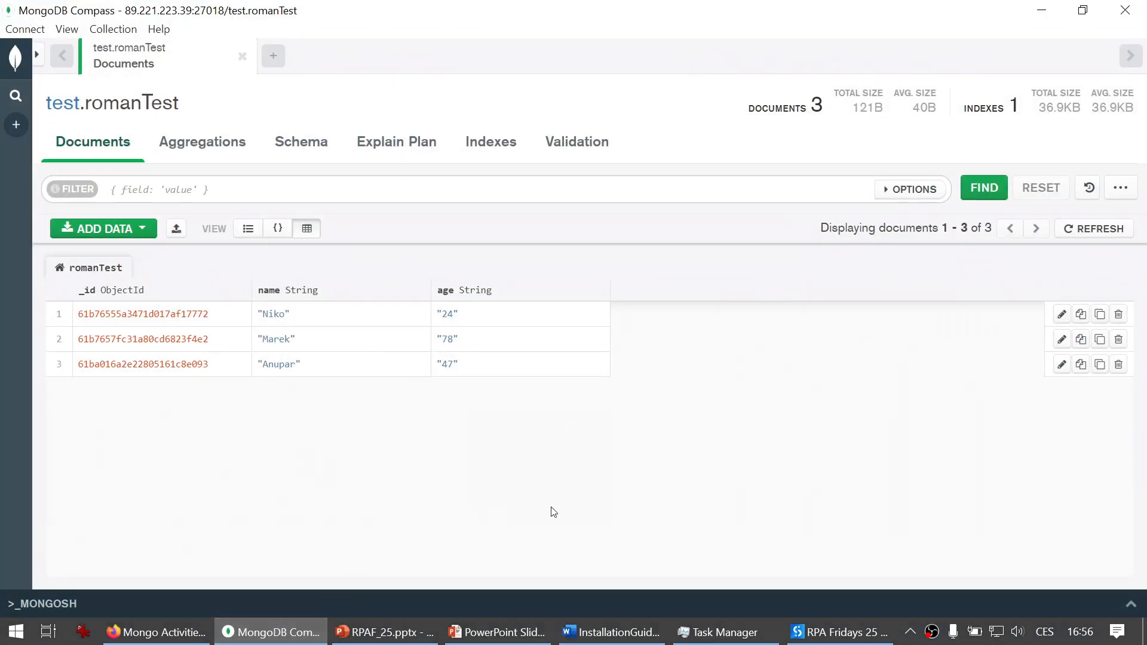
- Refresh romanTest in Compass and confirm only Niko and Anupar remain
click(1093, 228)
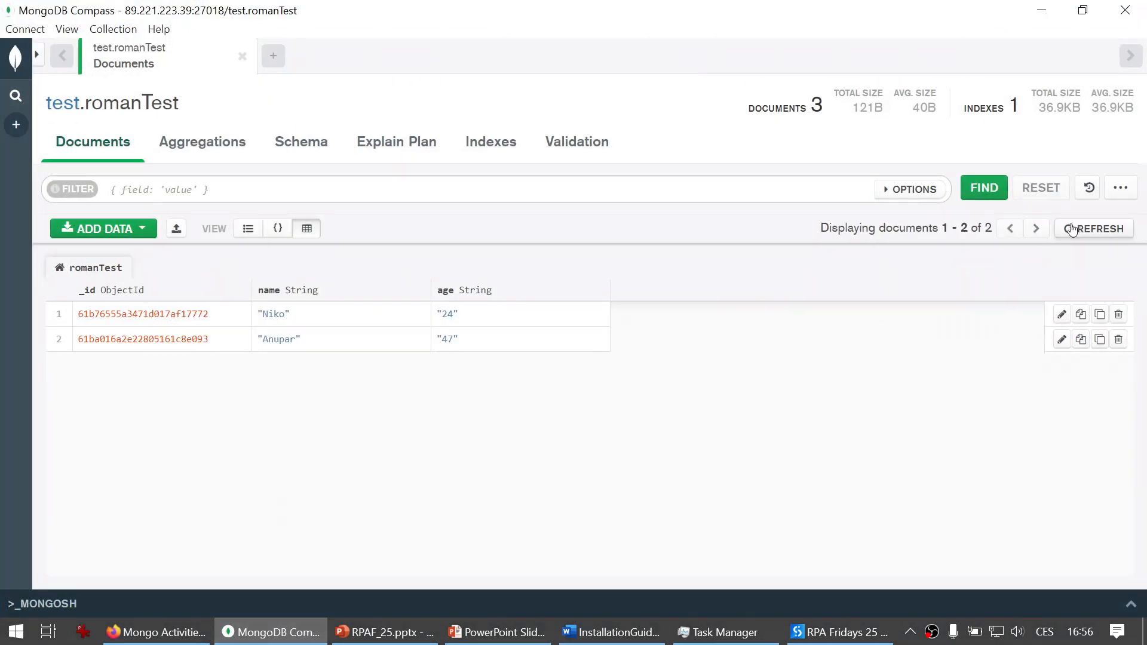
mouse_move(292, 330)
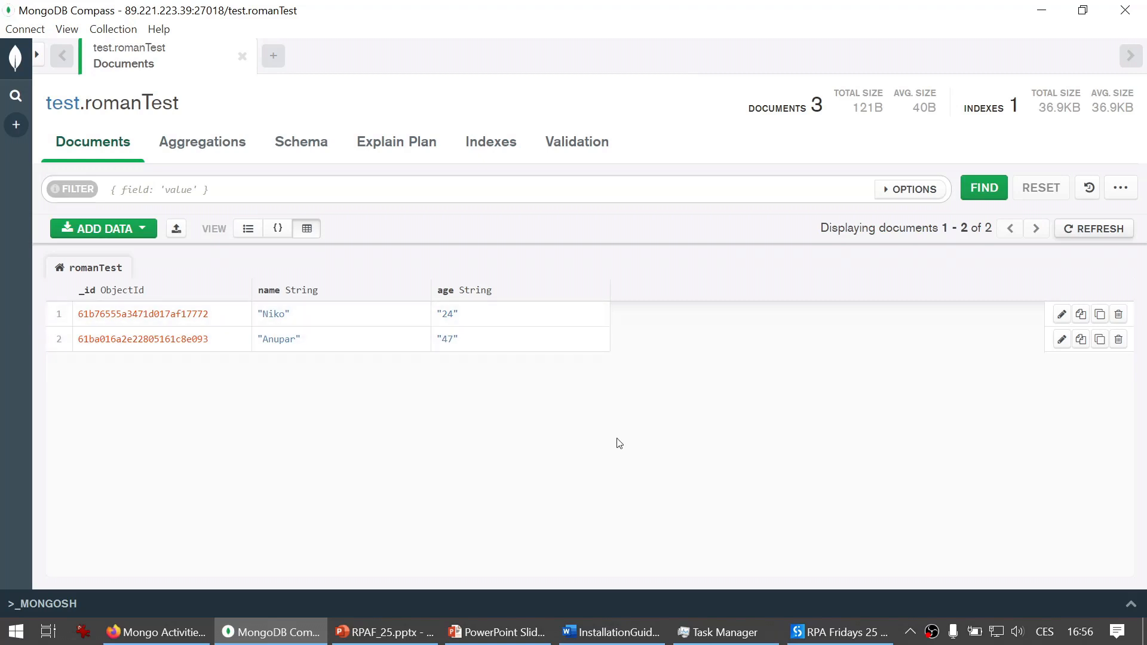
mouse_move(615, 439)
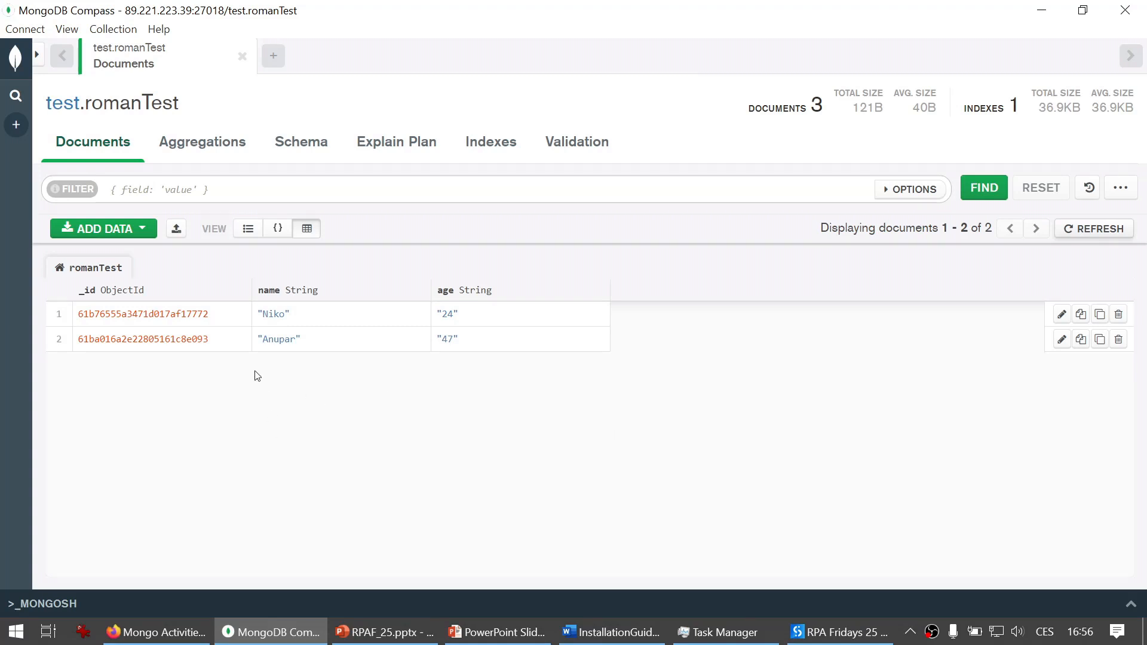
mouse_move(278, 379)
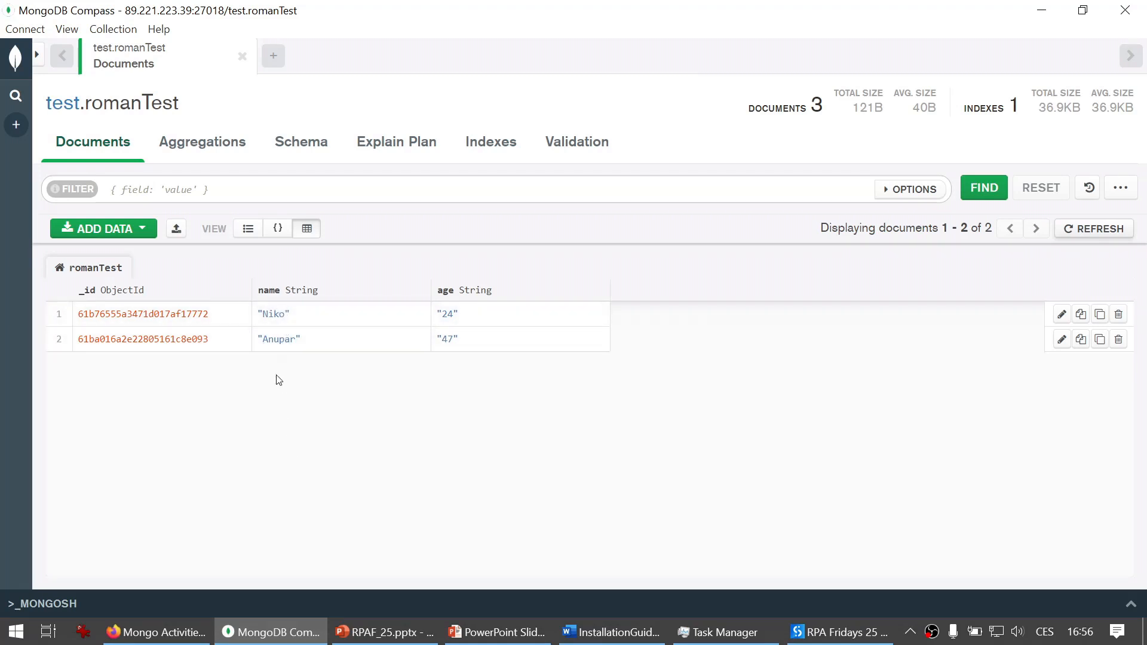
mouse_move(329, 466)
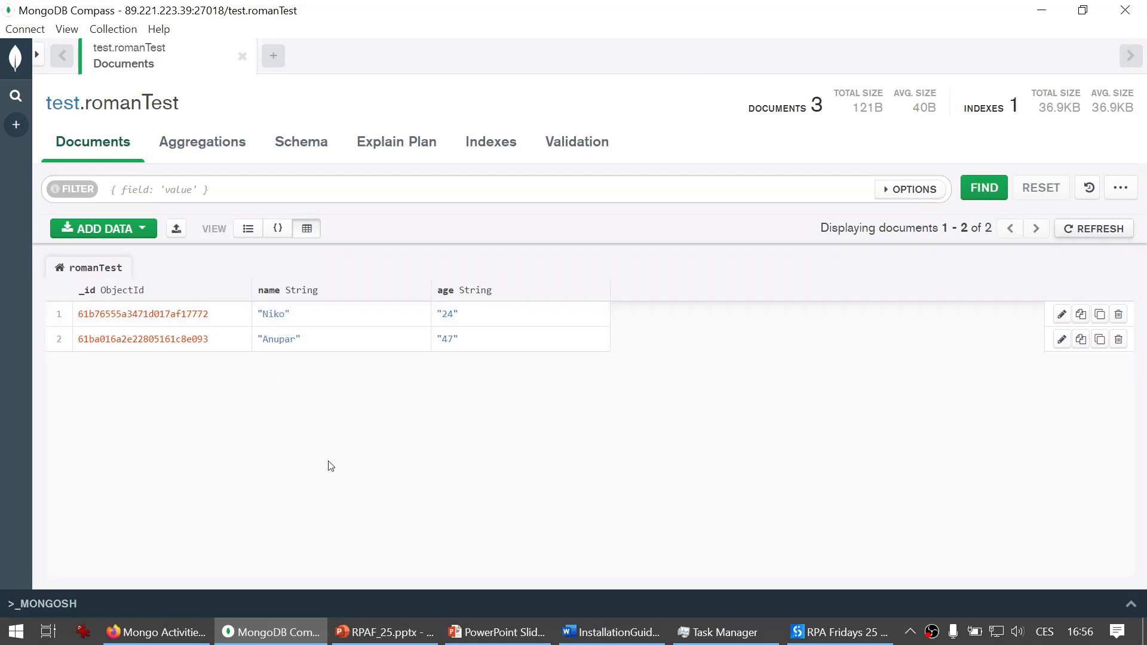
mouse_move(868, 523)
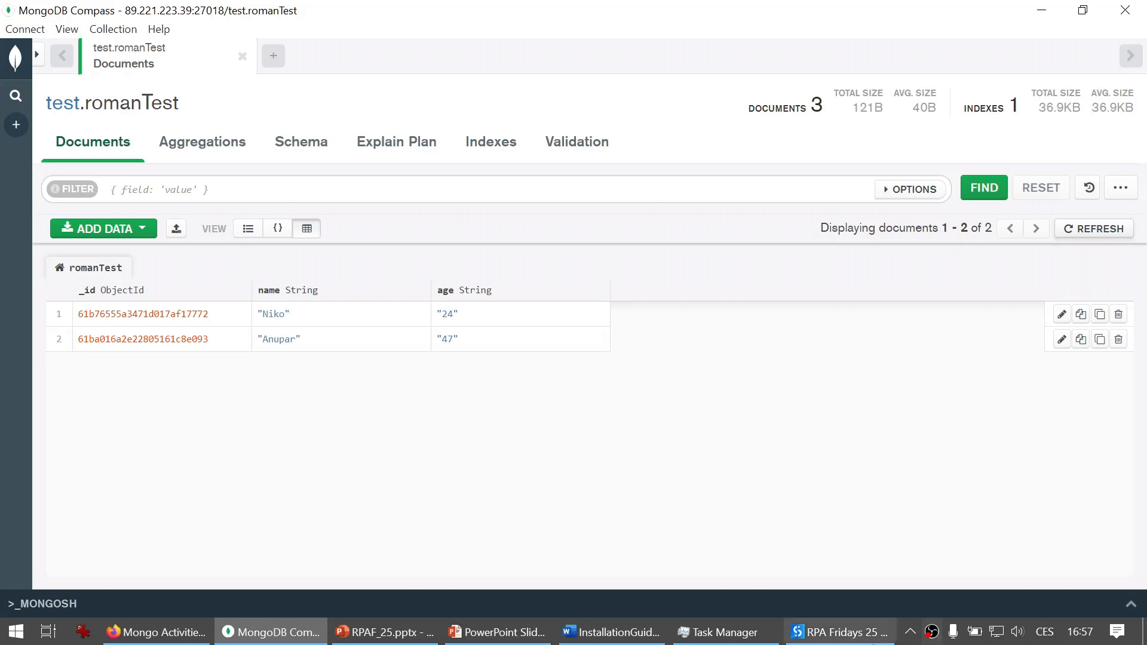
- Back in UiPath Studio, set the Insert one activity's collection to romanCollection
click(850, 632)
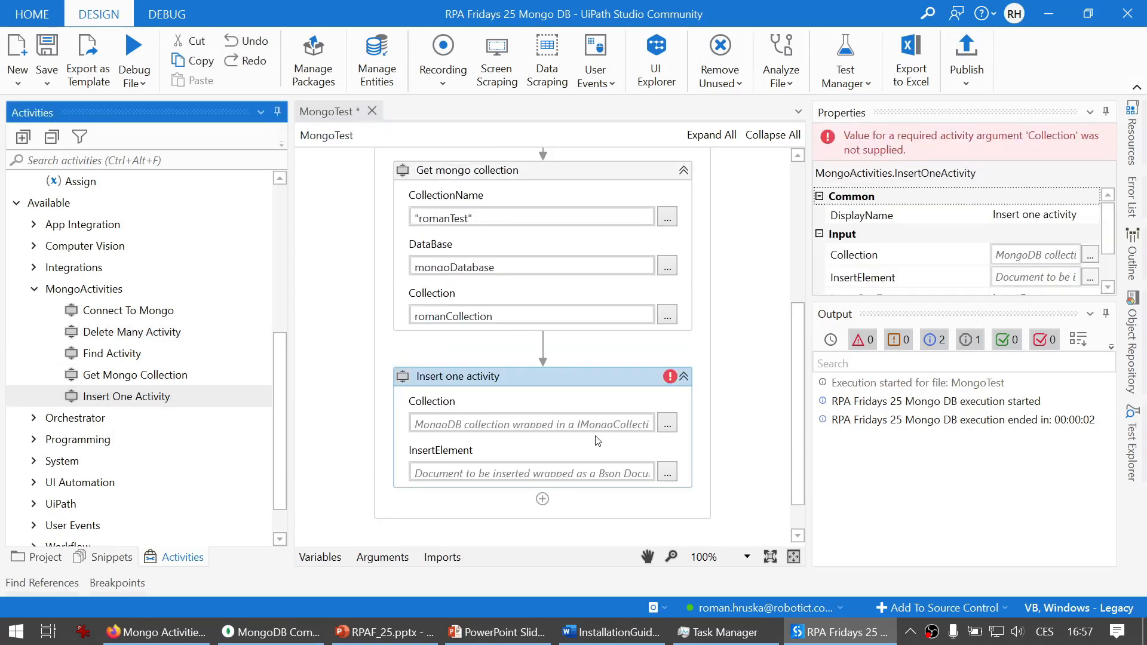
text(rom)
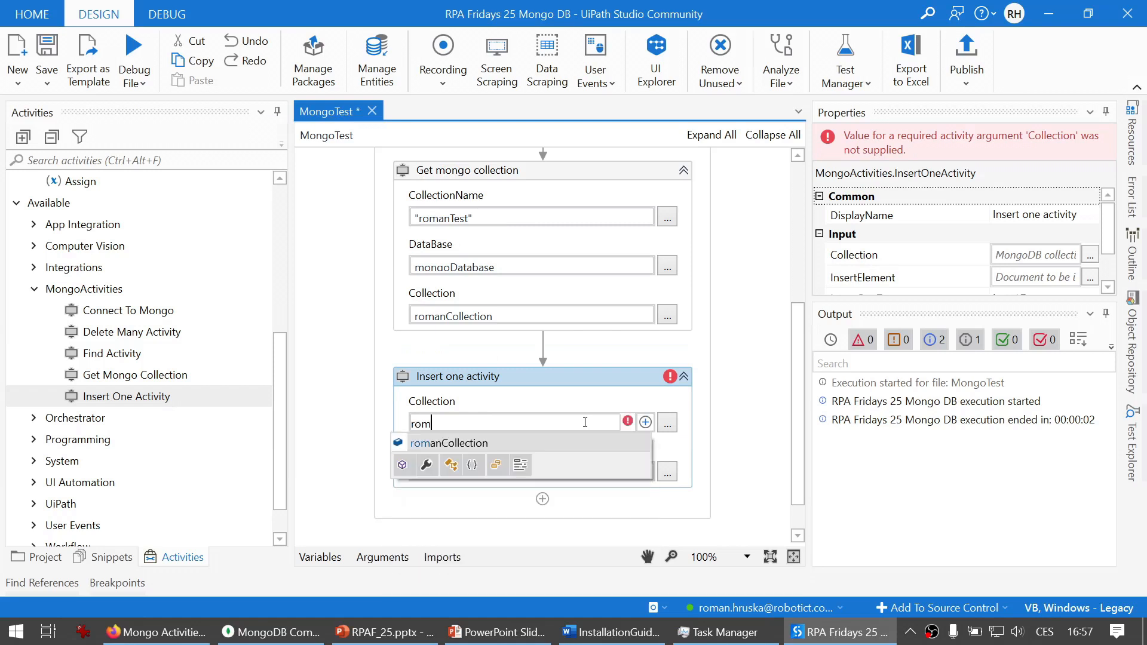
click(448, 443)
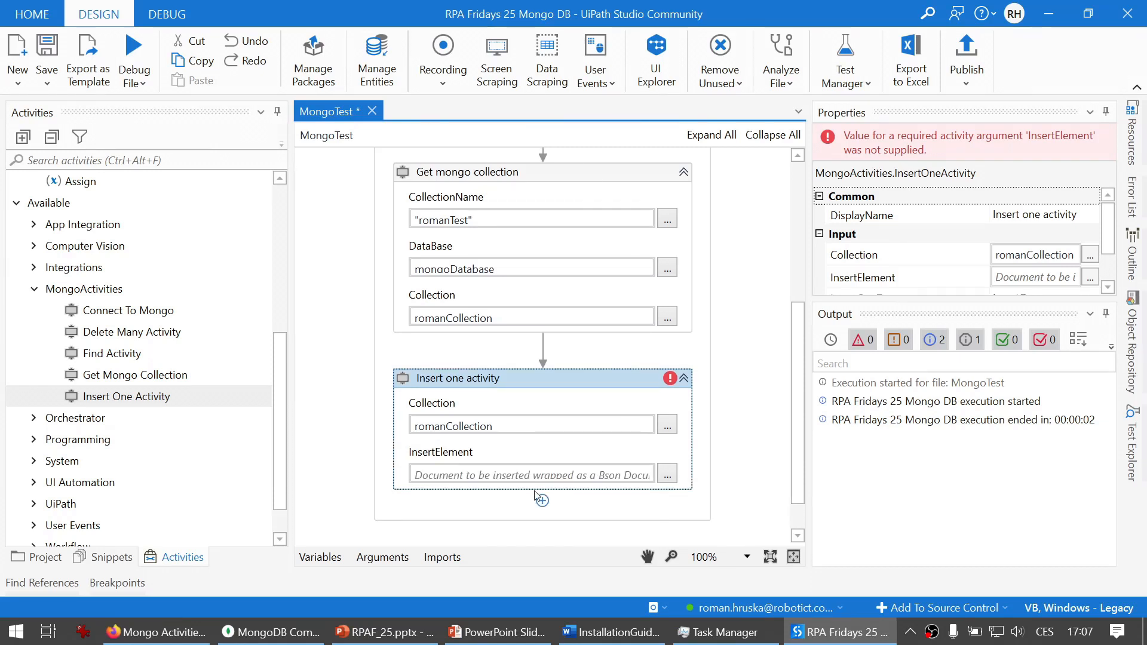
mouse_move(536, 475)
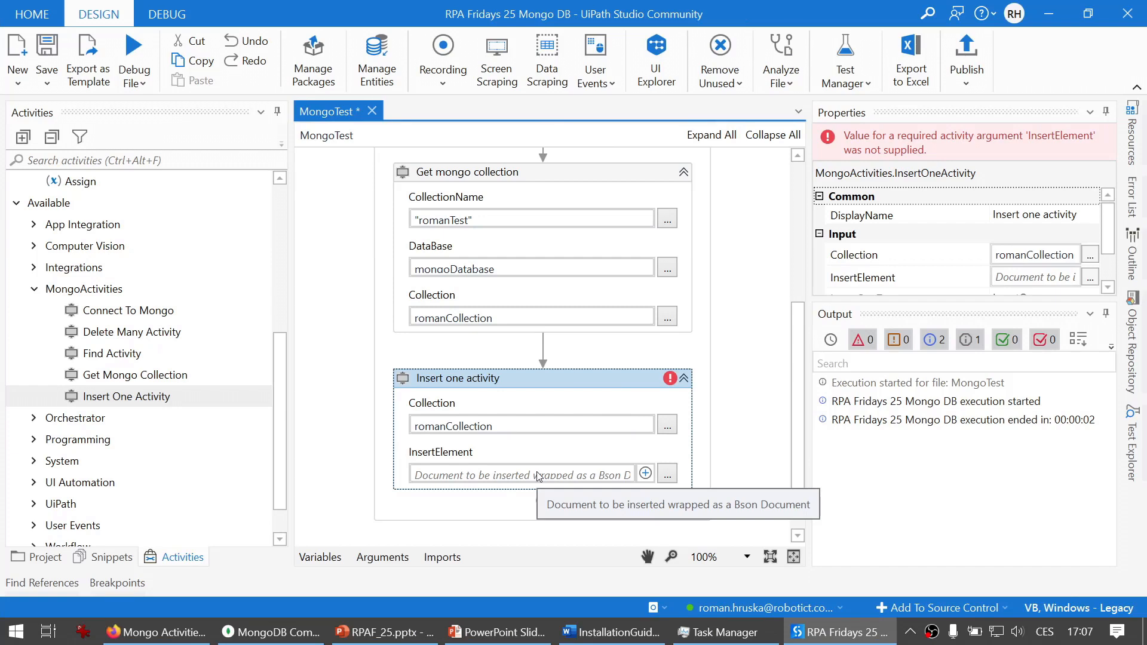
- Start the insert element as new BsonDocument in the expression editor
click(520, 473)
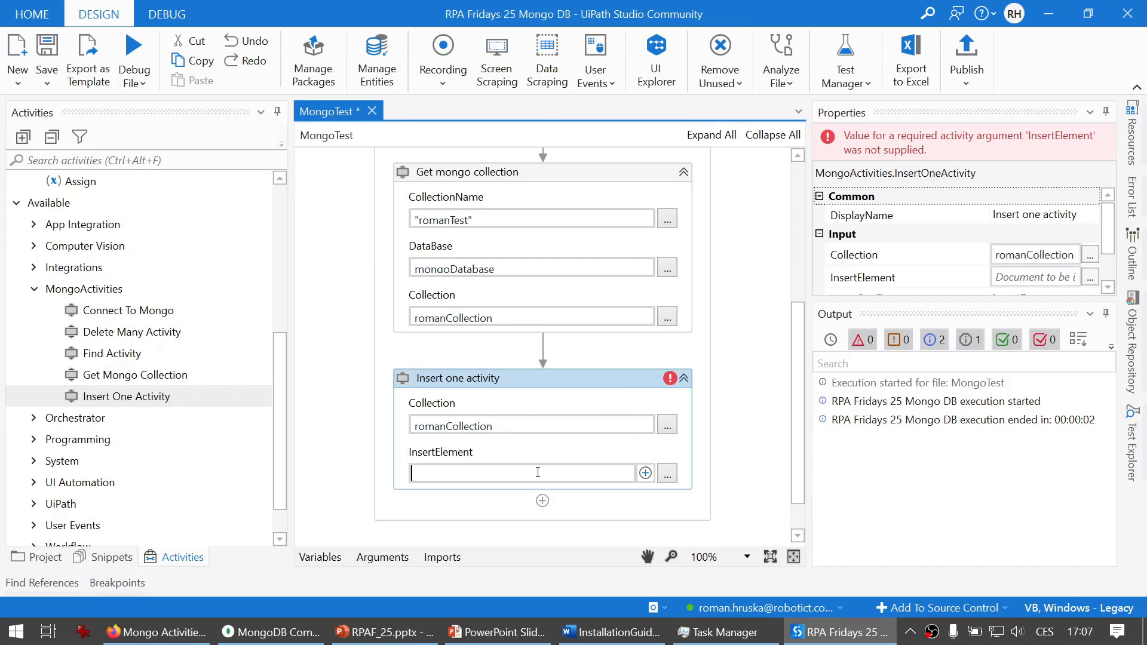
text(new BsonD)
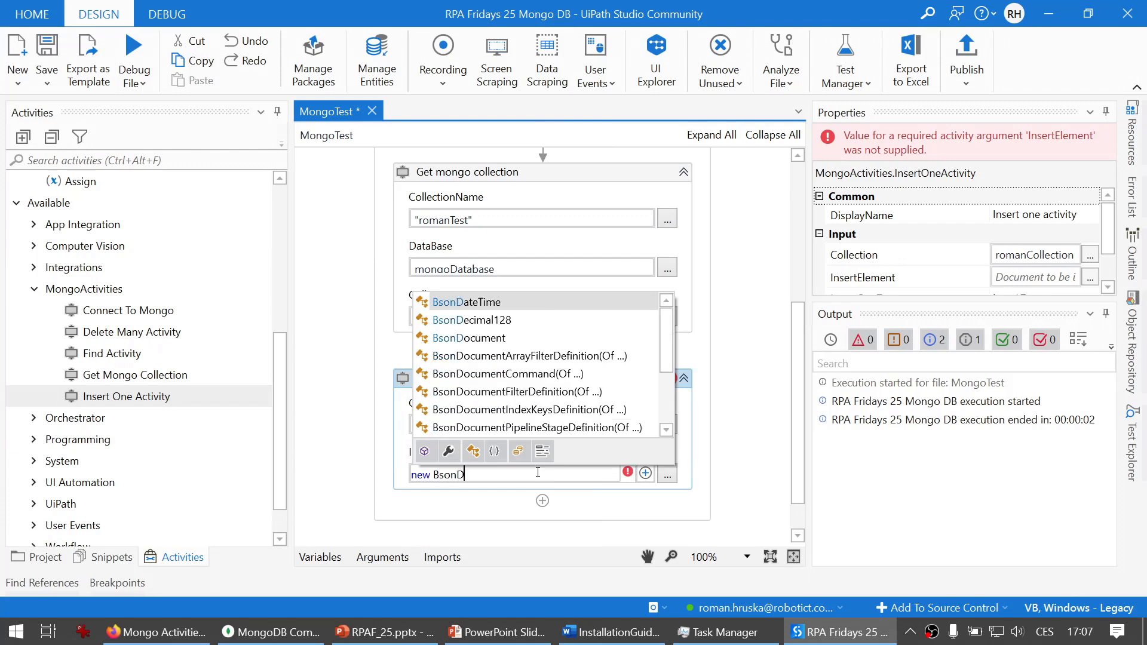
text(ocument)
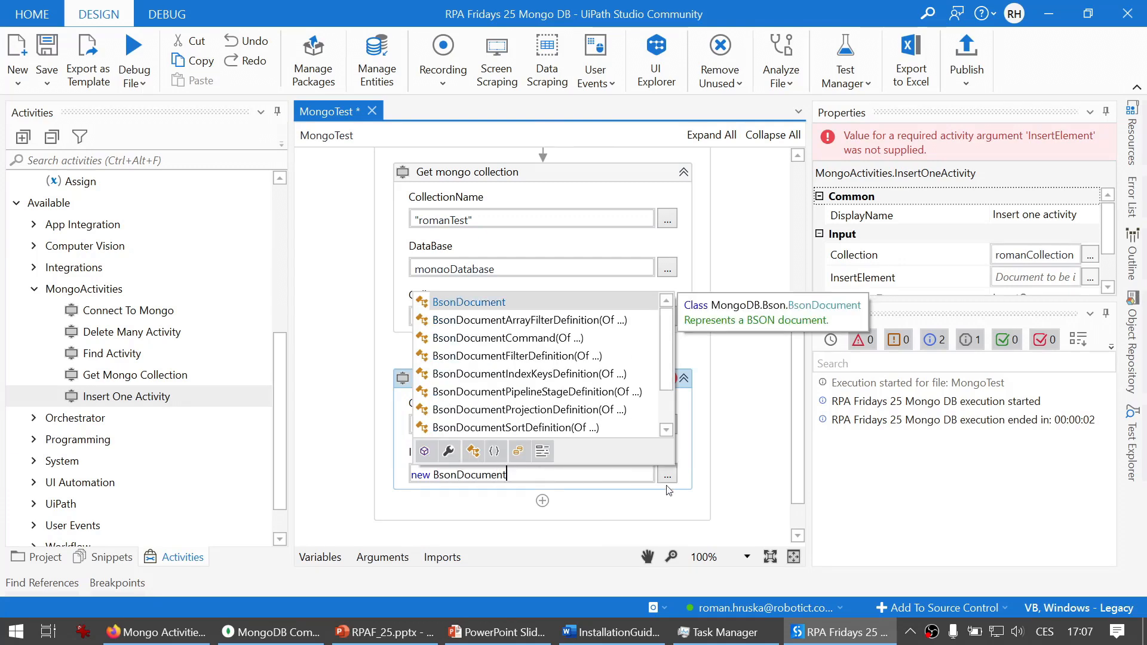
click(666, 475)
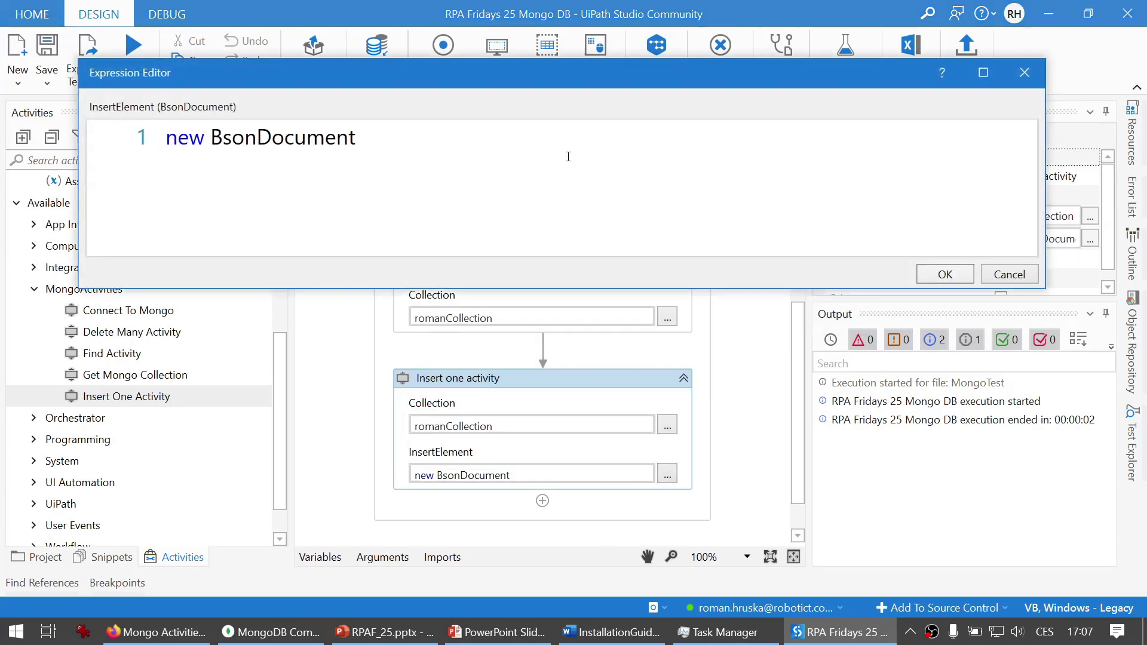
- Browse BsonDocument constructor overloads and glance at the current romanTest documents in Compass
text(()
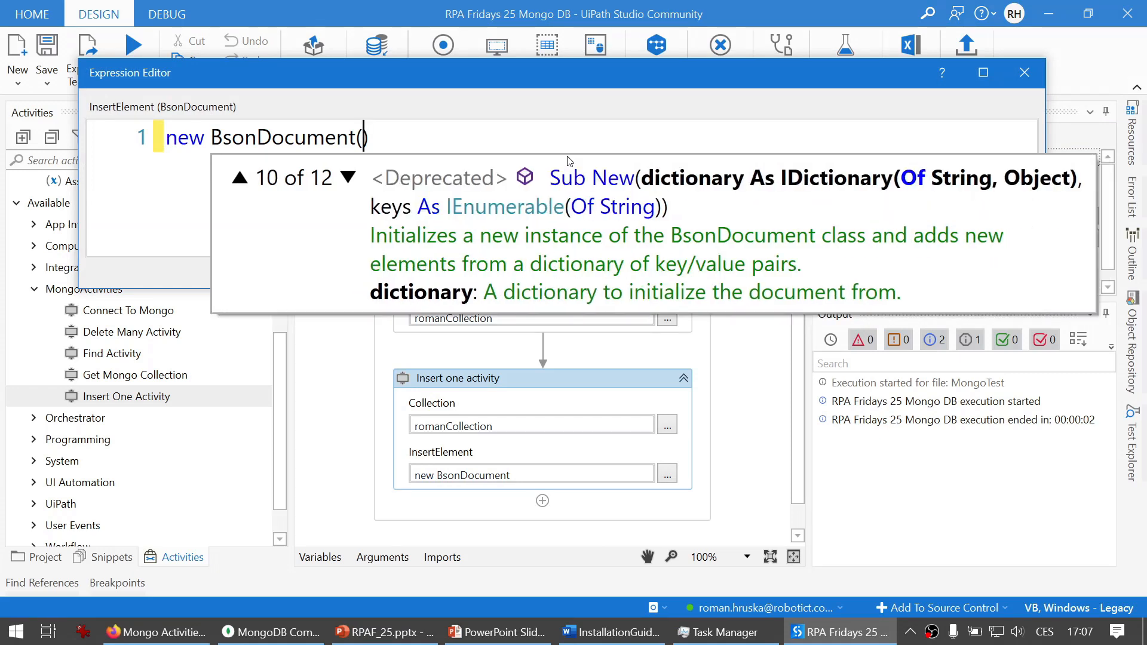
click(237, 178)
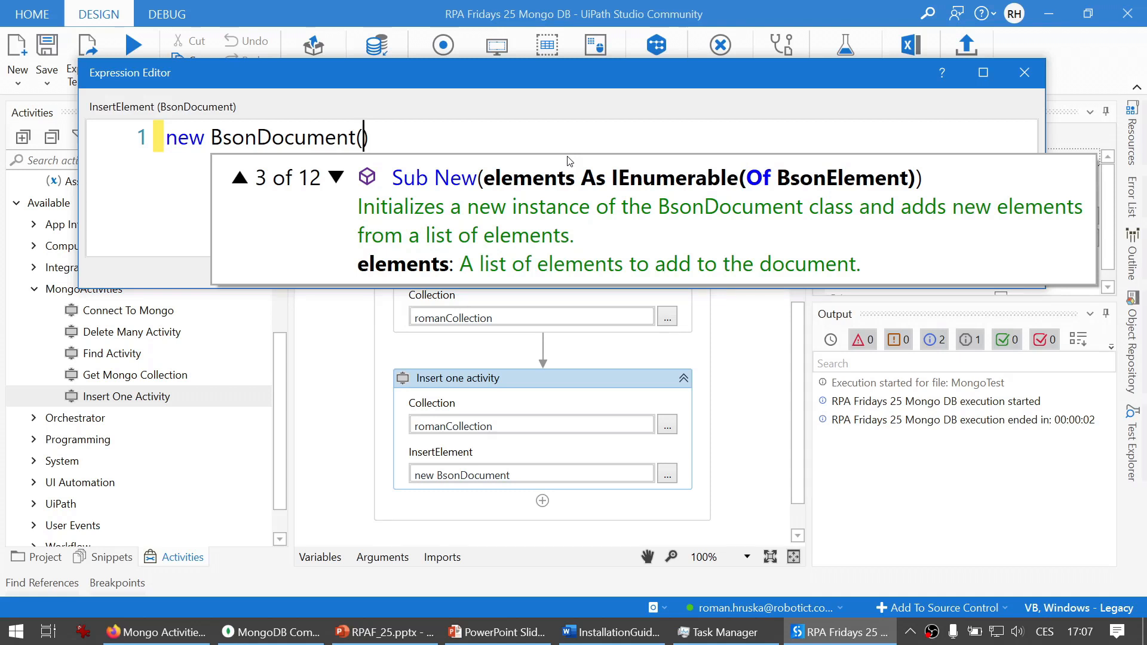
text())
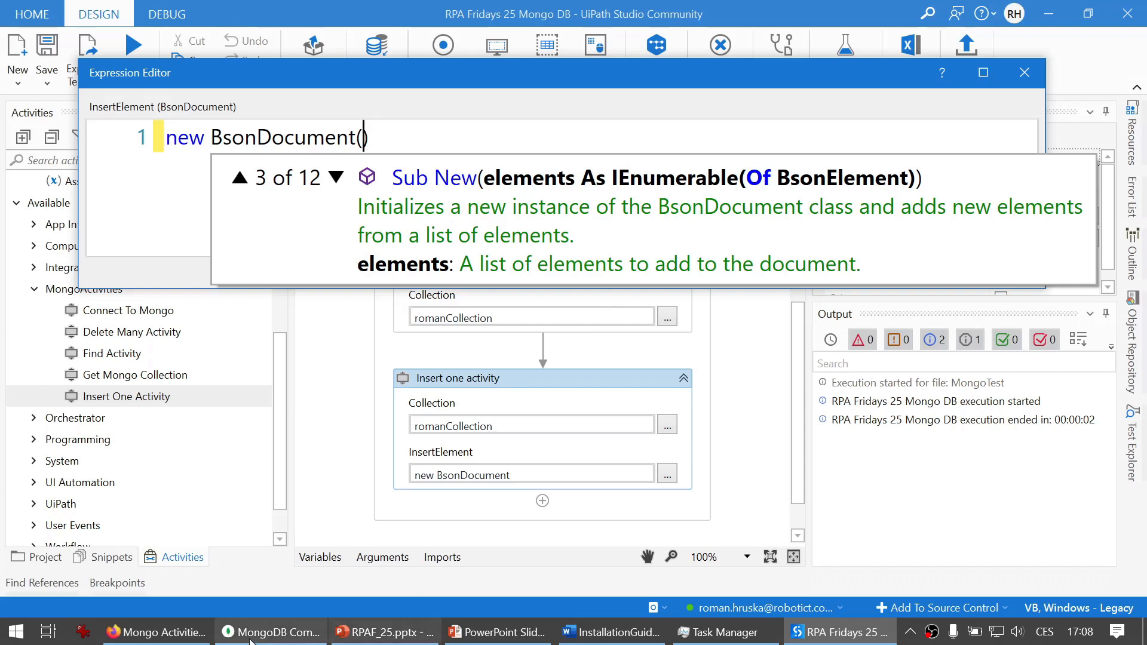
click(271, 632)
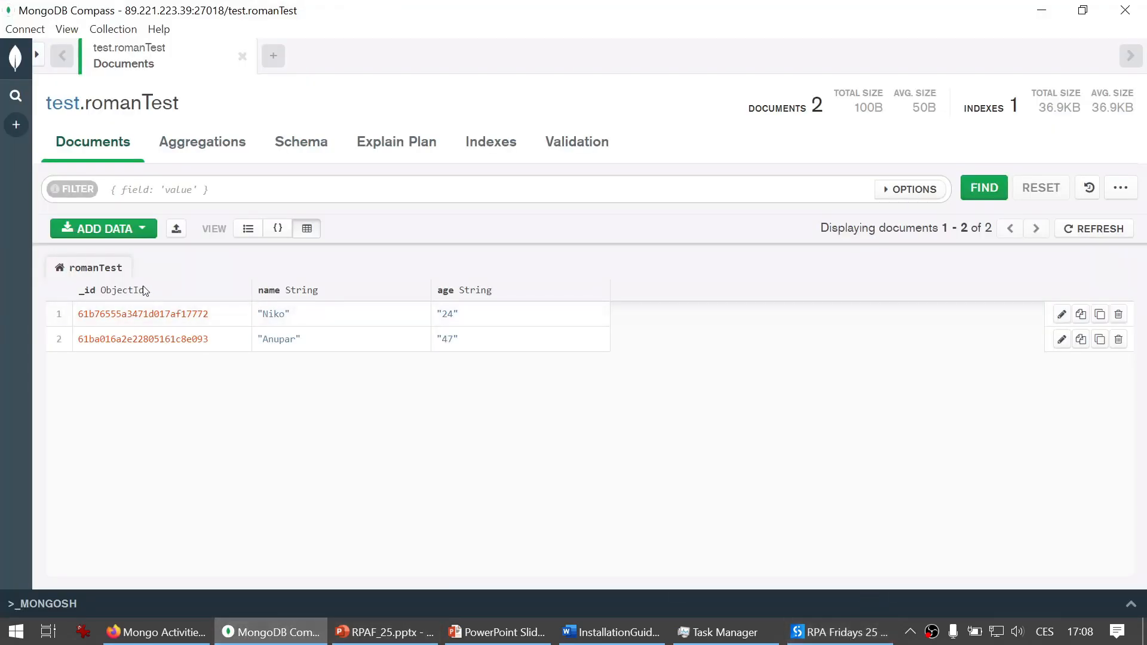
click(845, 632)
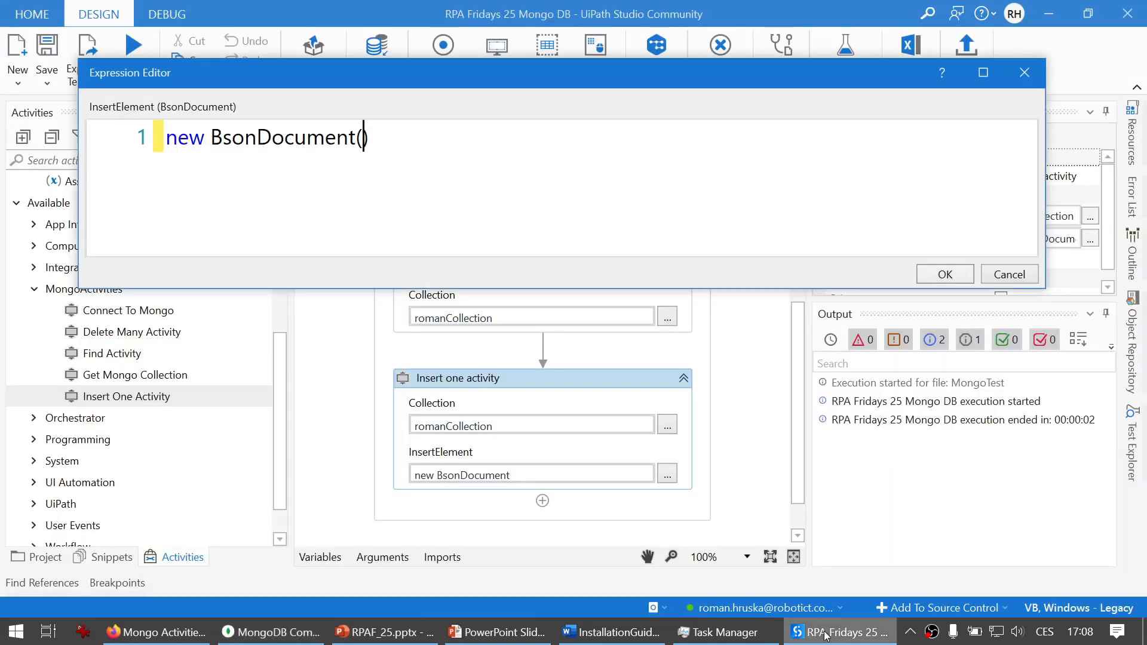
mouse_move(530, 236)
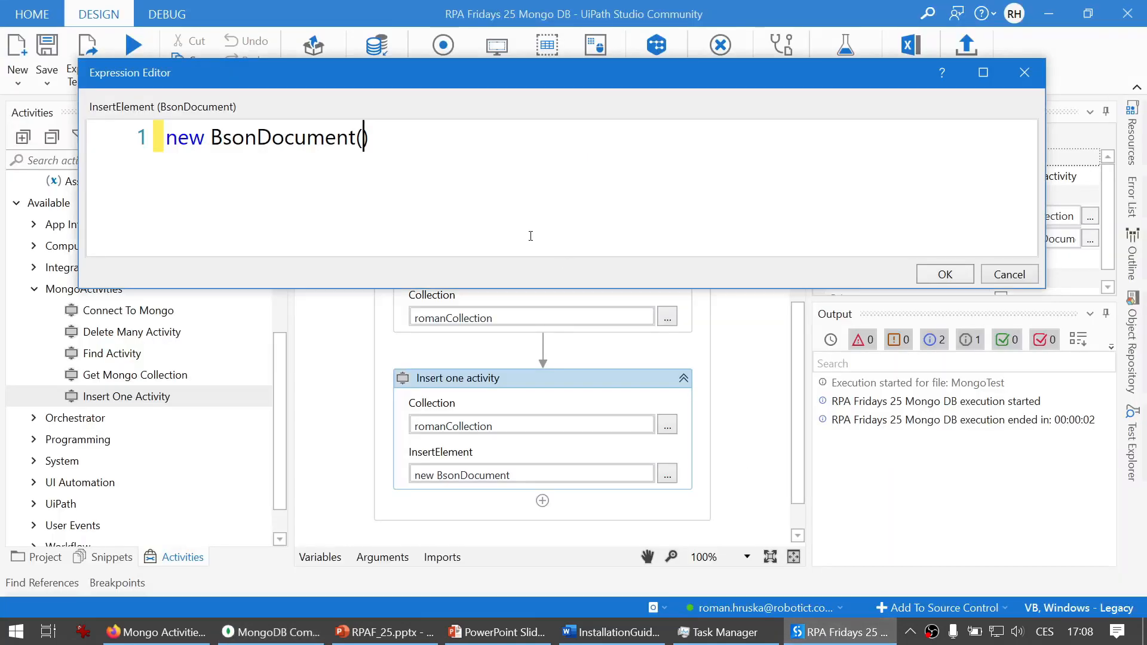
- Enter BsonElement pairs name "Pavel" and age "12" and confirm the expression
text(new)
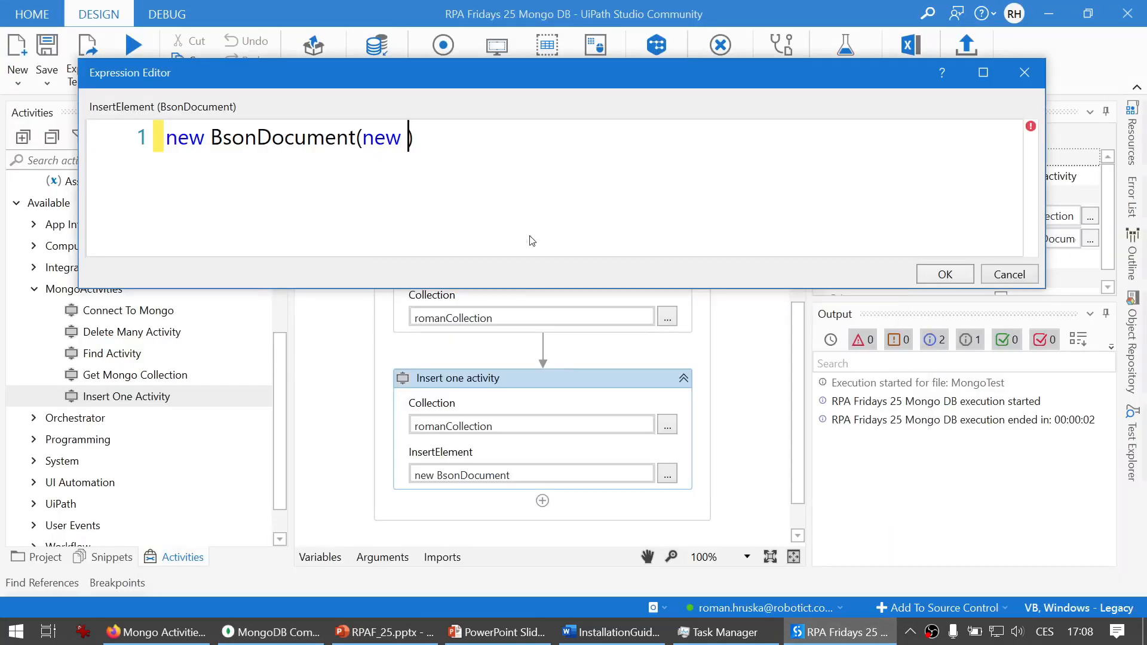
text(BsonElement(")
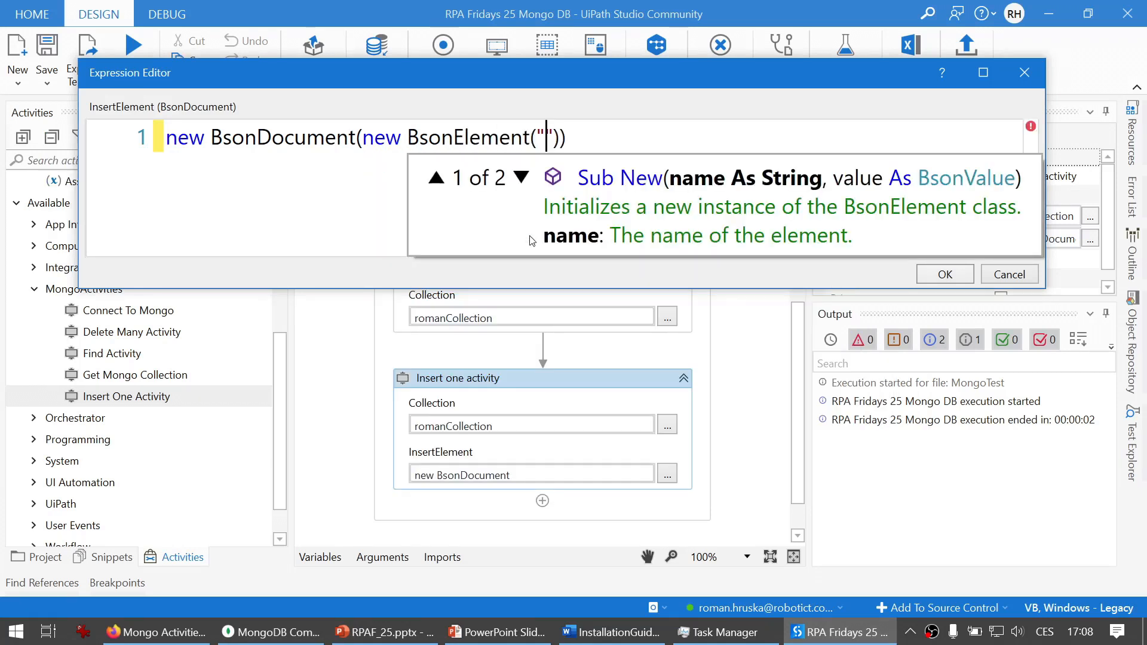
text(name,)
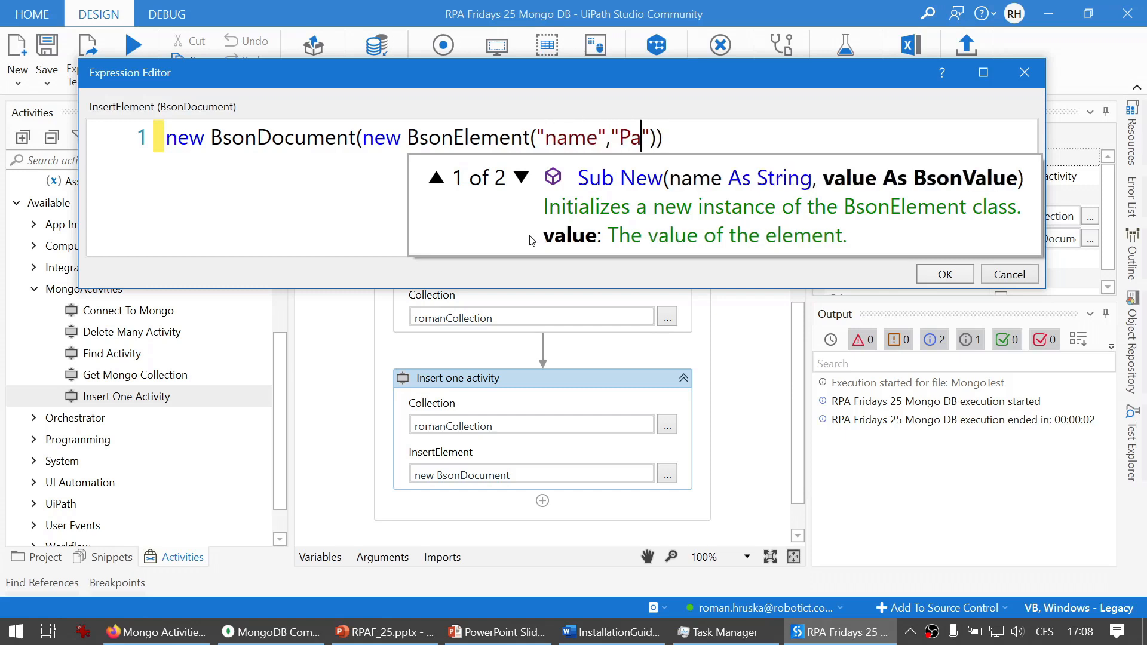
text(vel))
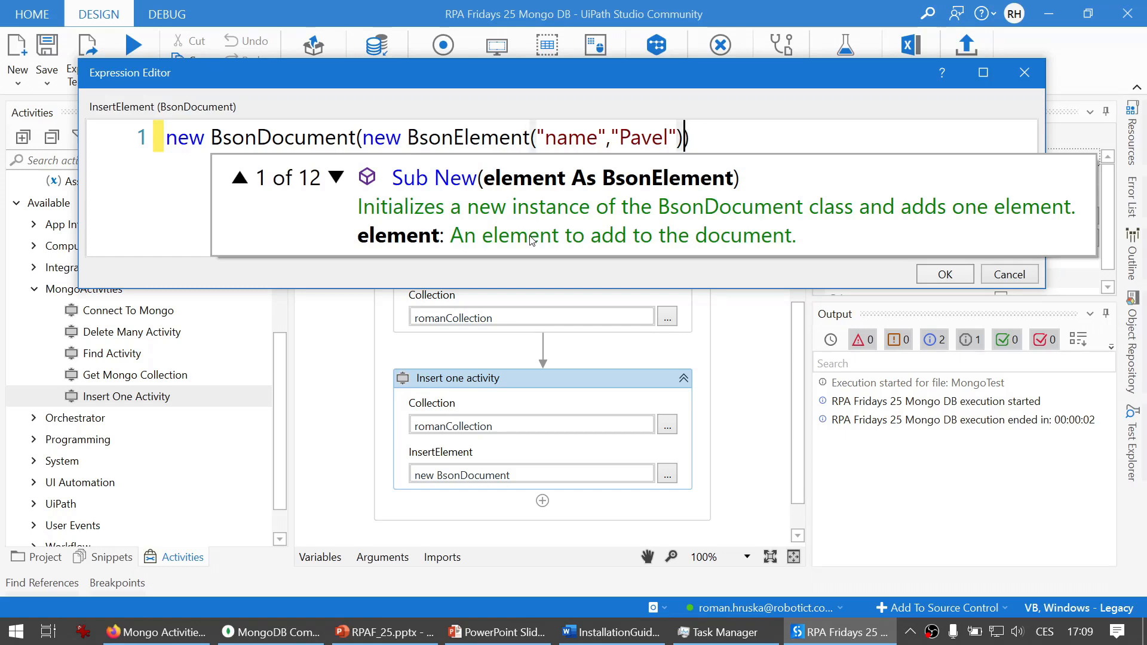
text(, new)
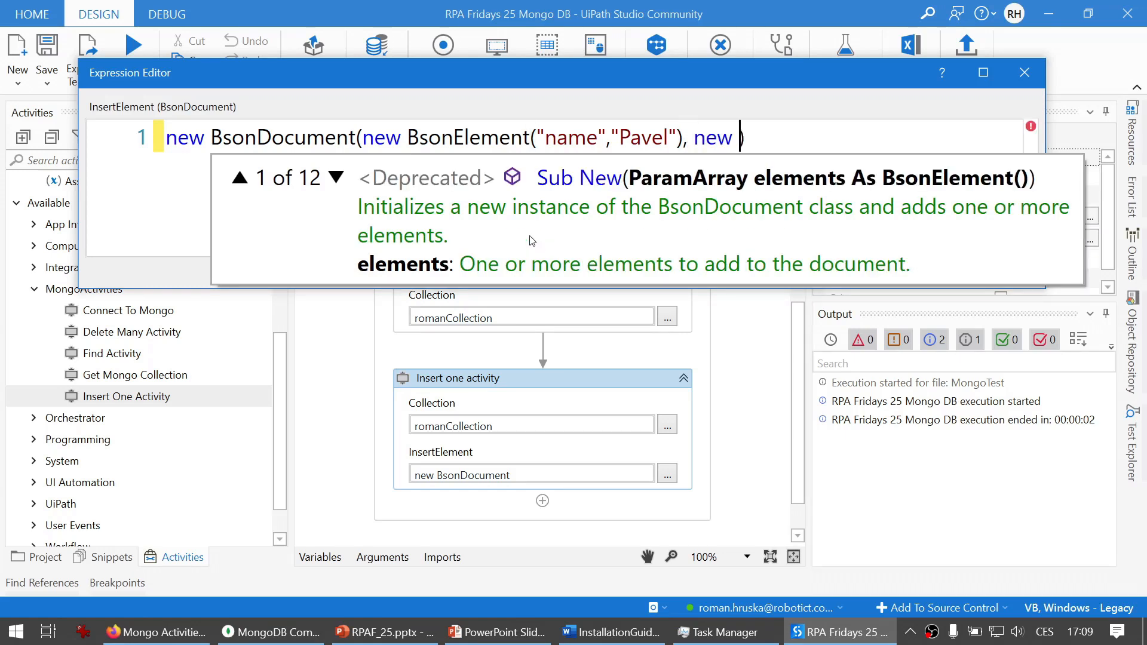
text(BsonElement("age)
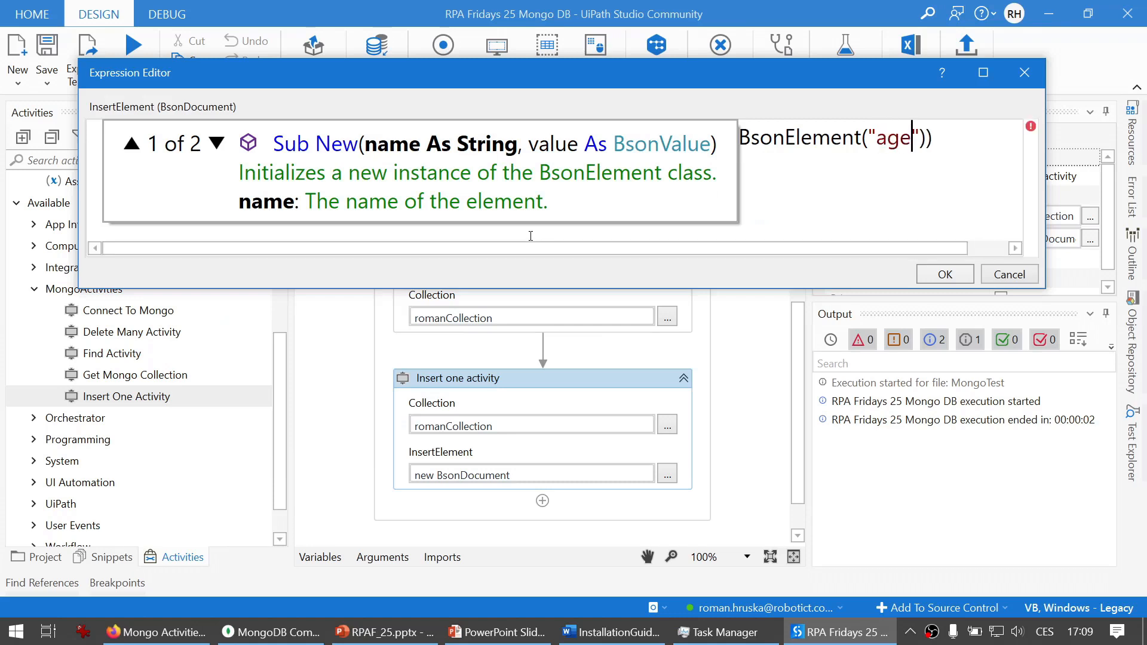
text(,")
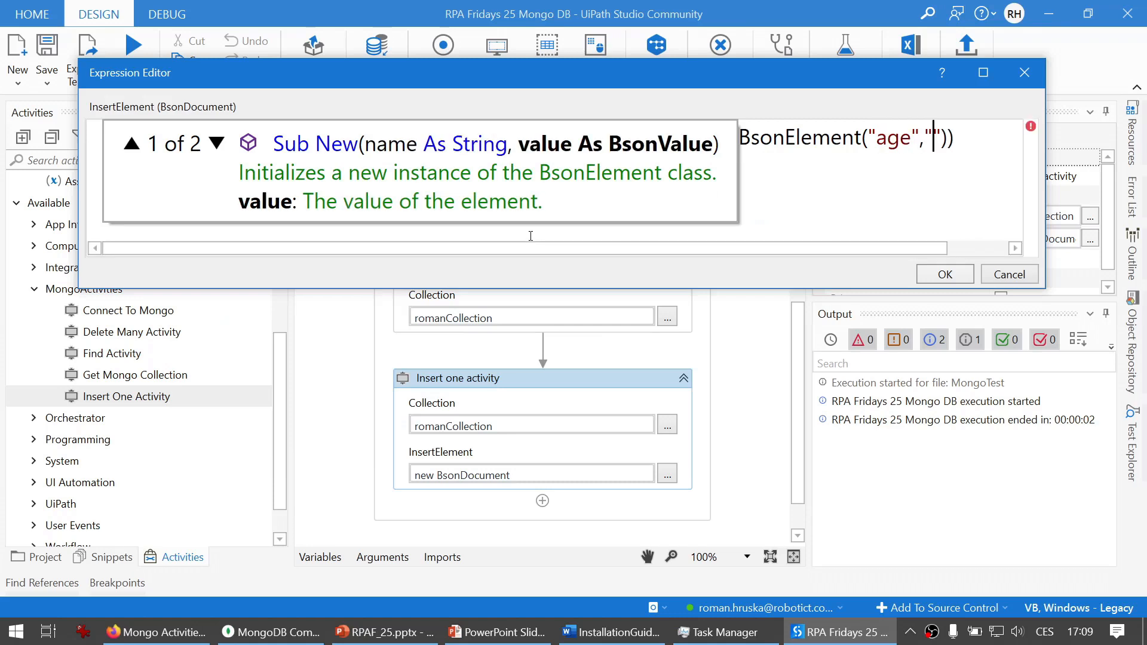
text(12)
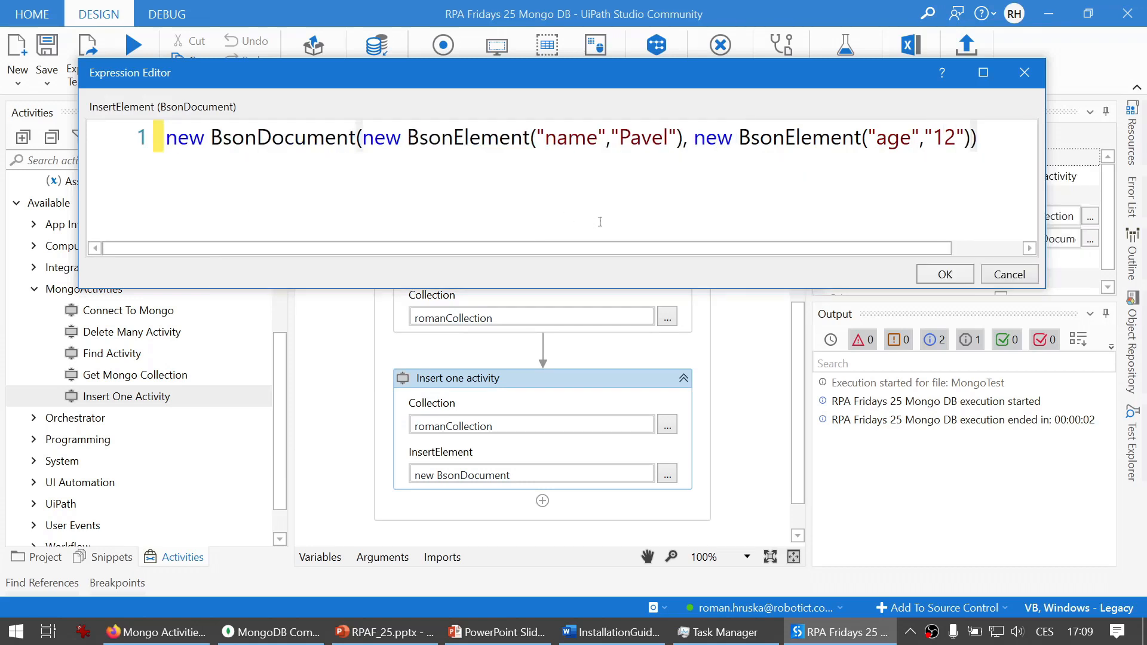
mouse_move(984, 154)
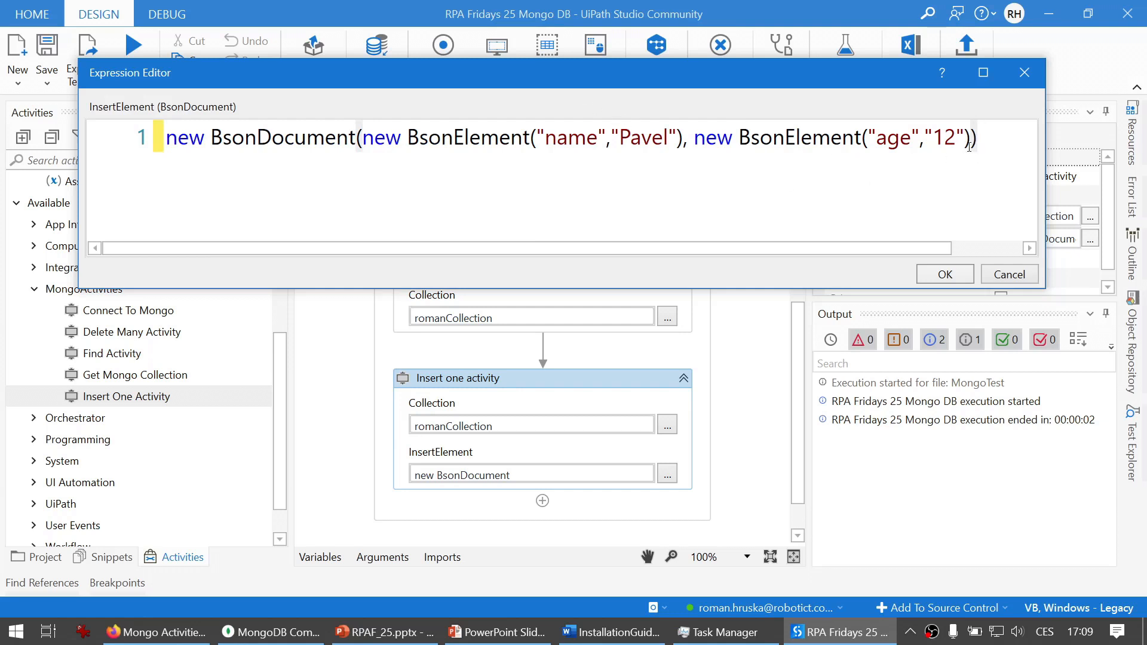
click(944, 274)
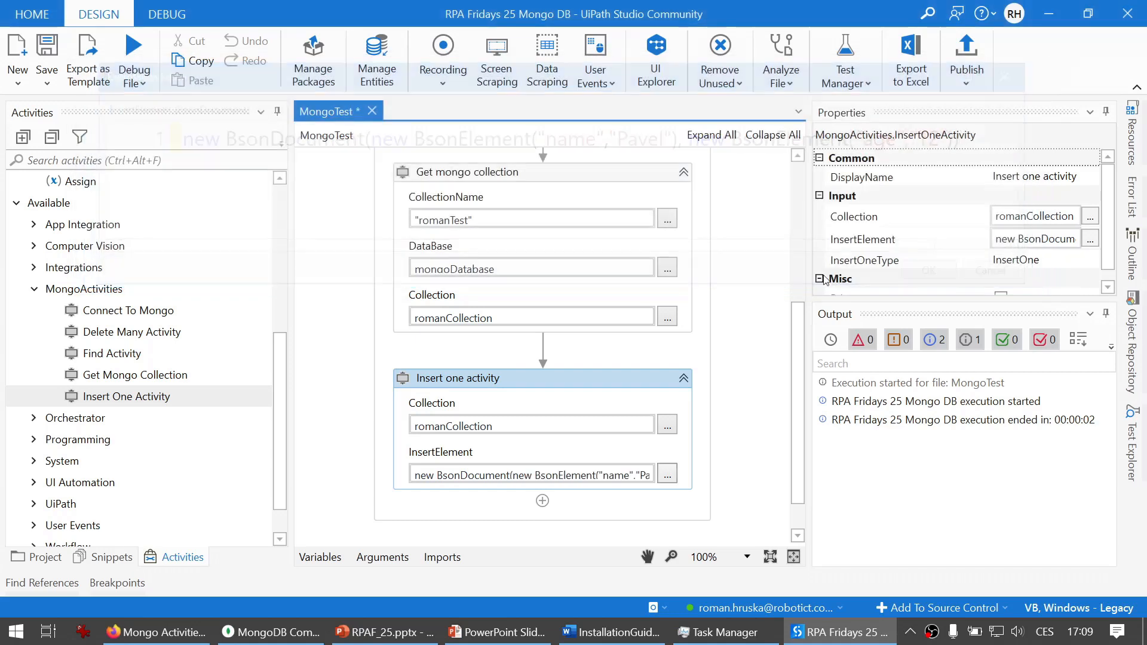
- Run the workflow and check Compass for the new Pavel document aged 12
click(143, 83)
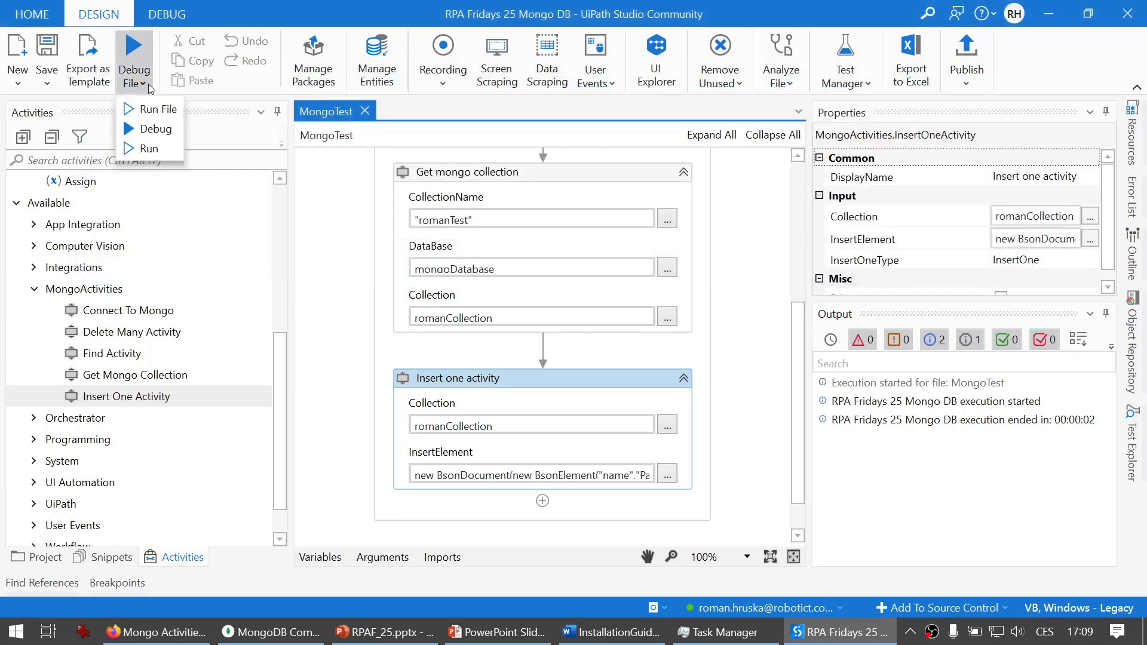
click(368, 507)
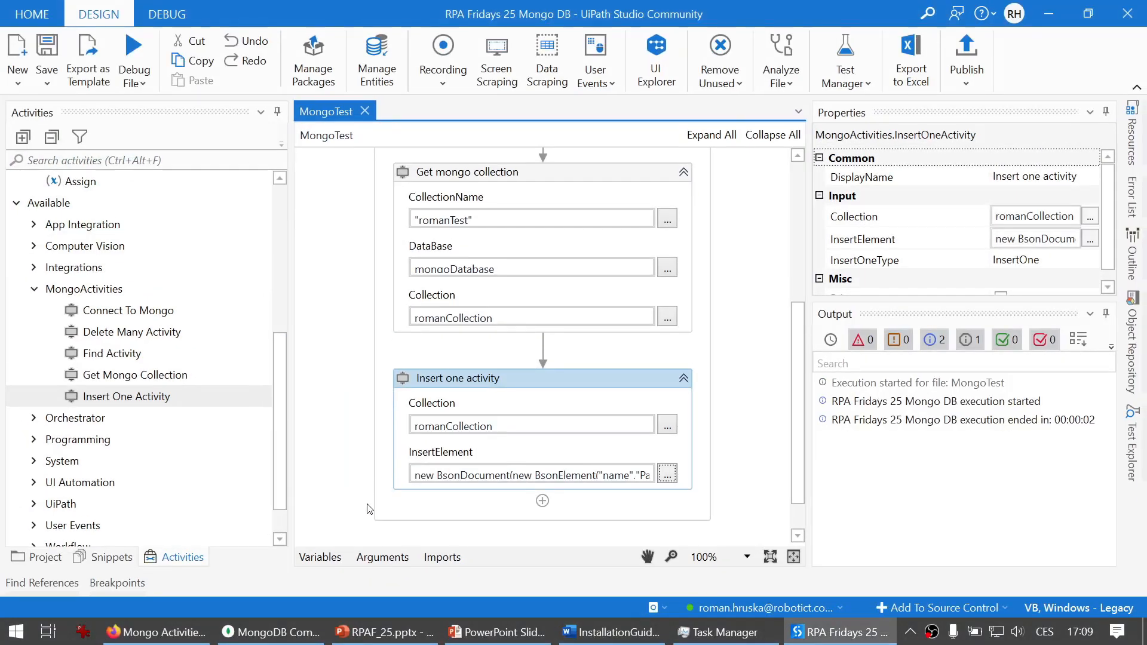
click(271, 631)
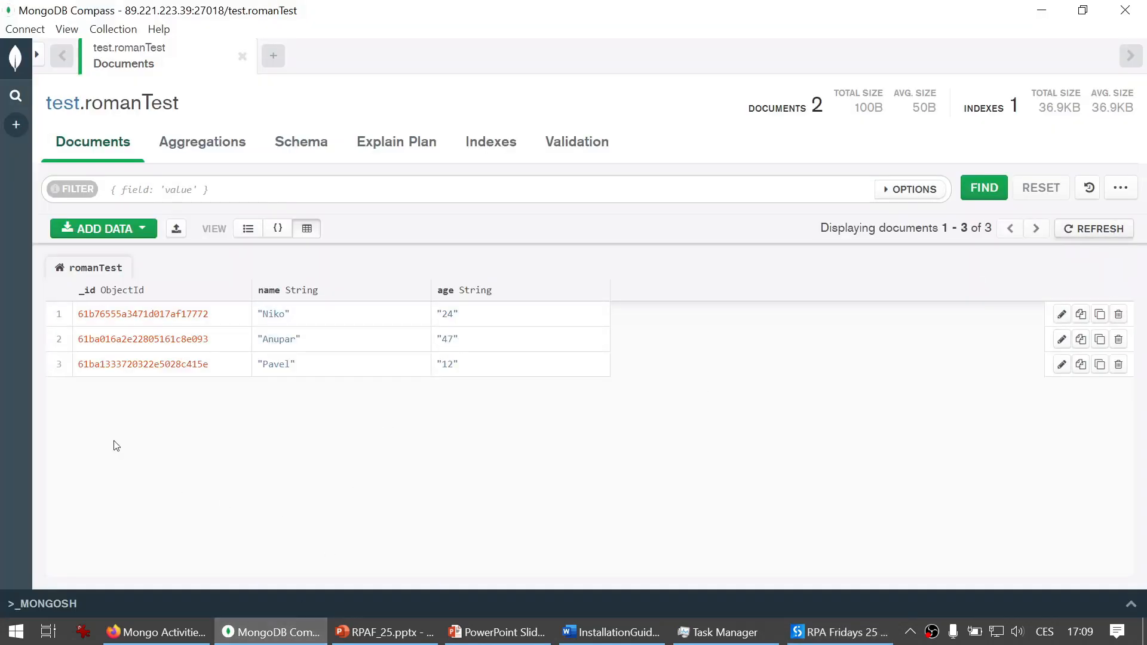
mouse_move(300, 363)
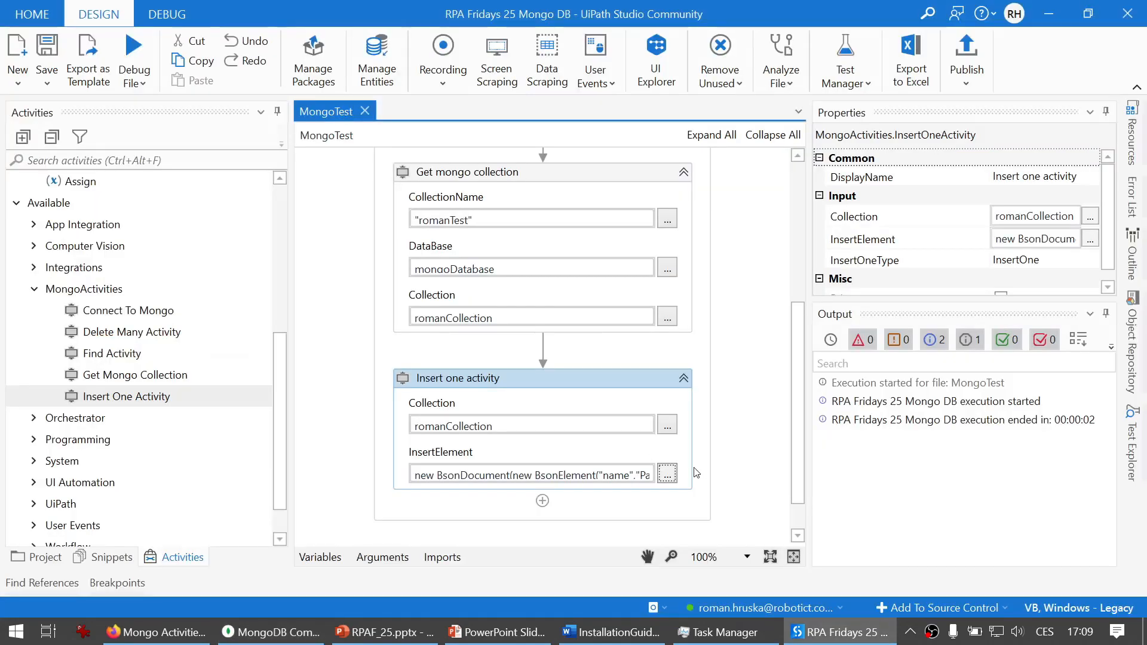
- Rename the insert element's keys "name" to "surname" and "age" to "cage"
click(667, 474)
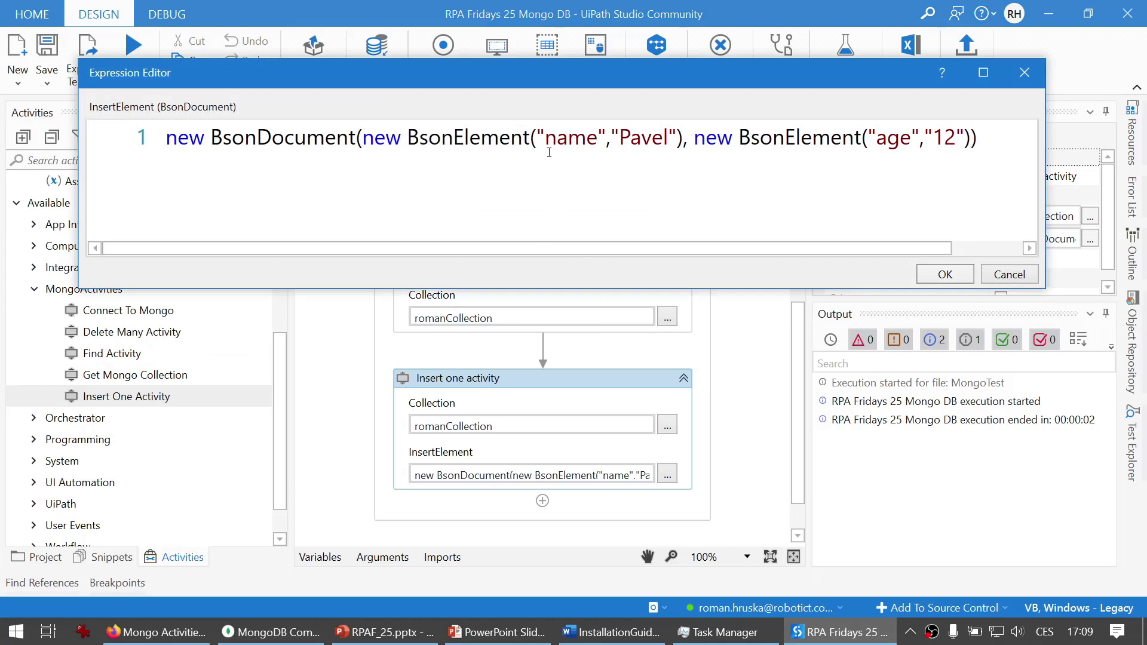
click(596, 138)
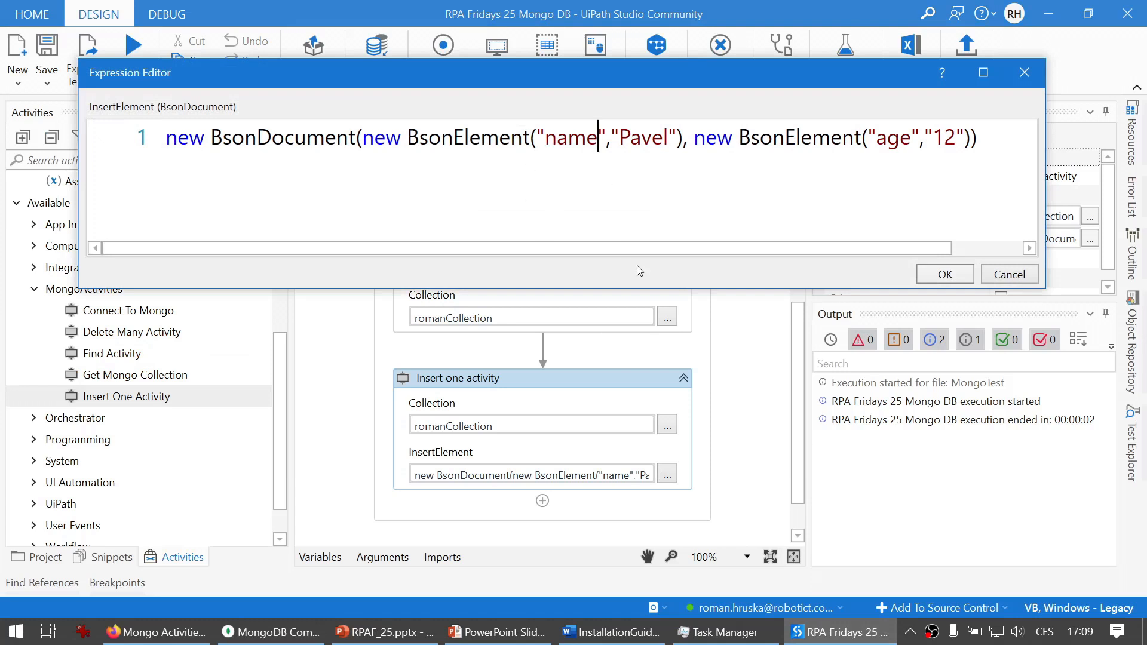
double_click(572, 137)
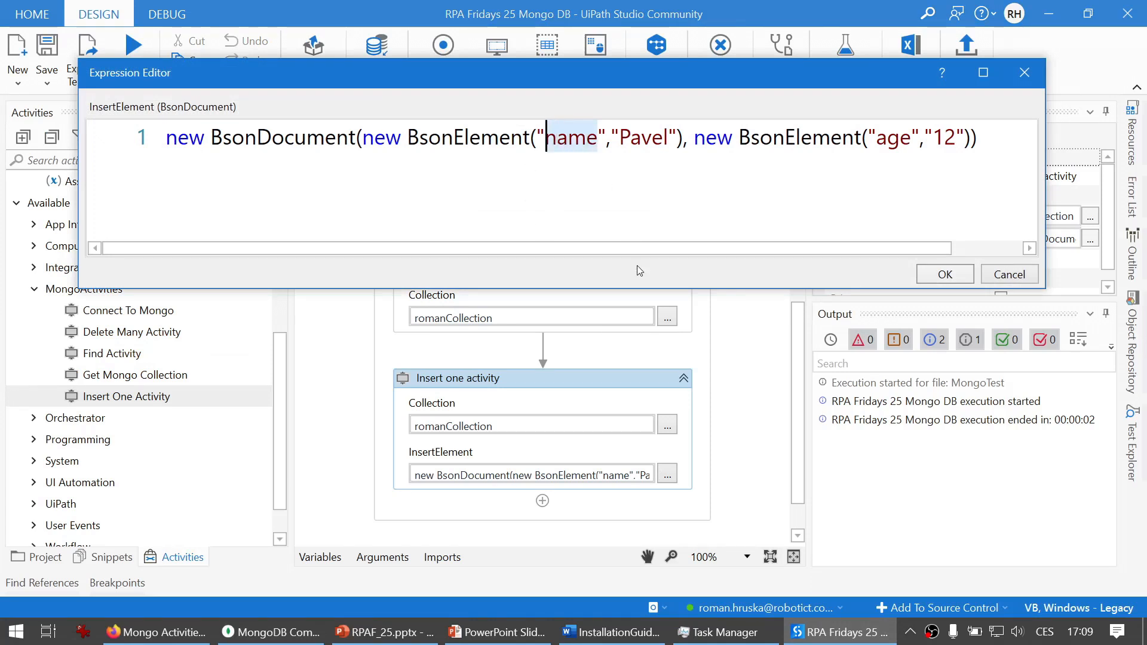
text(surname)
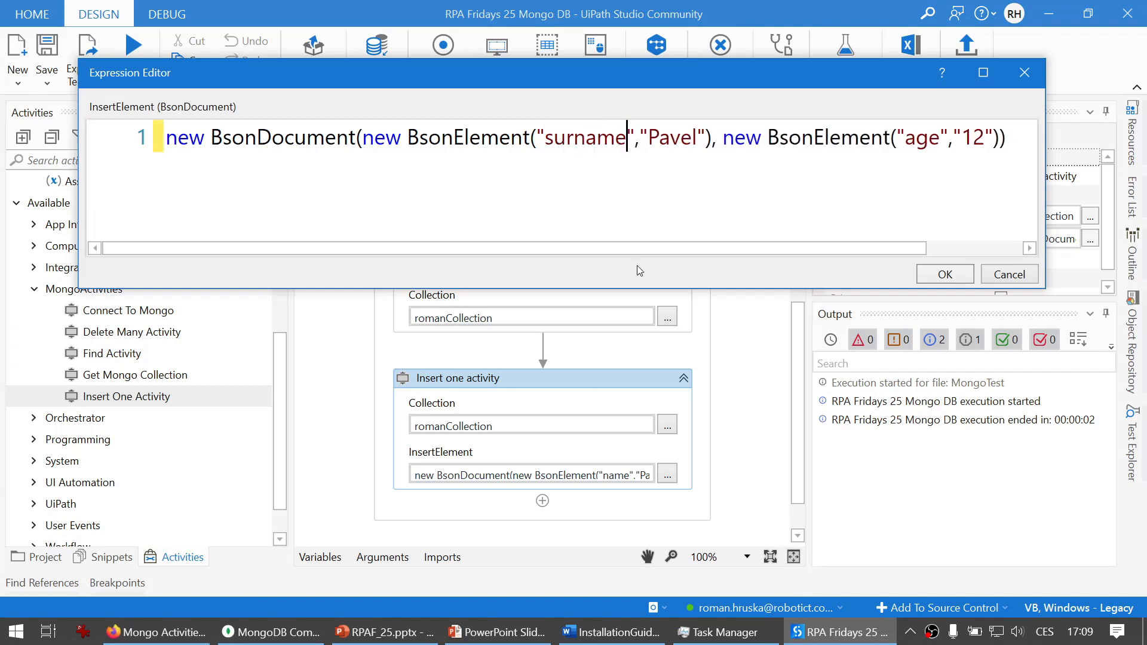
double_click(922, 138)
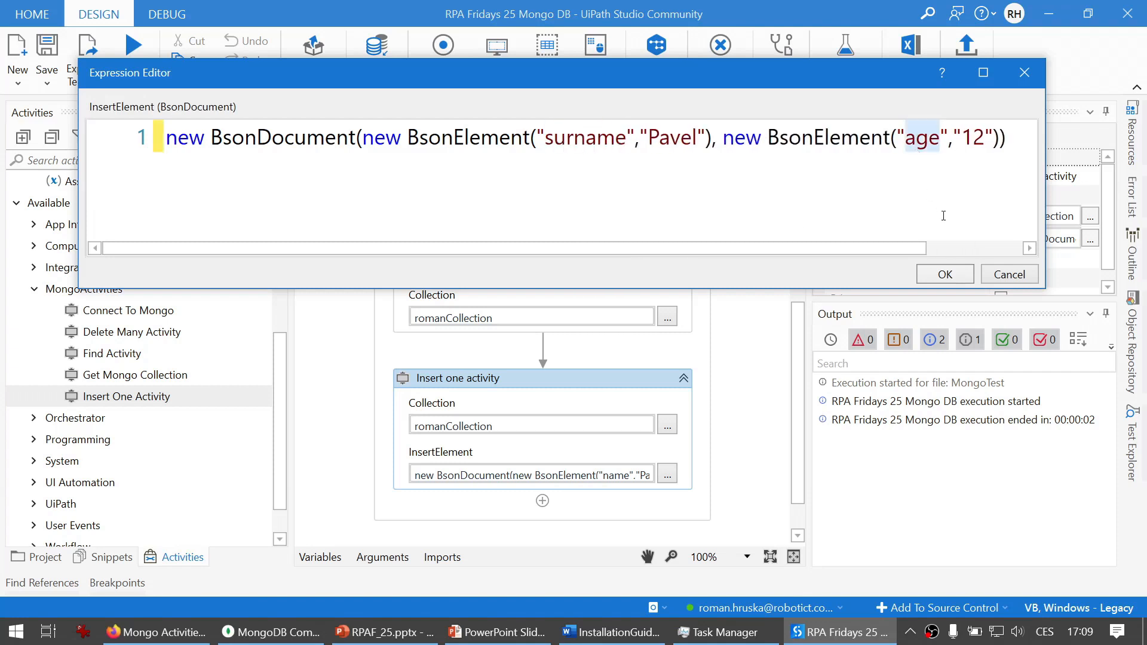
text(c)
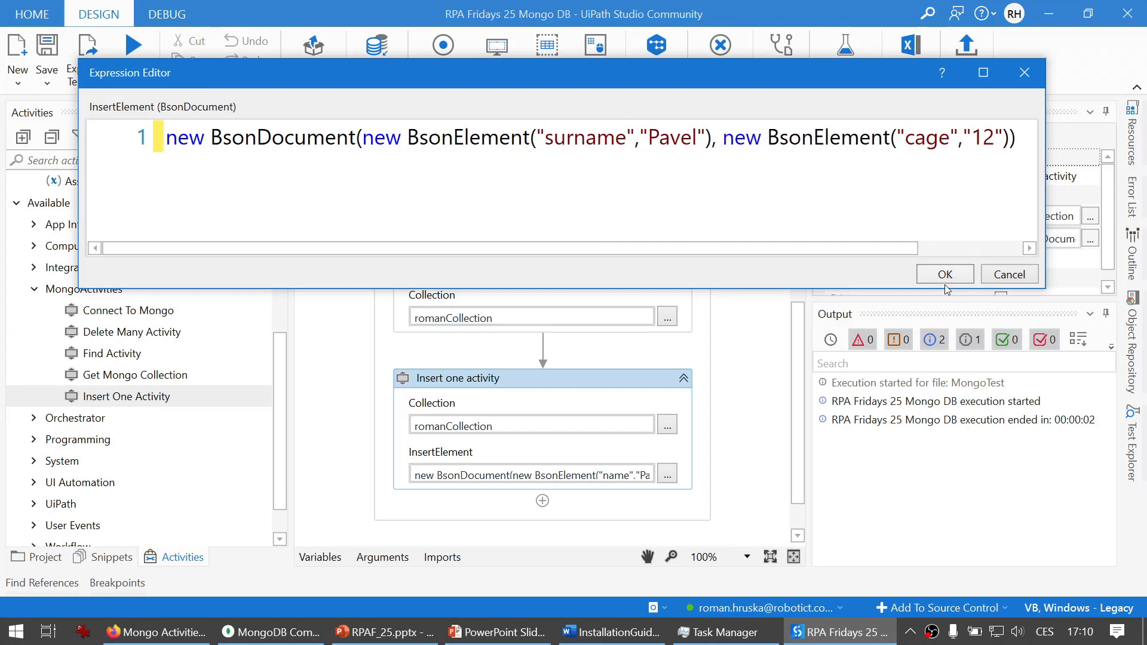
click(945, 275)
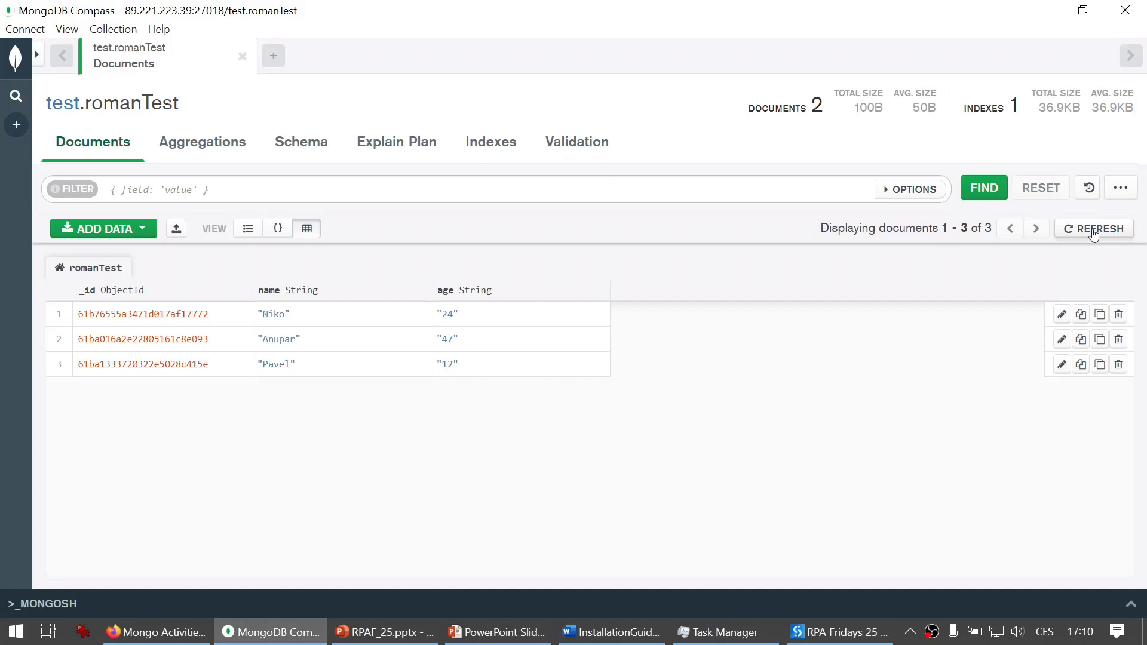
- Reload romanTest and delete the Pavel document with cage 12, leaving three documents
click(1094, 229)
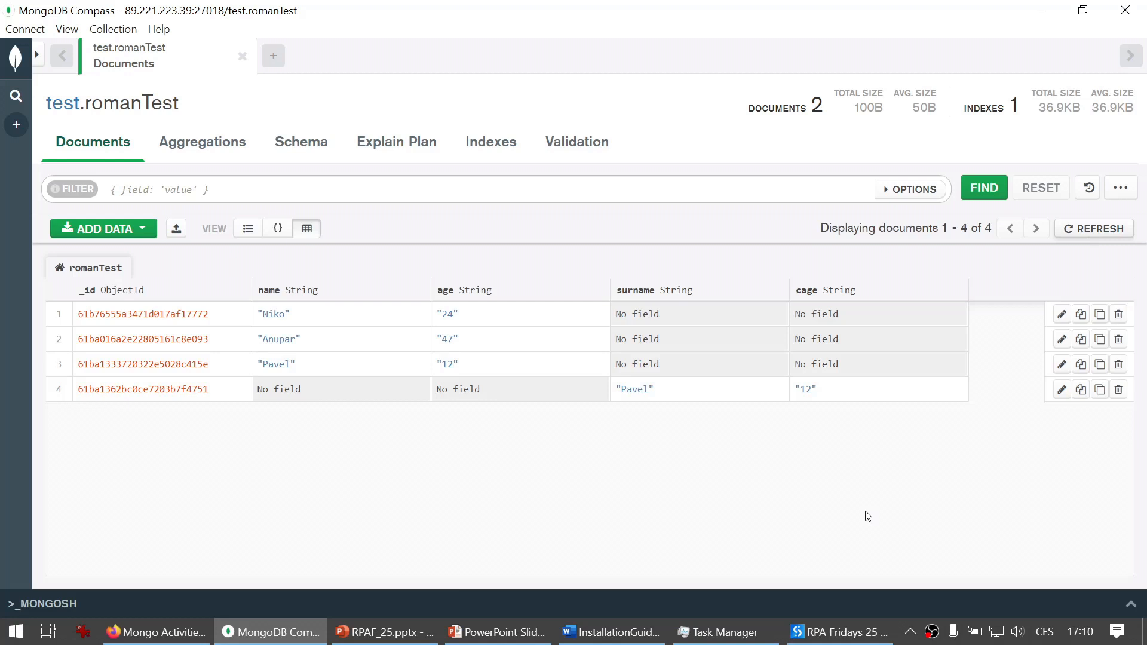
mouse_move(649, 290)
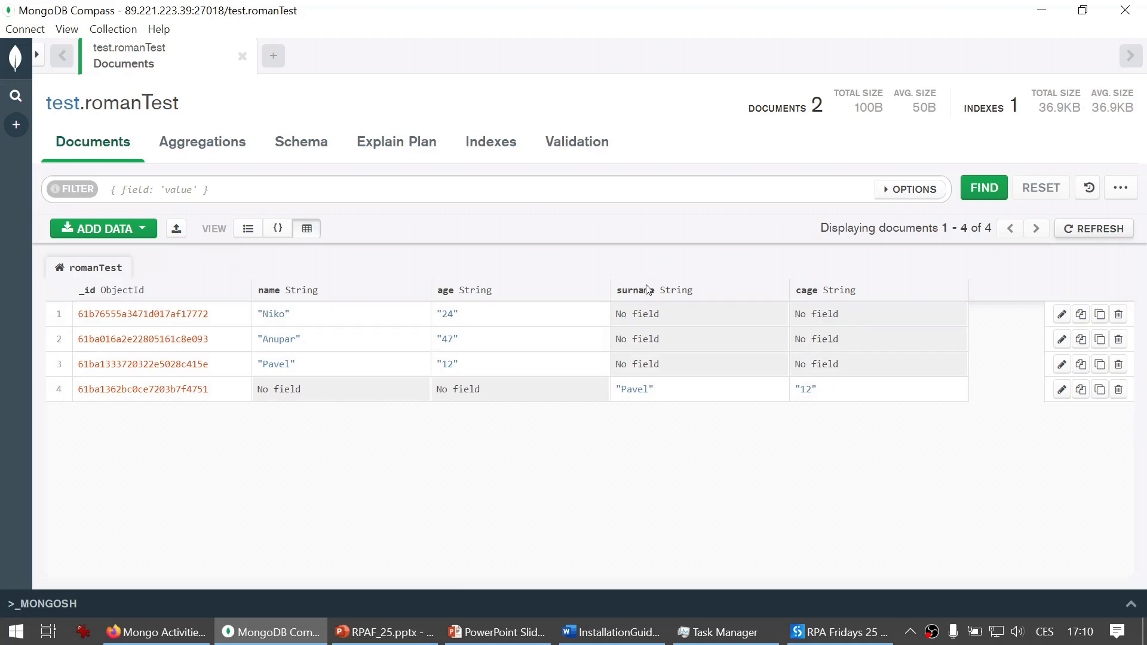
mouse_move(618, 276)
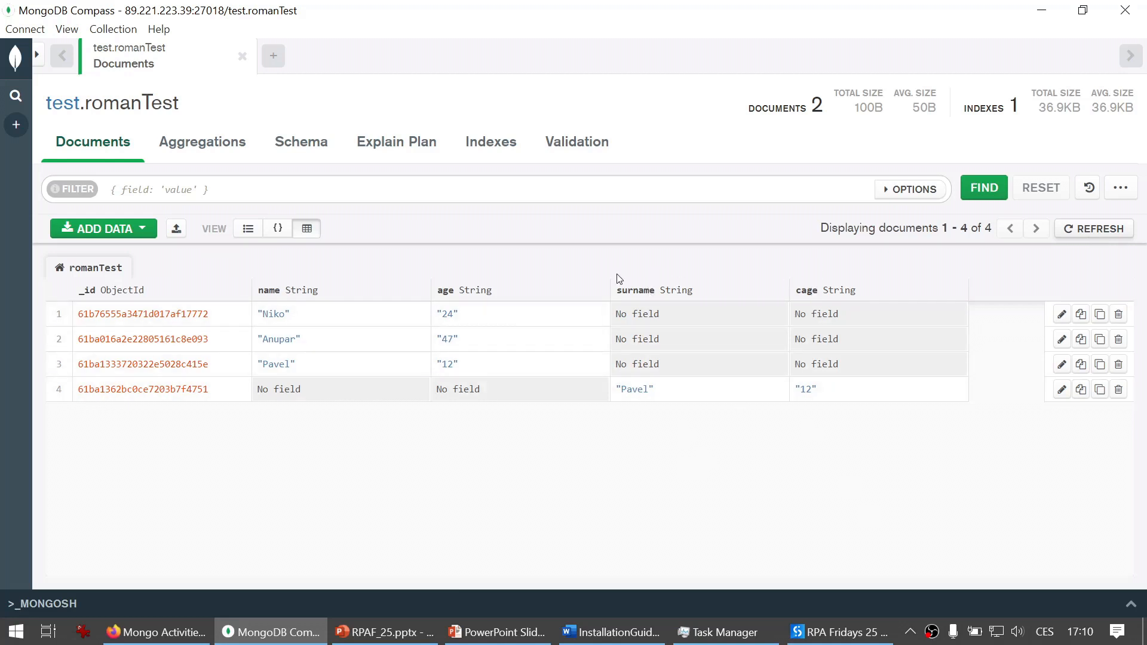
mouse_move(874, 518)
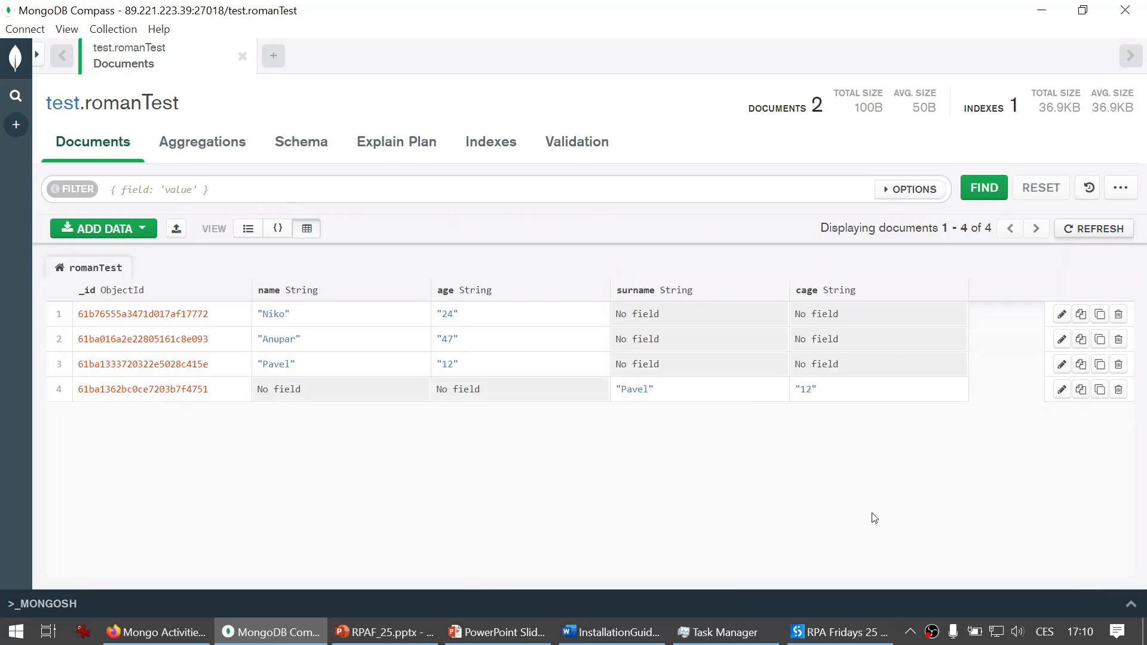
mouse_move(859, 502)
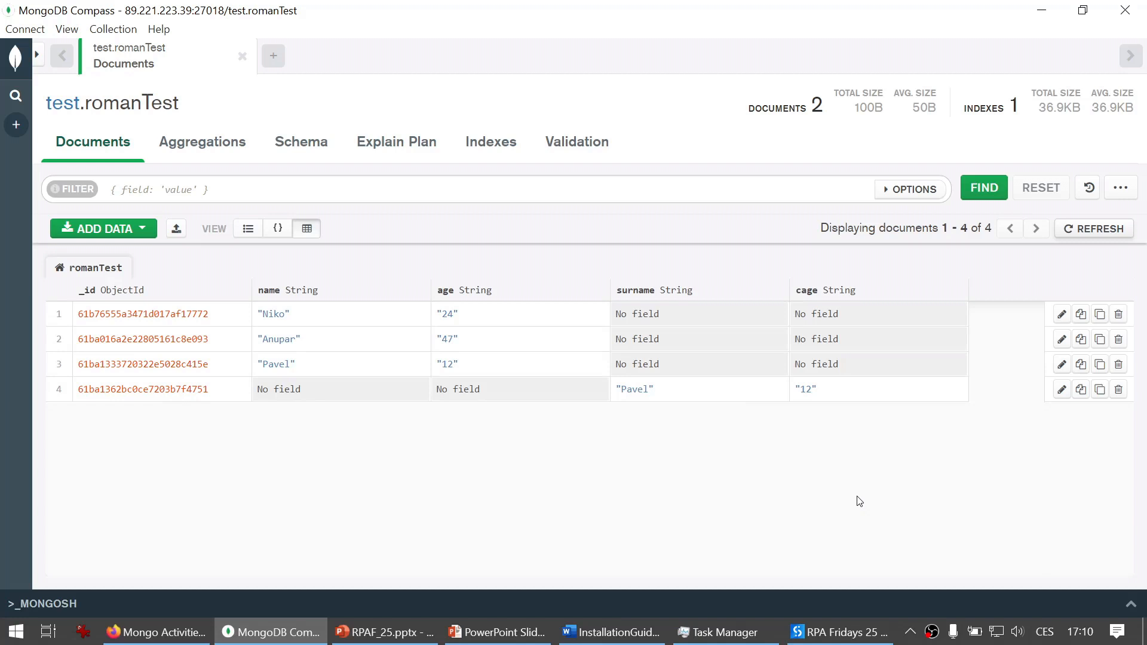
mouse_move(854, 481)
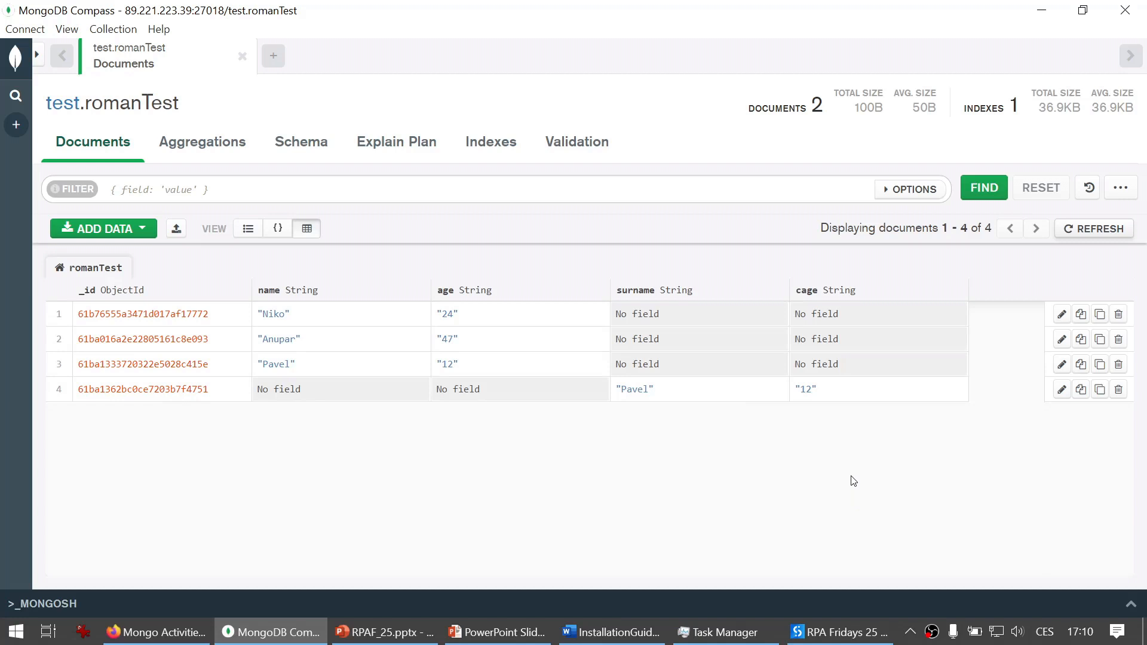
mouse_move(996, 439)
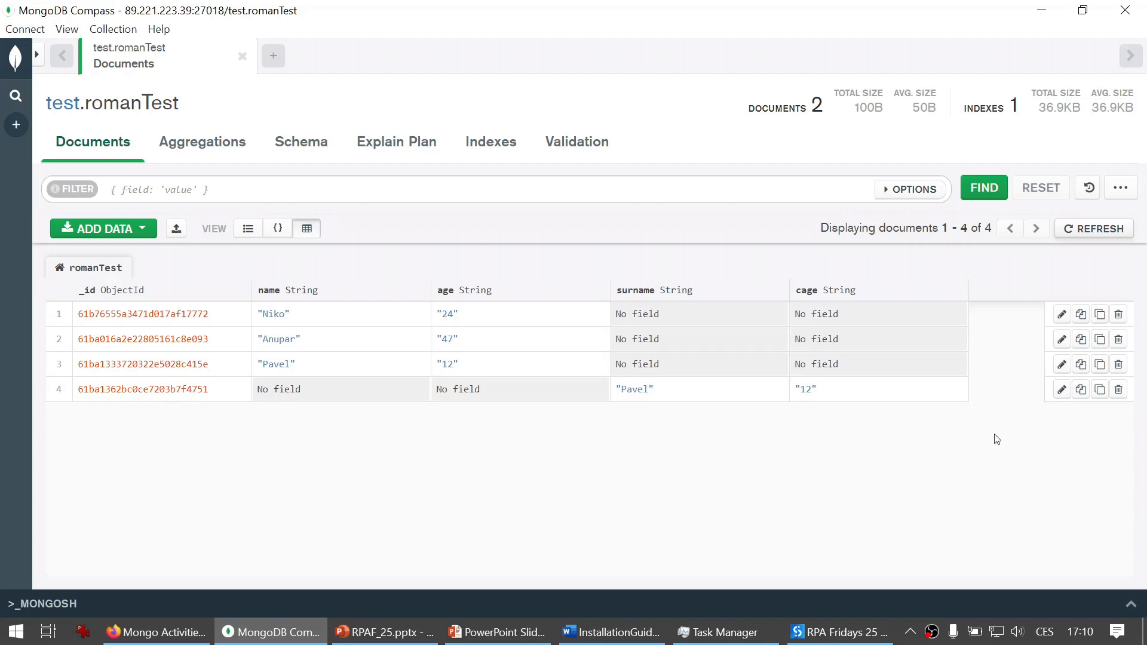
mouse_move(1103, 450)
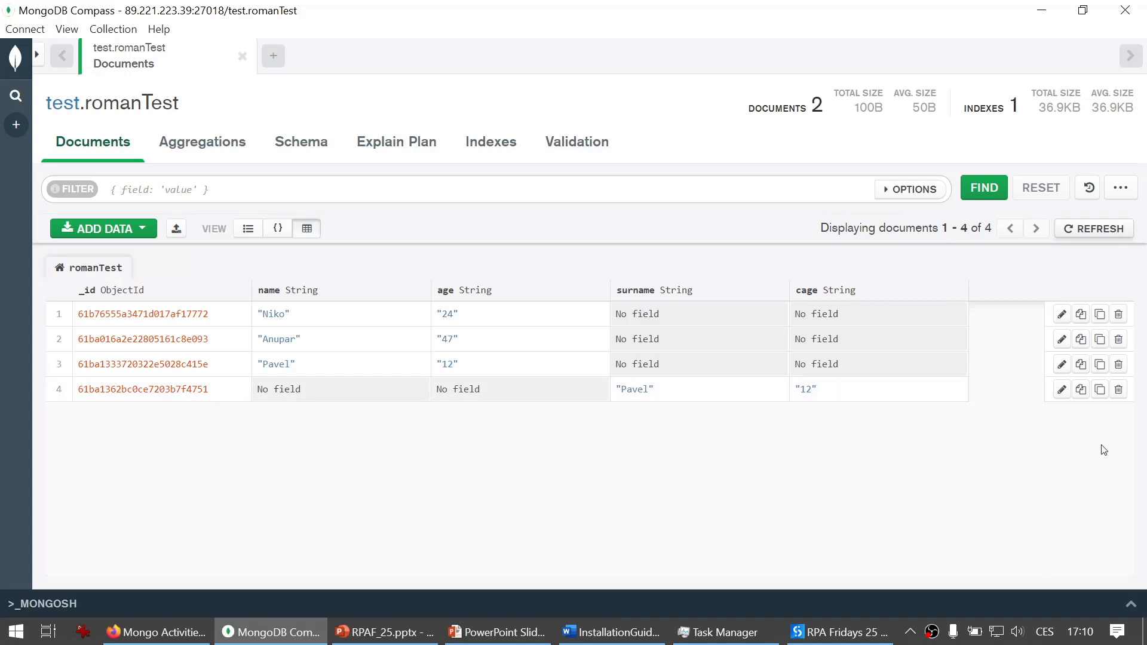
click(1118, 389)
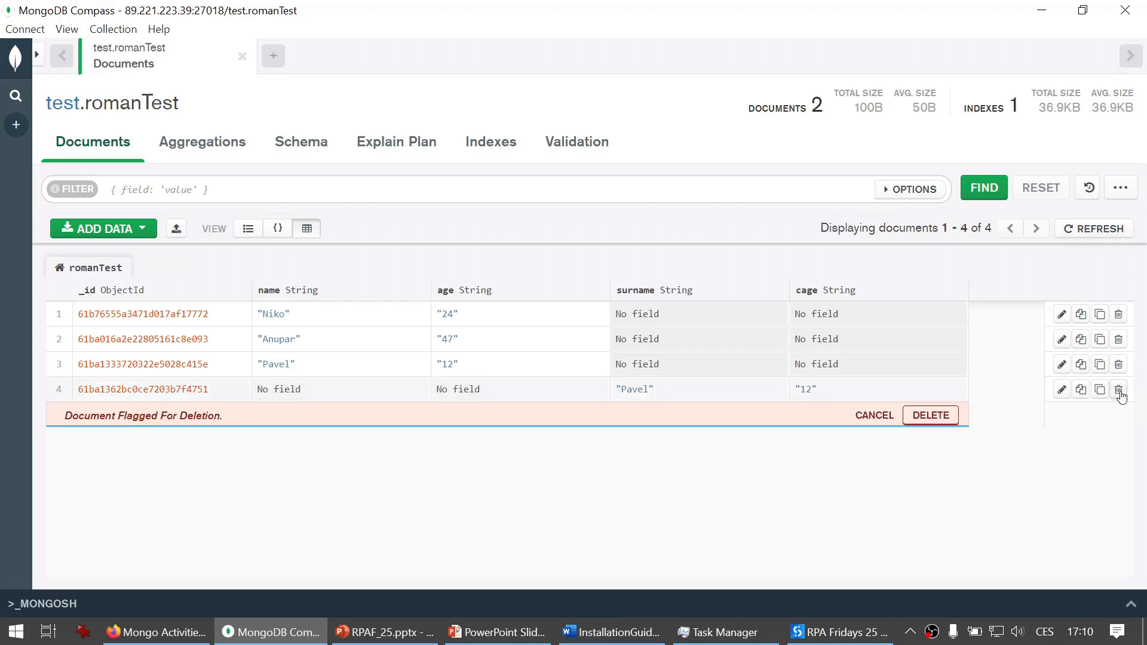
click(931, 415)
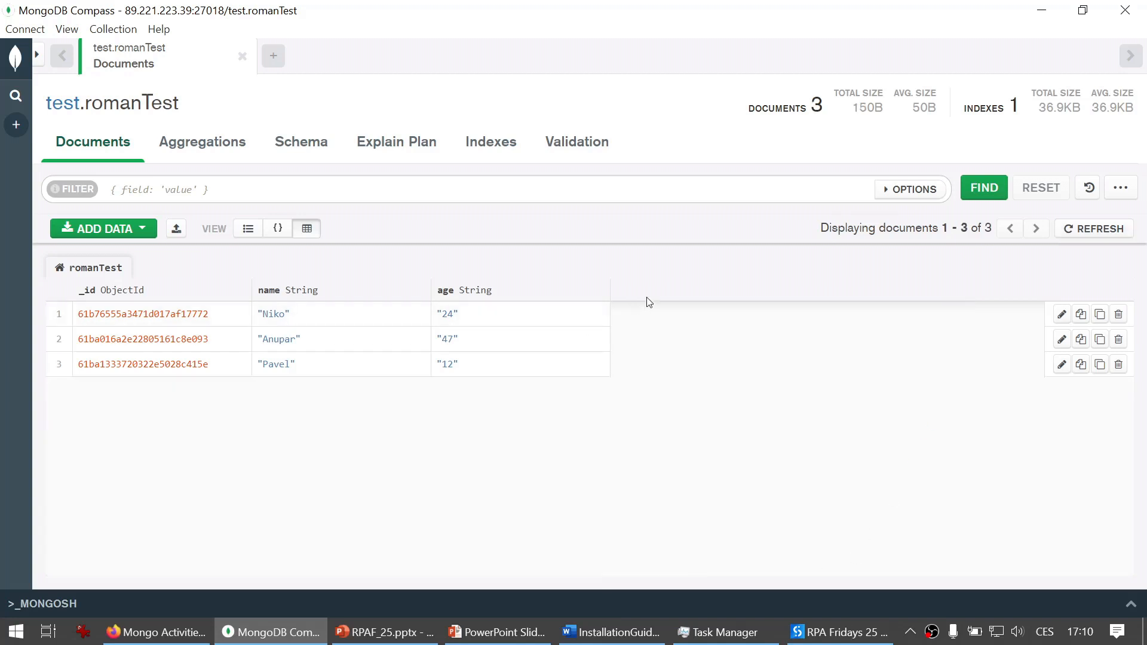
mouse_move(492, 453)
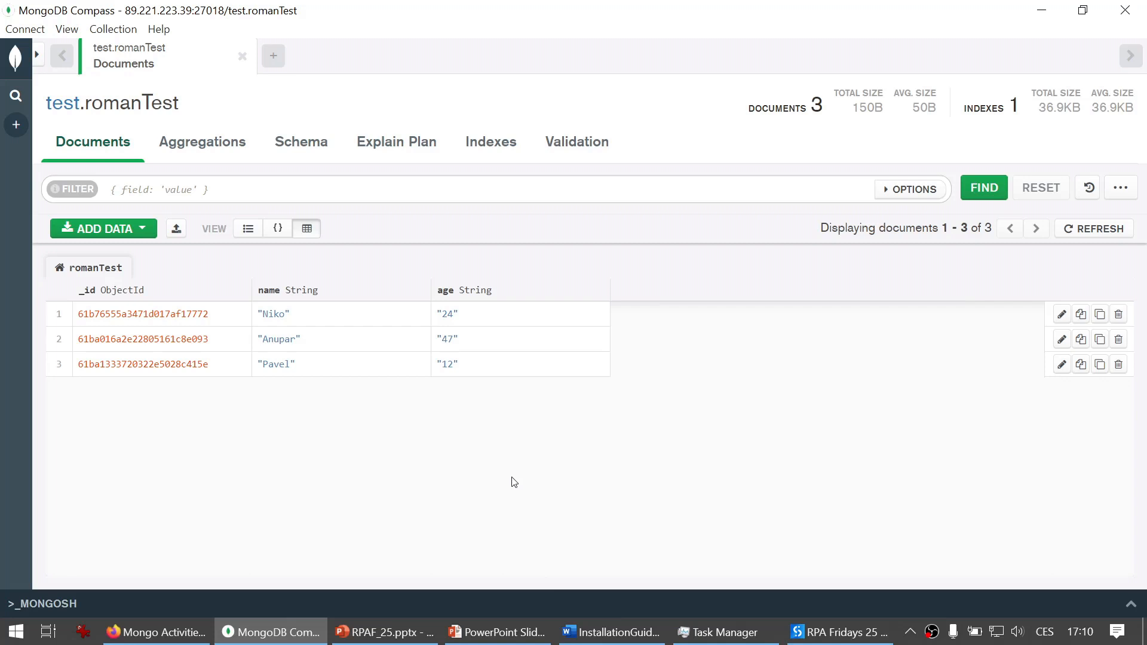
click(844, 632)
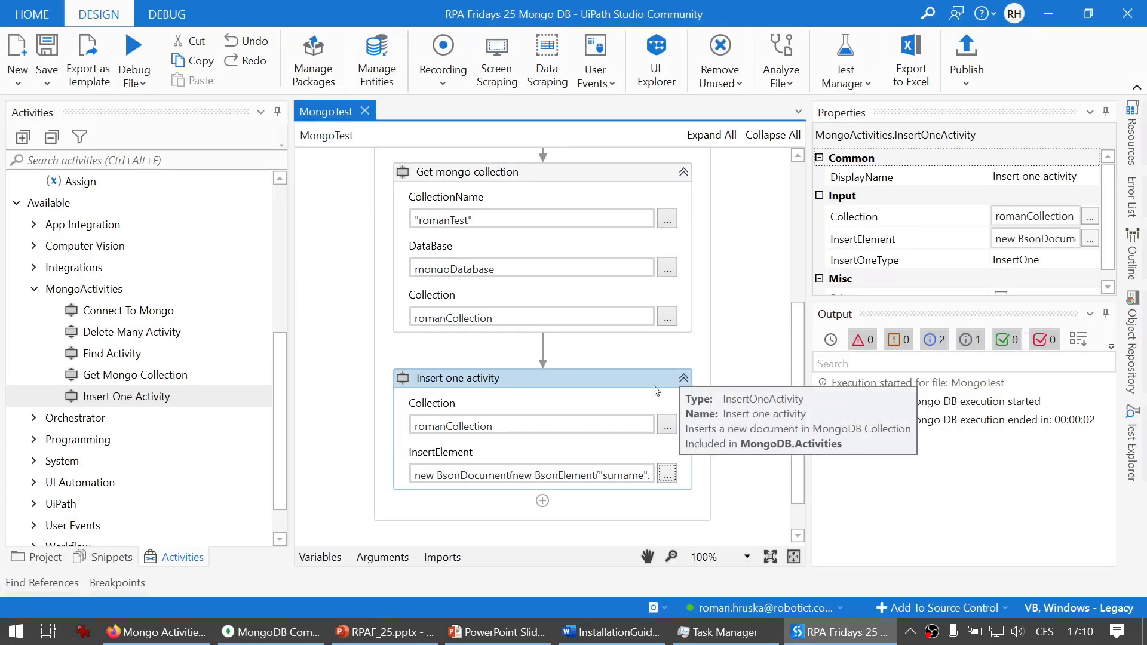
- Refresh the project file list and open Mongo_UpdateField.xaml
click(36, 557)
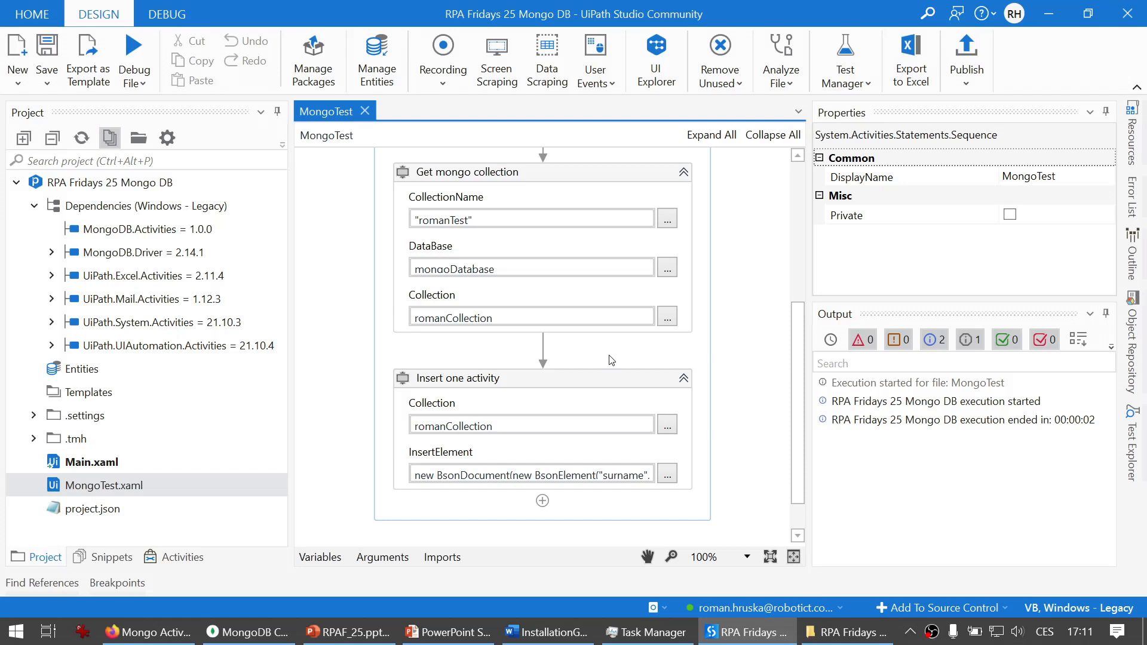
mouse_move(493, 351)
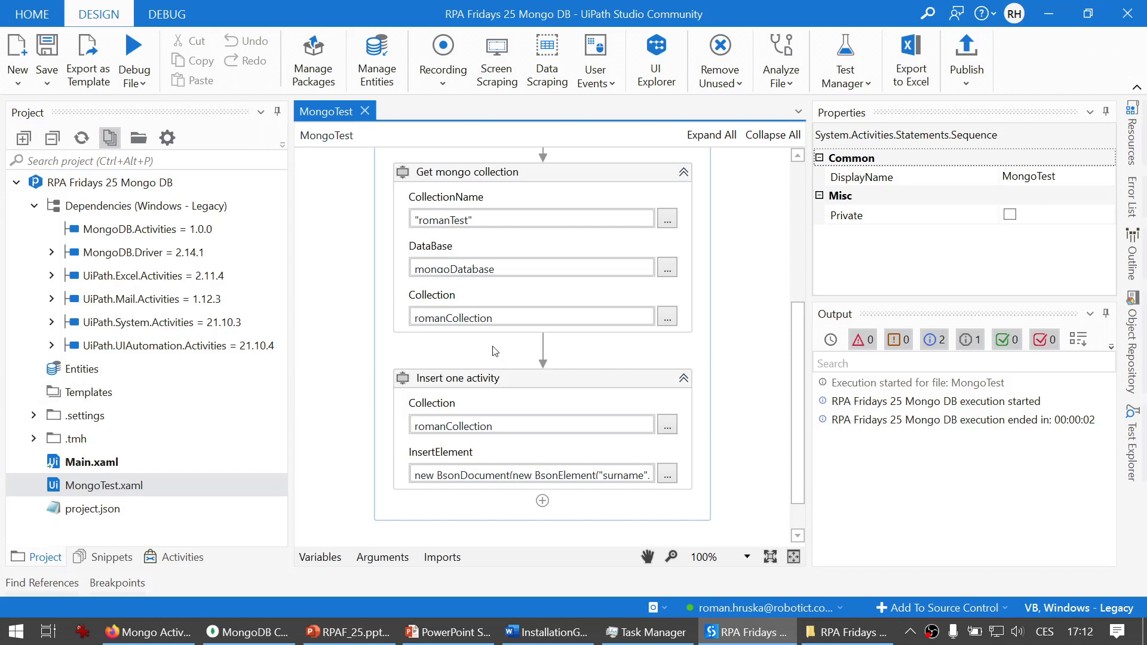
mouse_move(82, 137)
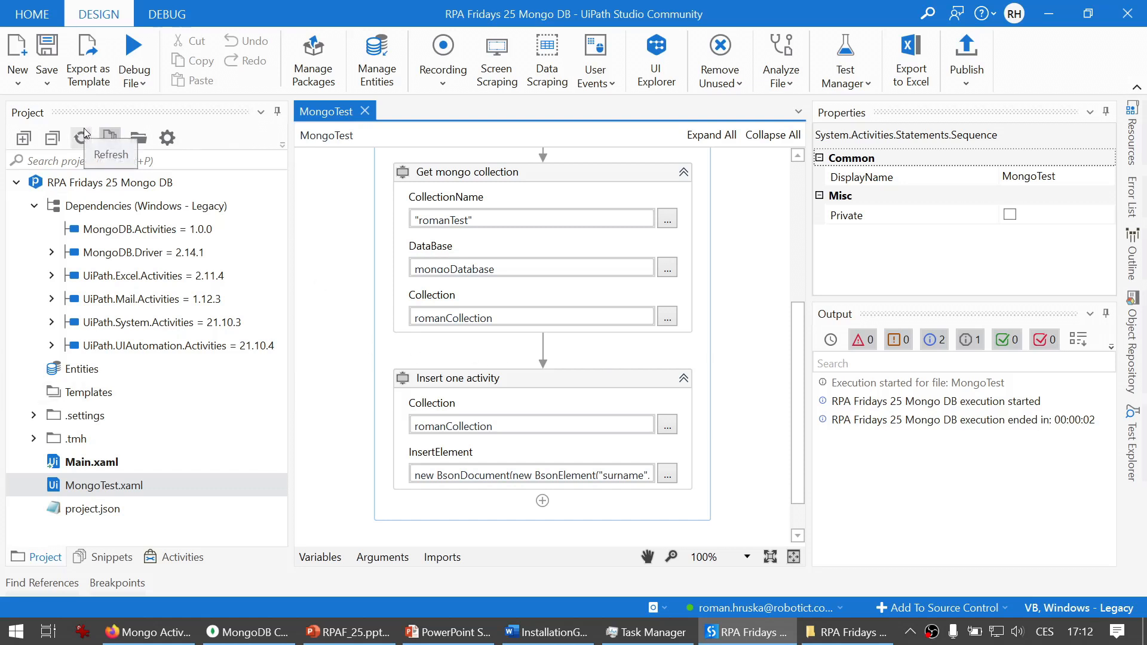
click(80, 138)
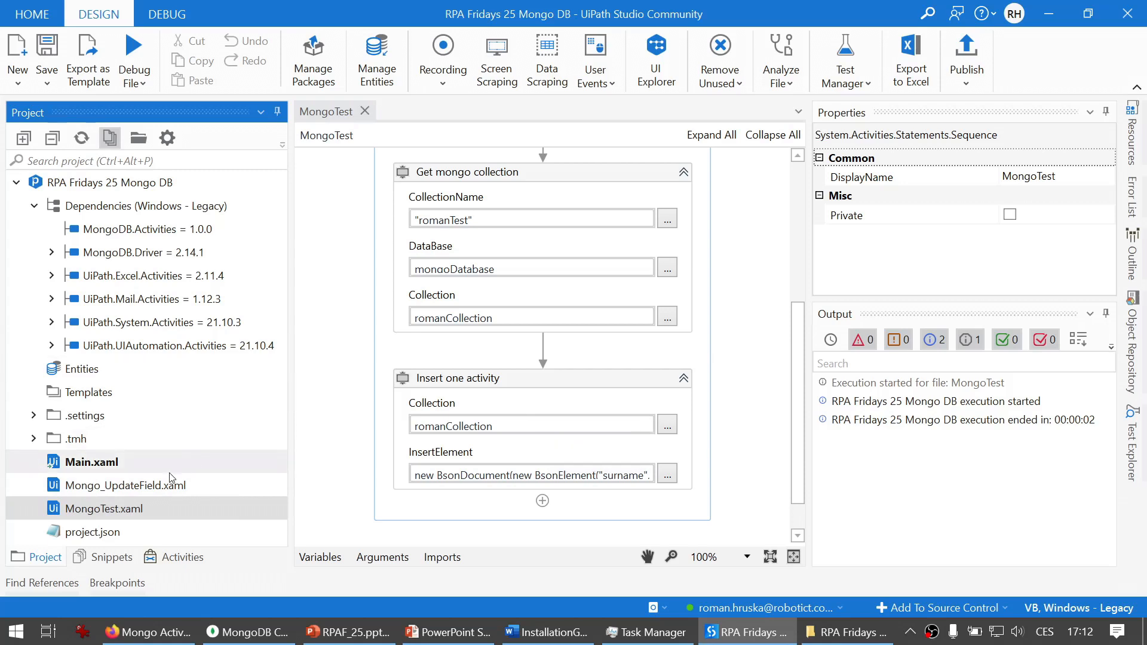
click(125, 485)
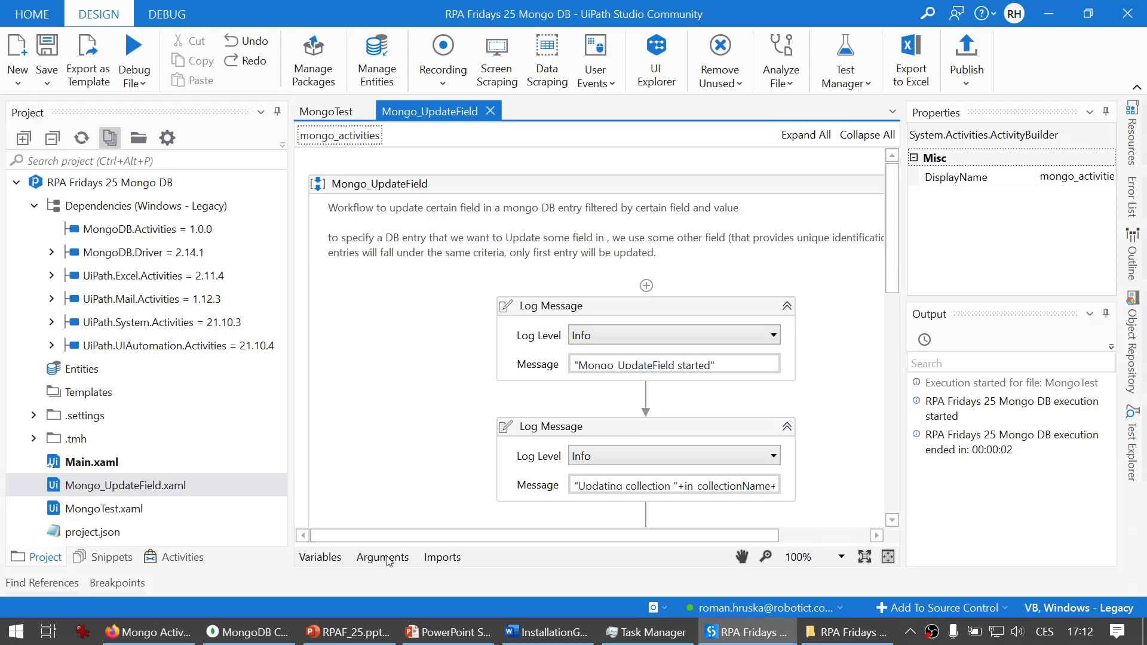
click(383, 557)
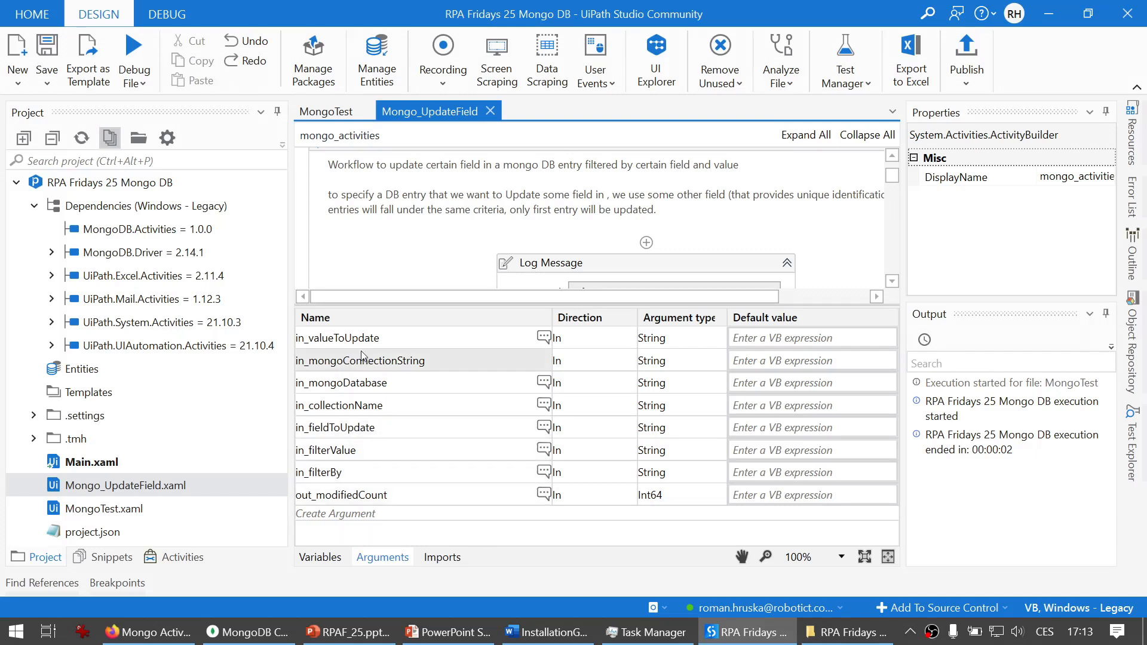
mouse_move(365, 365)
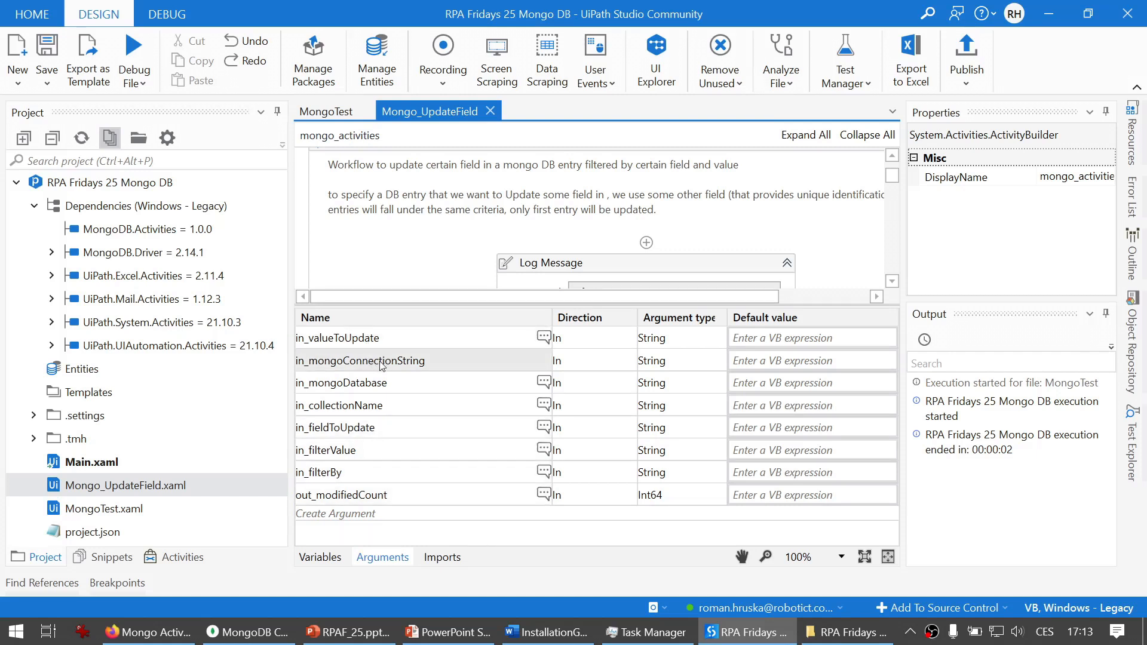
mouse_move(408, 381)
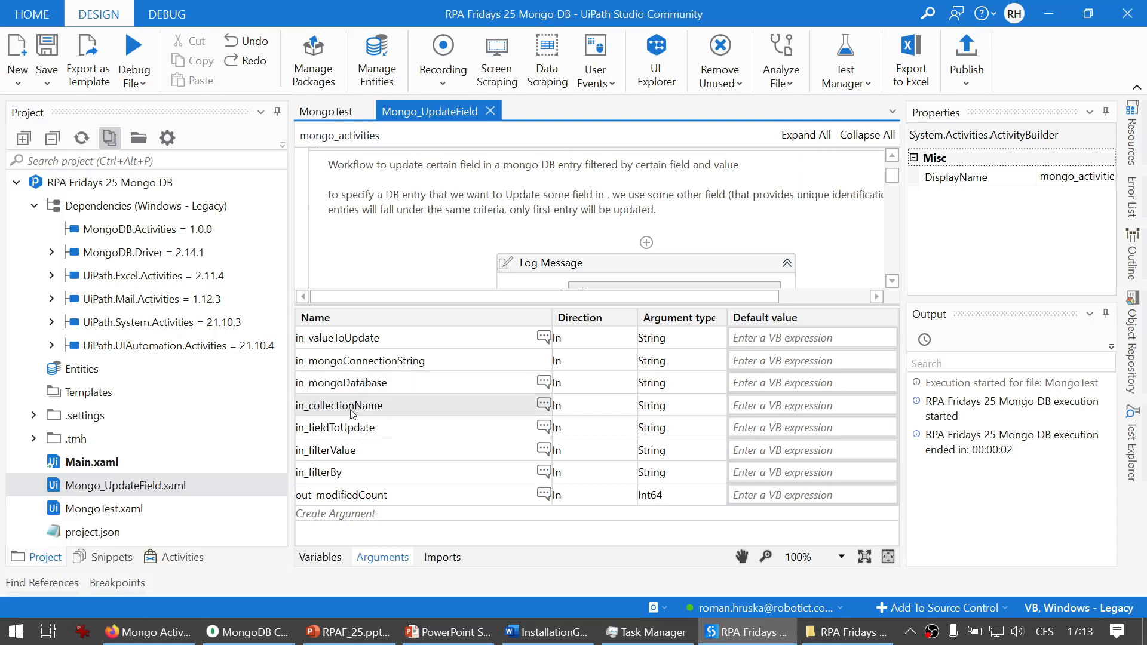
mouse_move(368, 409)
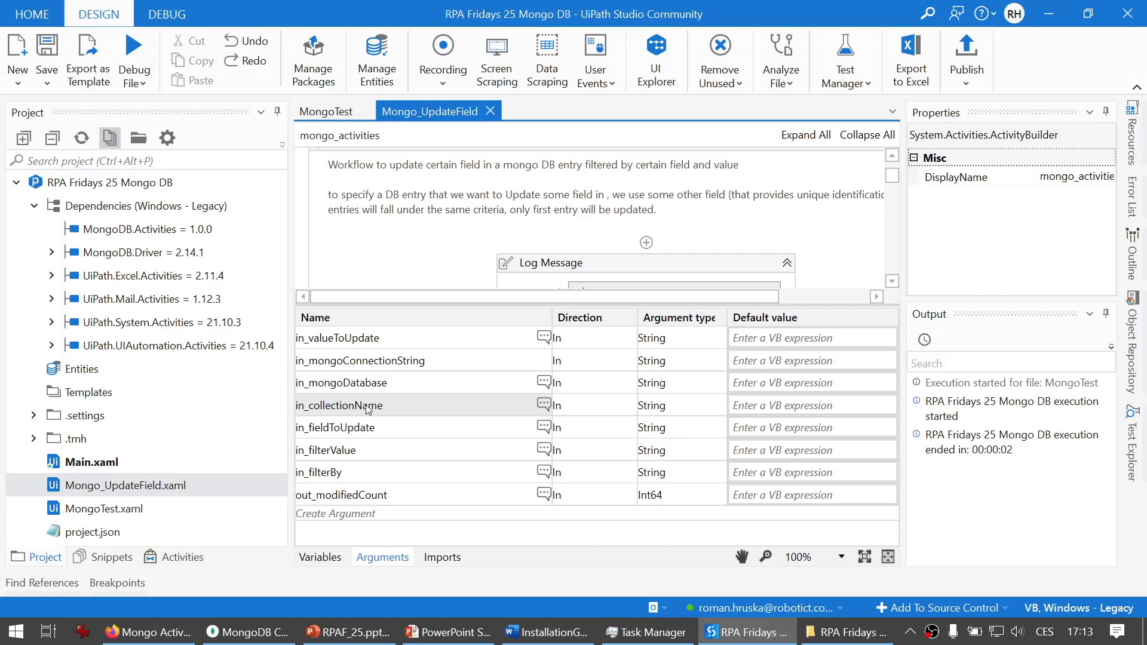
mouse_move(392, 402)
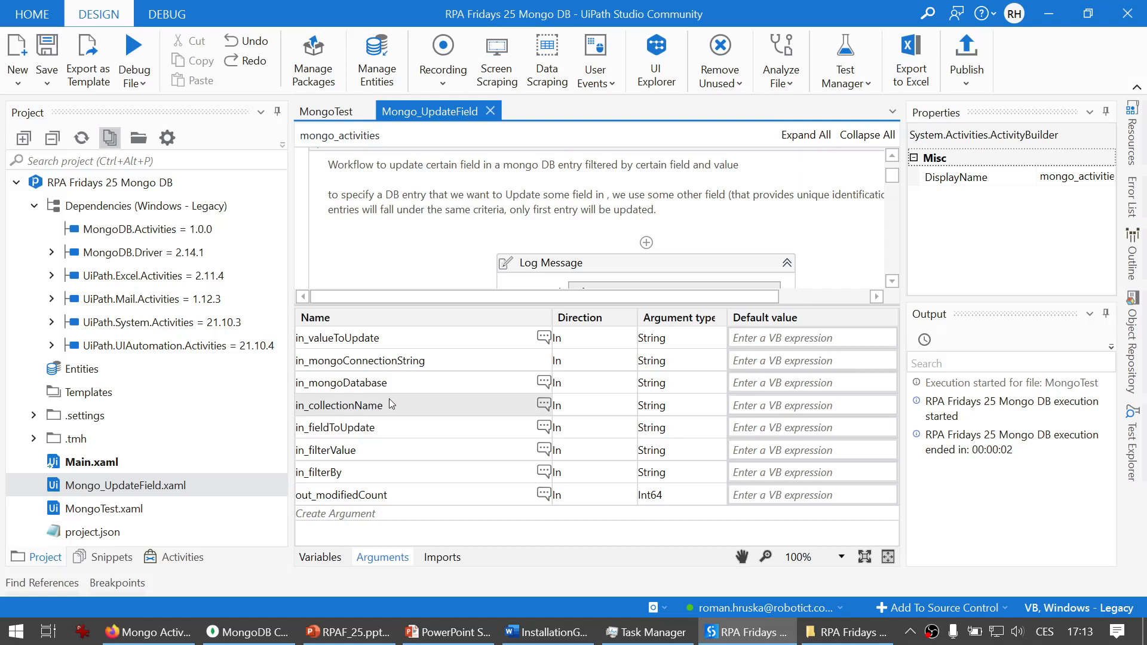
mouse_move(399, 405)
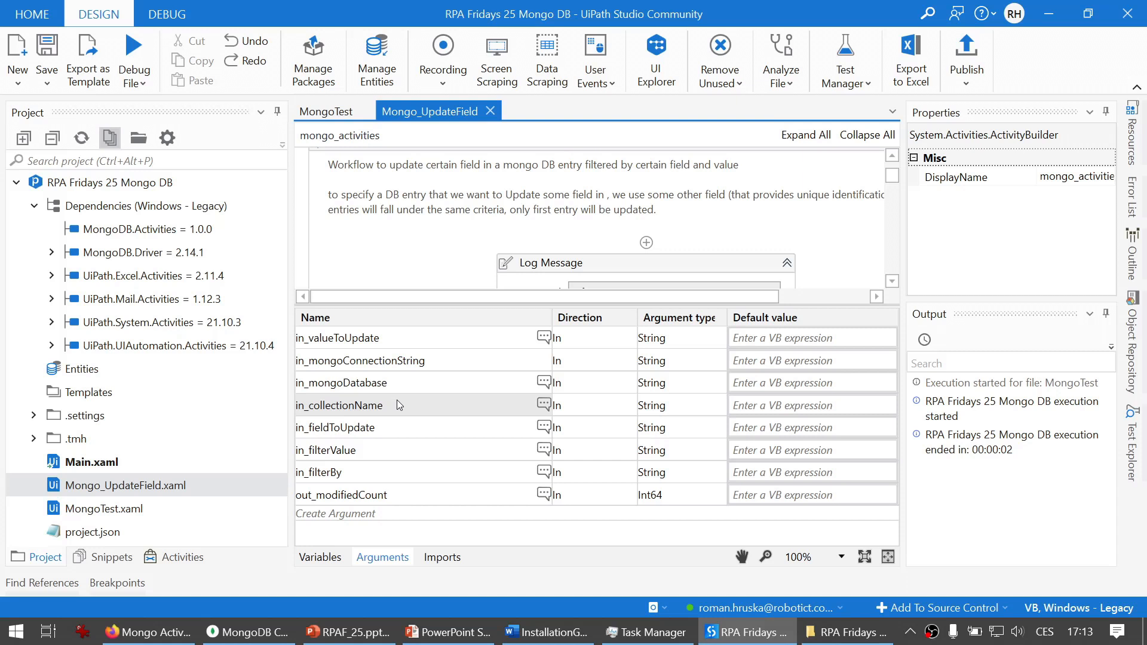
mouse_move(363, 482)
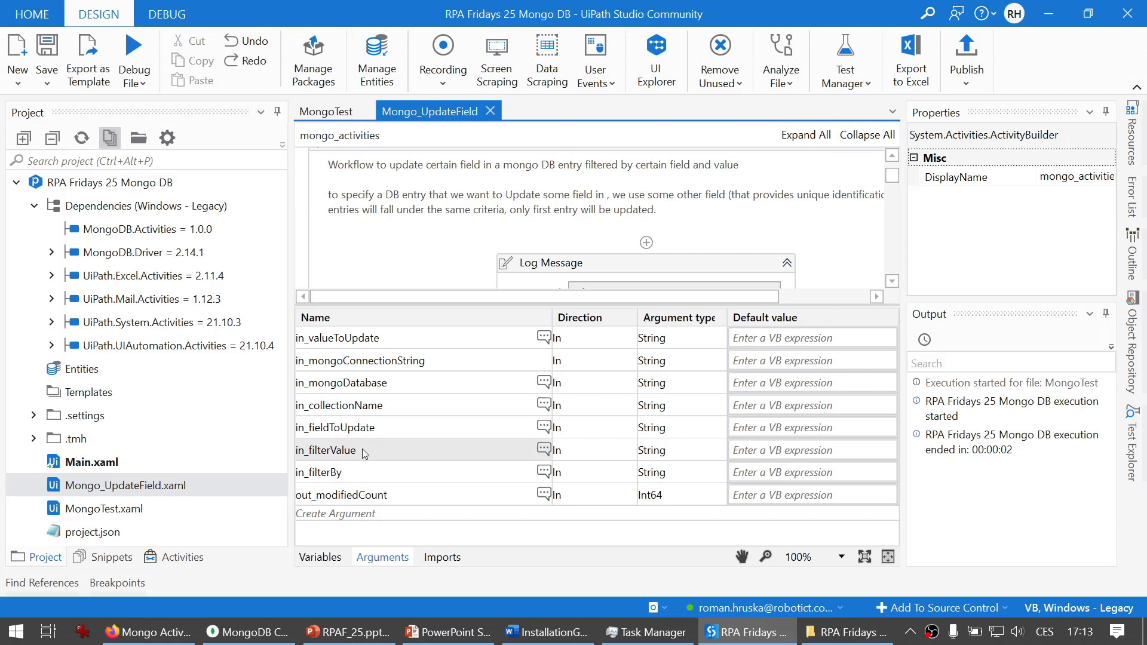
mouse_move(368, 469)
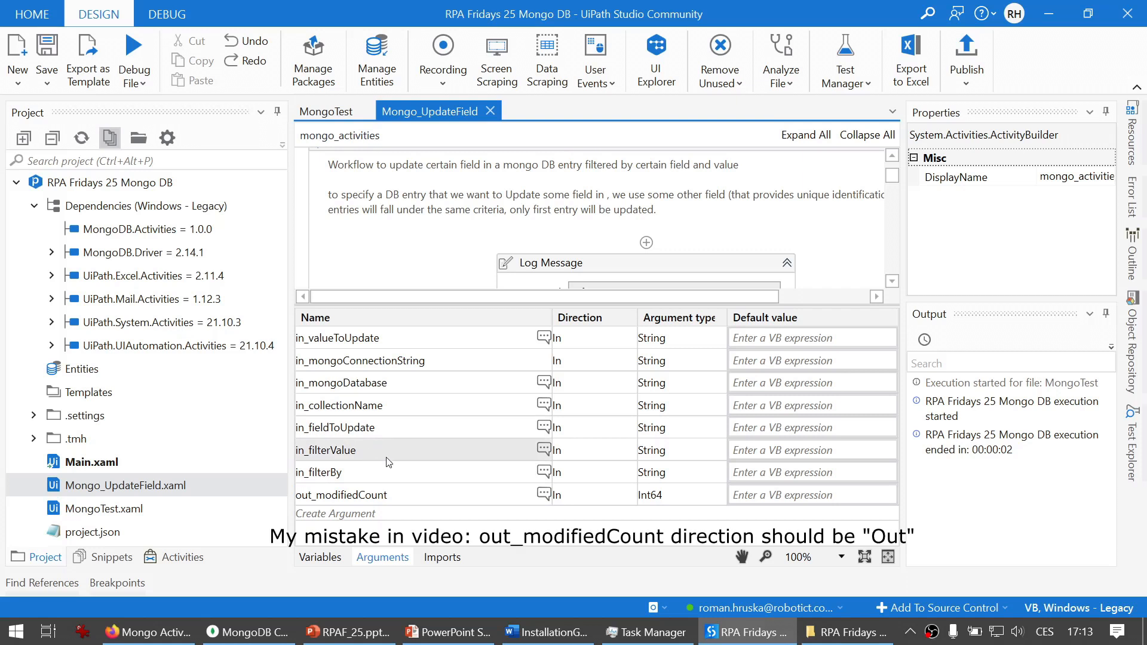
mouse_move(364, 433)
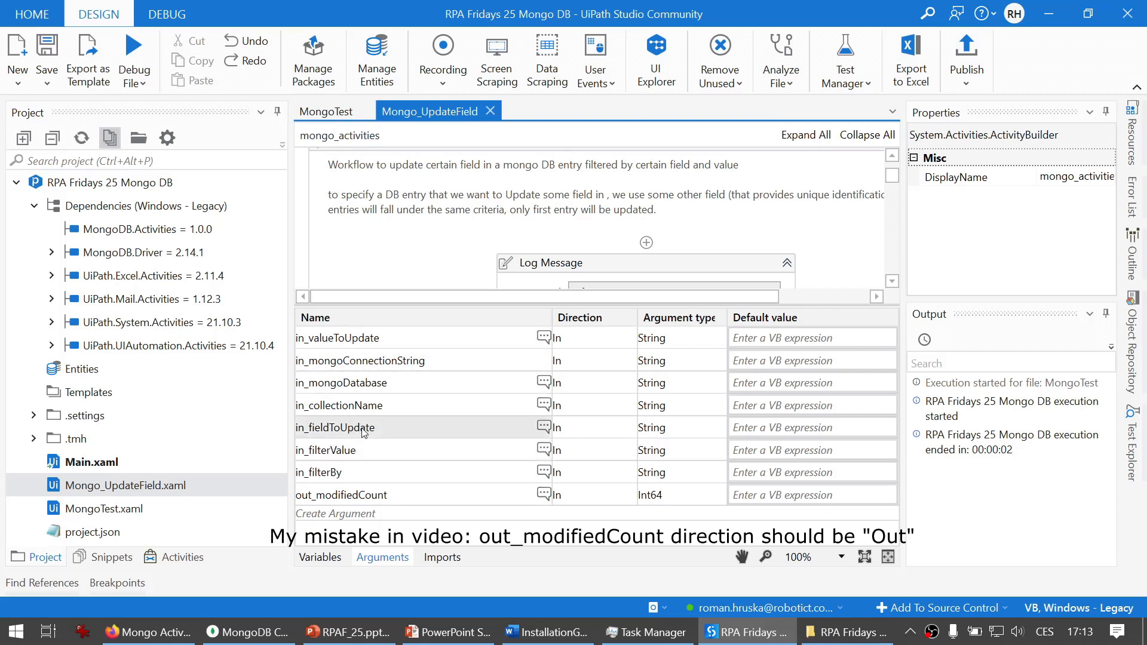
mouse_move(359, 438)
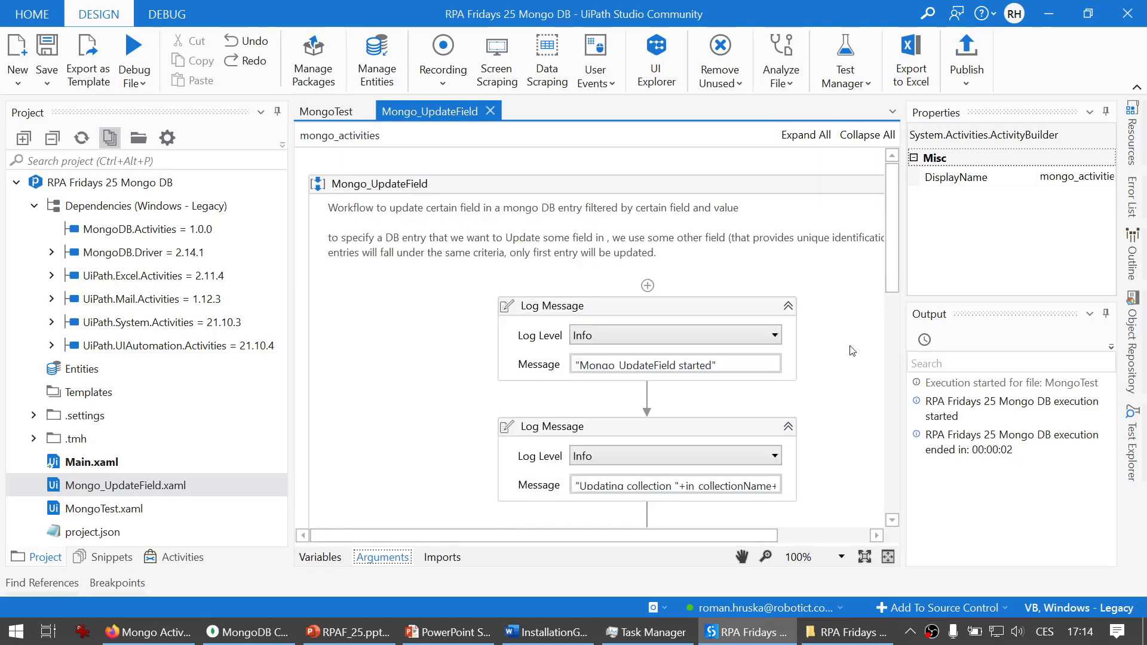
- Add an Invoke Workflow File activity calling Mongo_UpdateField.xaml to the MongoTestUpdate sequence
scroll(down, 3)
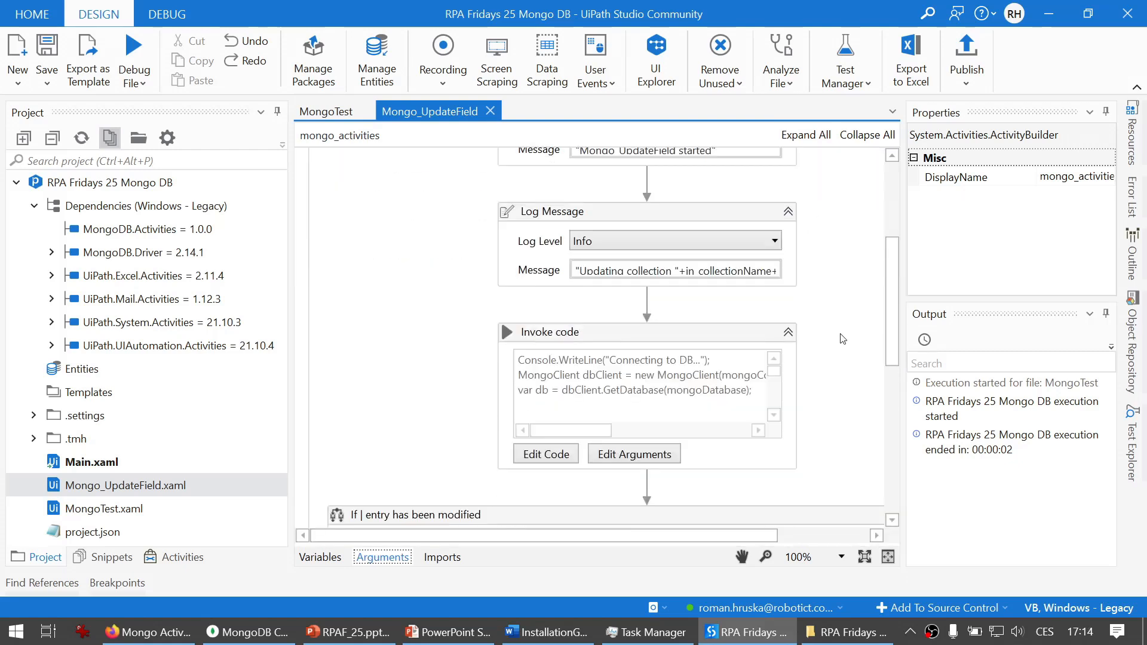
scroll(down, 3)
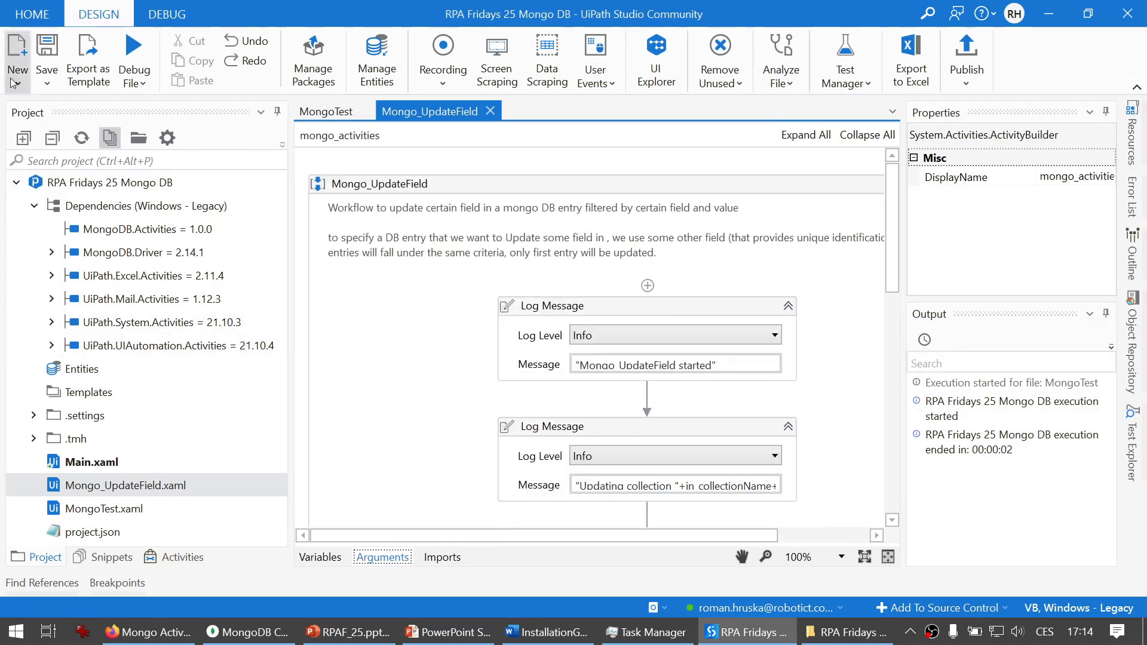
click(18, 54)
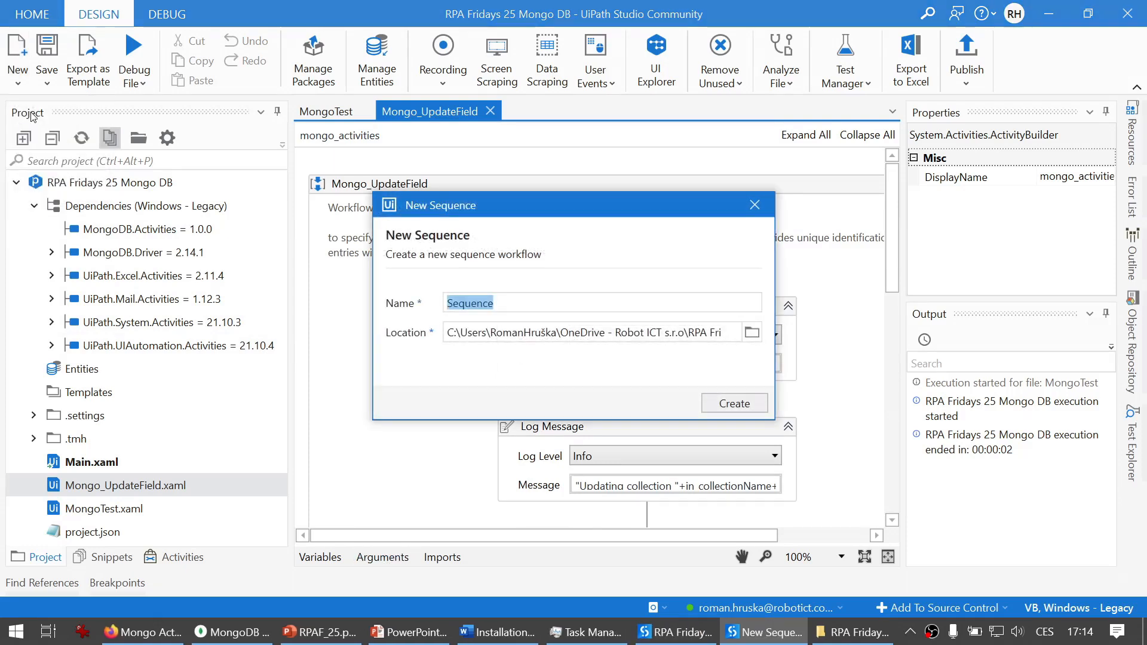
text(Mon)
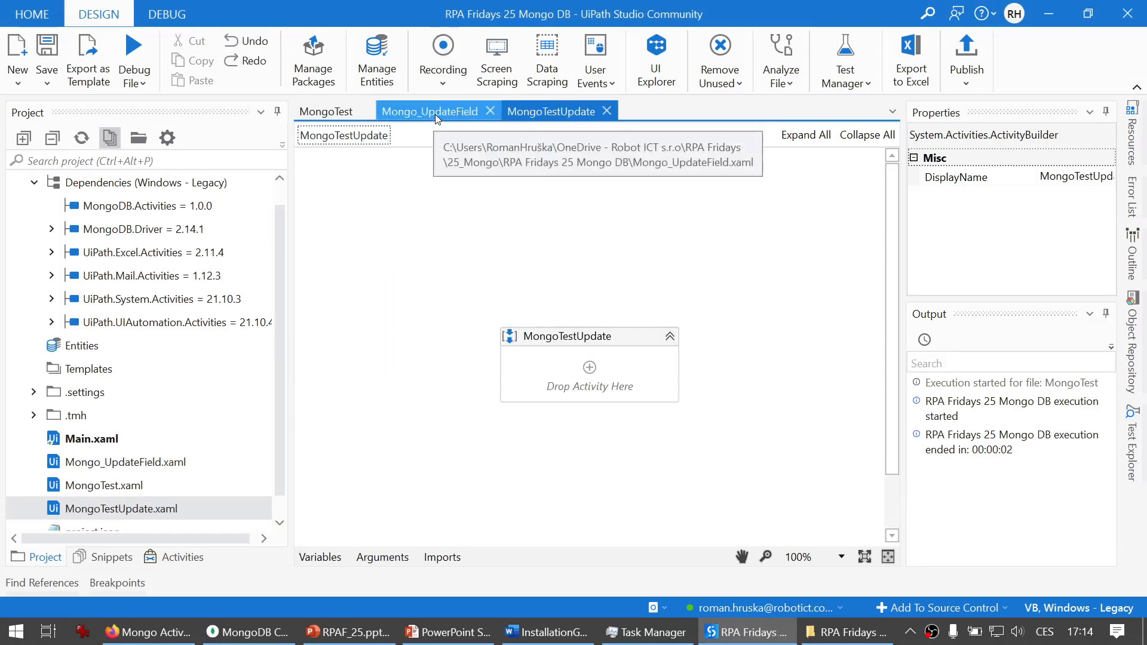
click(551, 112)
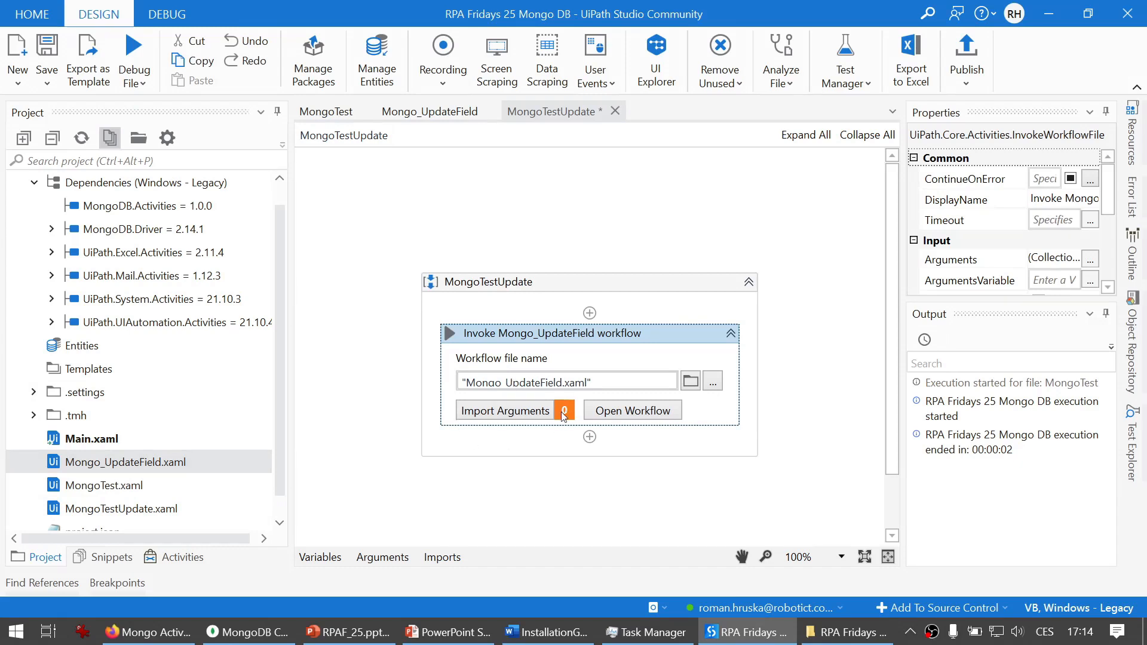
mouse_move(506, 414)
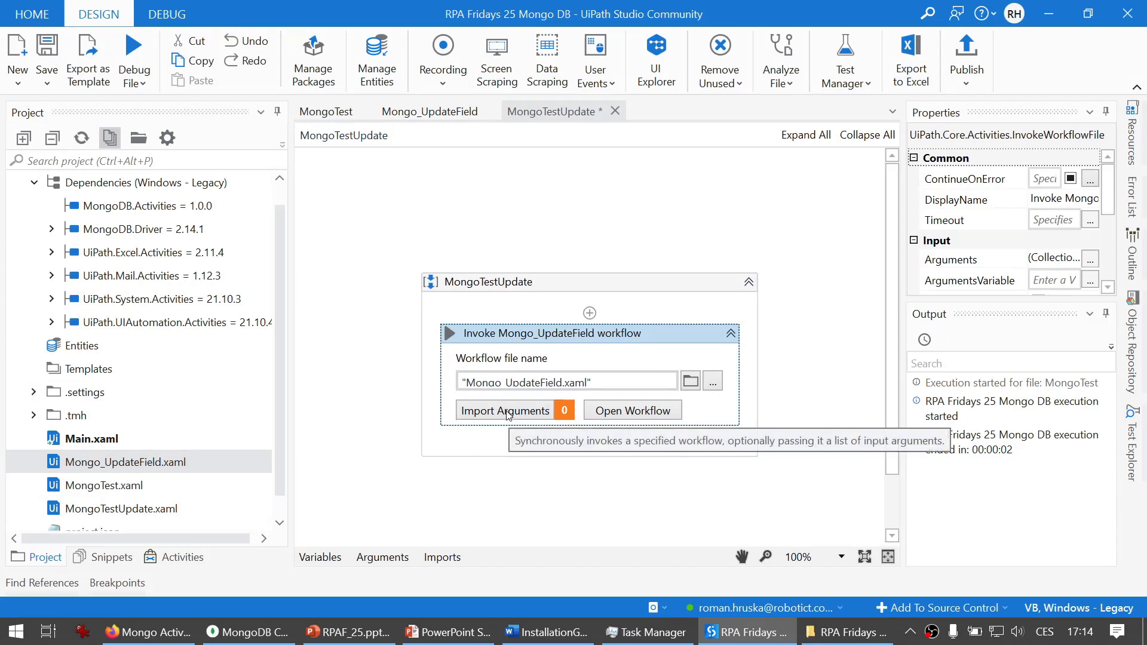
- Import the invoked Mongo_UpdateField's eight arguments, all still blank
click(506, 410)
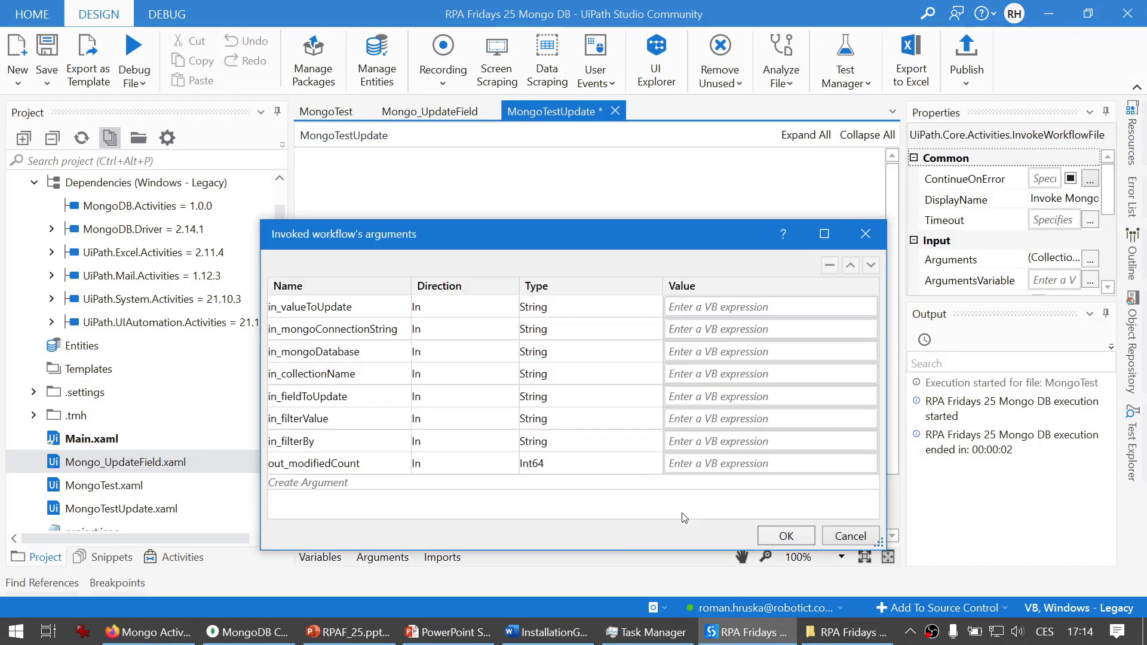
mouse_move(701, 330)
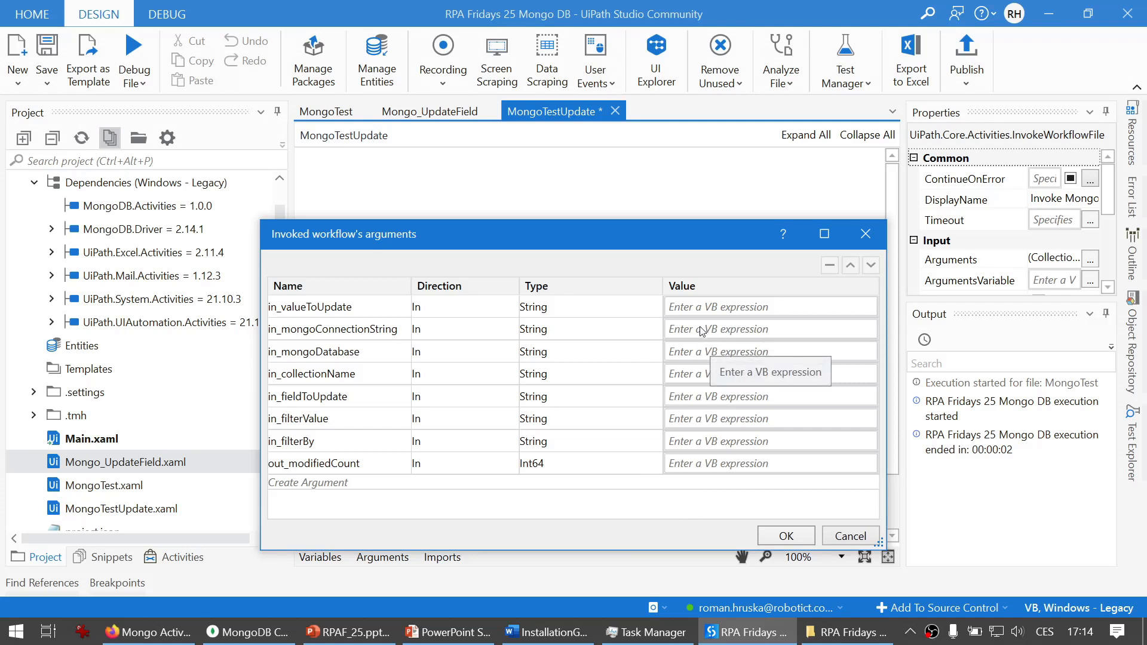
mouse_move(709, 356)
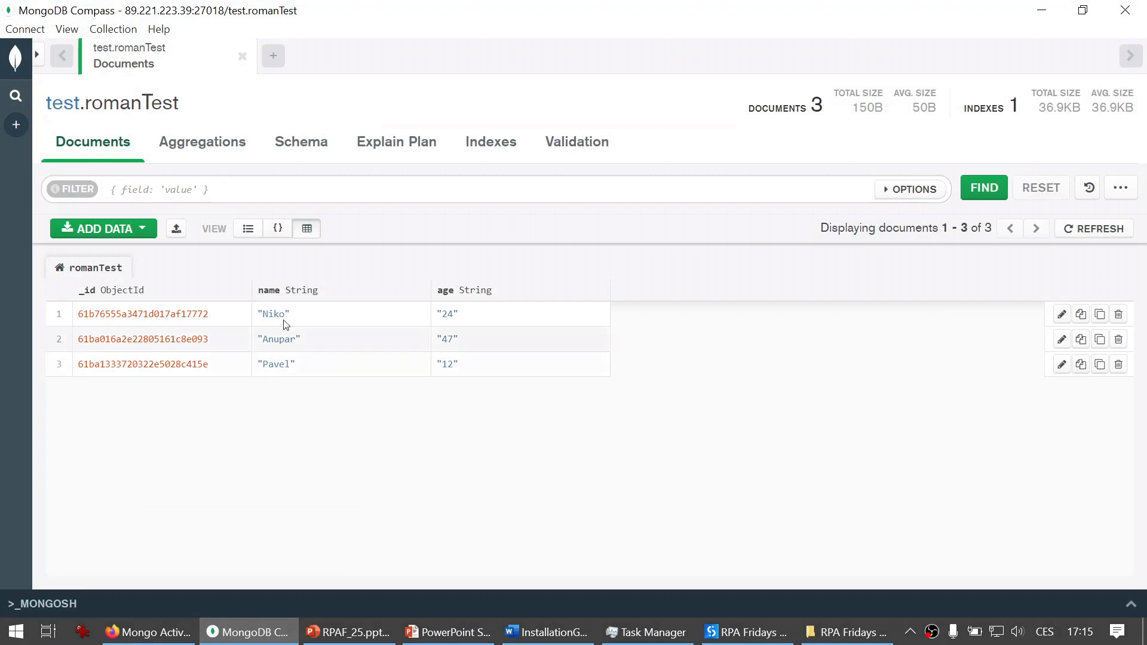
mouse_move(298, 309)
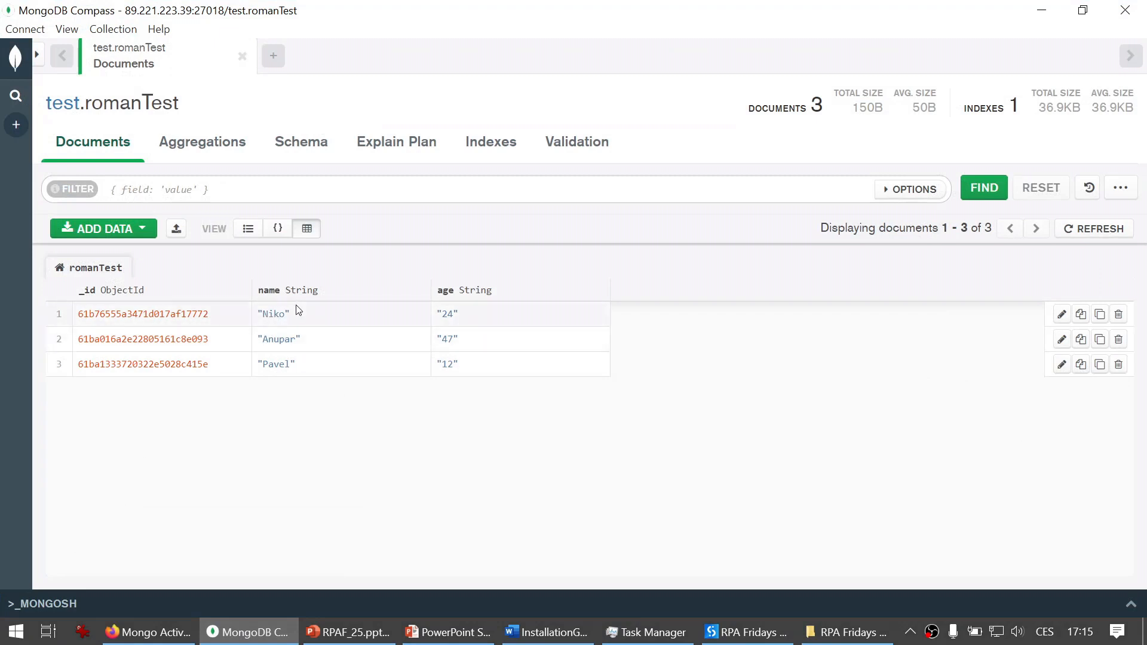
mouse_move(457, 317)
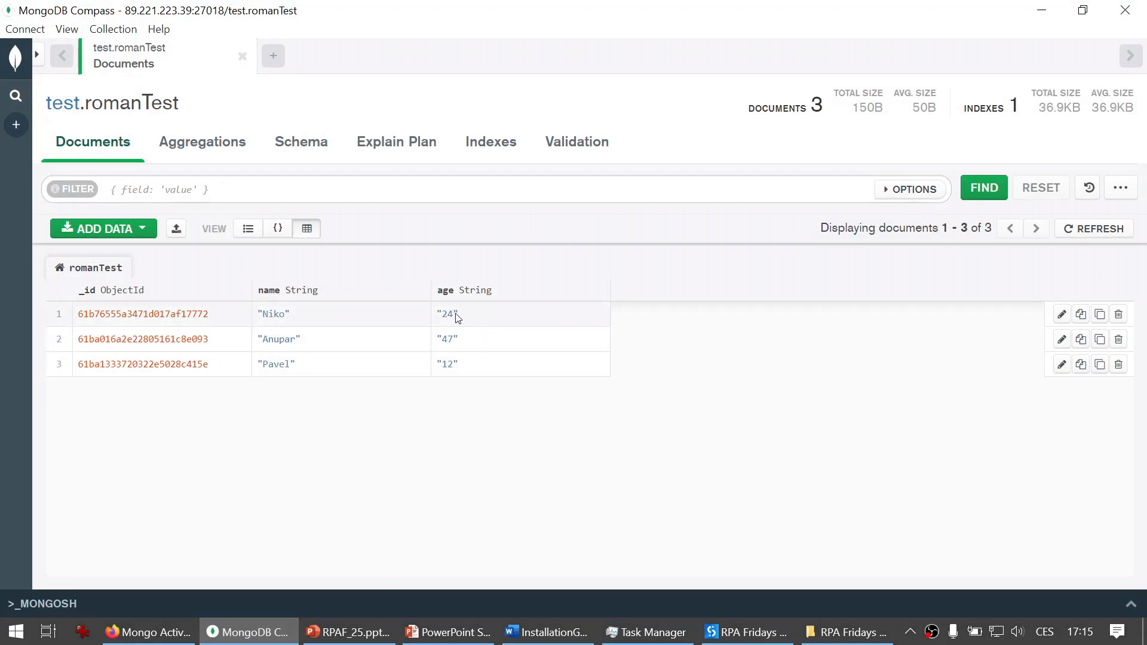
mouse_move(361, 305)
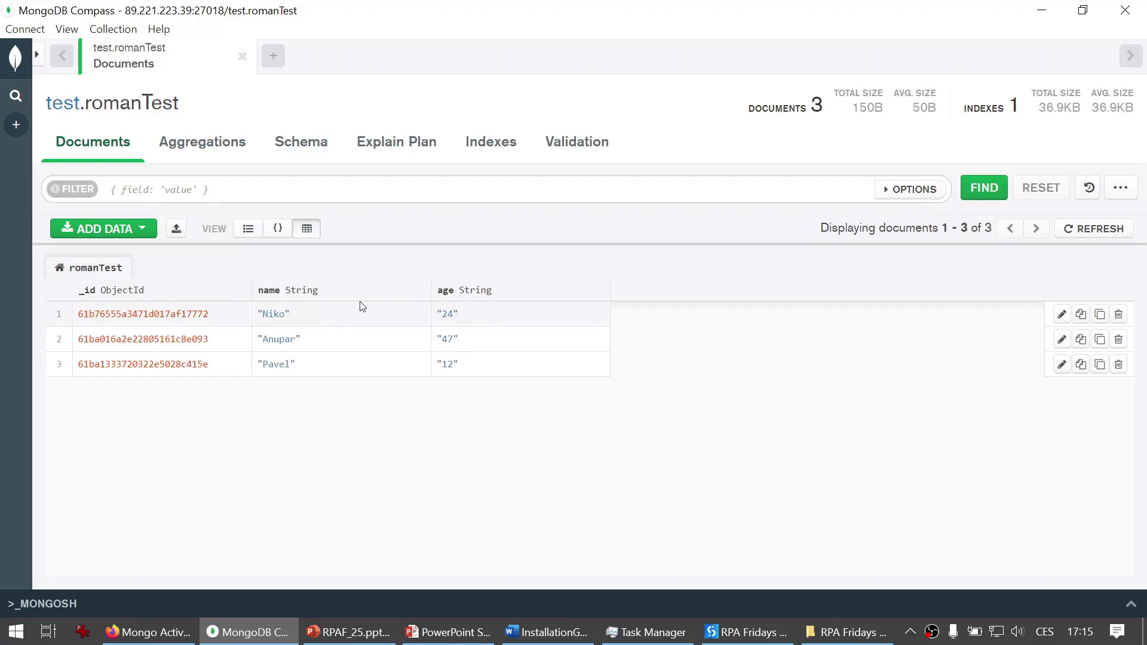
mouse_move(273, 310)
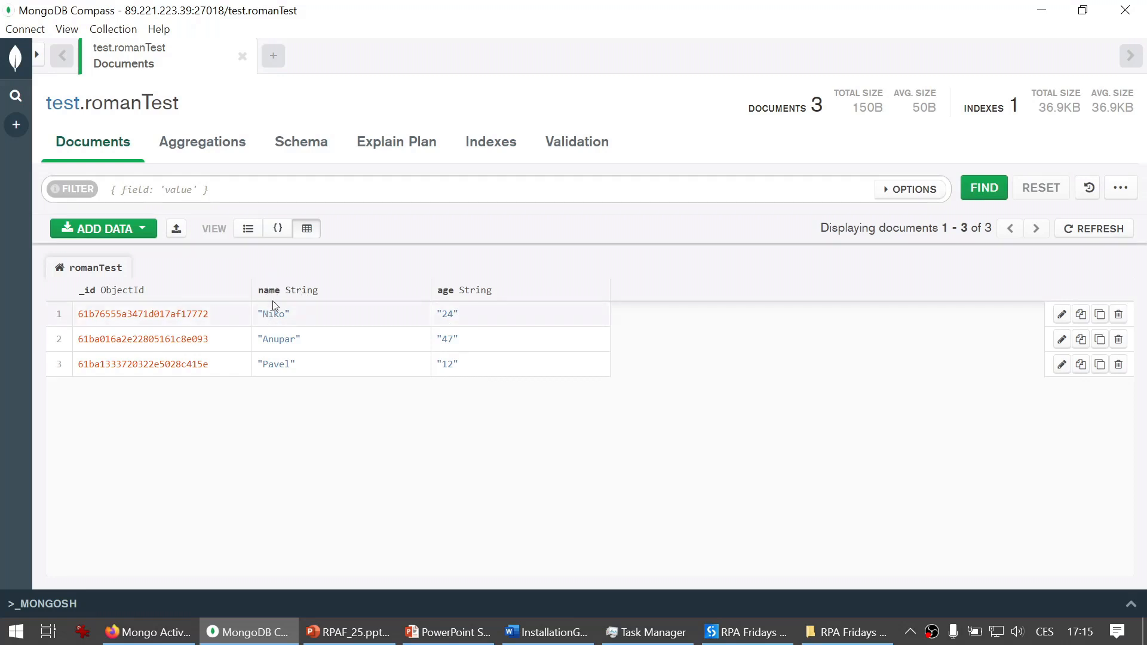
mouse_move(460, 315)
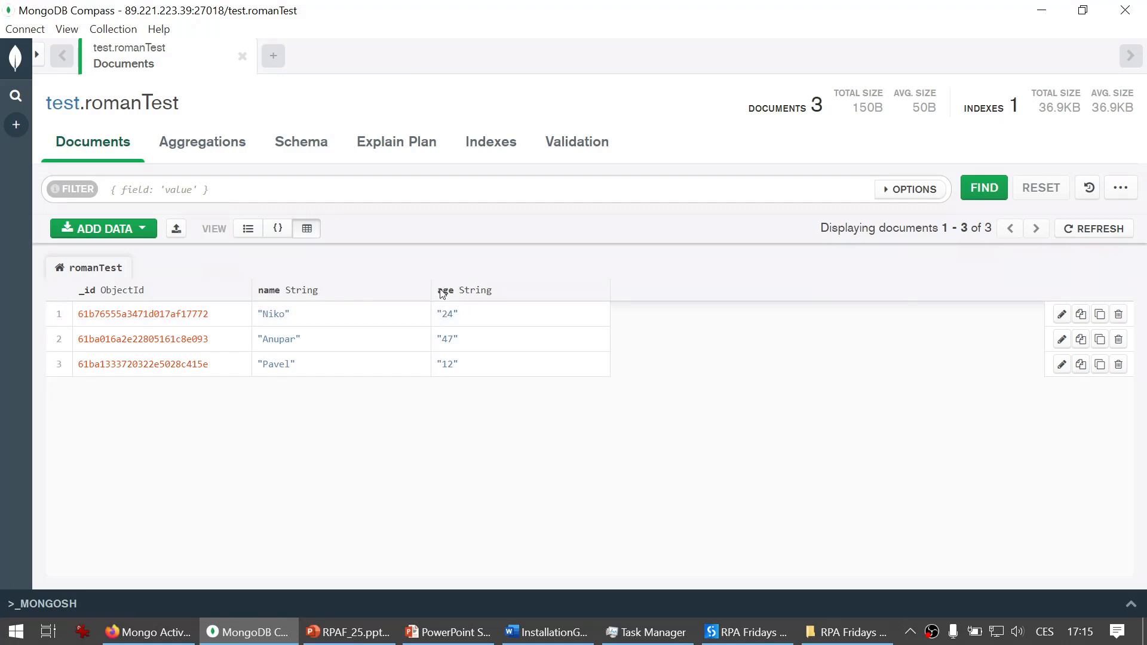
- Switch to MongoDB Compass to check romanTest, where Niko's age is still 24
click(747, 632)
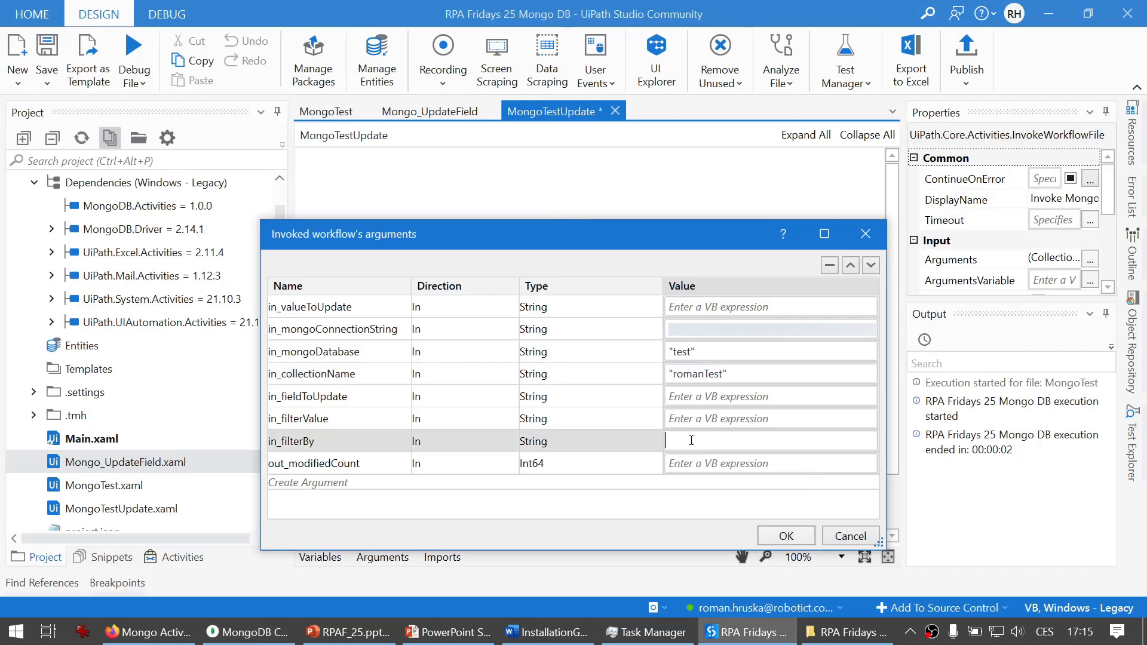
- Set in_filterBy 'name', in_filterValue 'Niko', in_fieldToUpdate 'age', in_valueToUpdate '25', and confirm
text("name")
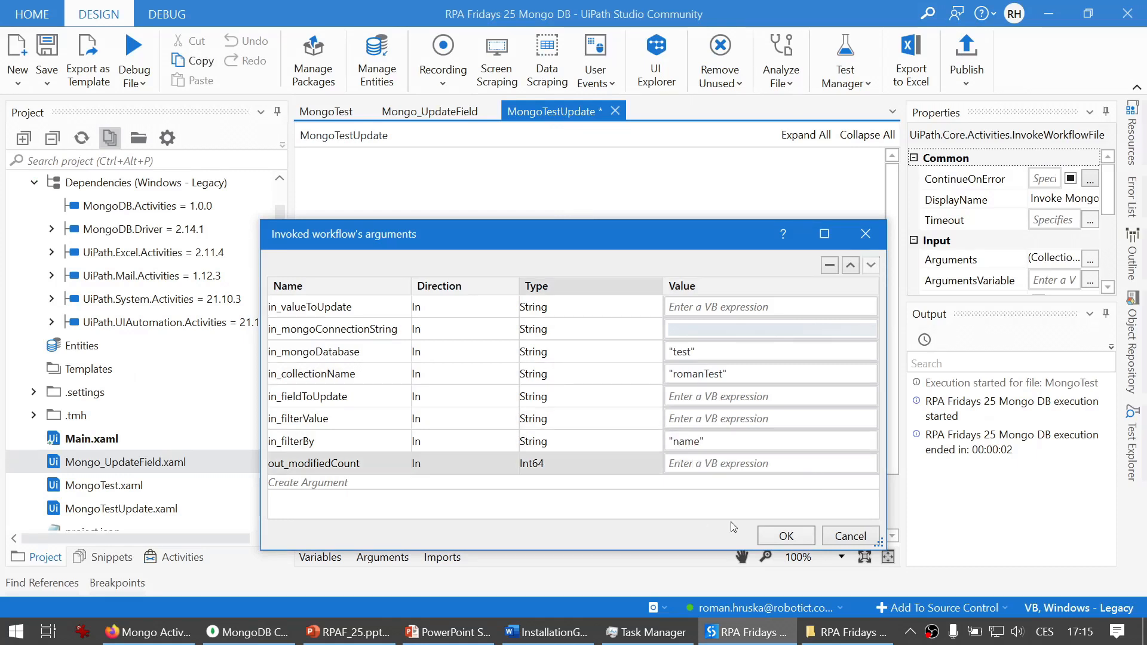
click(767, 418)
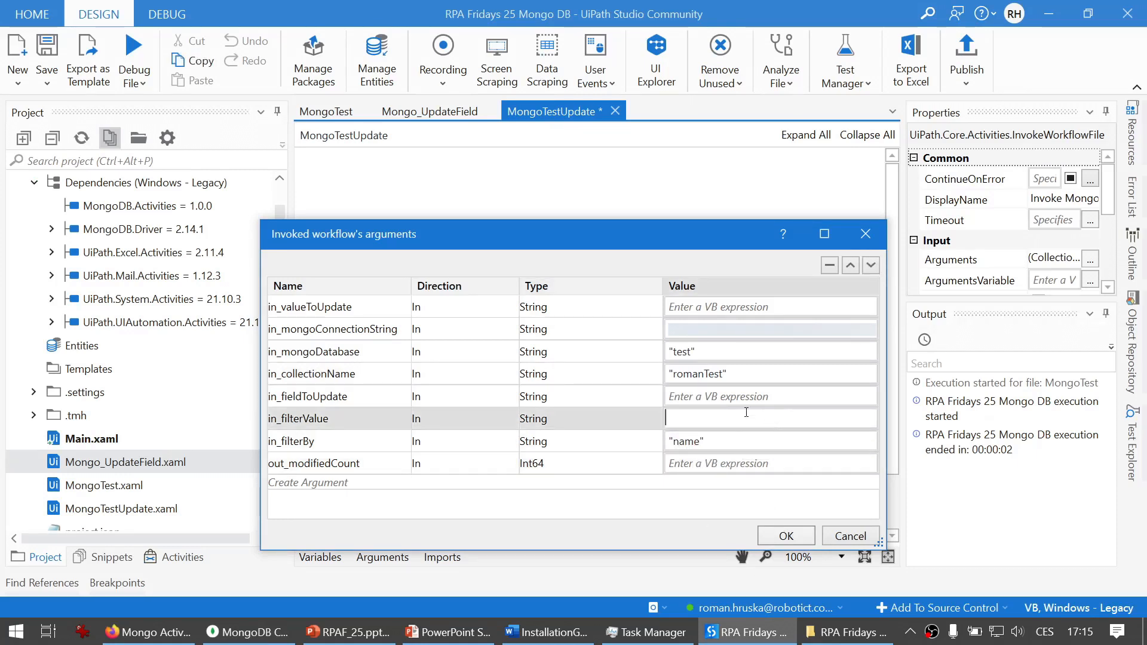
text("Niko")
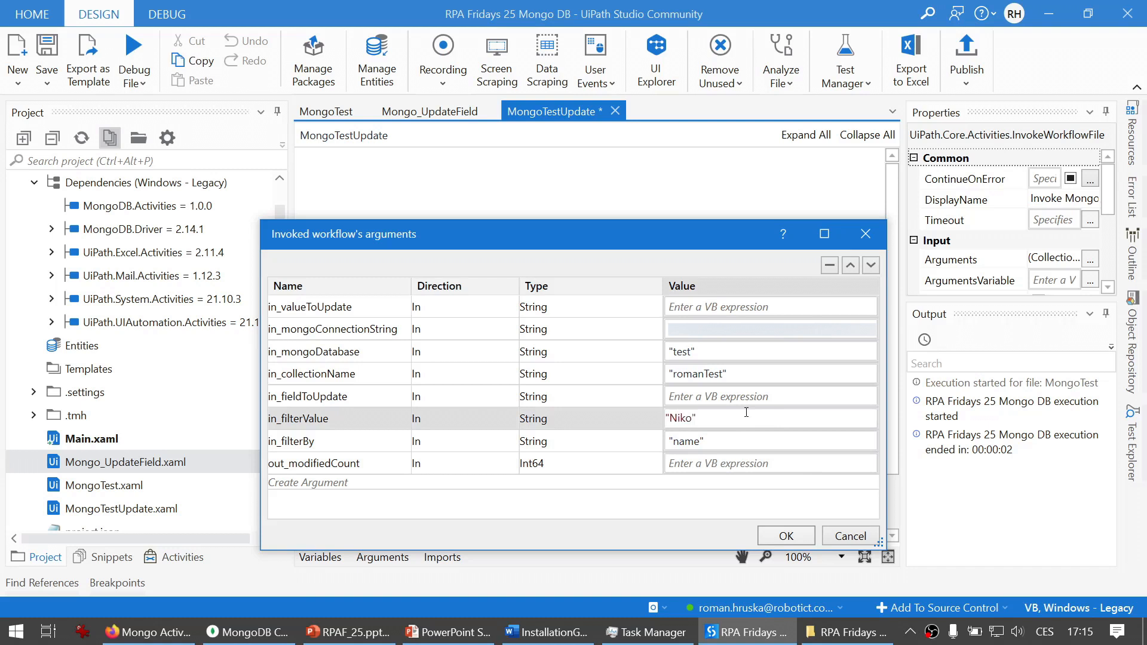
click(770, 396)
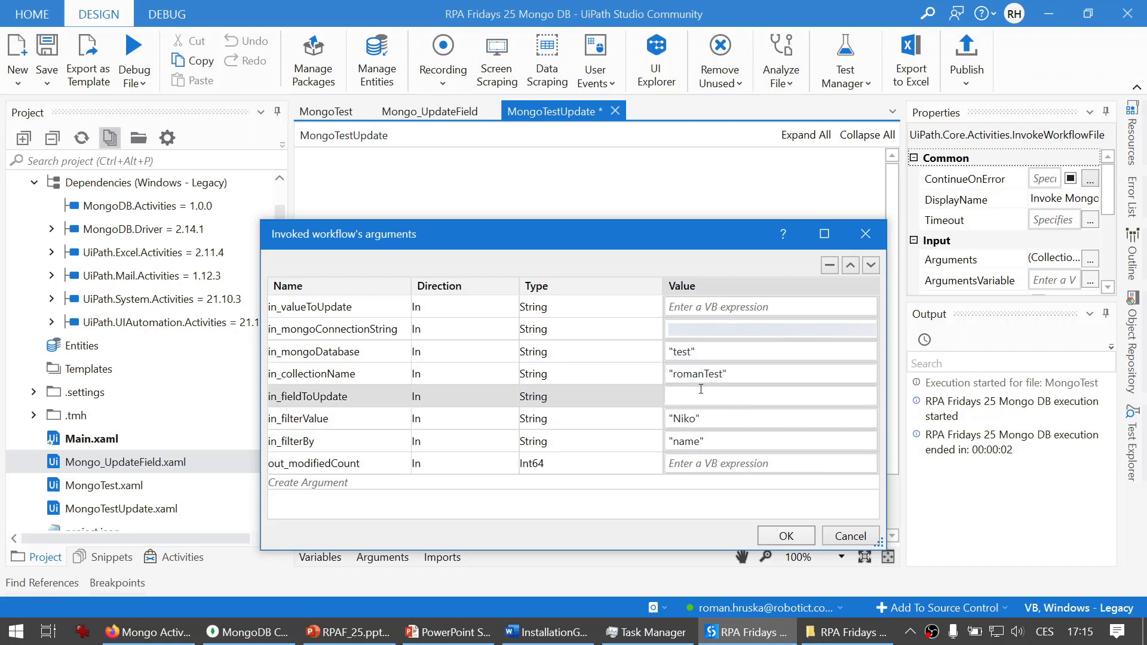
text("age")
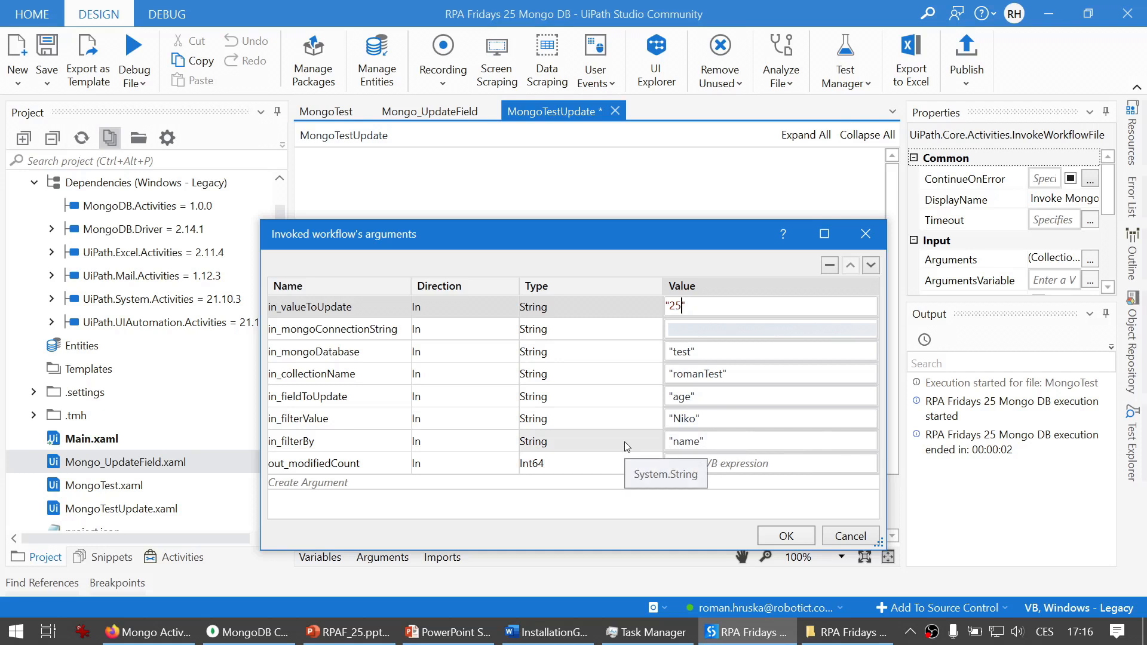
click(760, 293)
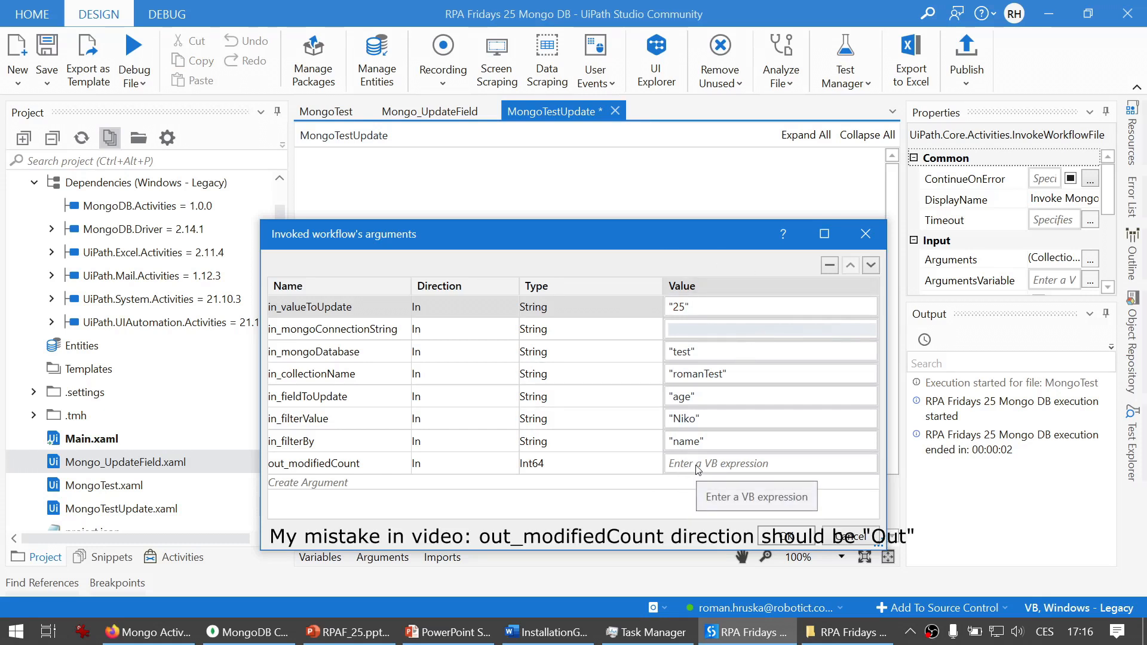
mouse_move(704, 467)
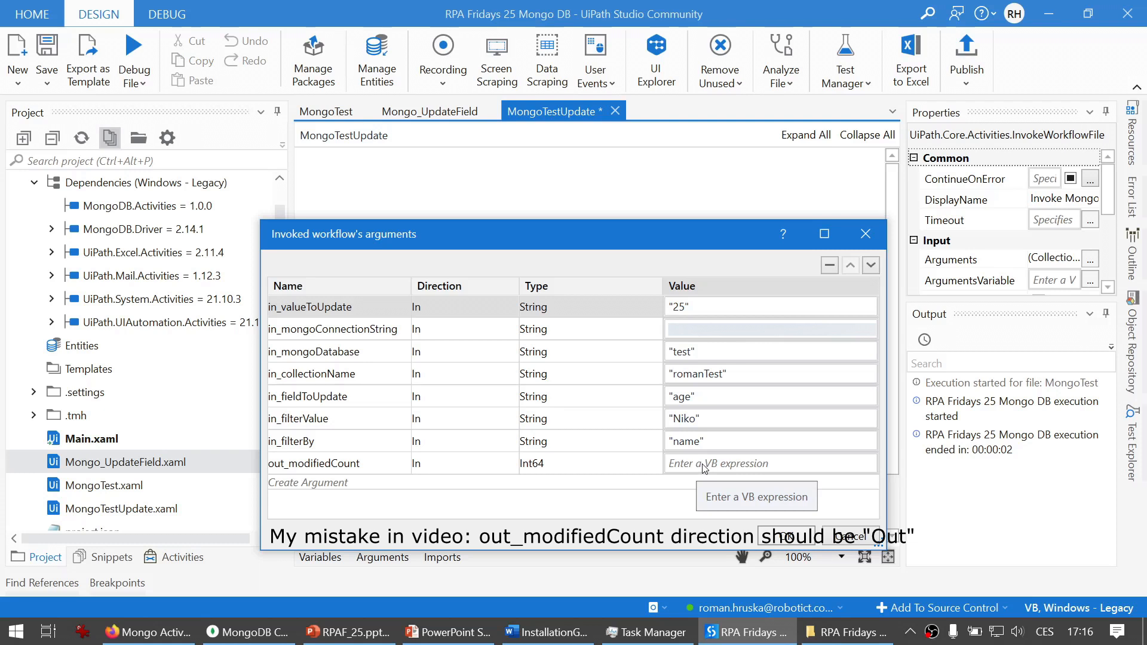
mouse_move(701, 469)
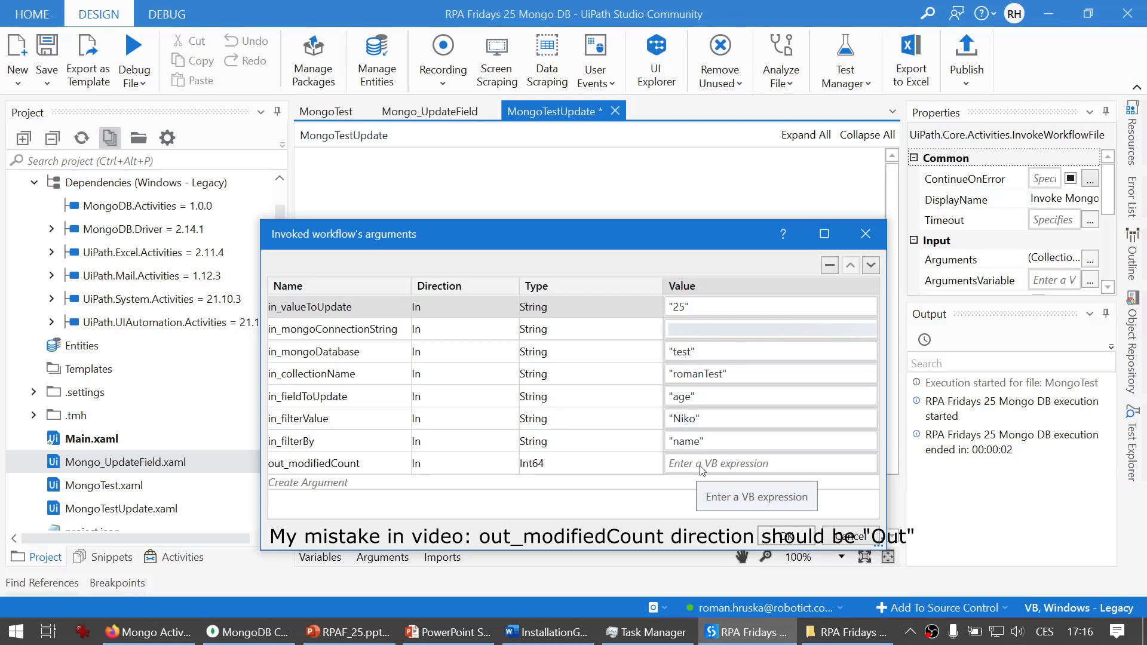
click(701, 307)
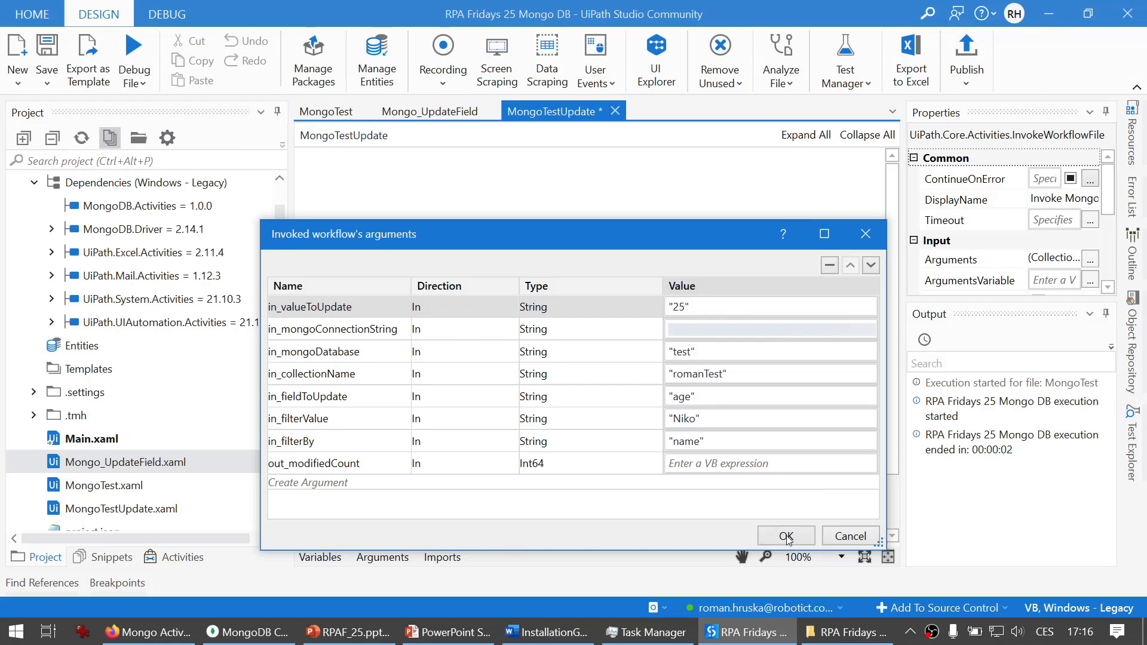
click(786, 536)
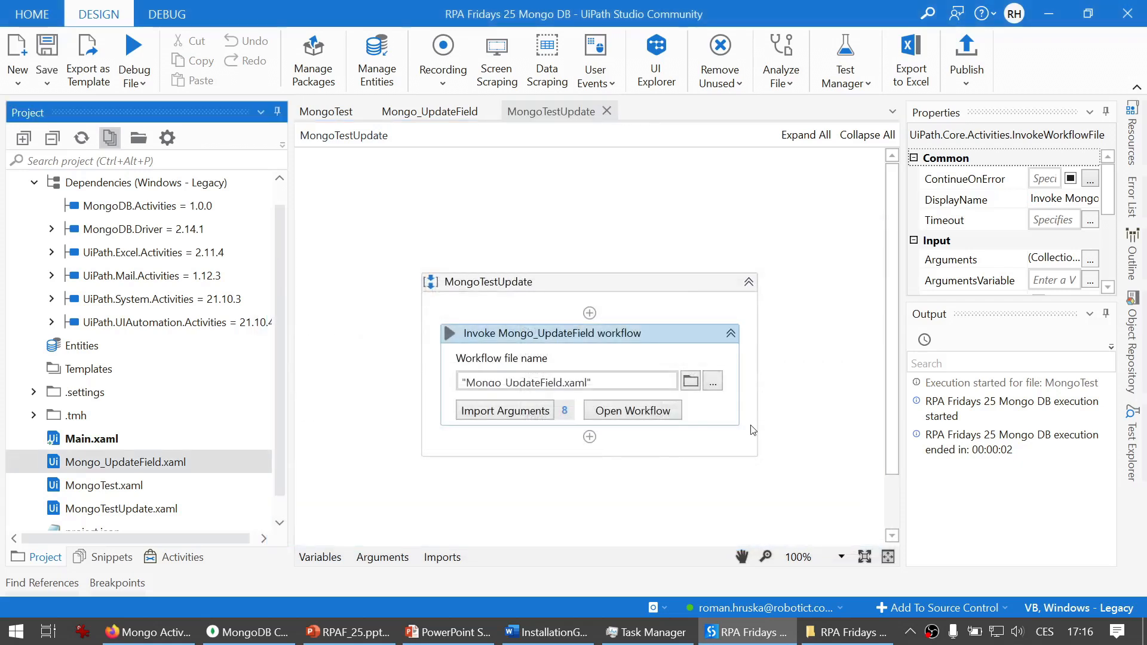
- Run only the MongoTestUpdate file using Debug File's Run File option
click(134, 60)
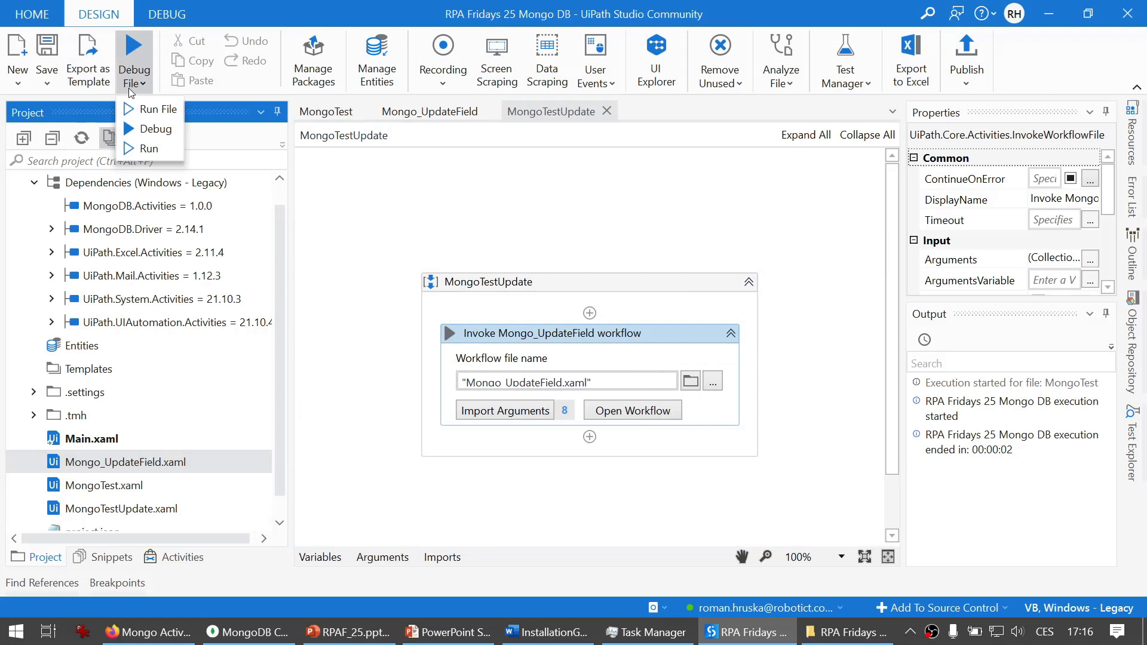
click(247, 632)
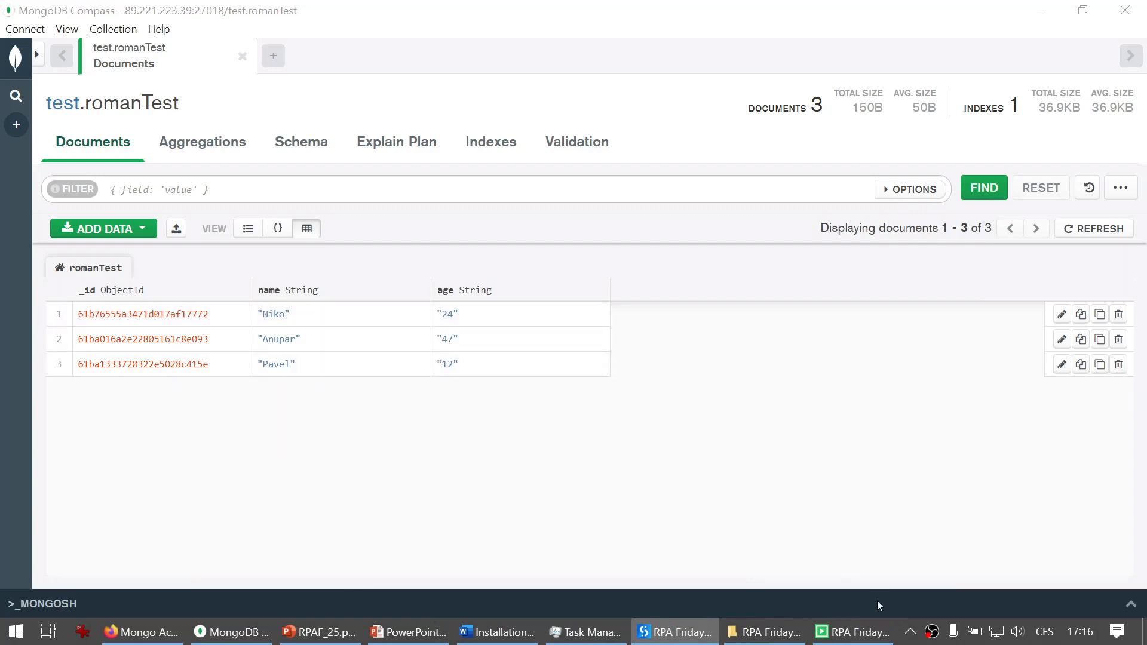
- Refresh the romanTest documents and confirm Niko's age now reads 25
click(1099, 229)
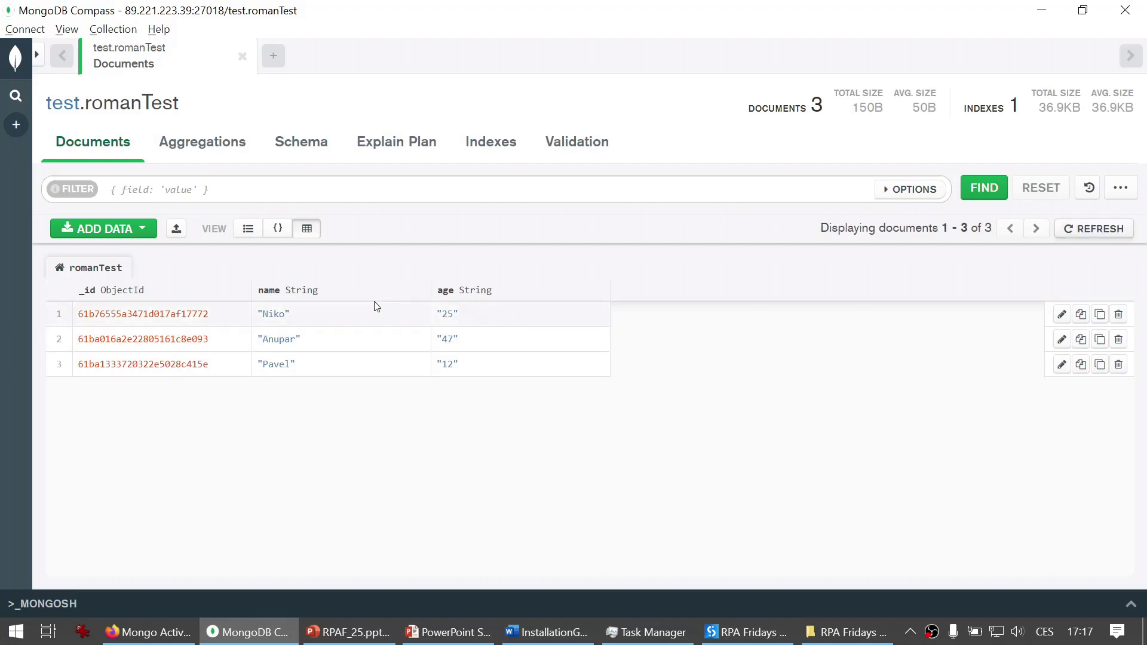
mouse_move(849, 343)
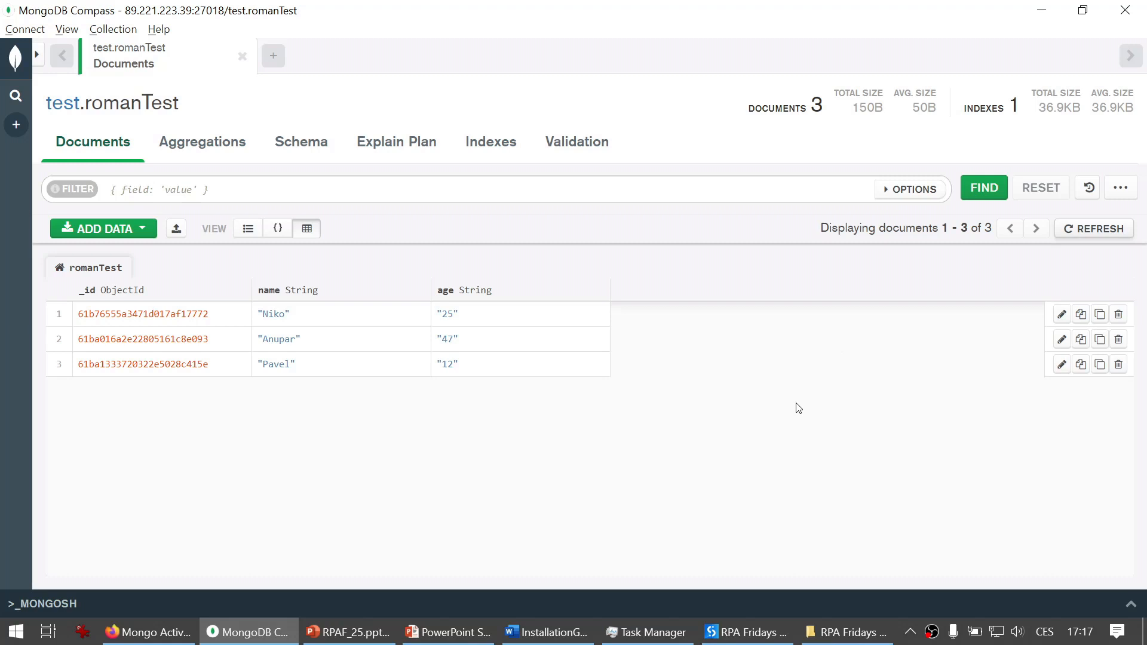
mouse_move(810, 509)
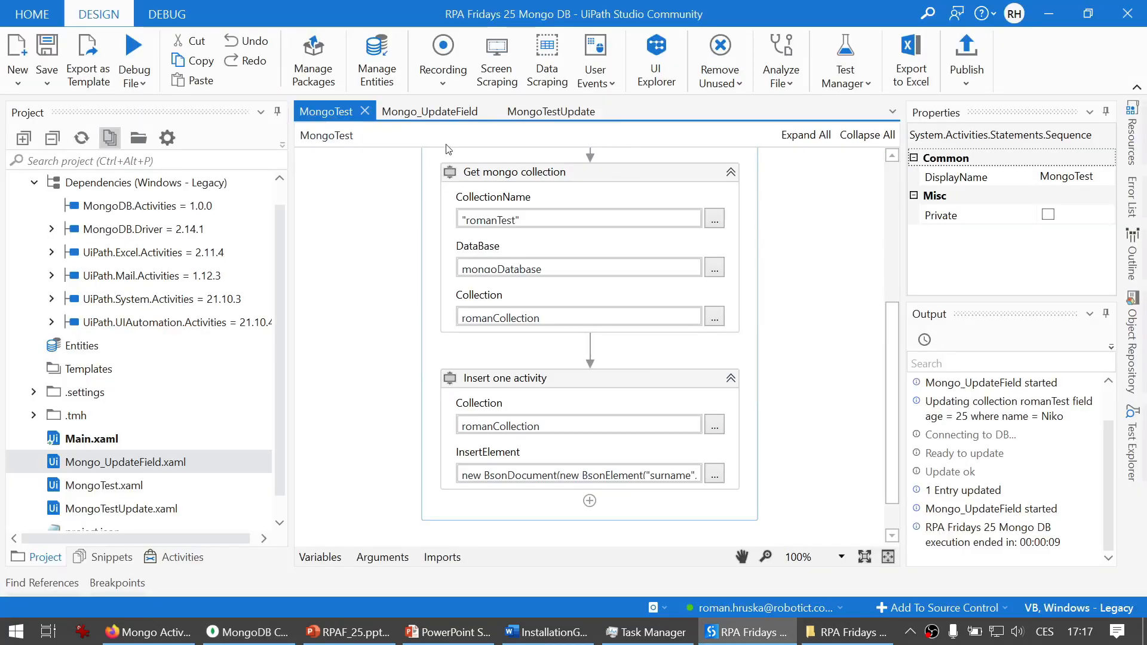
- Switch the designer to the Mongo_UpdateField workflow tab
click(551, 111)
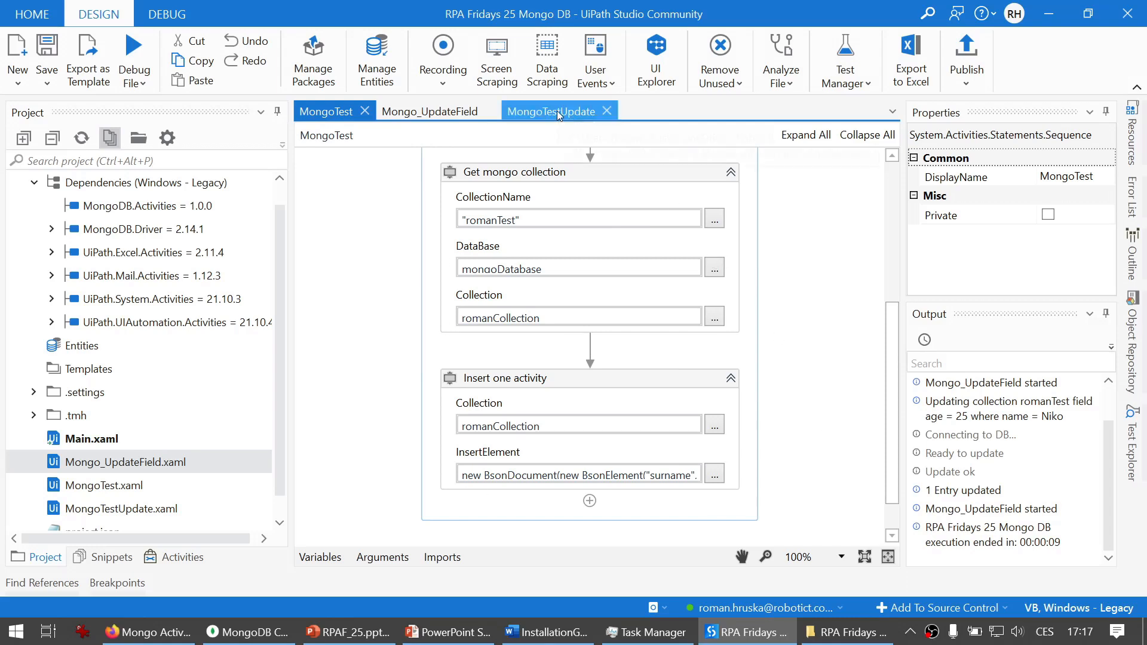
click(428, 112)
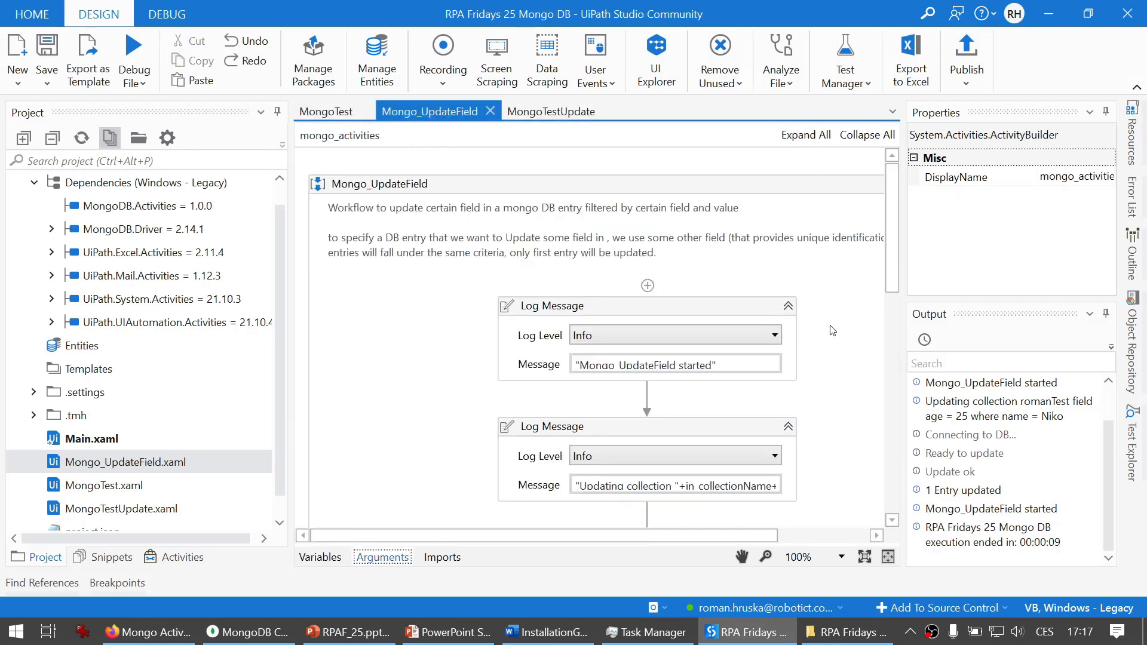